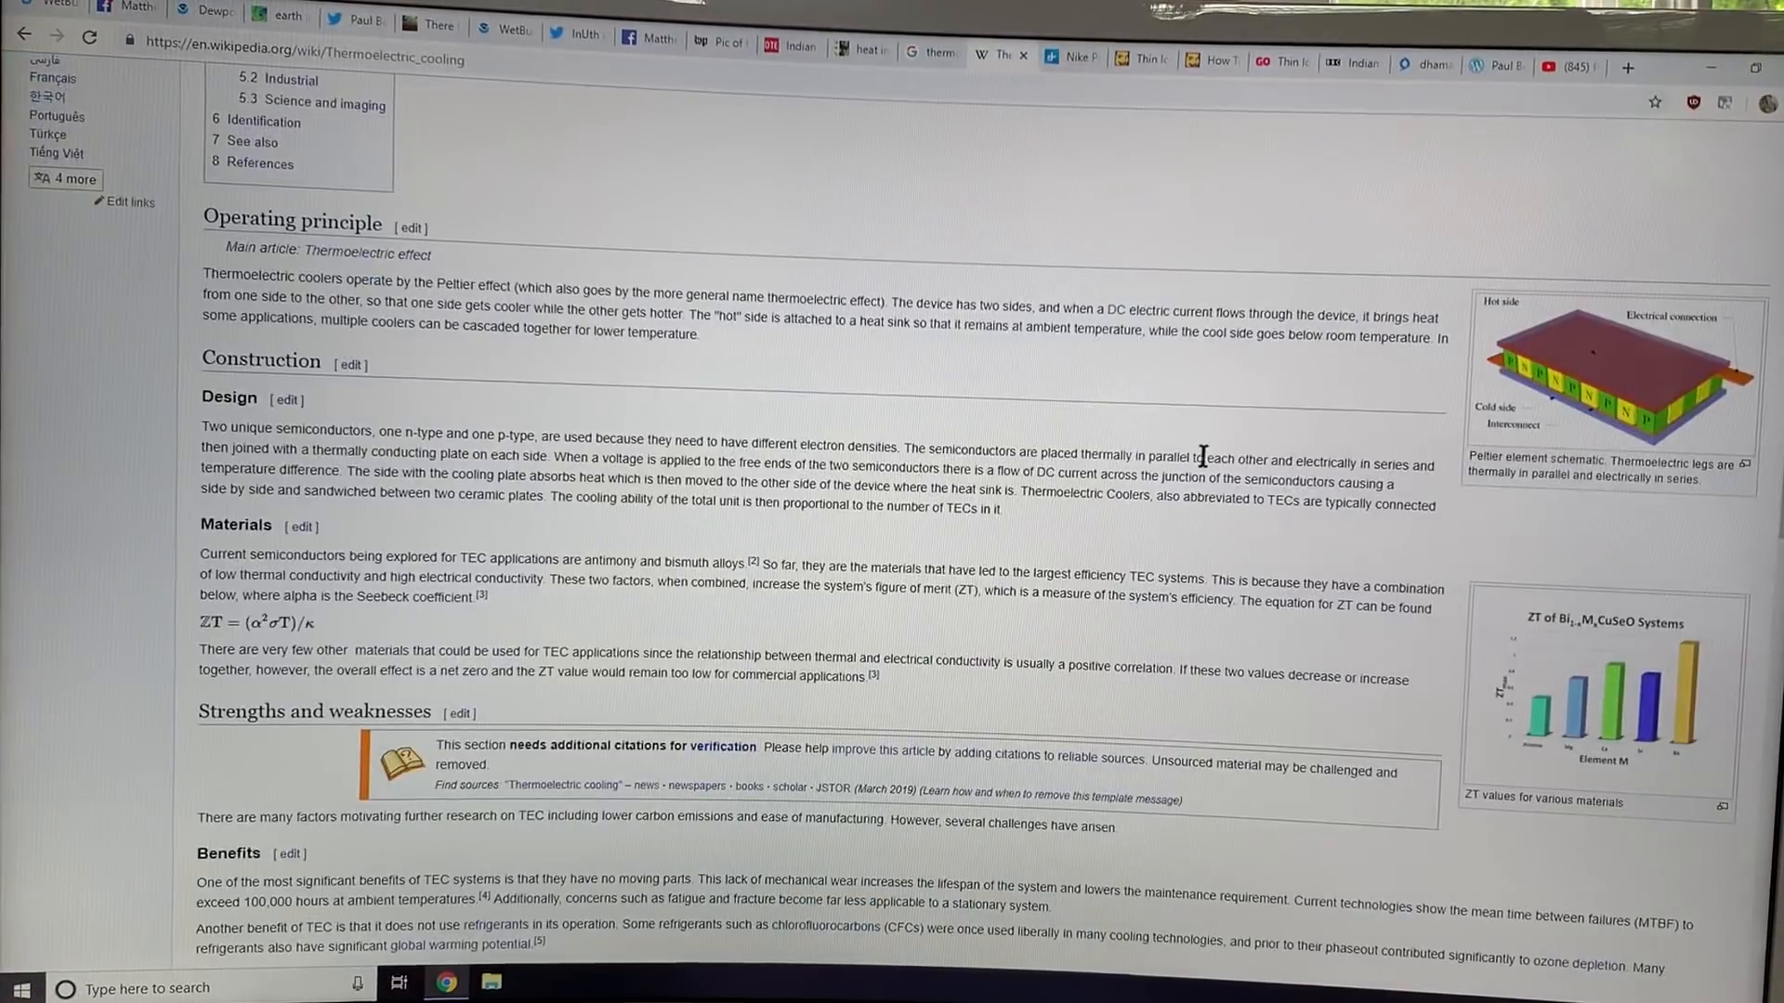
Scroll through the Digital Trends article on Nike's thermoelectric clothing patent.
{"action": "scroll", "scroll_direction": "up", "scroll_amount": 3}
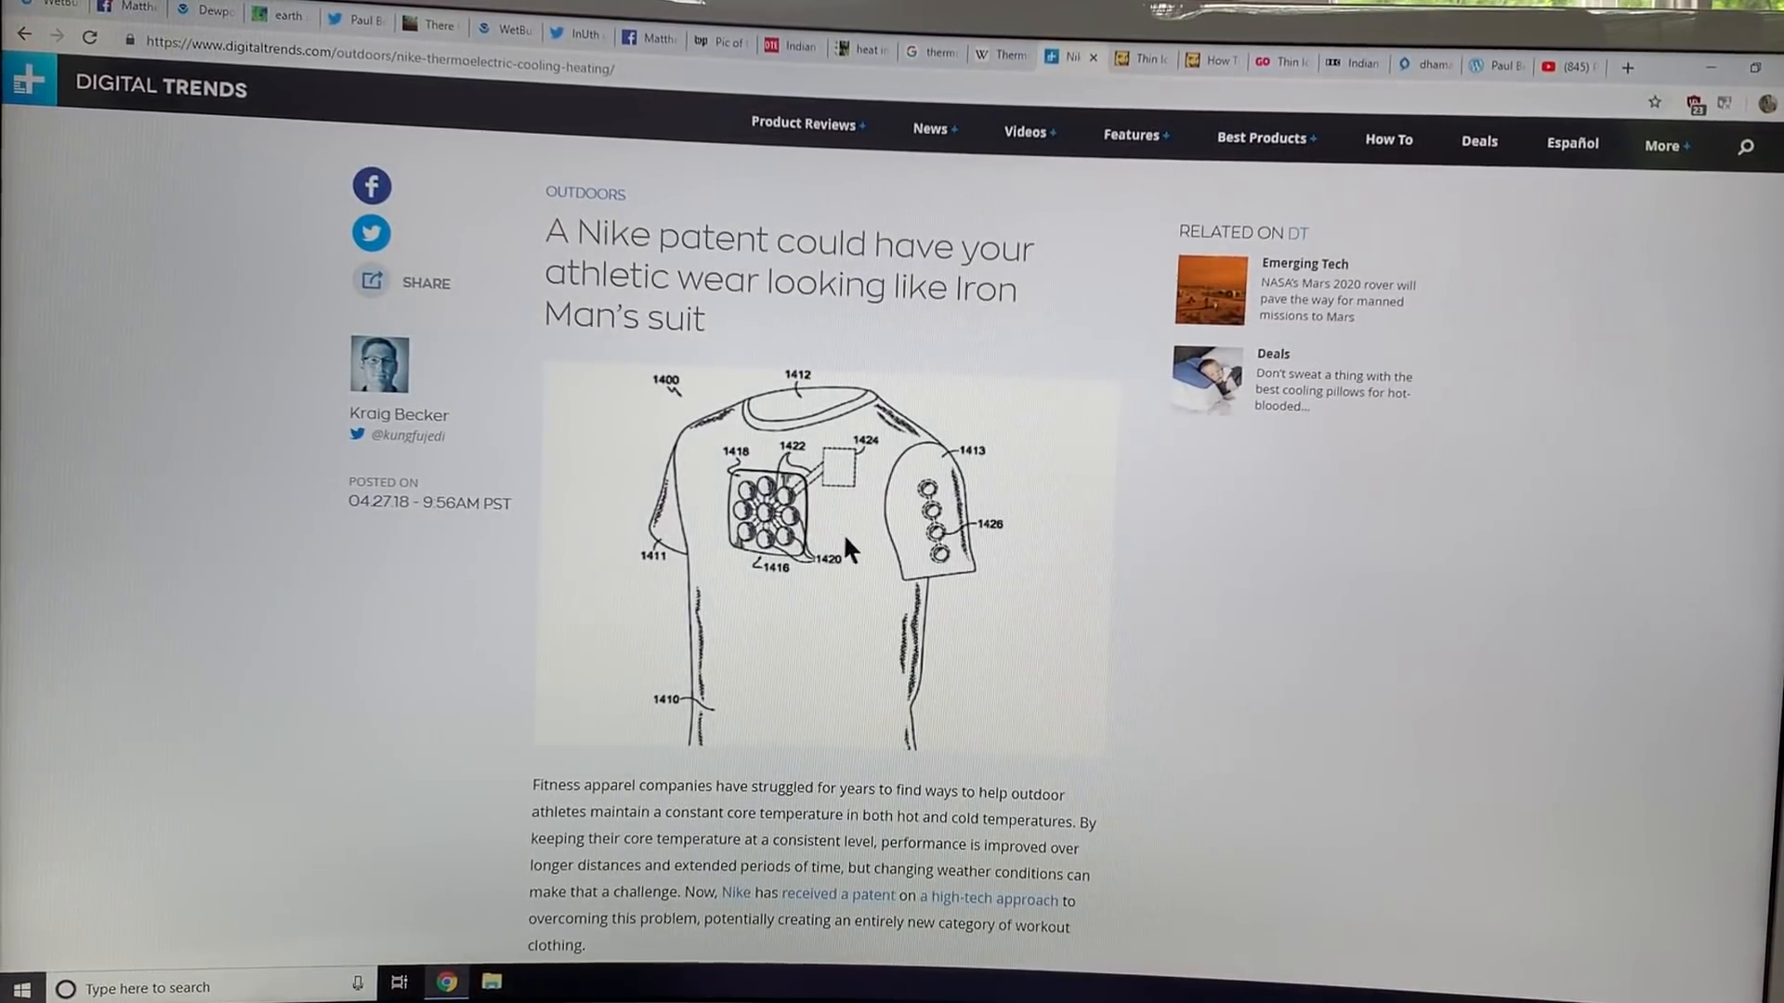
{"action": "mouse_move", "coordinate": [877, 535]}
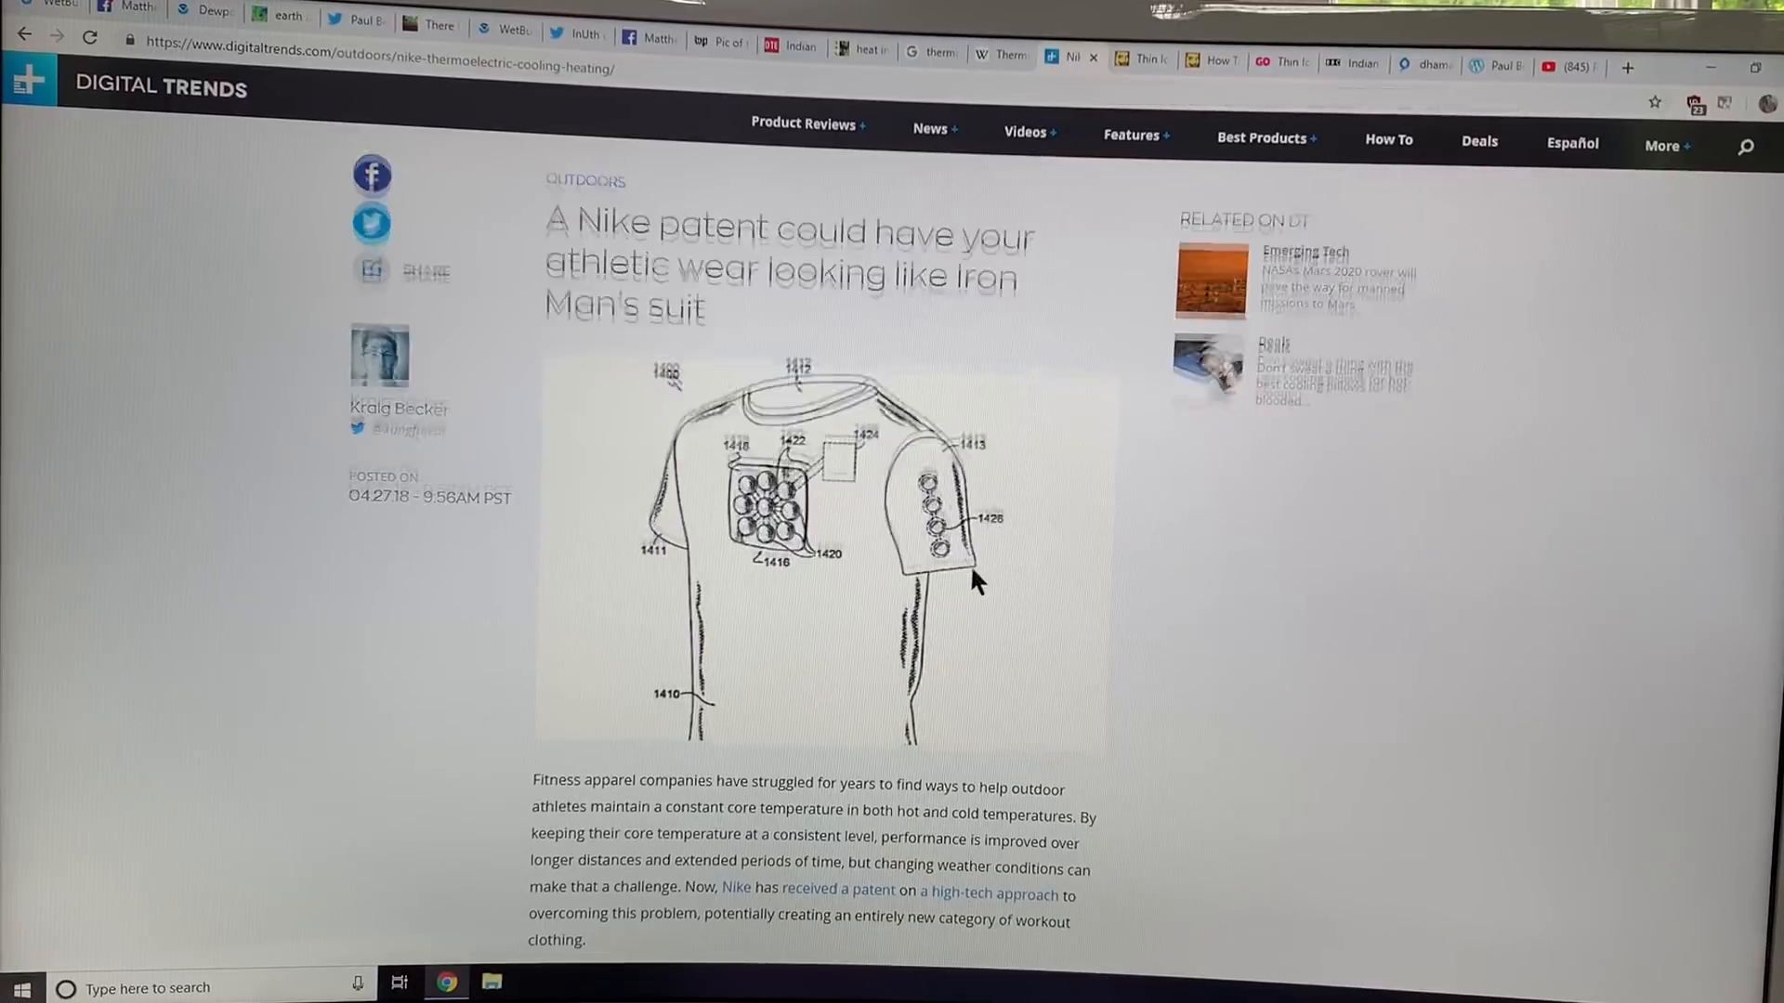
{"action": "scroll", "scroll_direction": "down", "scroll_amount": 3}
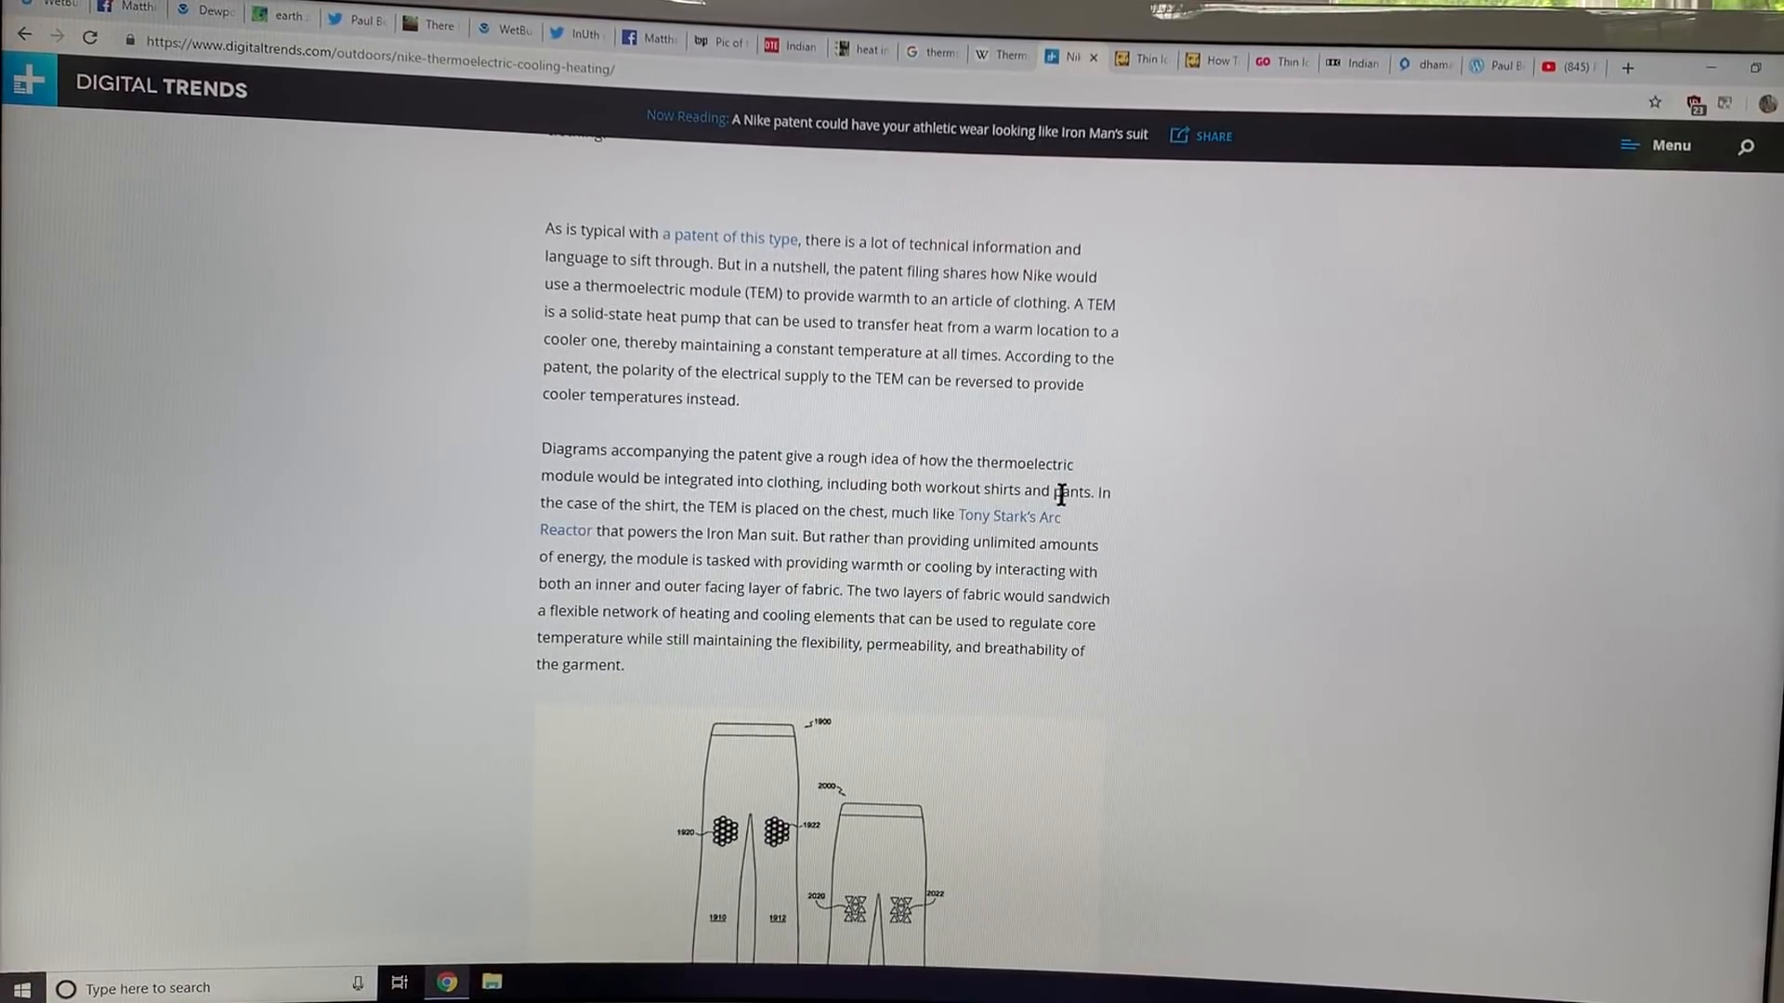
{"action": "scroll", "scroll_direction": "down", "scroll_amount": 3}
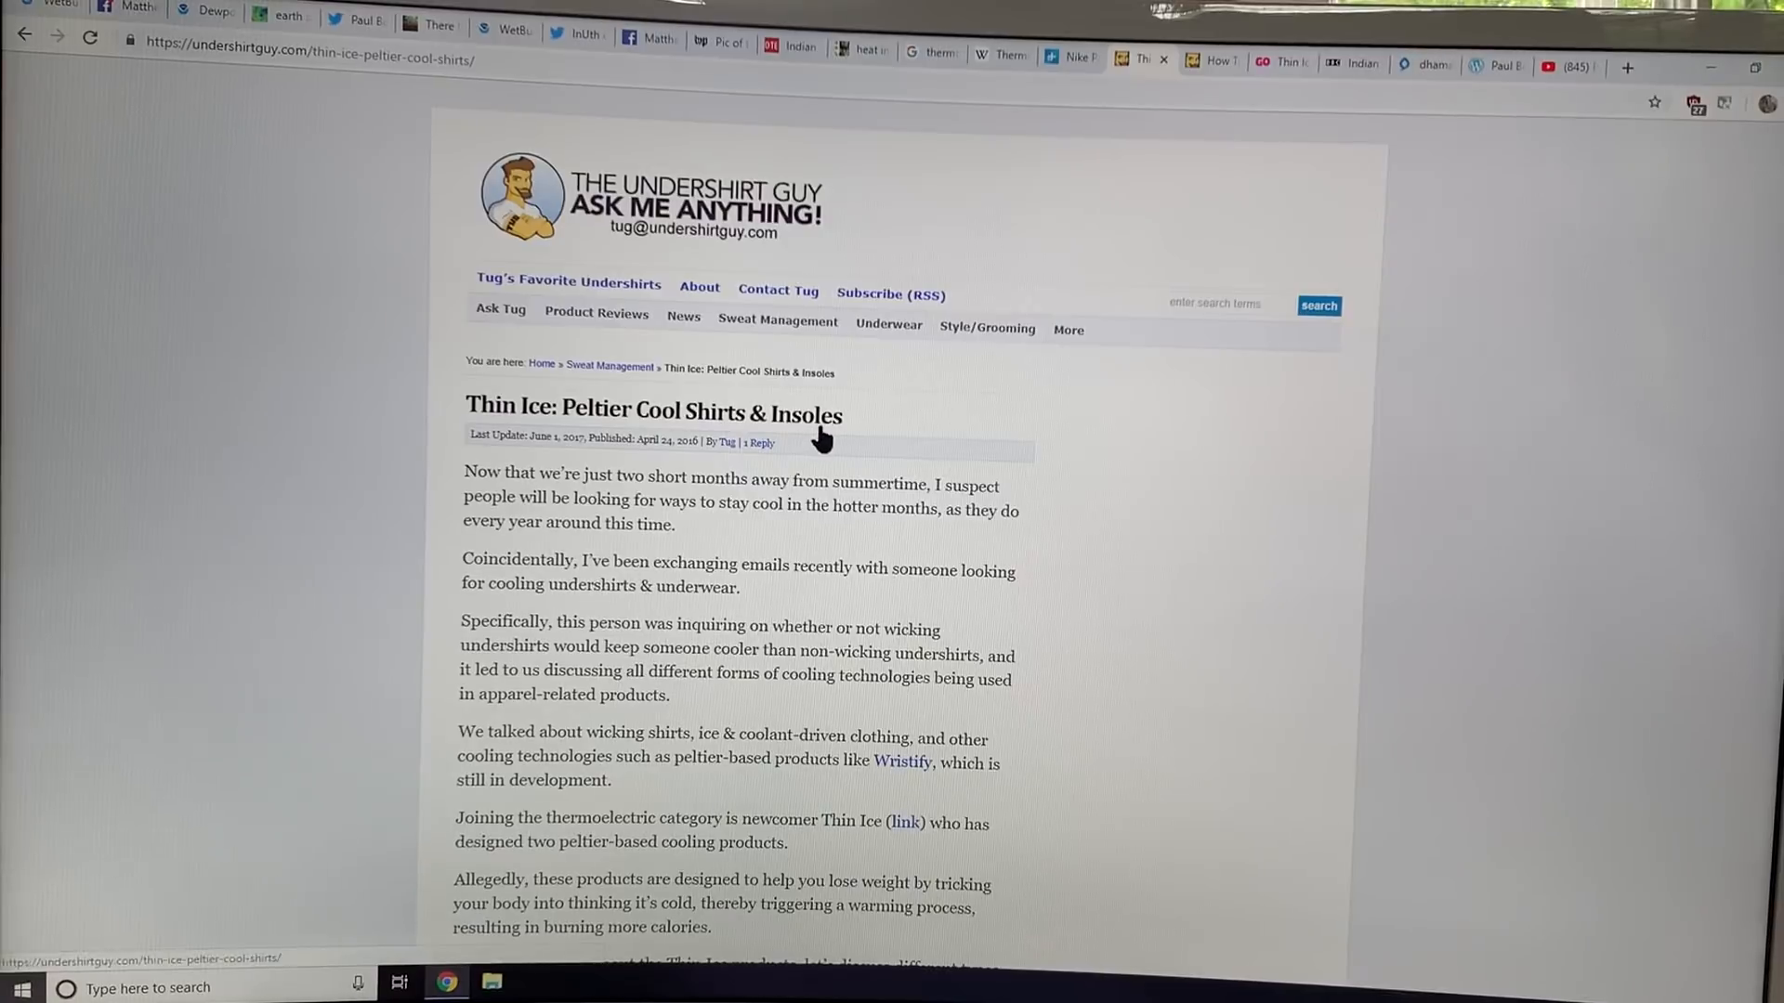
{"action": "mouse_move", "coordinate": [853, 597]}
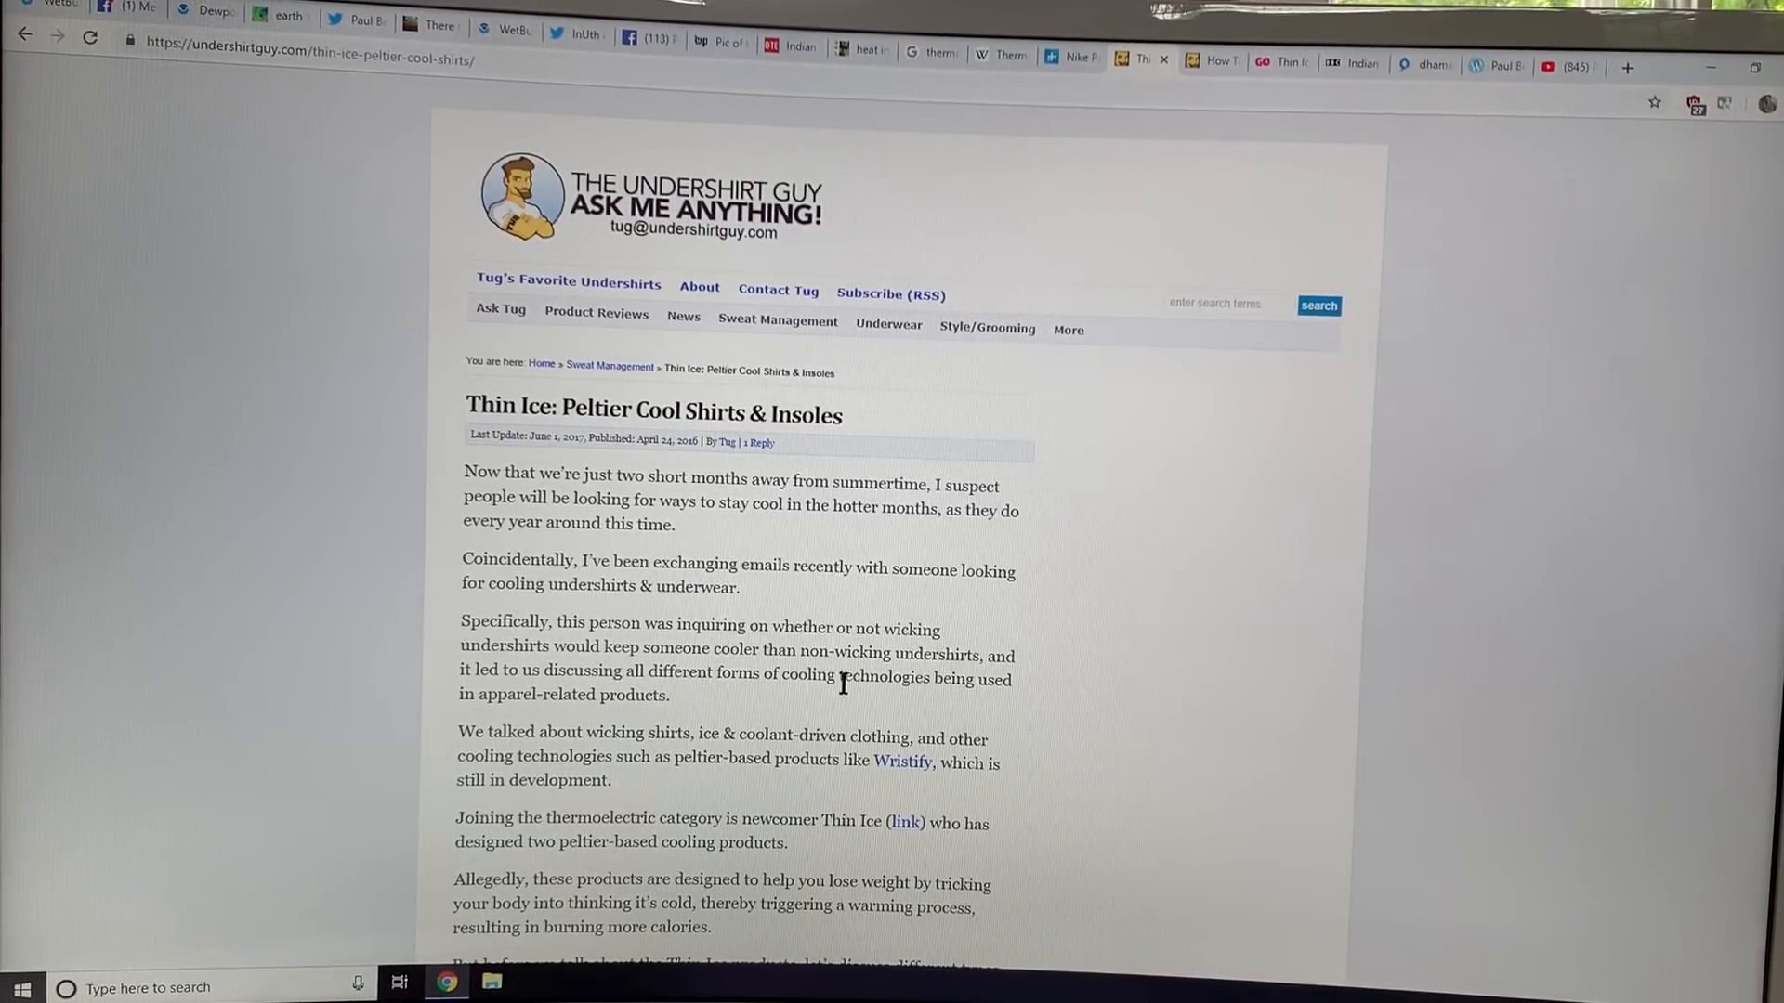
Read the Thin Ice Peltier shirts and insoles article down to its Indiegogo video section.
{"action": "scroll", "scroll_direction": "down", "scroll_amount": 3}
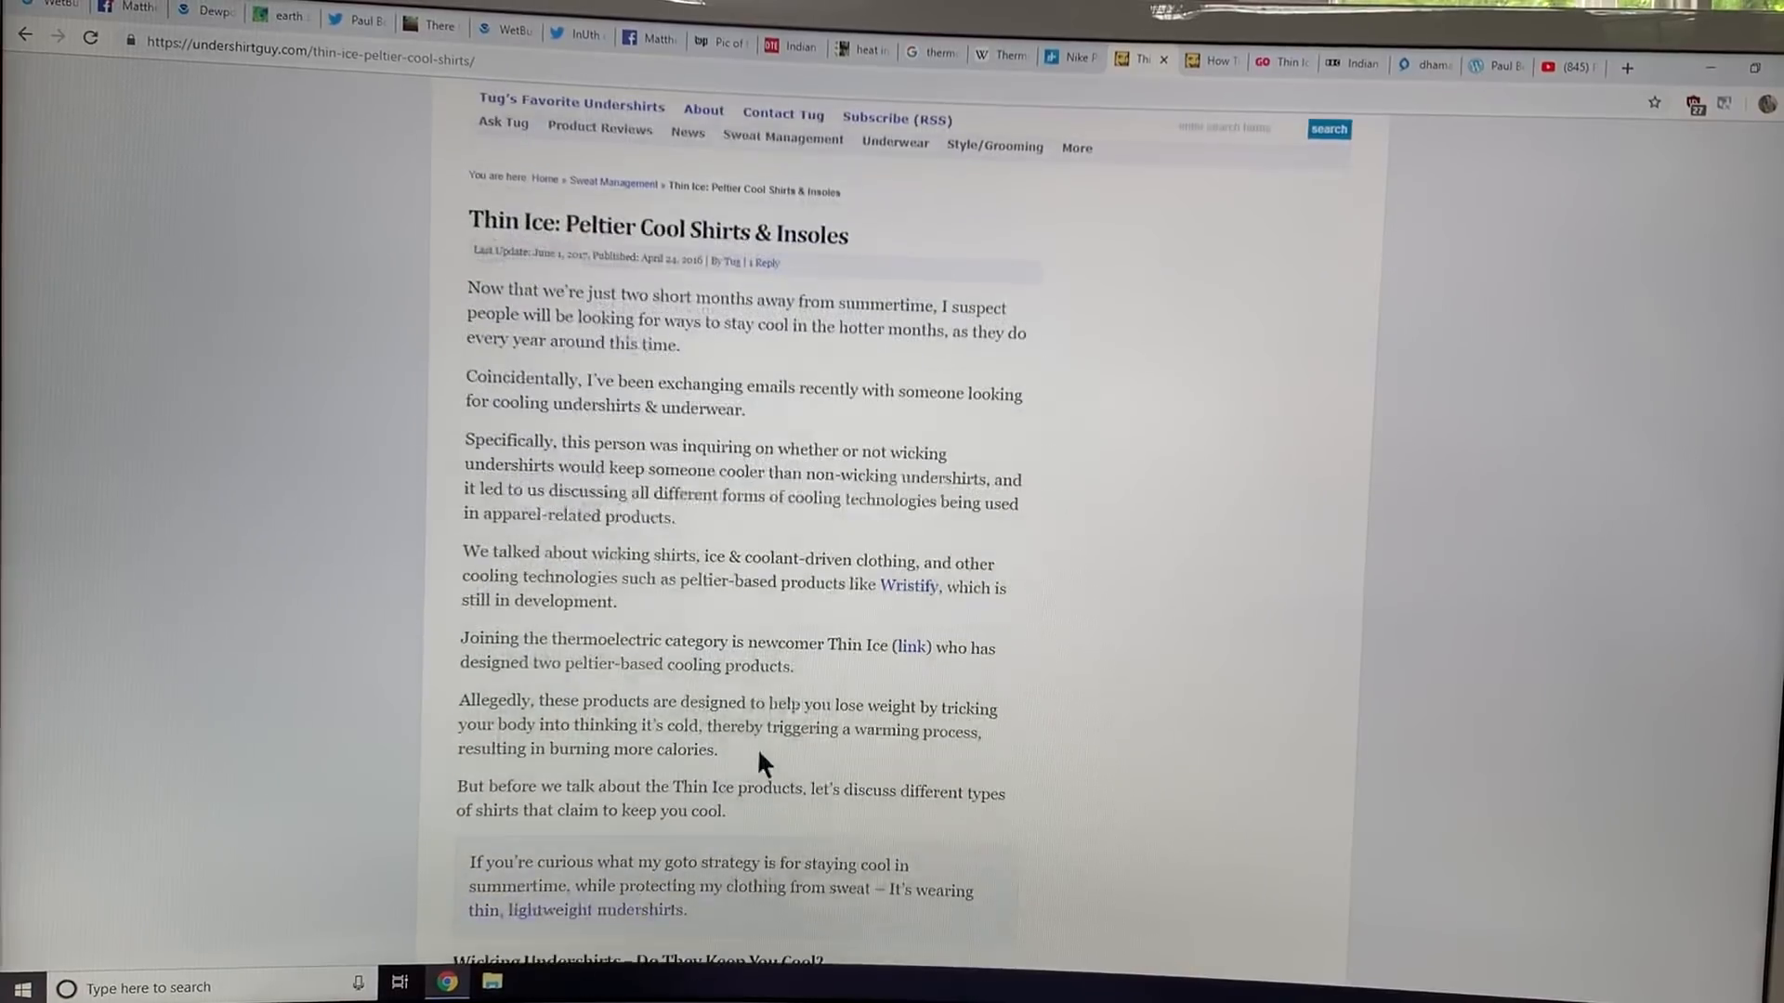
{"action": "scroll", "scroll_direction": "down", "scroll_amount": 3}
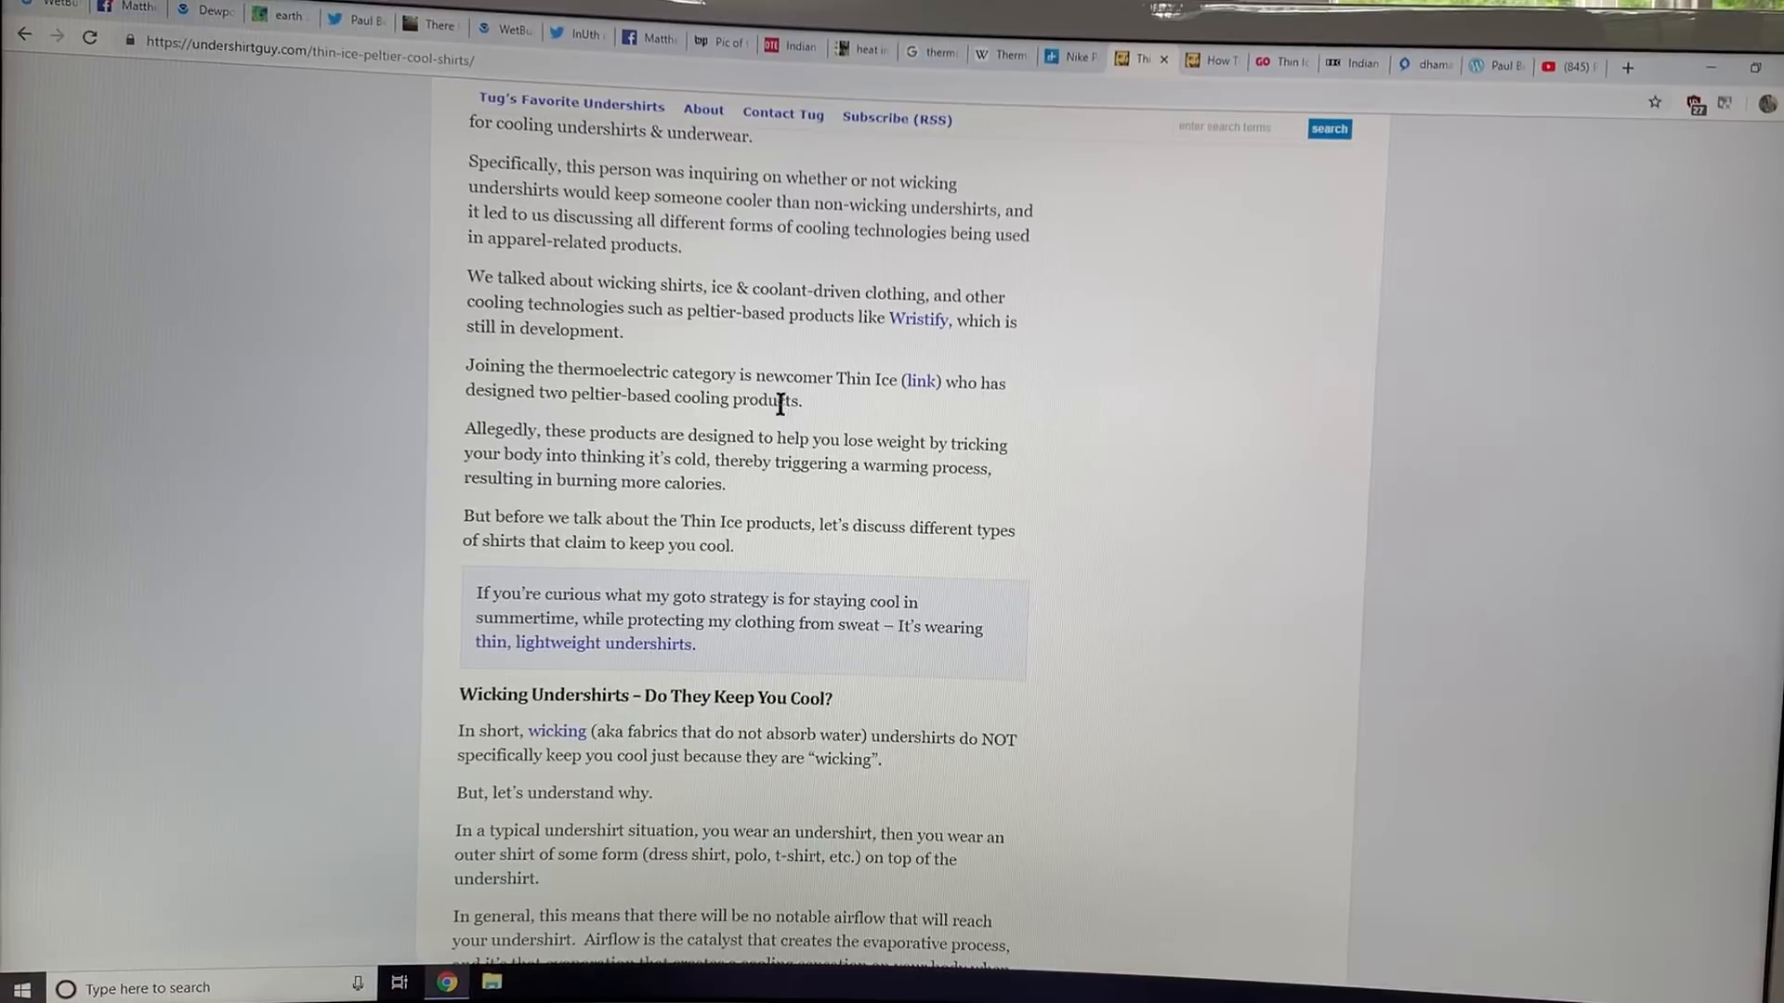
{"action": "scroll", "scroll_direction": "down", "scroll_amount": 3}
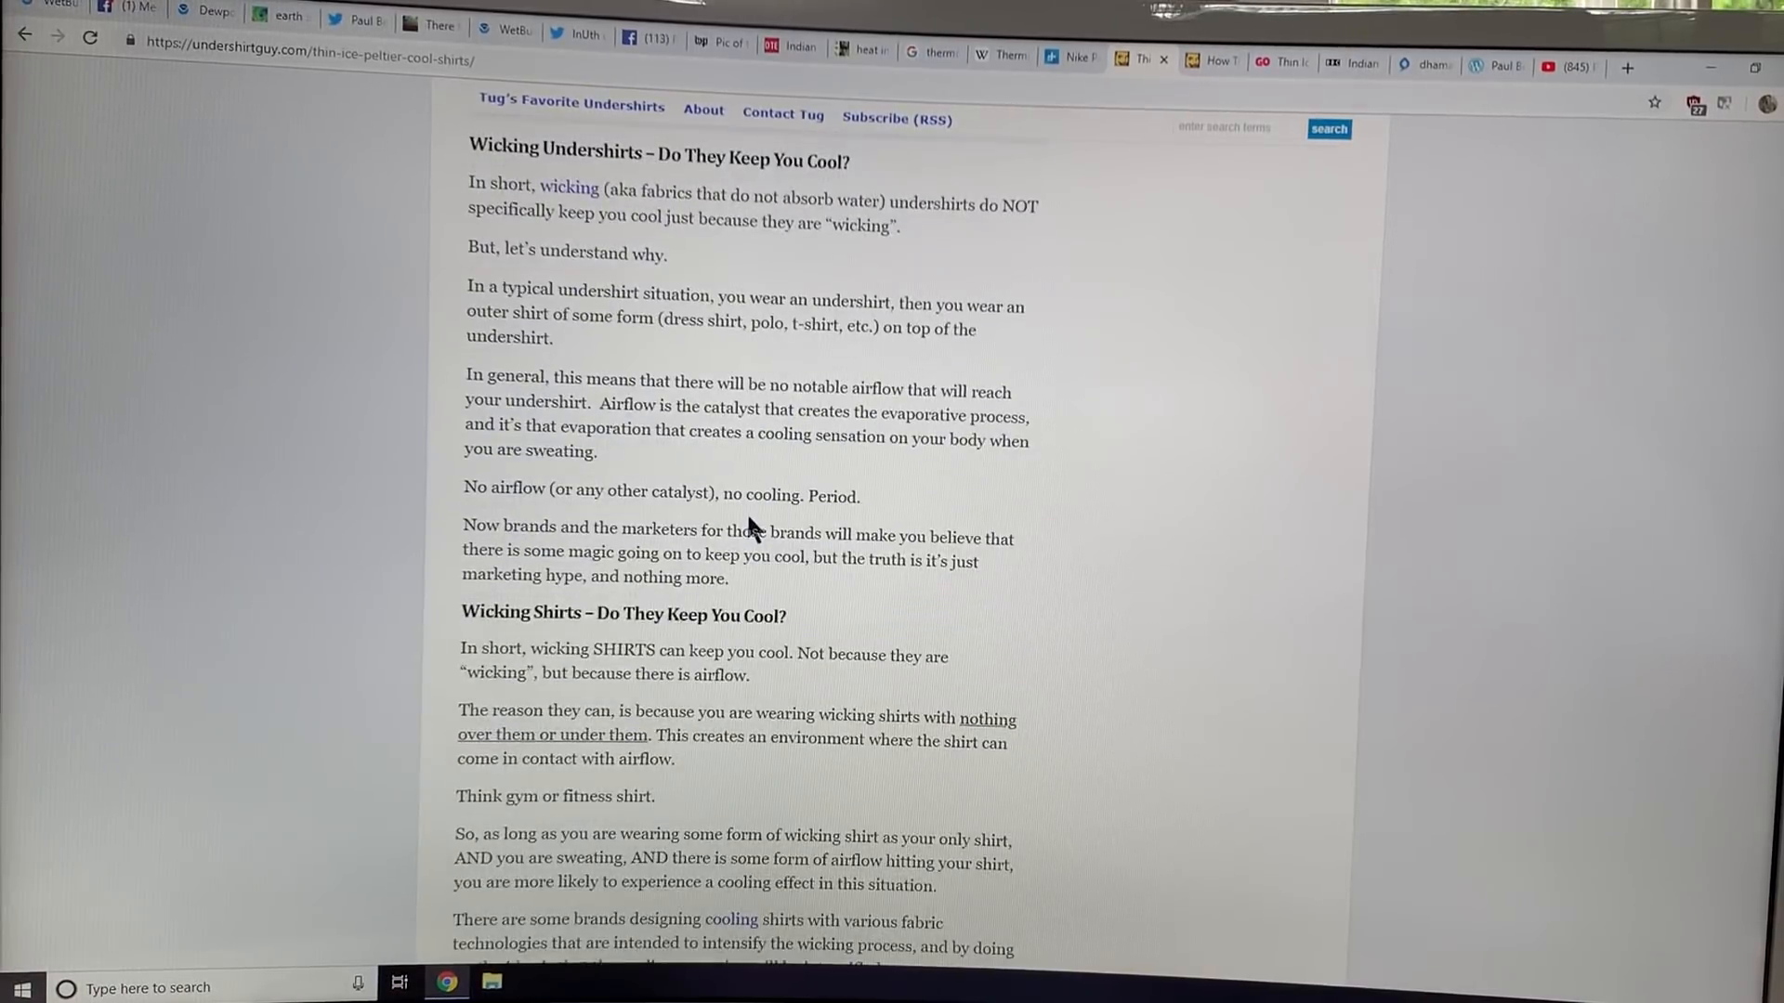
{"action": "scroll", "scroll_direction": "down", "scroll_amount": 3}
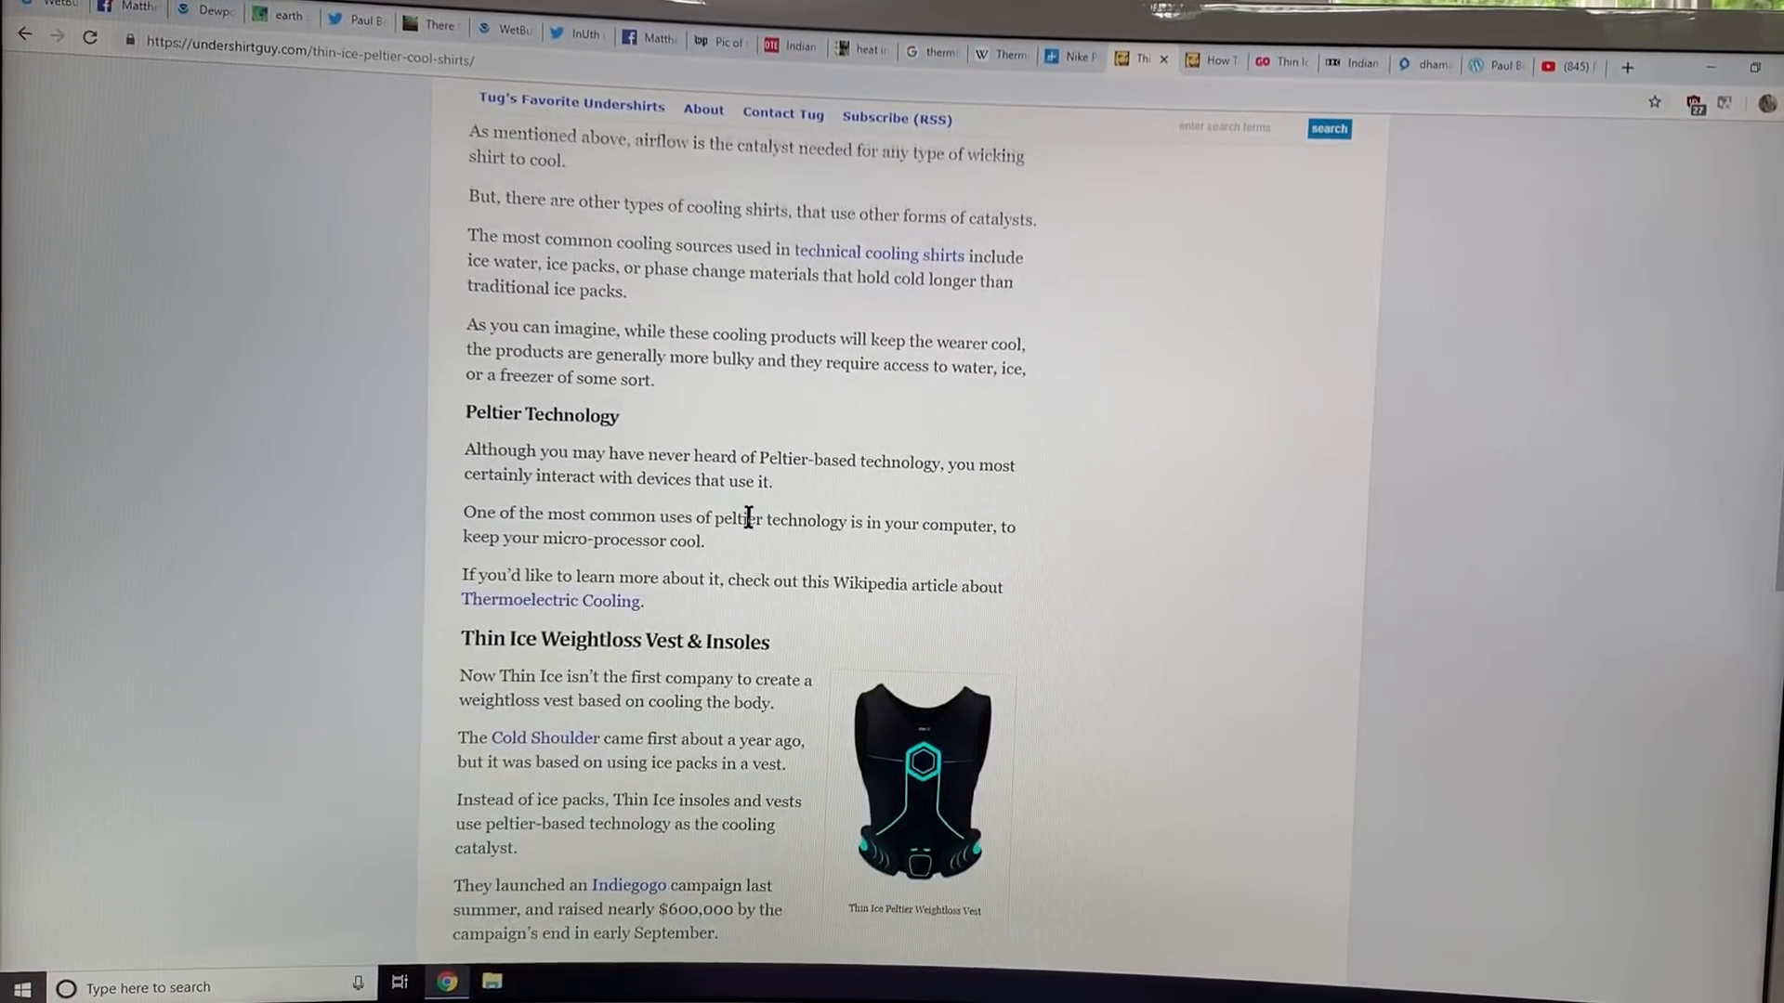
{"action": "scroll", "scroll_direction": "down", "scroll_amount": 3}
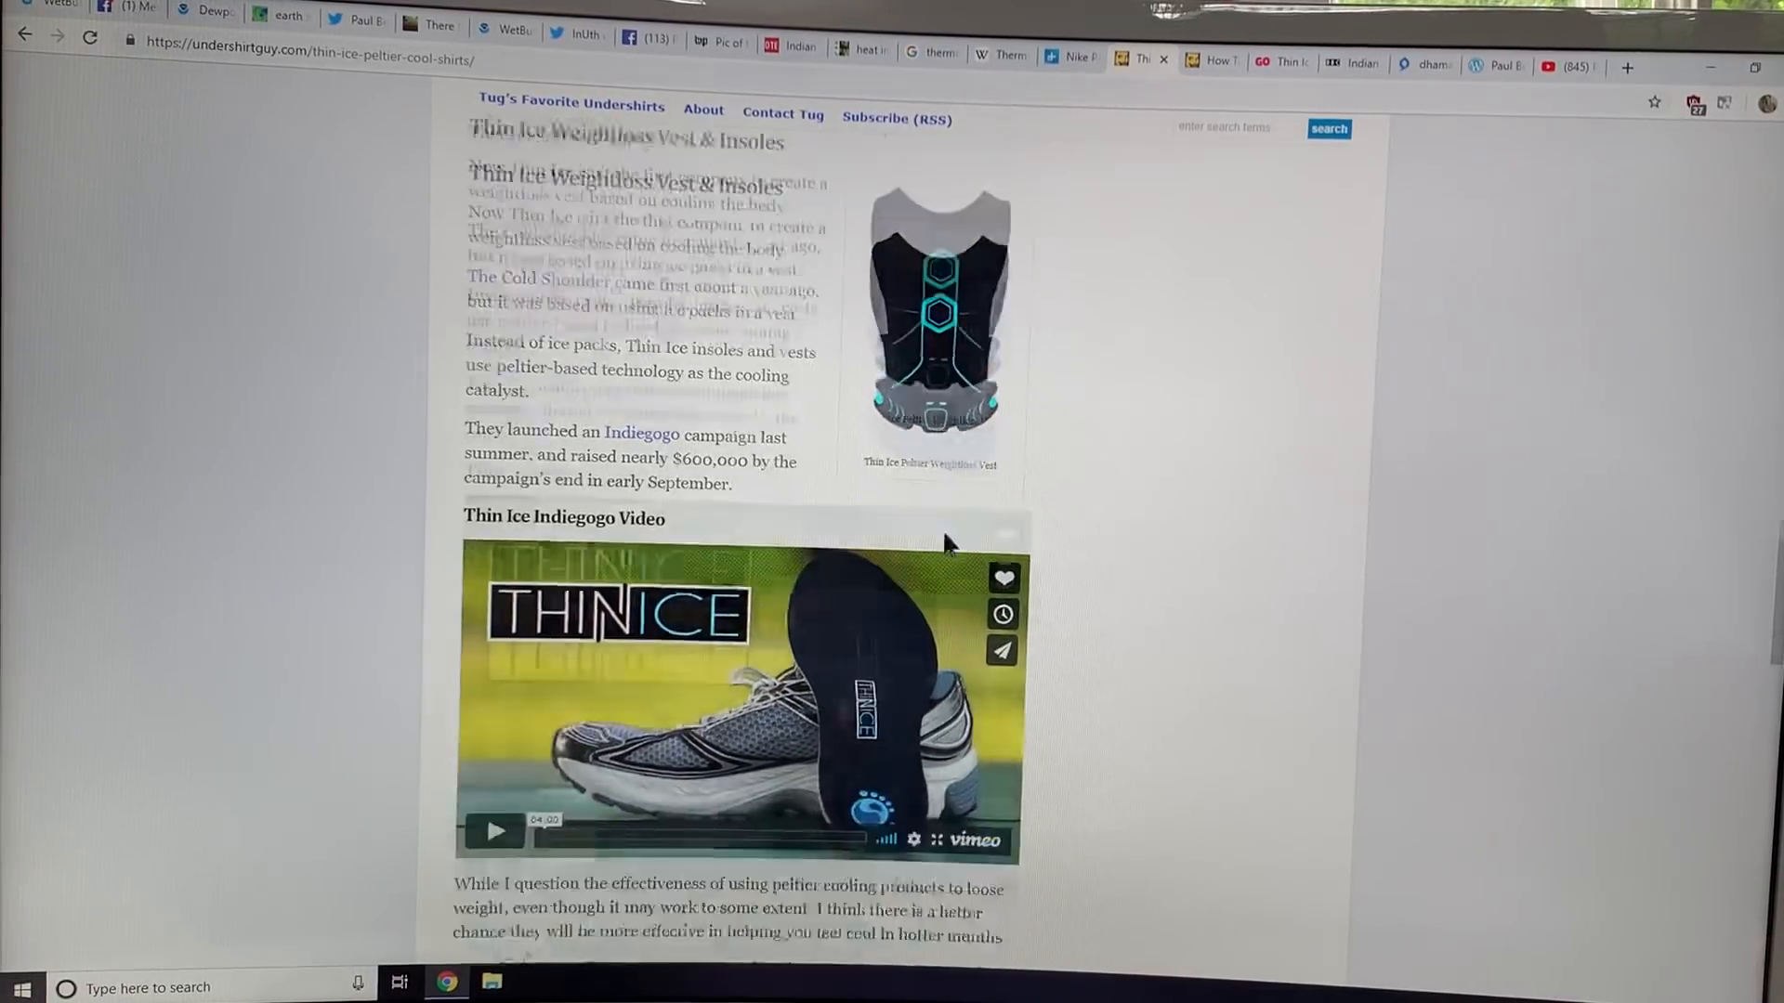
{"action": "scroll", "scroll_direction": "up", "scroll_amount": 3}
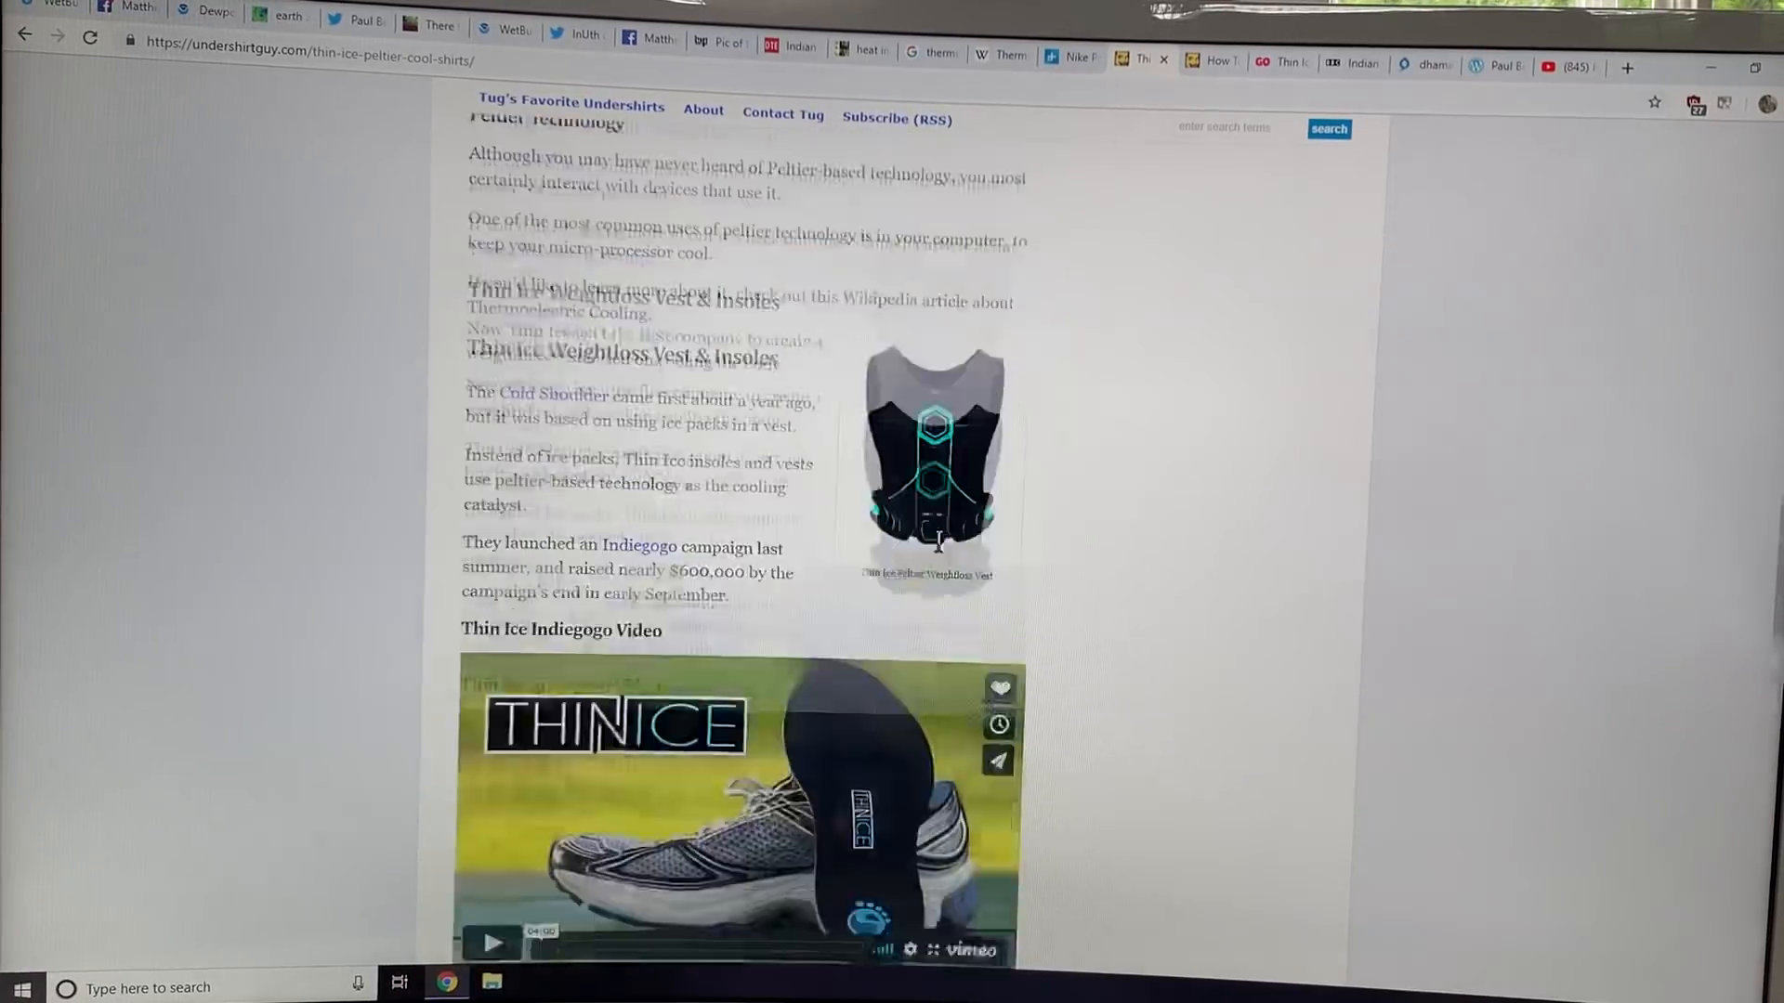
{"action": "scroll", "scroll_direction": "up", "scroll_amount": 3}
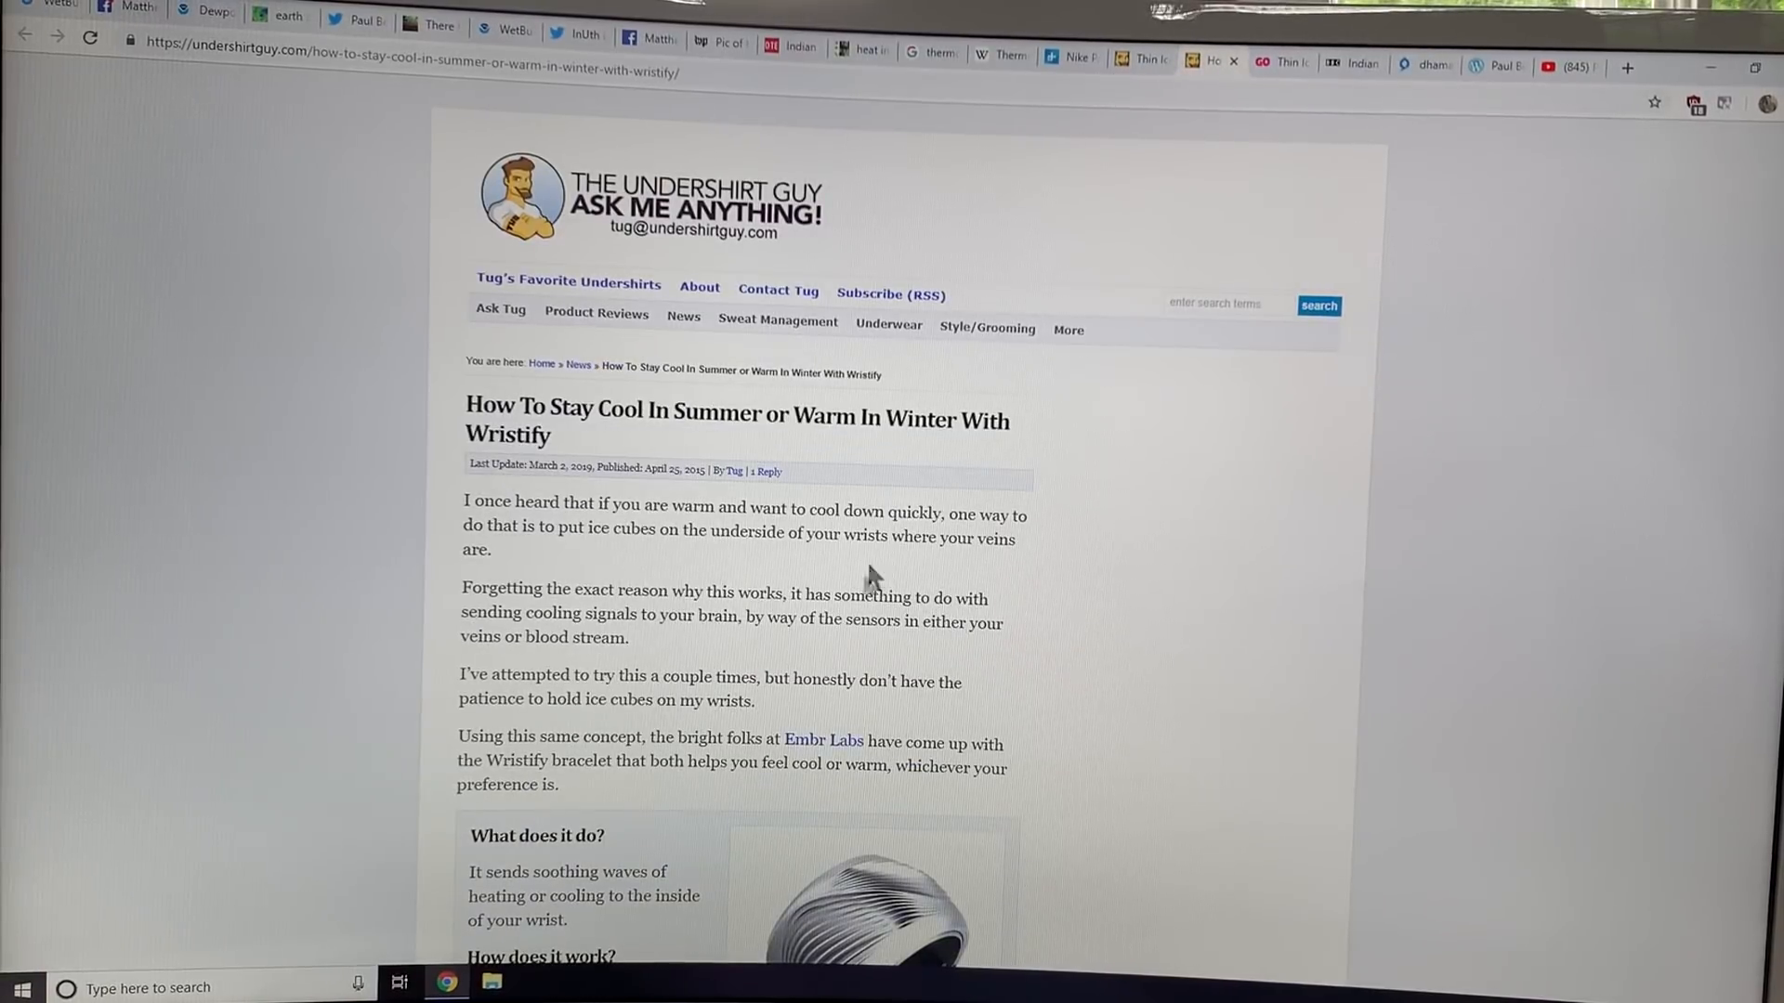
Highlight Wristify's passages on cooling down quickly, ice cubes on wrists, and soothing heating-cooling waves.
{"action": "scroll", "scroll_direction": "down", "scroll_amount": 3}
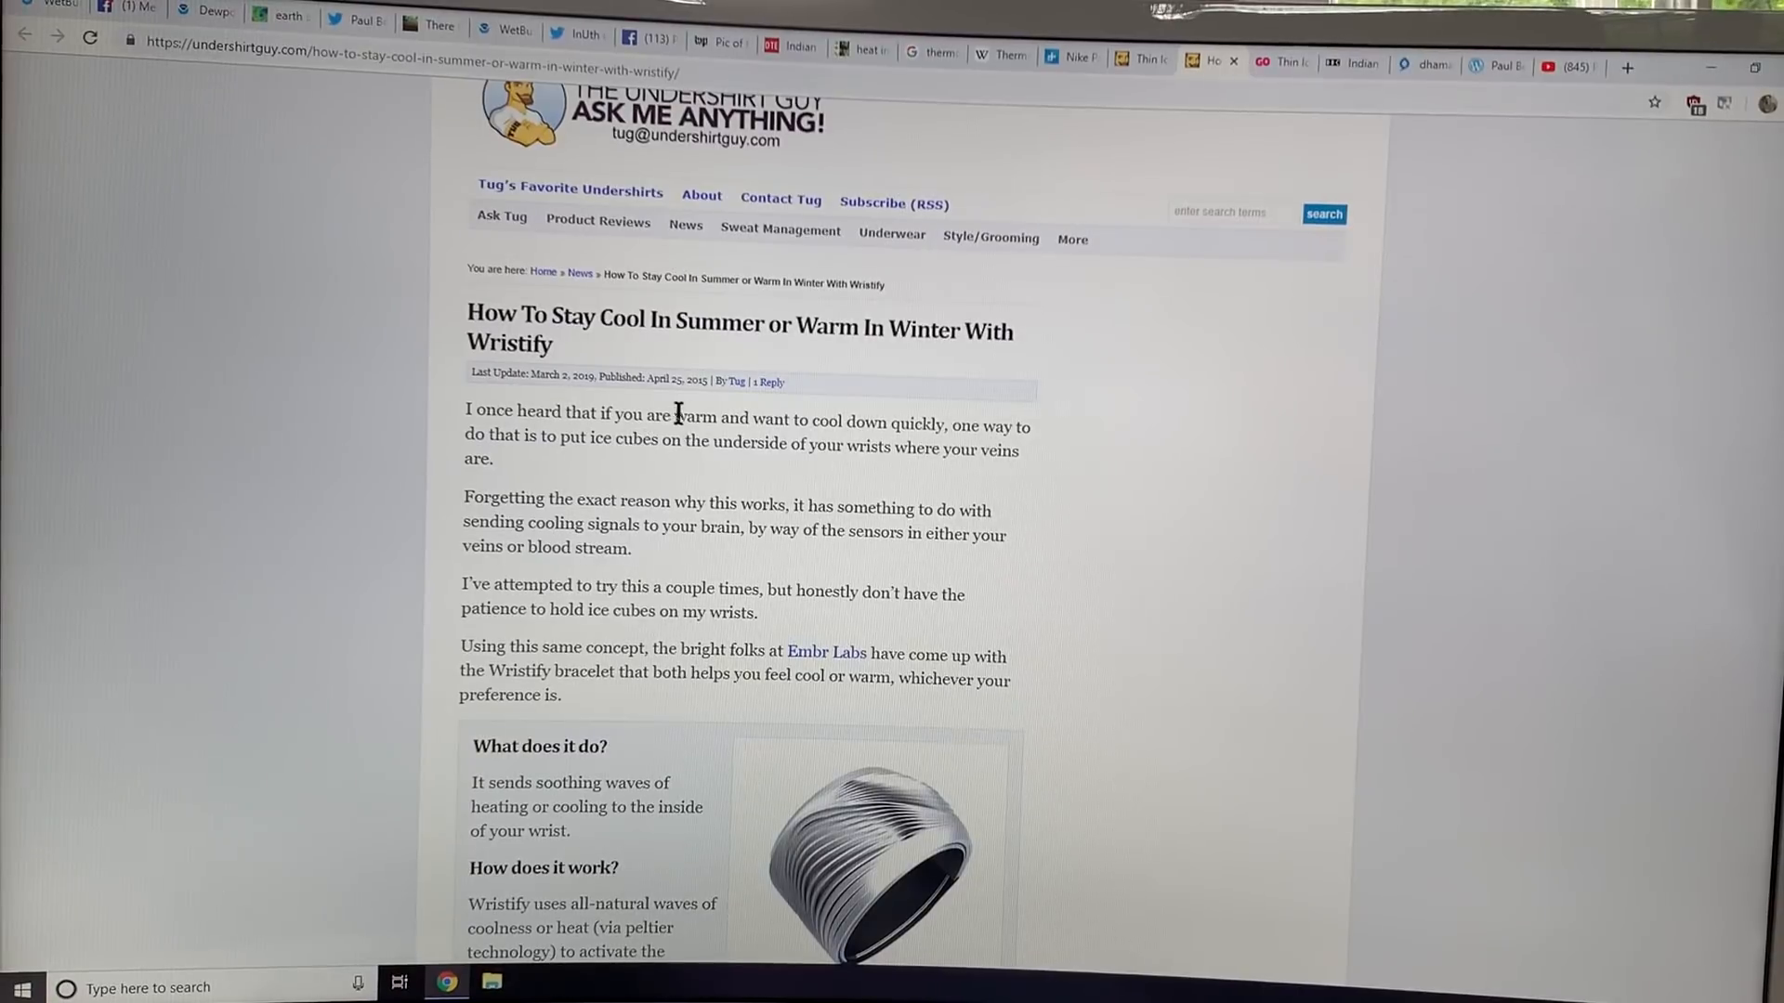
{"action": "left_click_drag", "start_coordinate": [674, 424], "coordinate": [992, 425]}
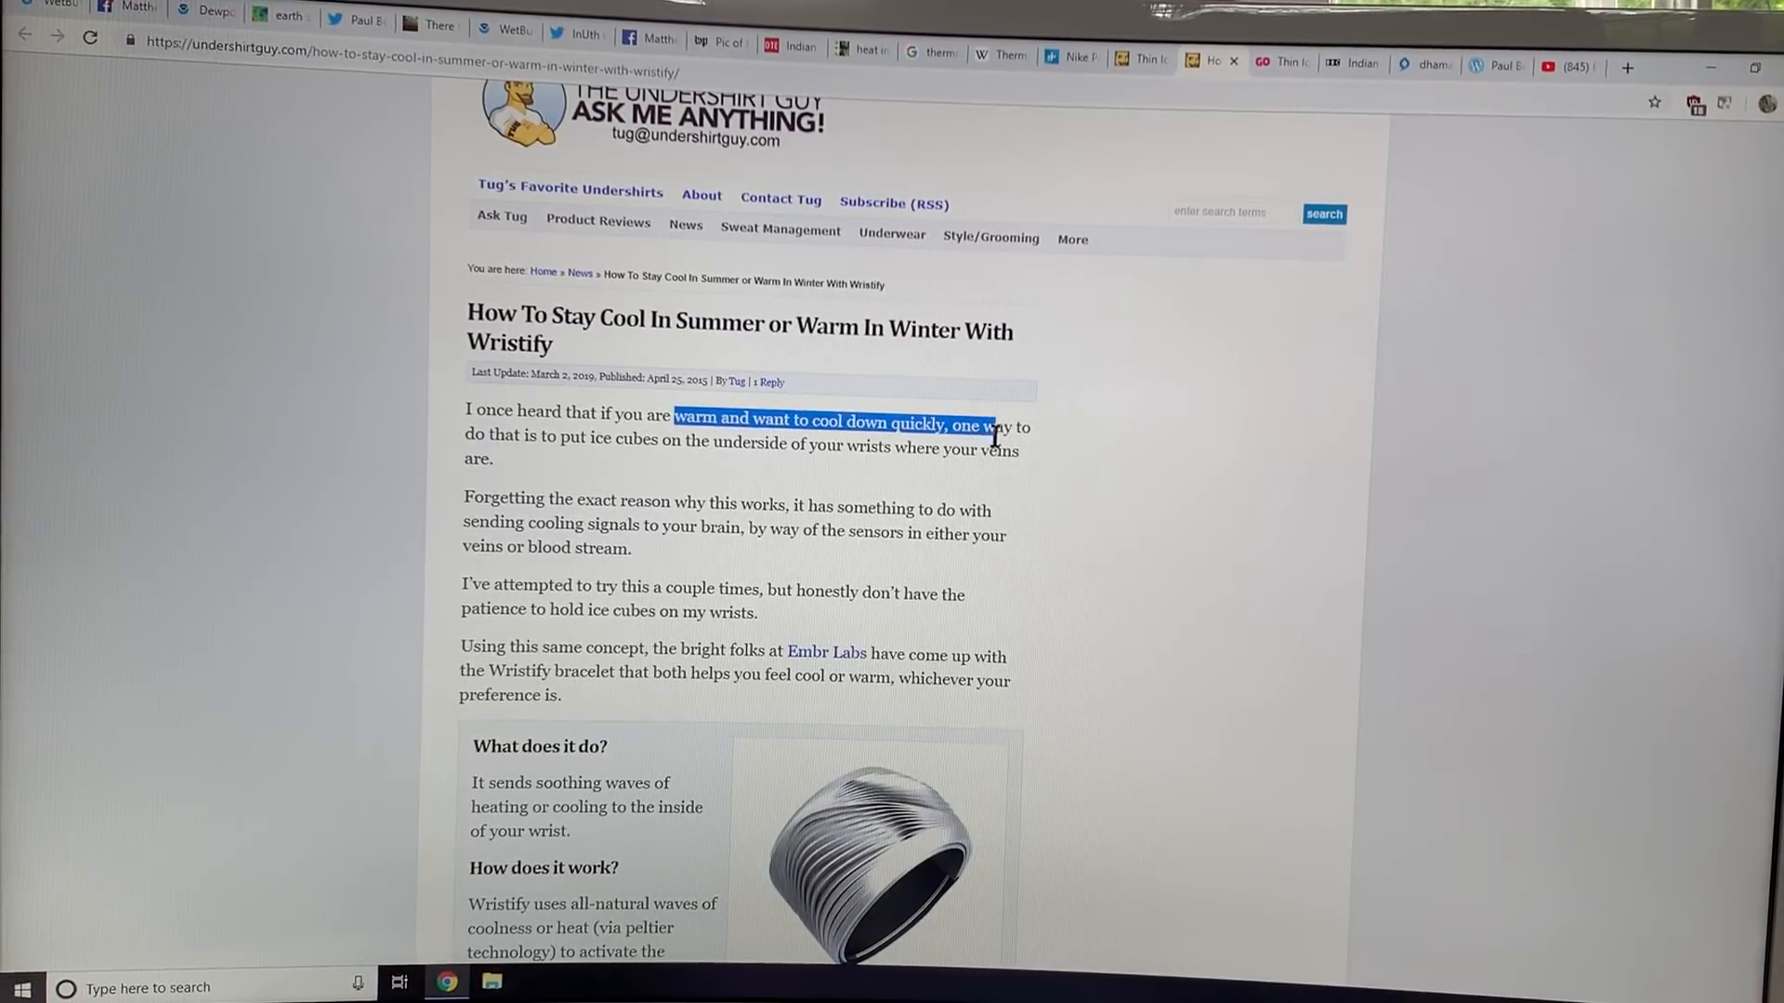
{"action": "left_click_drag", "start_coordinate": [994, 432], "coordinate": [865, 441]}
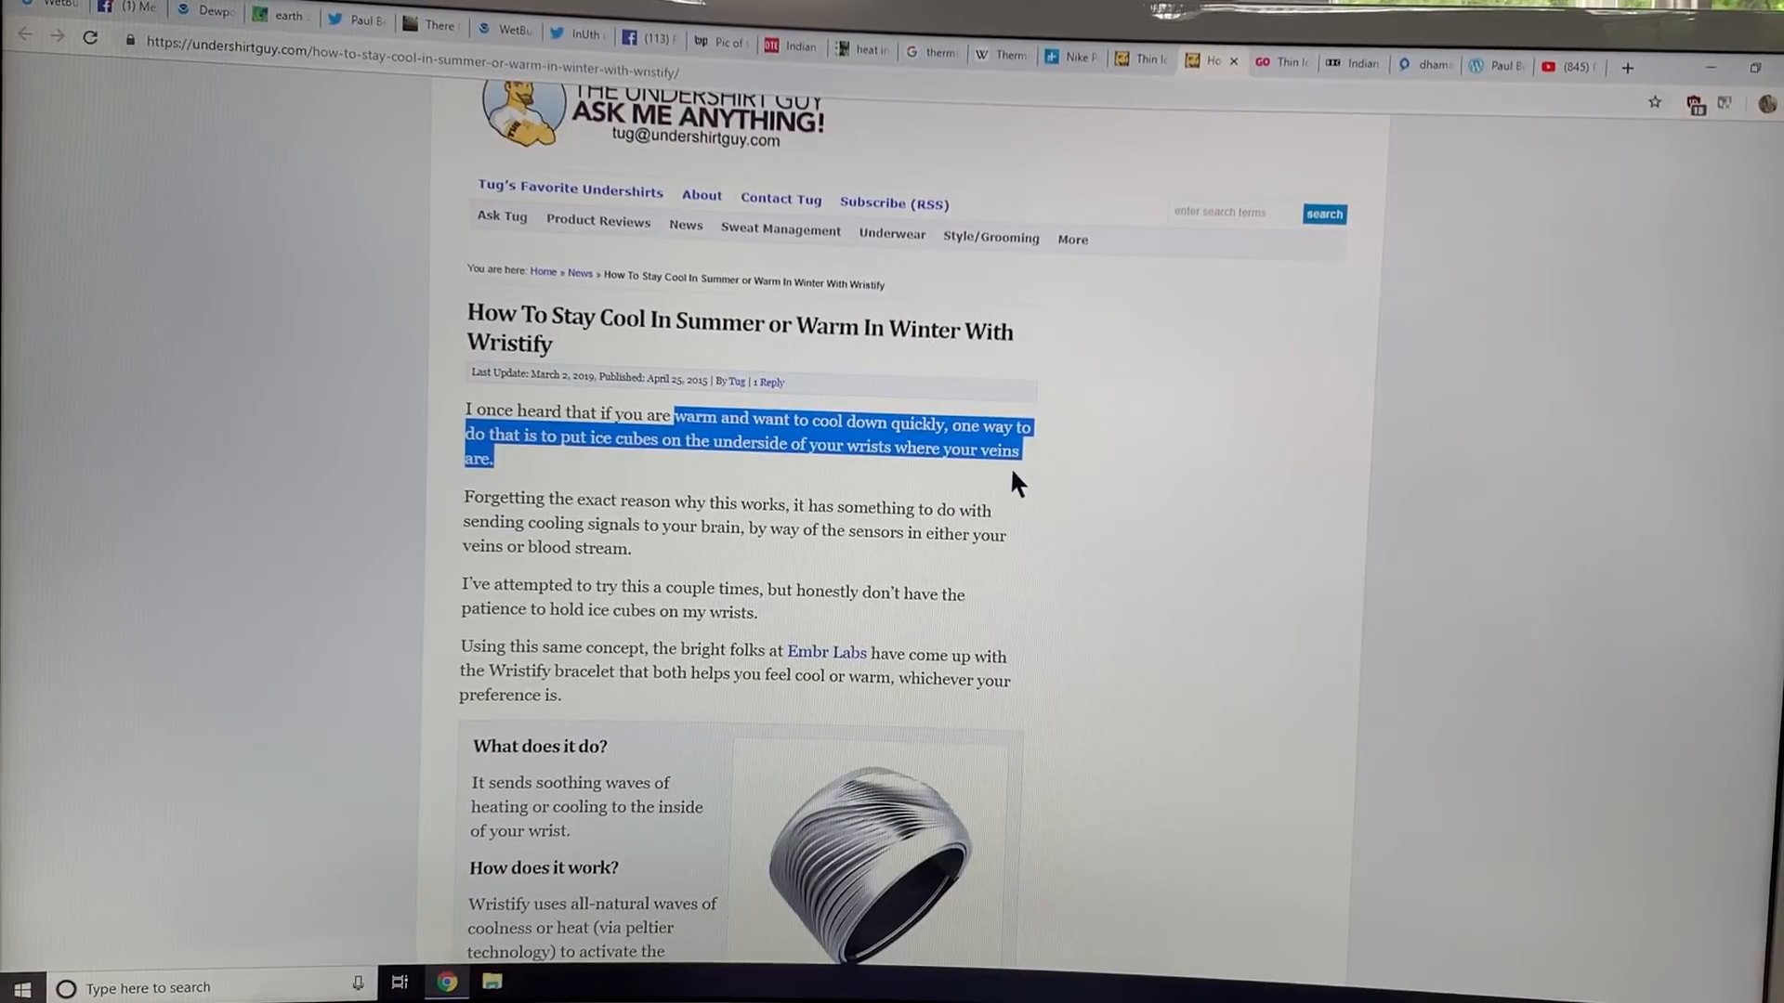
{"action": "mouse_move", "coordinate": [904, 556]}
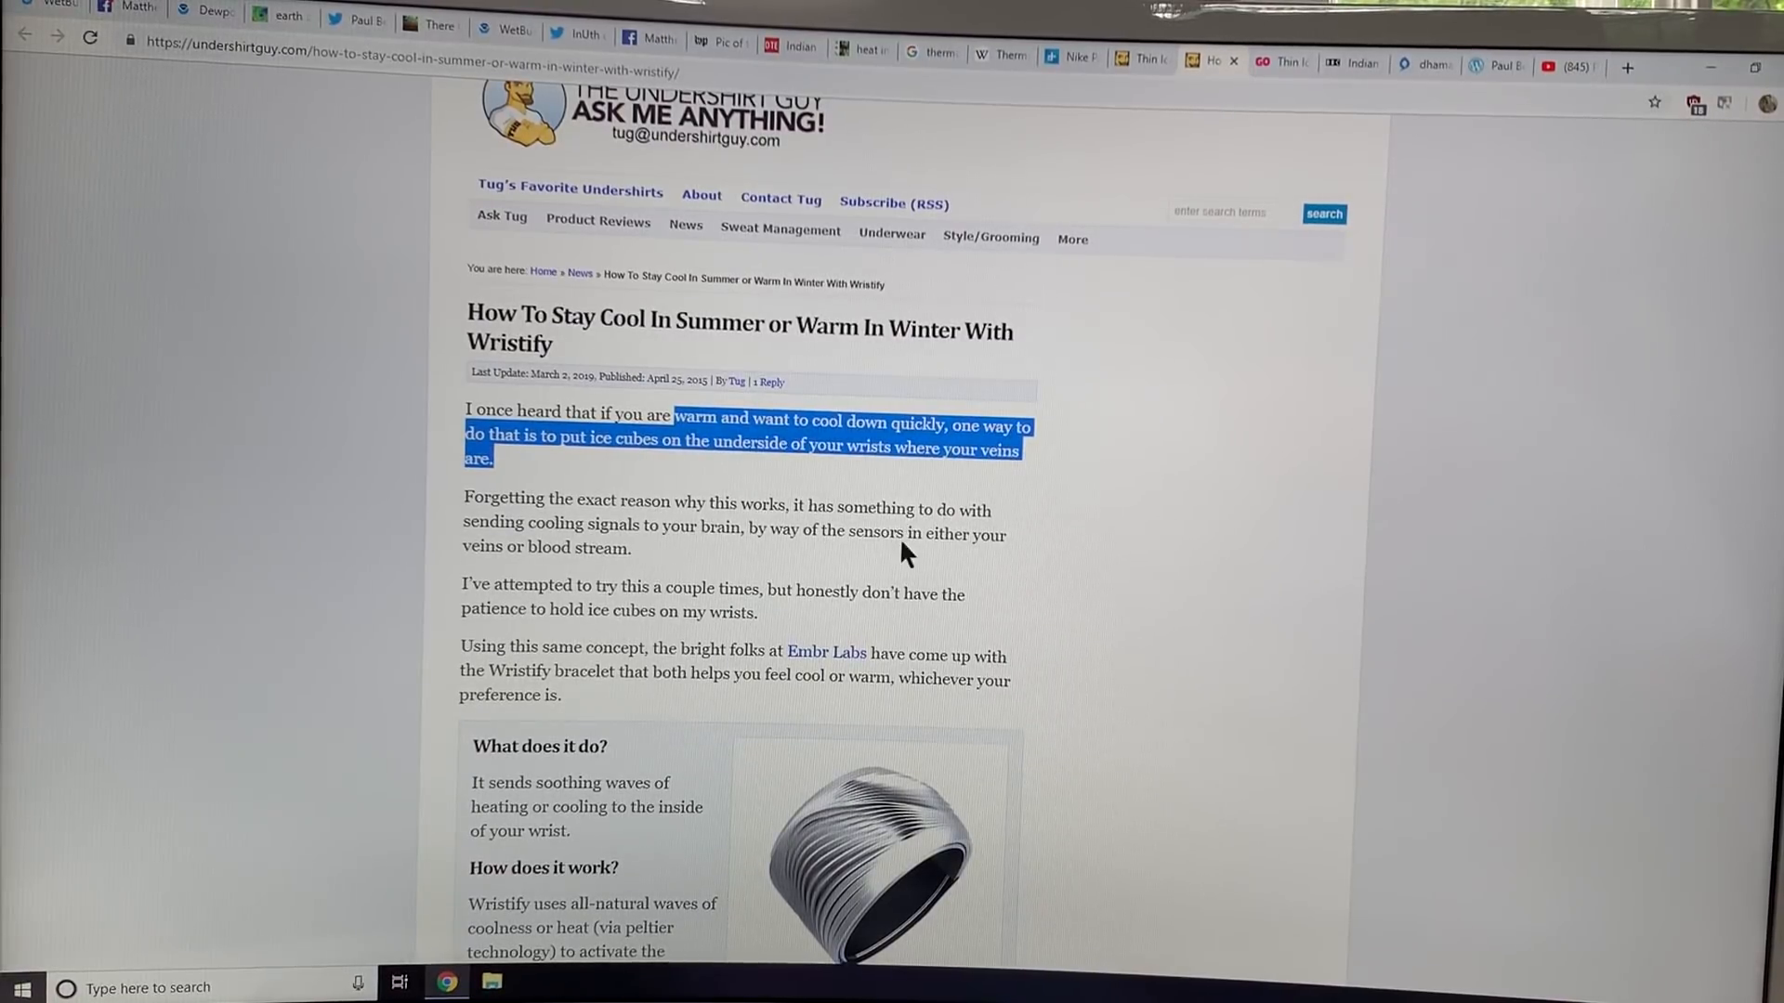
{"action": "mouse_move", "coordinate": [848, 529]}
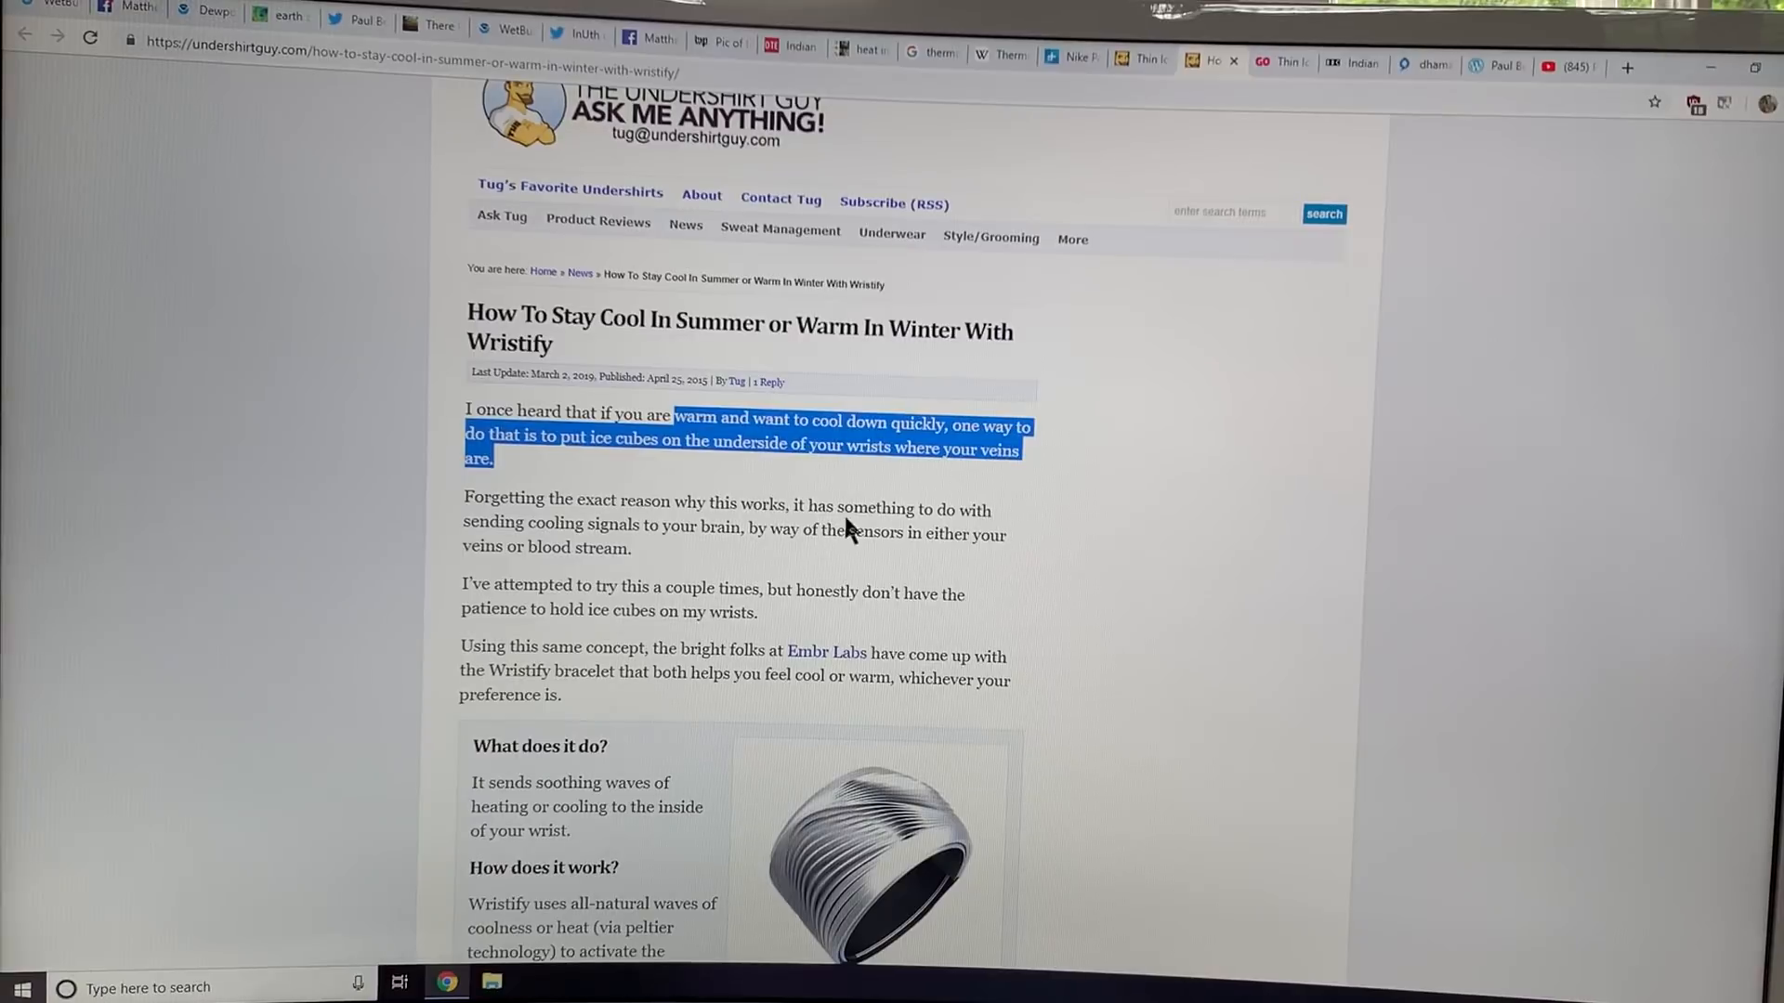
{"action": "mouse_move", "coordinate": [770, 523]}
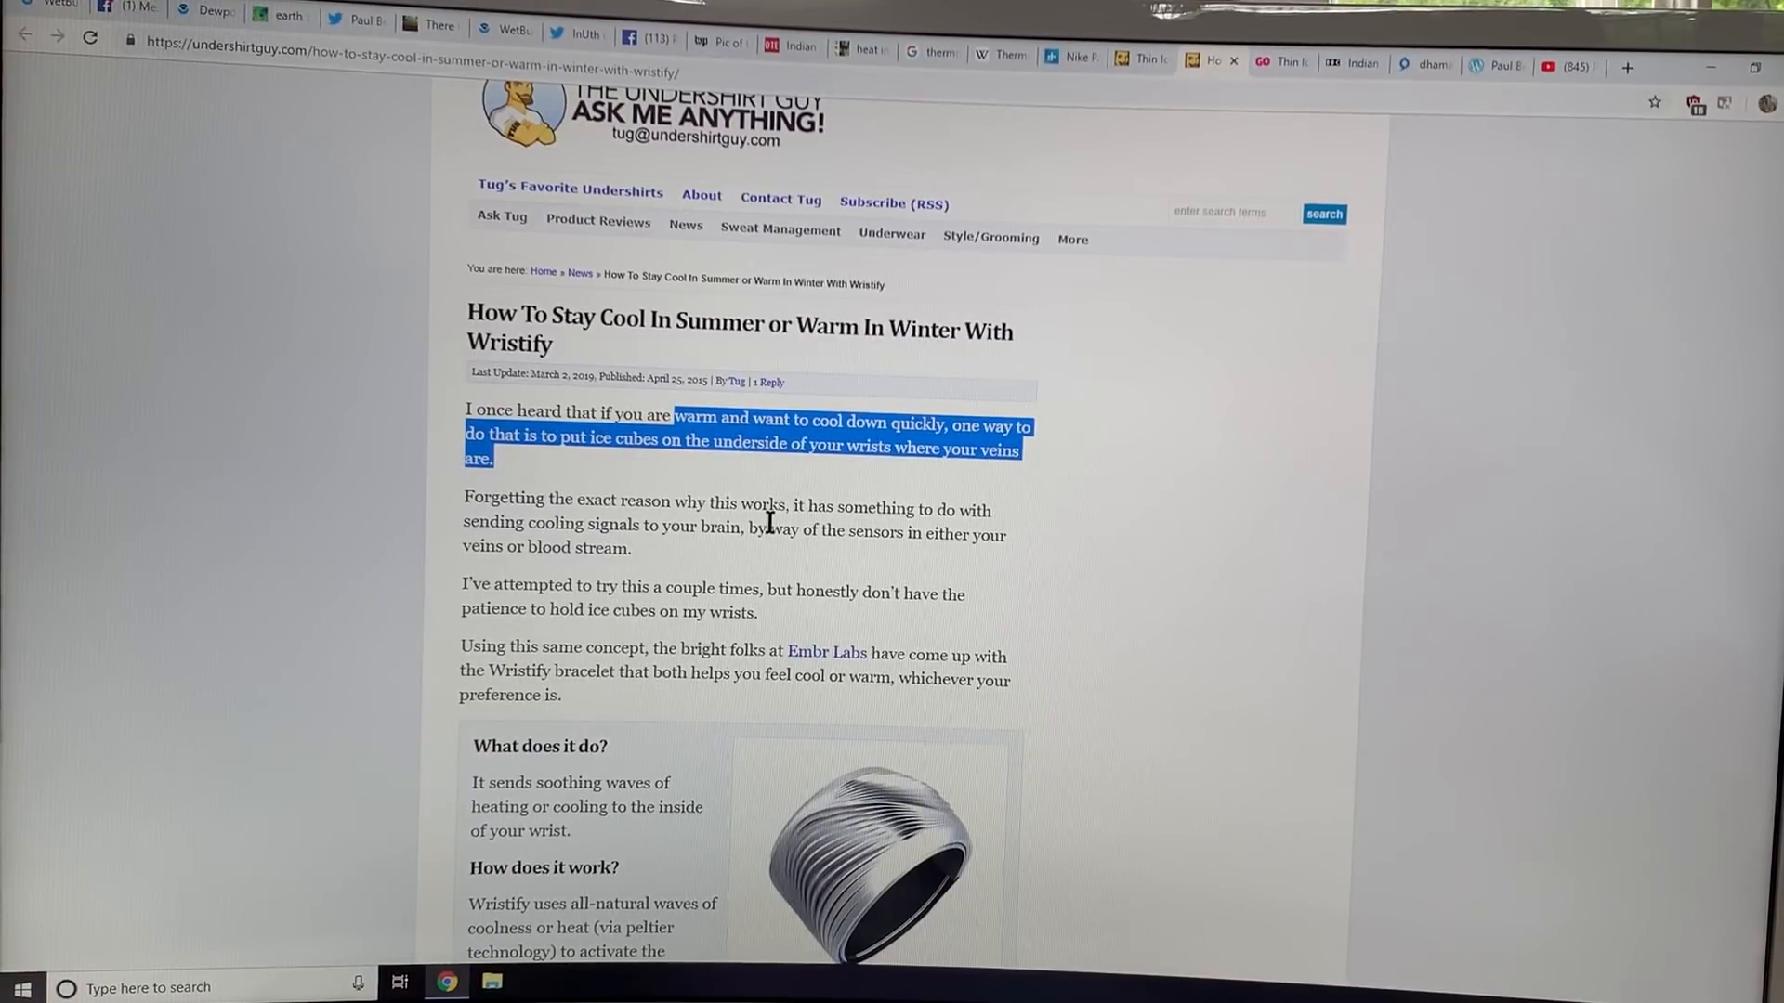
{"action": "scroll", "scroll_direction": "down", "scroll_amount": 3}
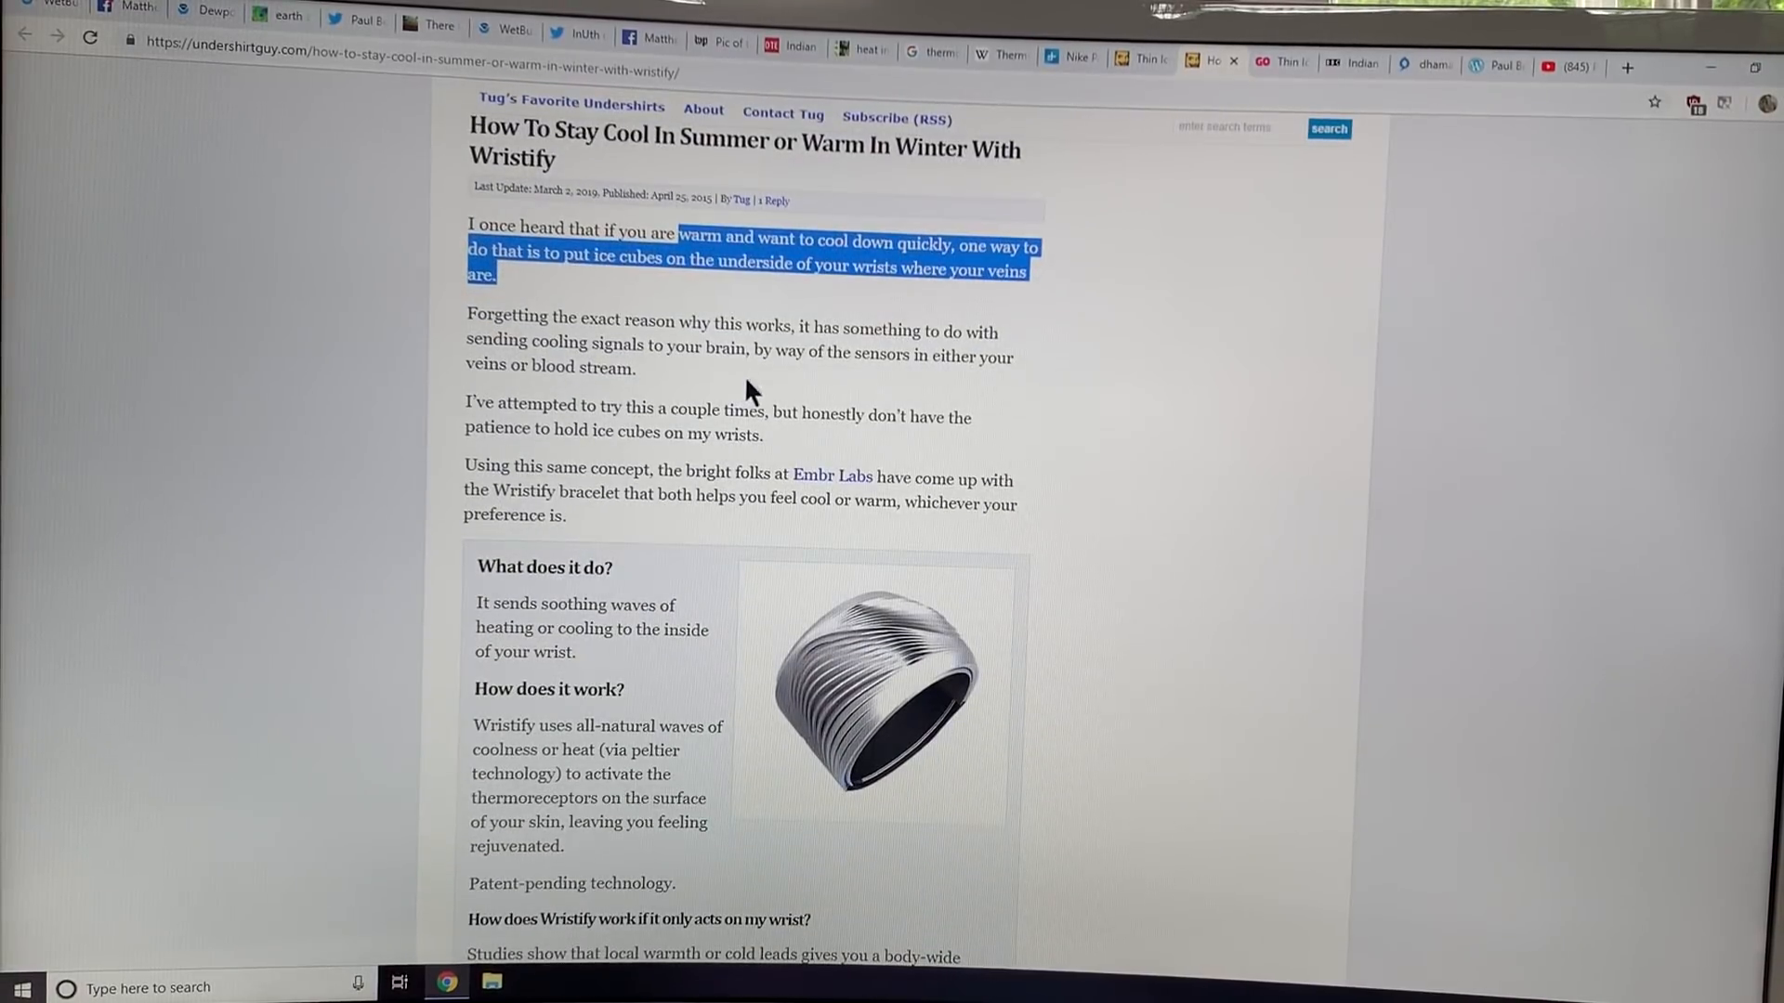
{"action": "scroll", "scroll_direction": "down", "scroll_amount": 3}
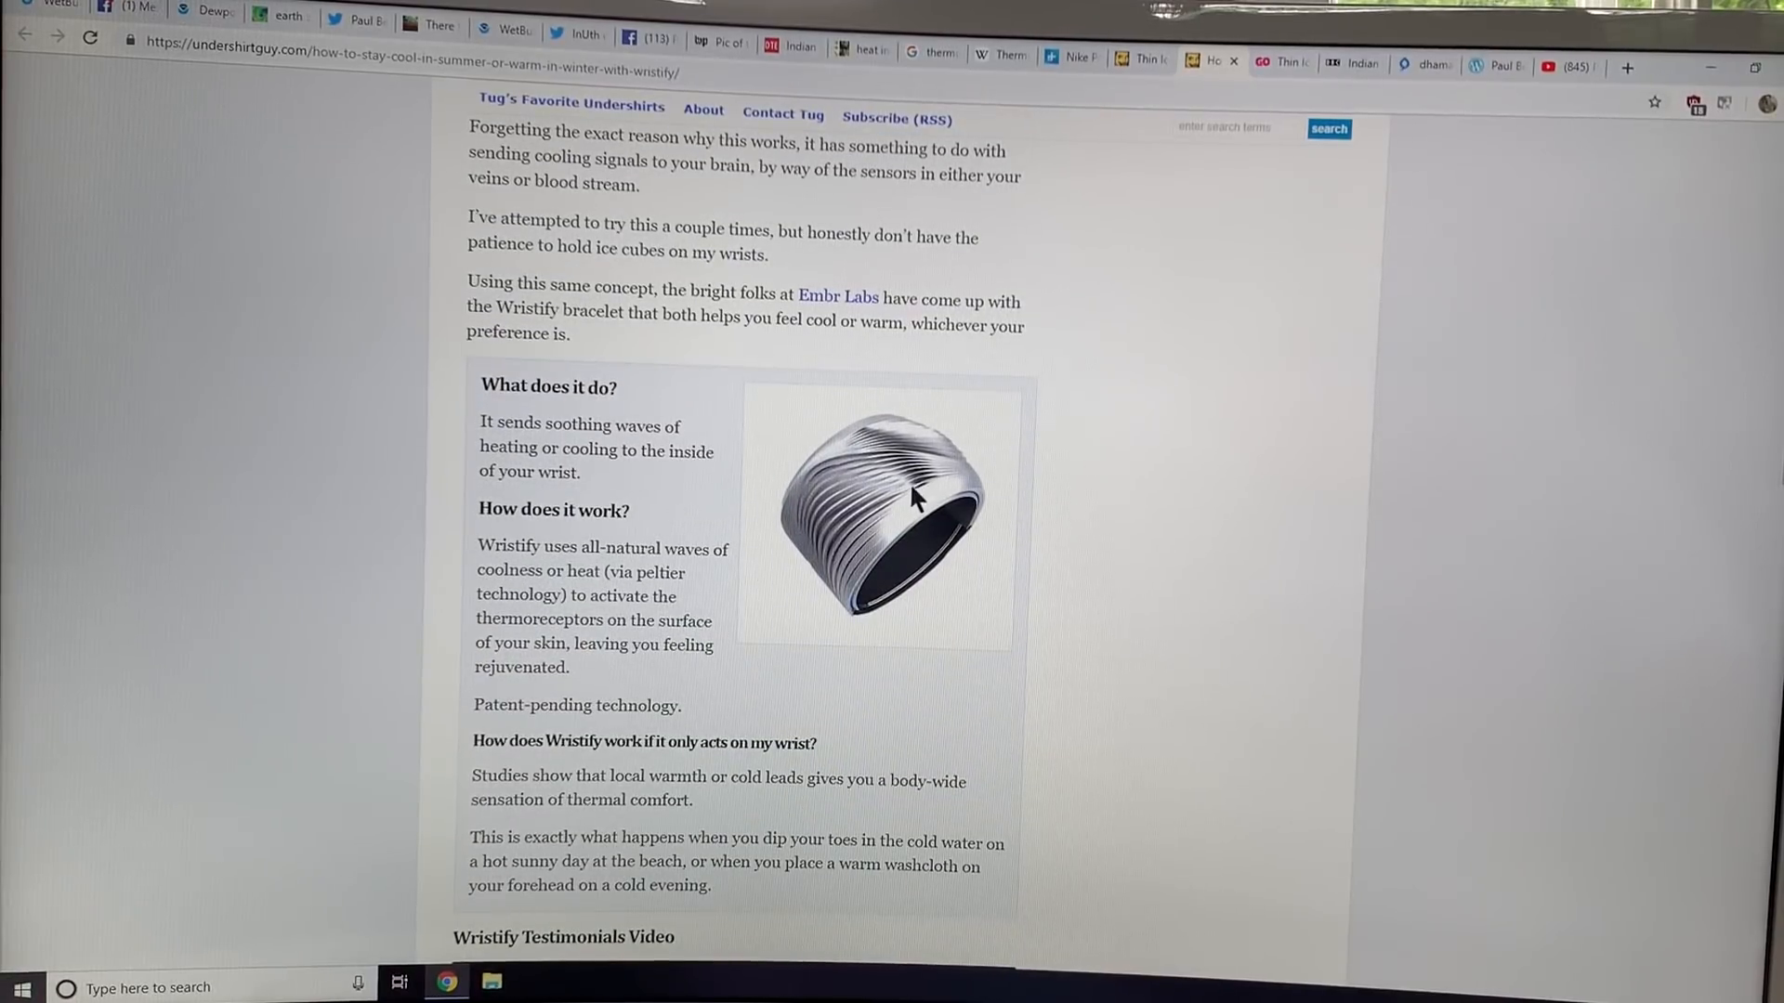
{"action": "mouse_move", "coordinate": [827, 354]}
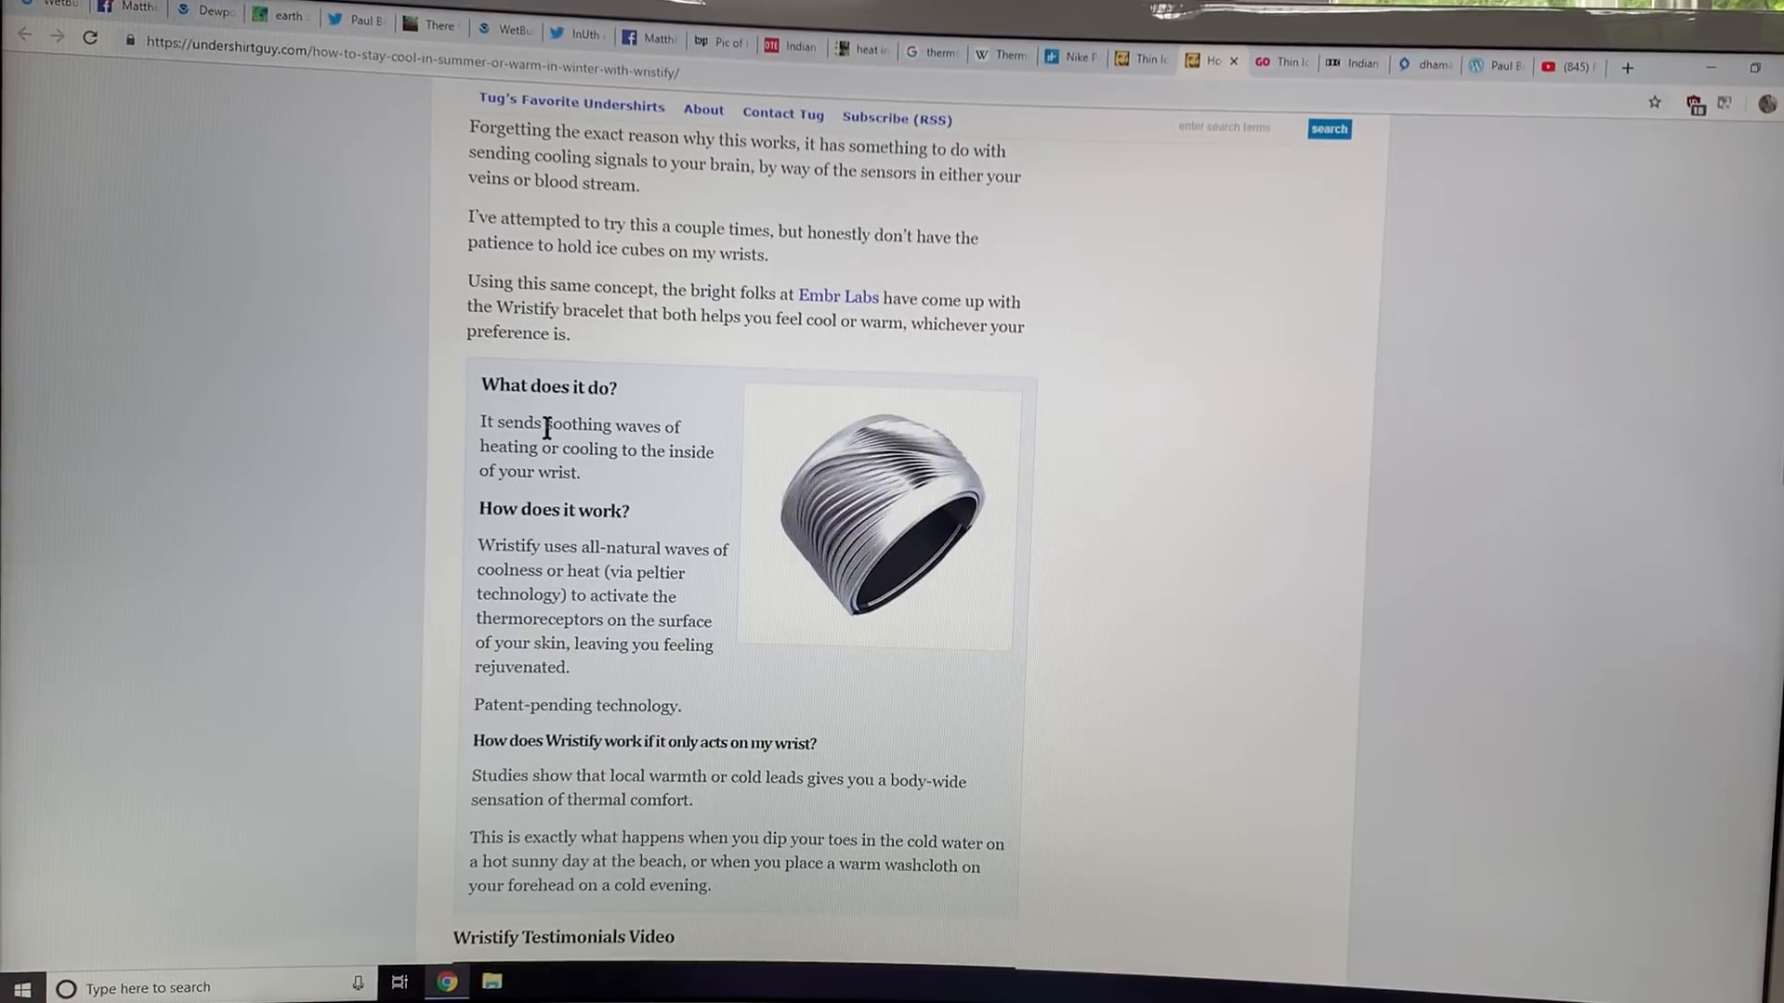
{"action": "left_click_drag", "start_coordinate": [546, 424], "coordinate": [579, 471]}
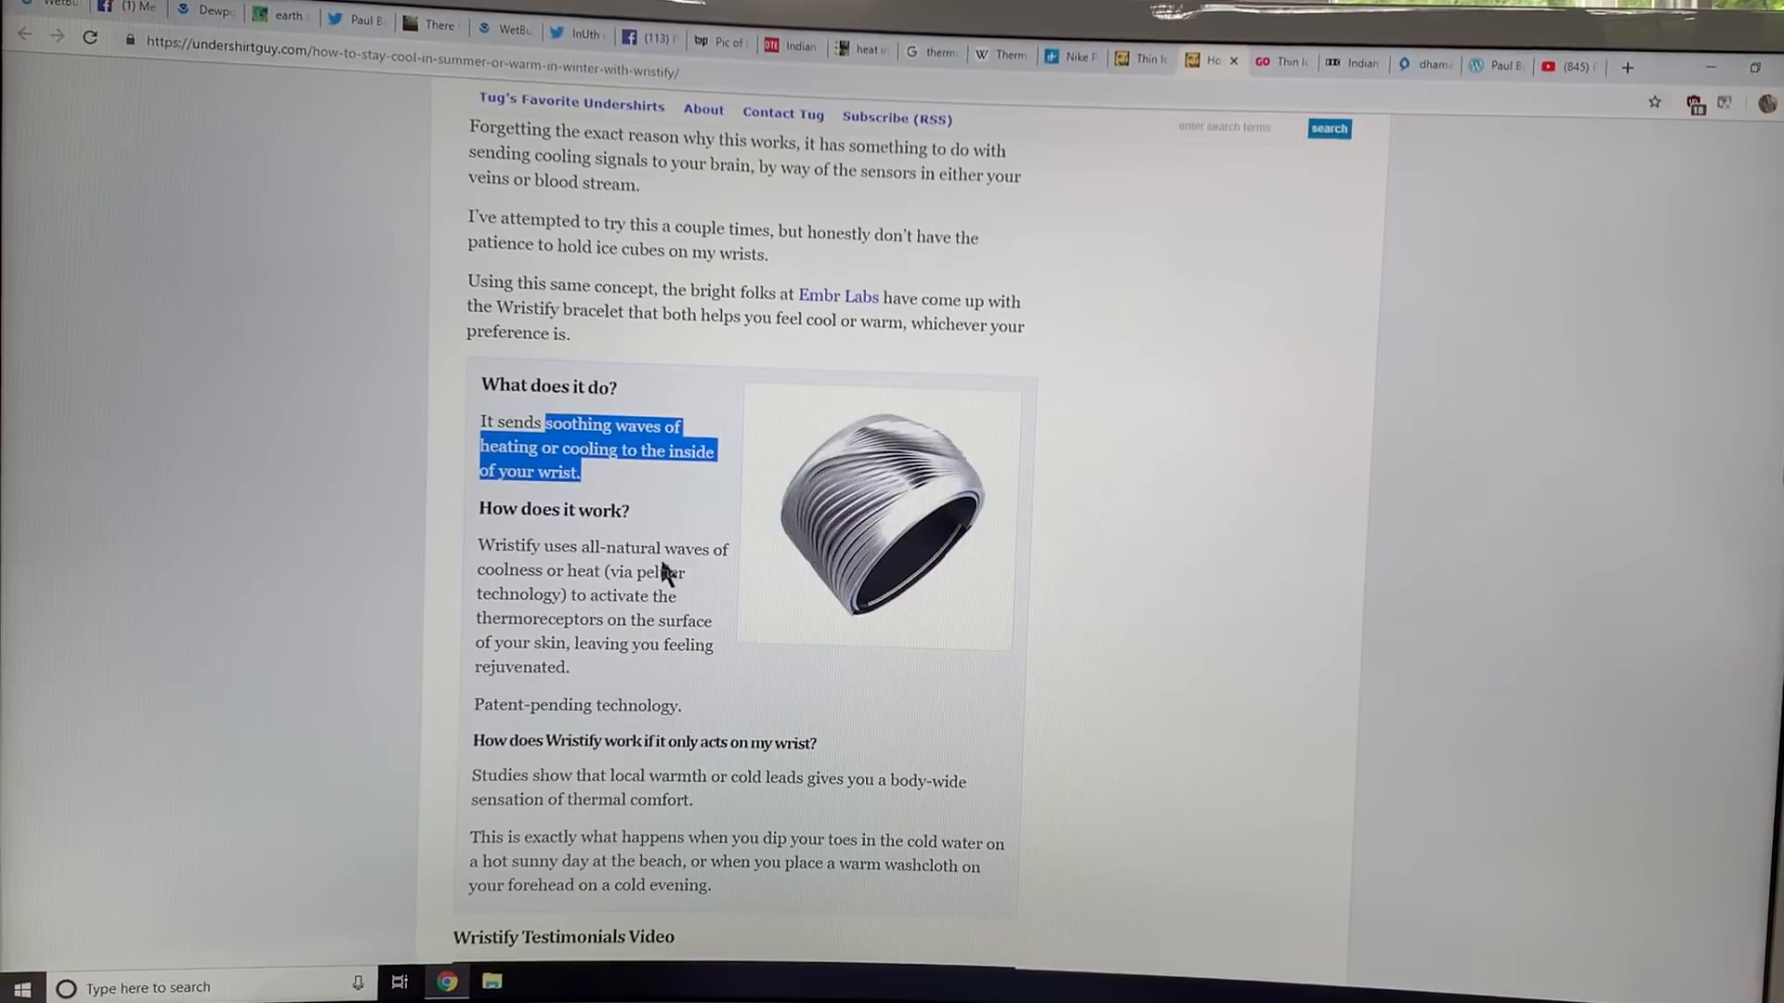
Highlight the local warmth or cold and body-wide thermal comfort claim, then read to the testimonials video.
{"action": "scroll", "scroll_direction": "down", "scroll_amount": 3}
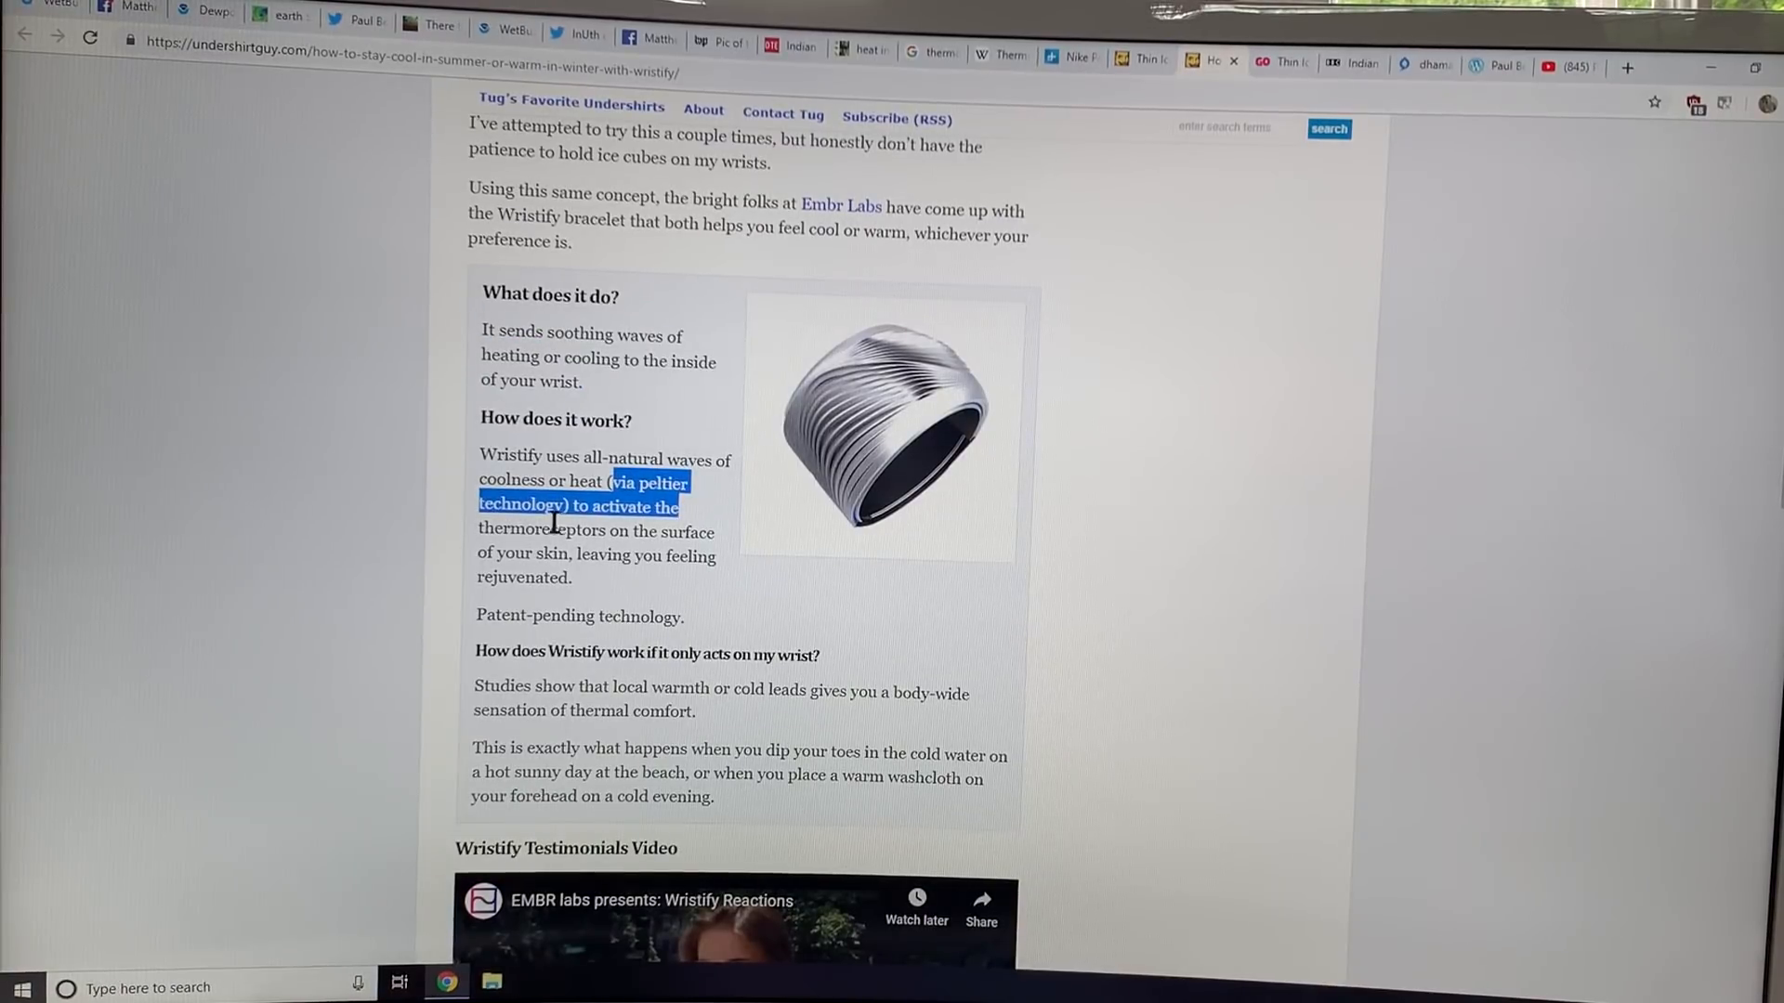
{"action": "scroll", "scroll_direction": "down", "scroll_amount": 3}
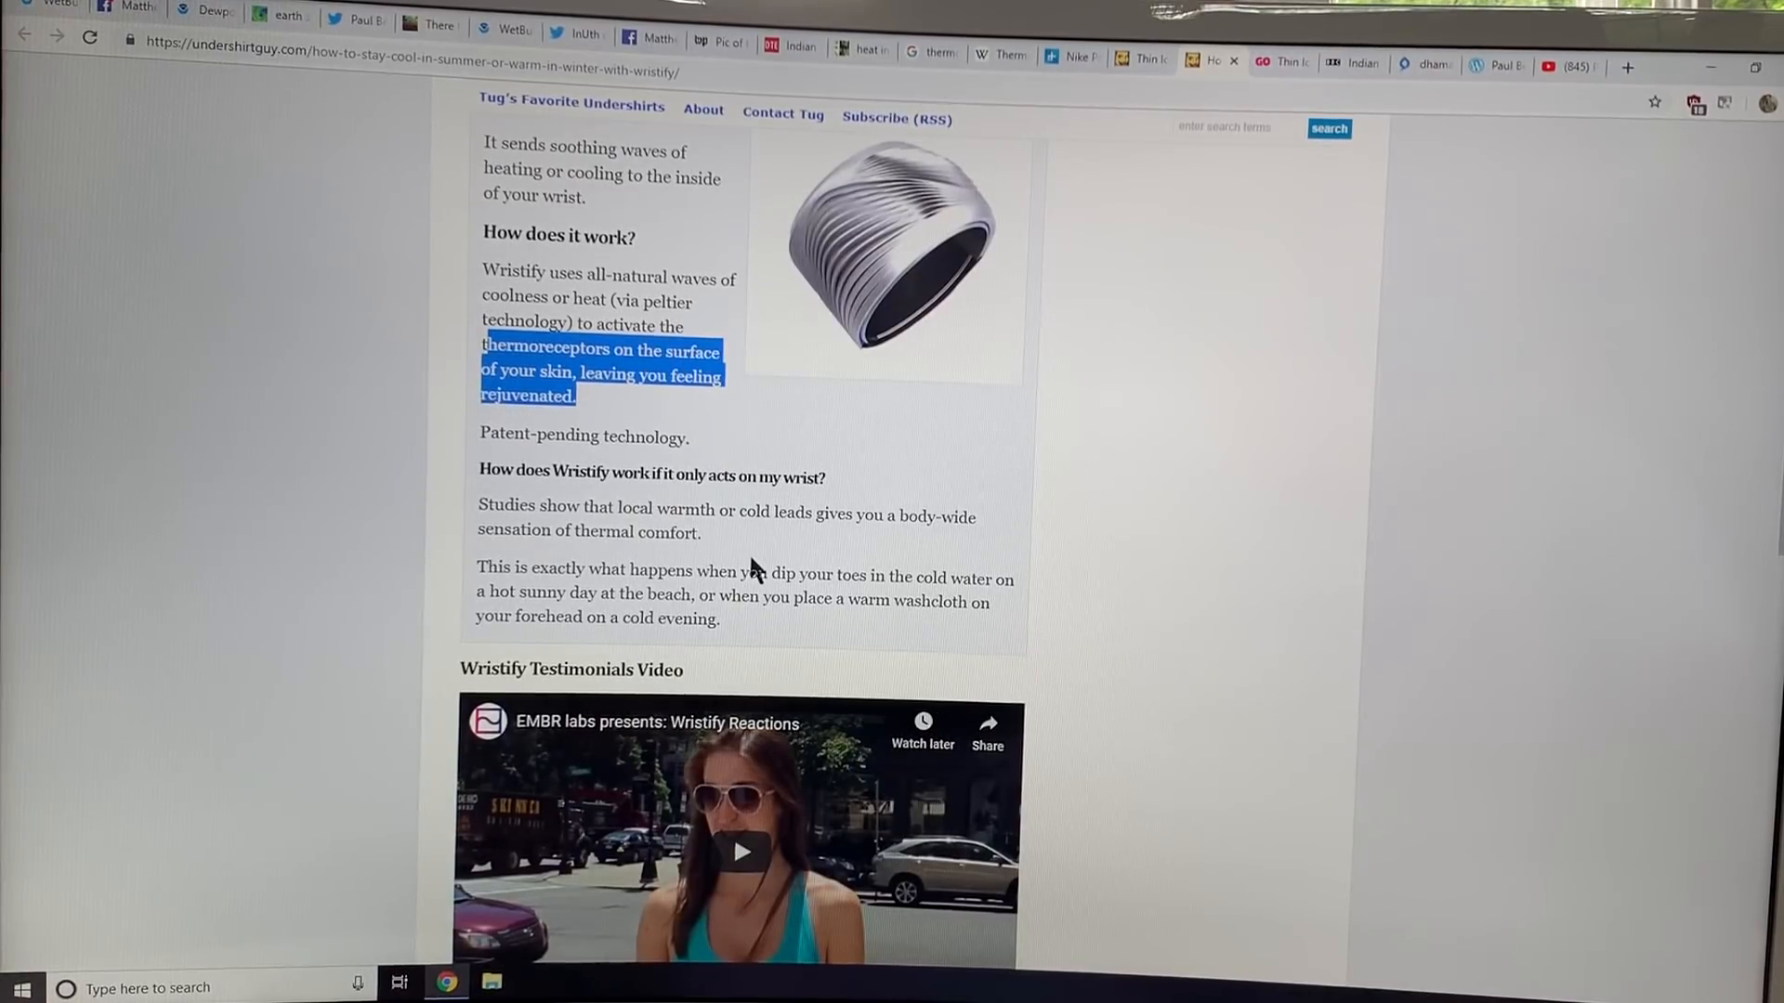
{"action": "scroll", "scroll_direction": "down", "scroll_amount": 3}
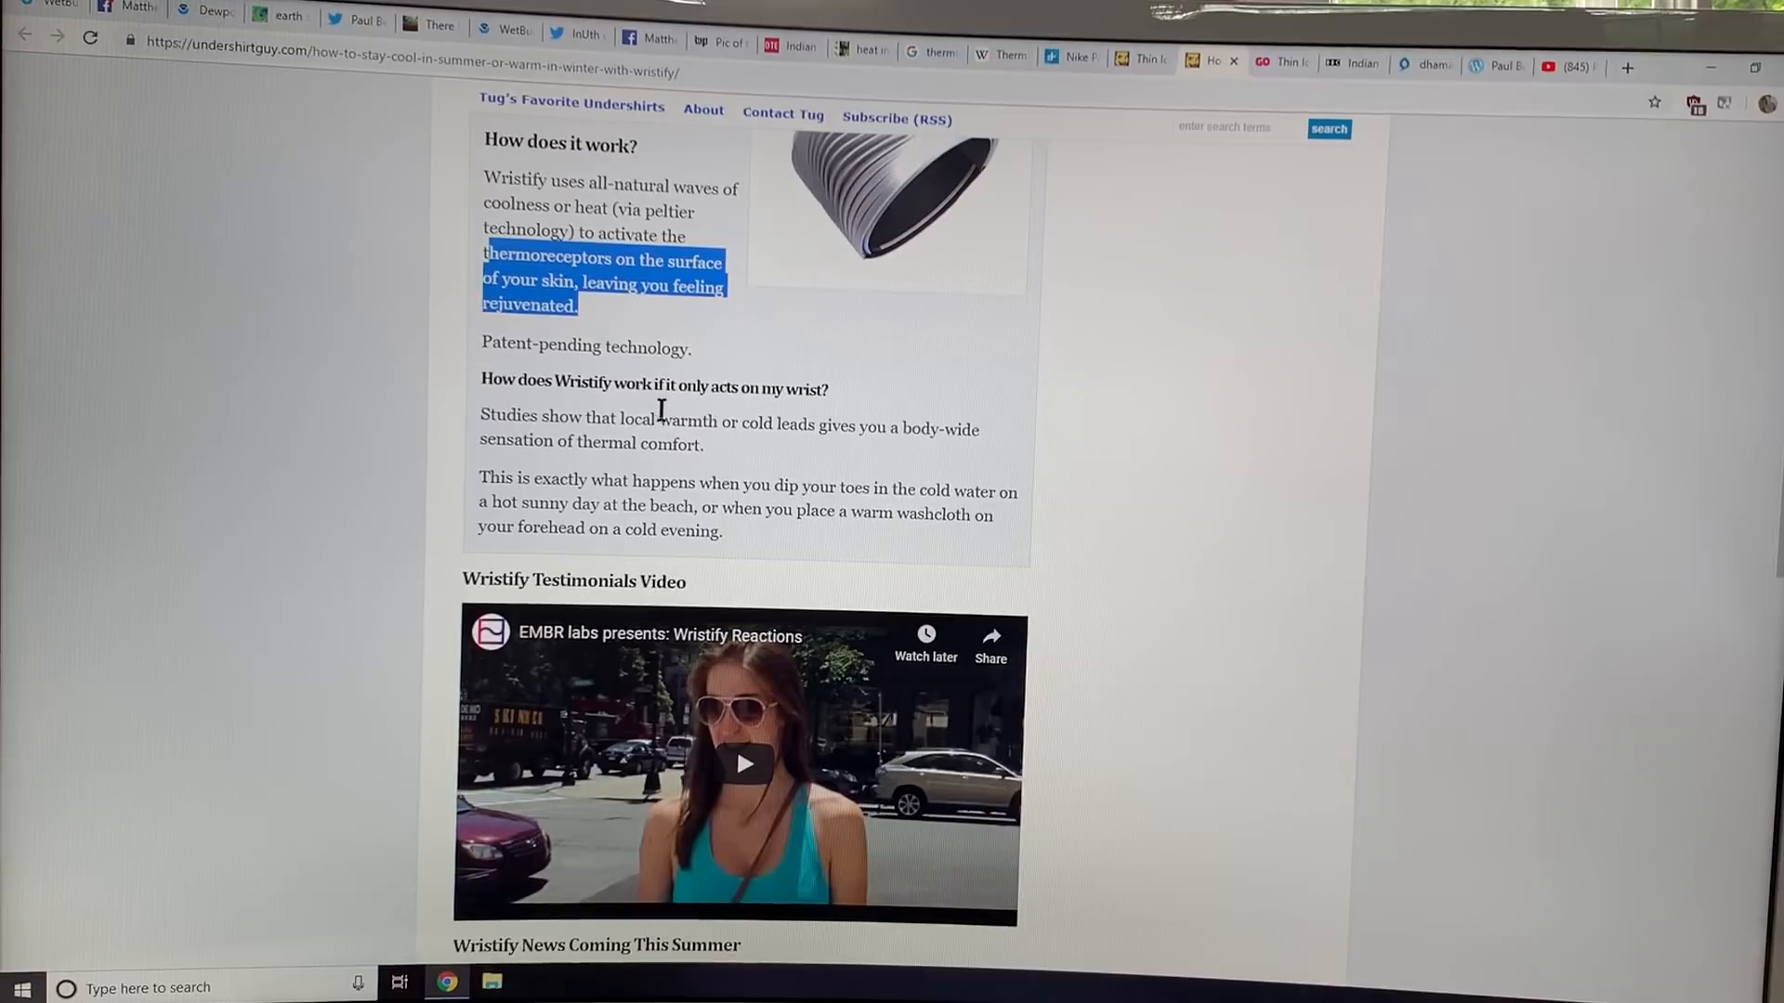
{"action": "mouse_move", "coordinate": [801, 460]}
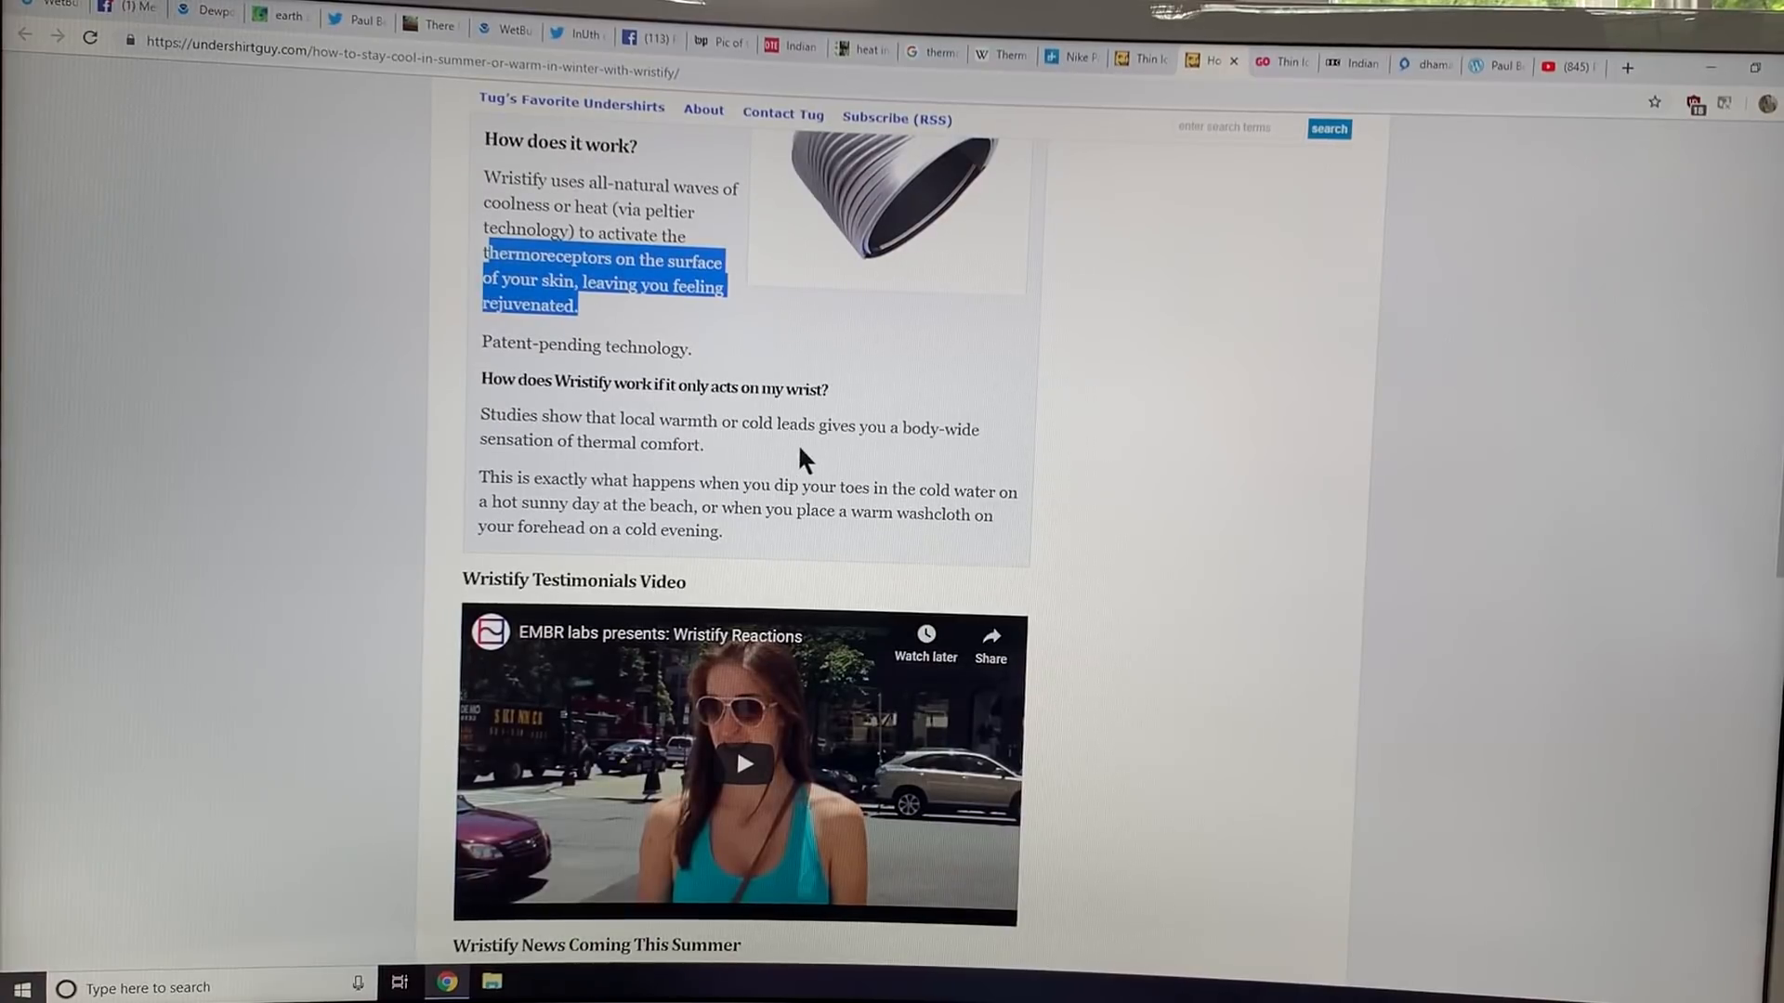
{"action": "left_click_drag", "start_coordinate": [619, 422], "coordinate": [877, 427]}
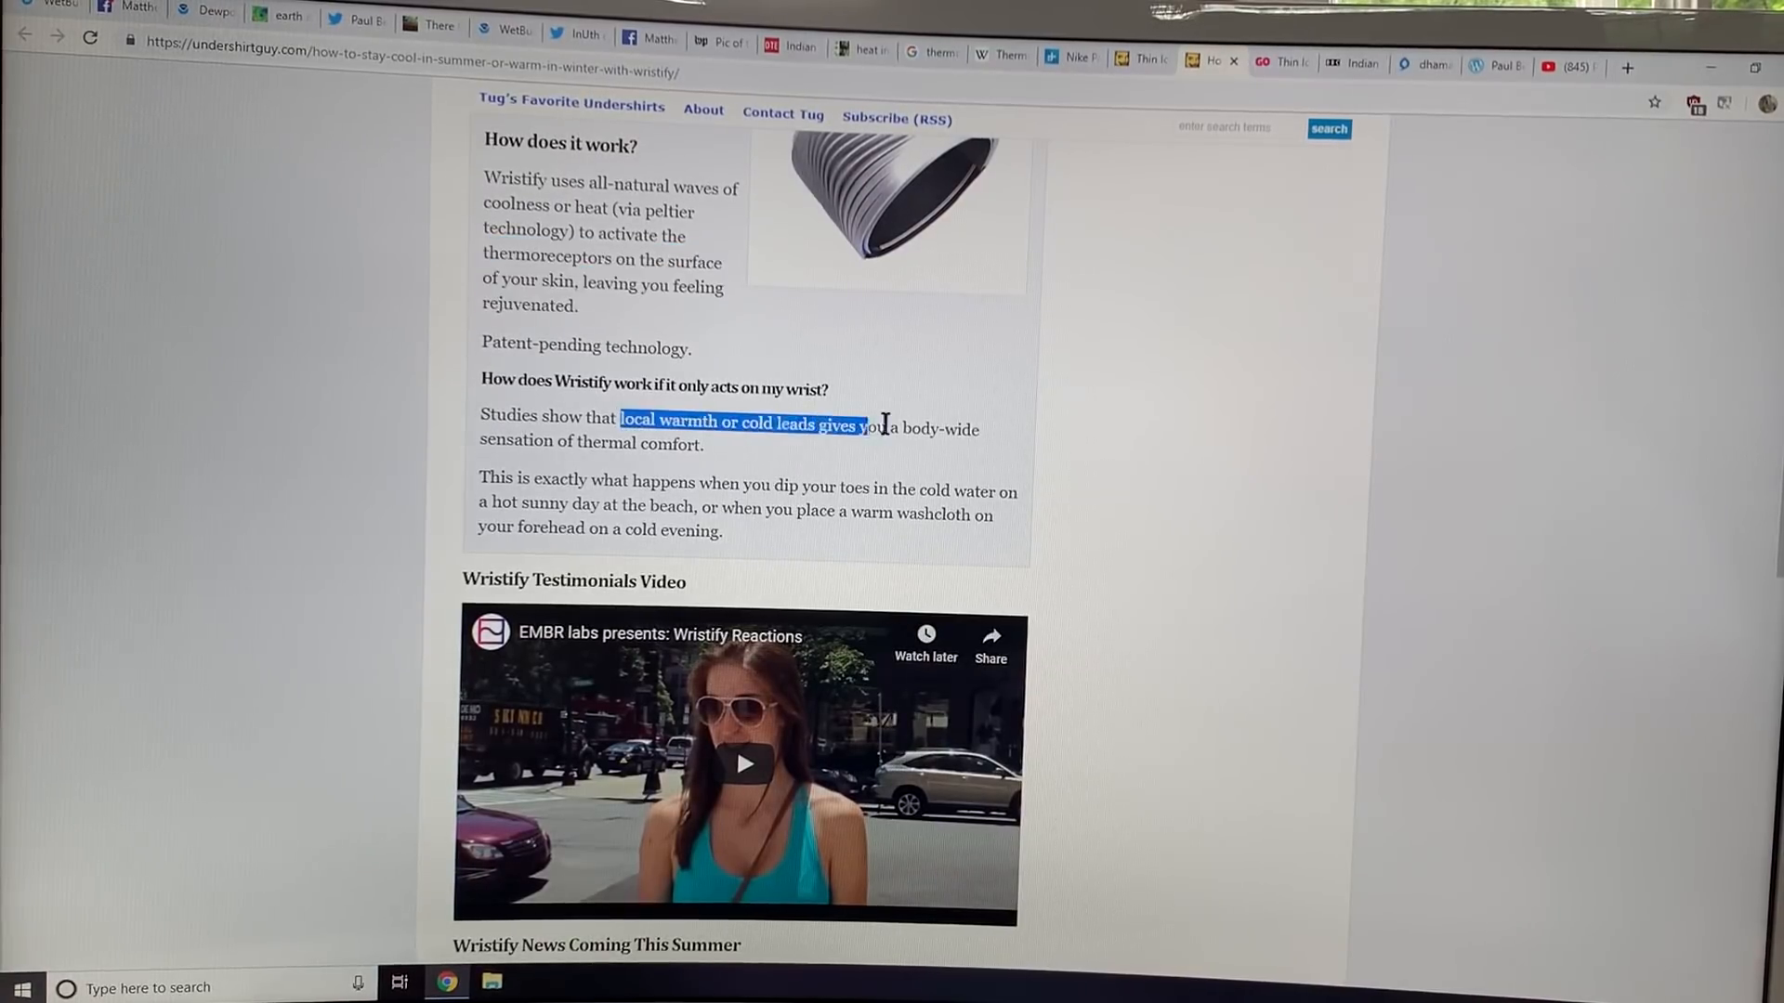
{"action": "left_click_drag", "start_coordinate": [871, 428], "coordinate": [703, 441]}
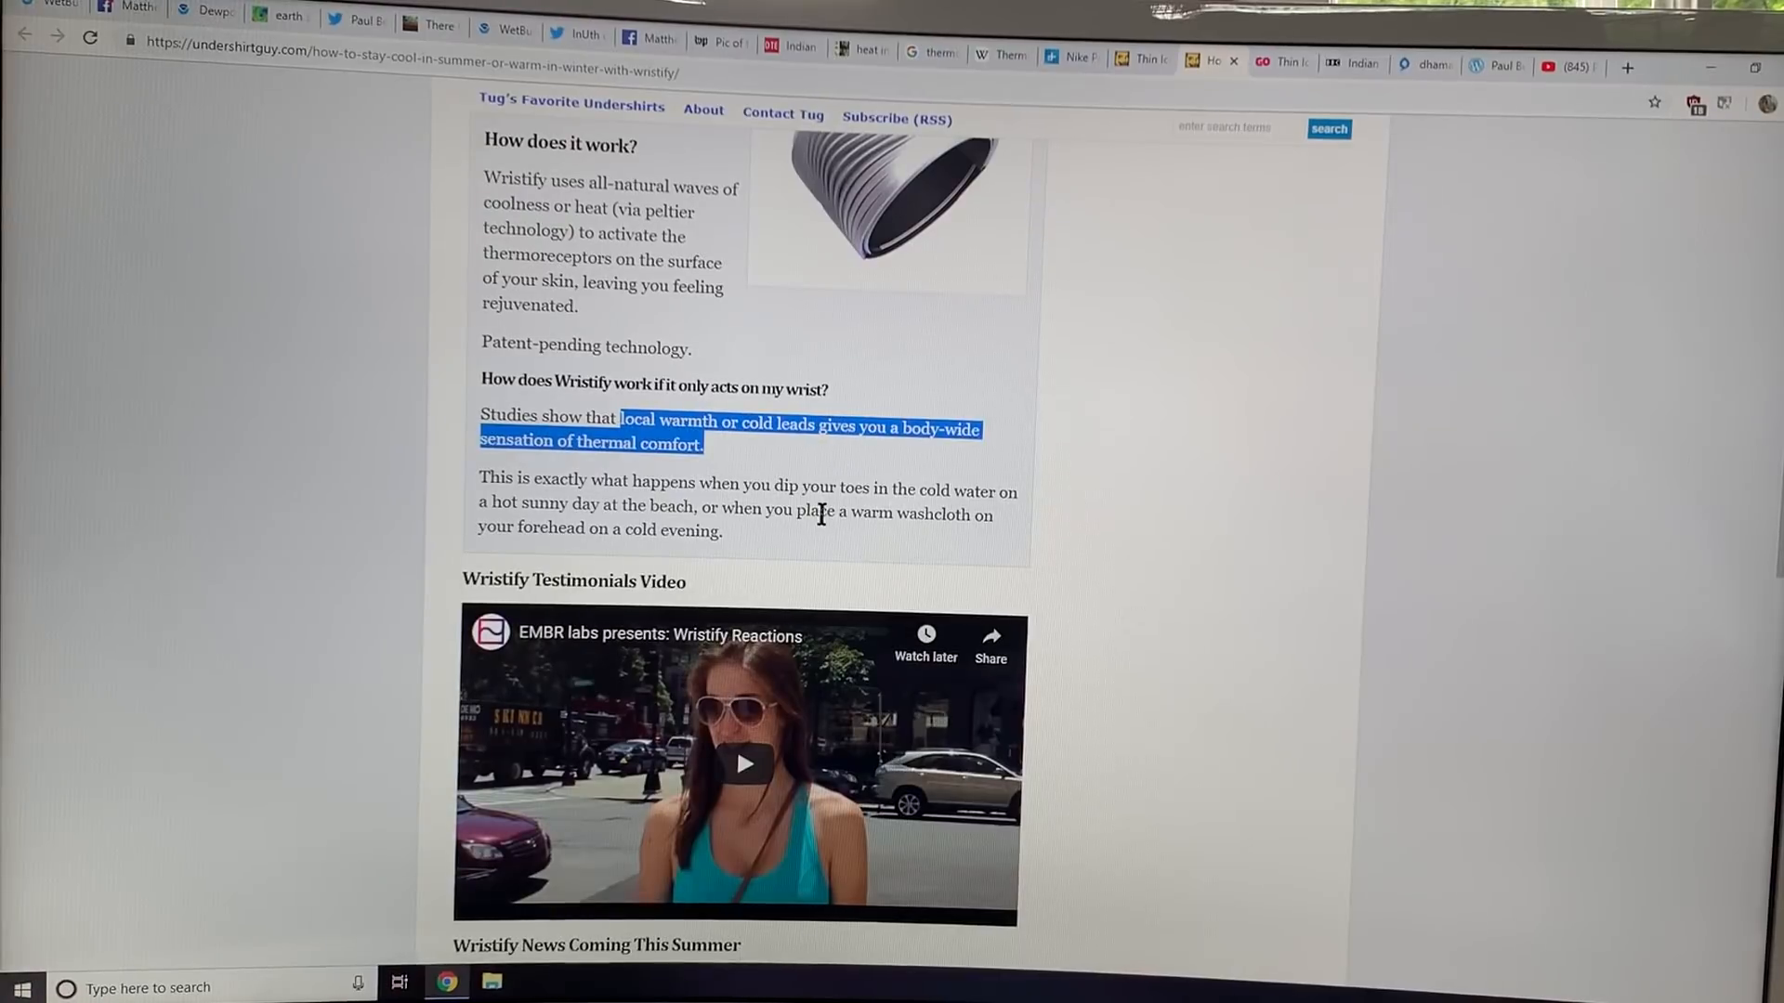
{"action": "scroll", "scroll_direction": "down", "scroll_amount": 3}
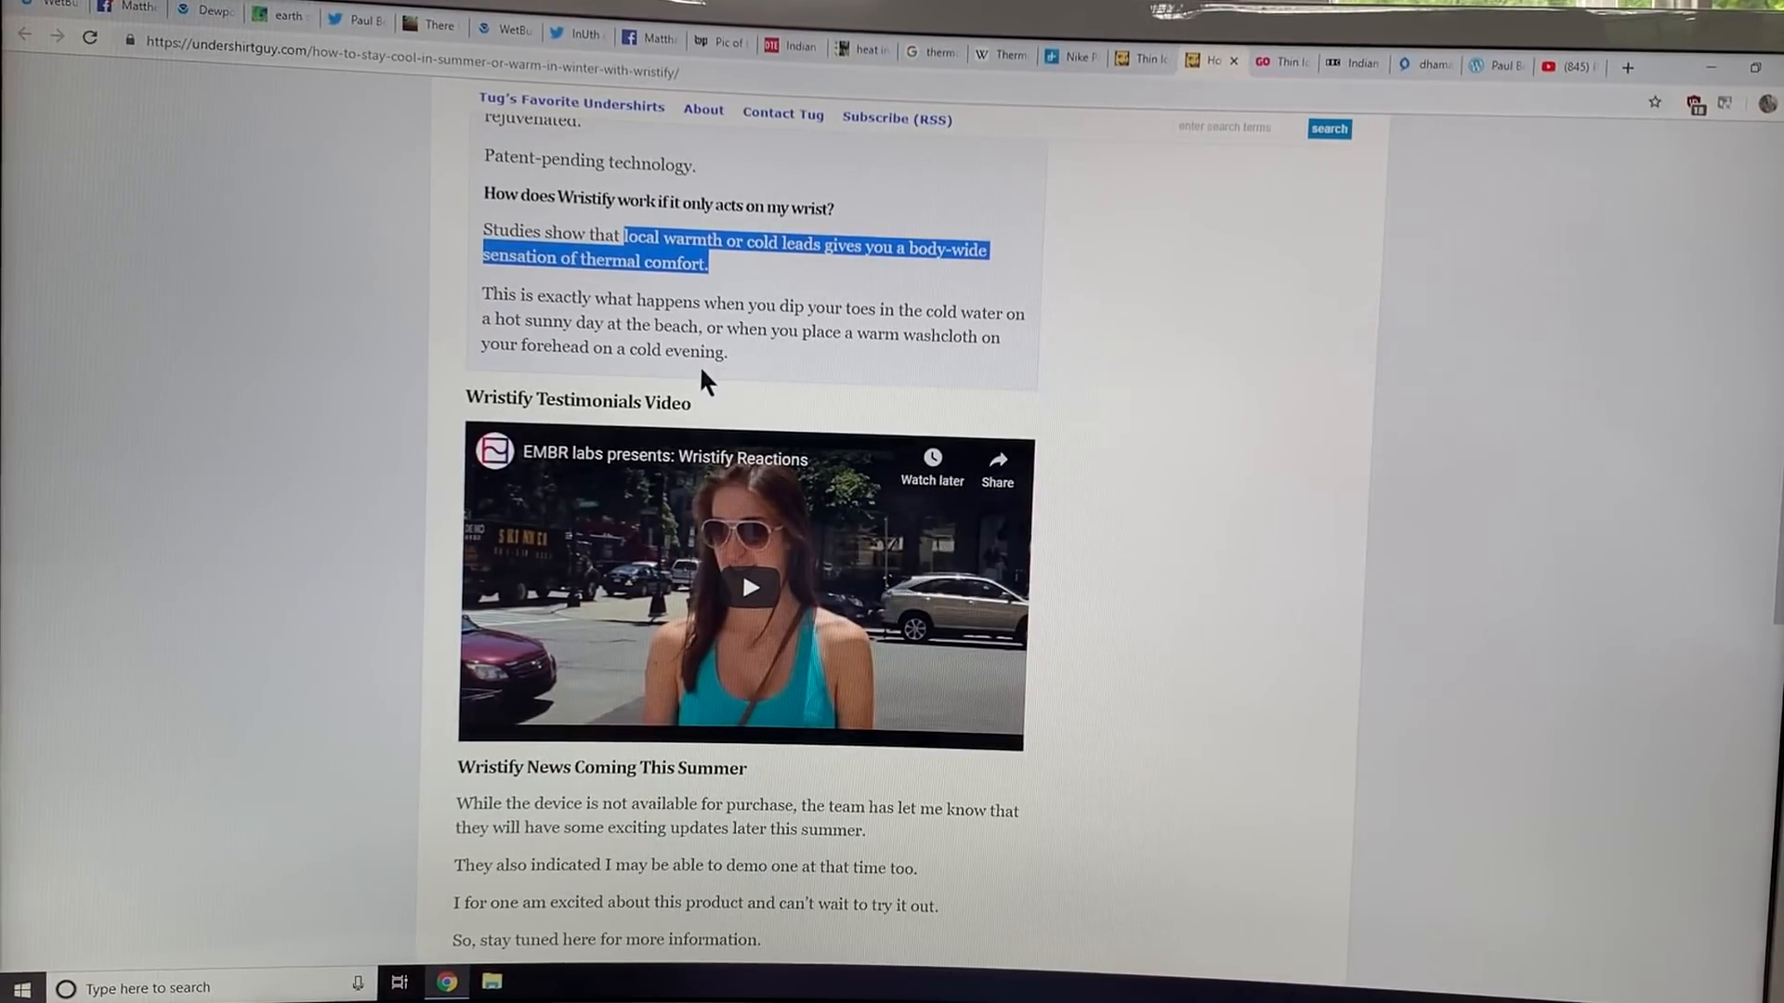
{"action": "scroll", "scroll_direction": "down", "scroll_amount": 3}
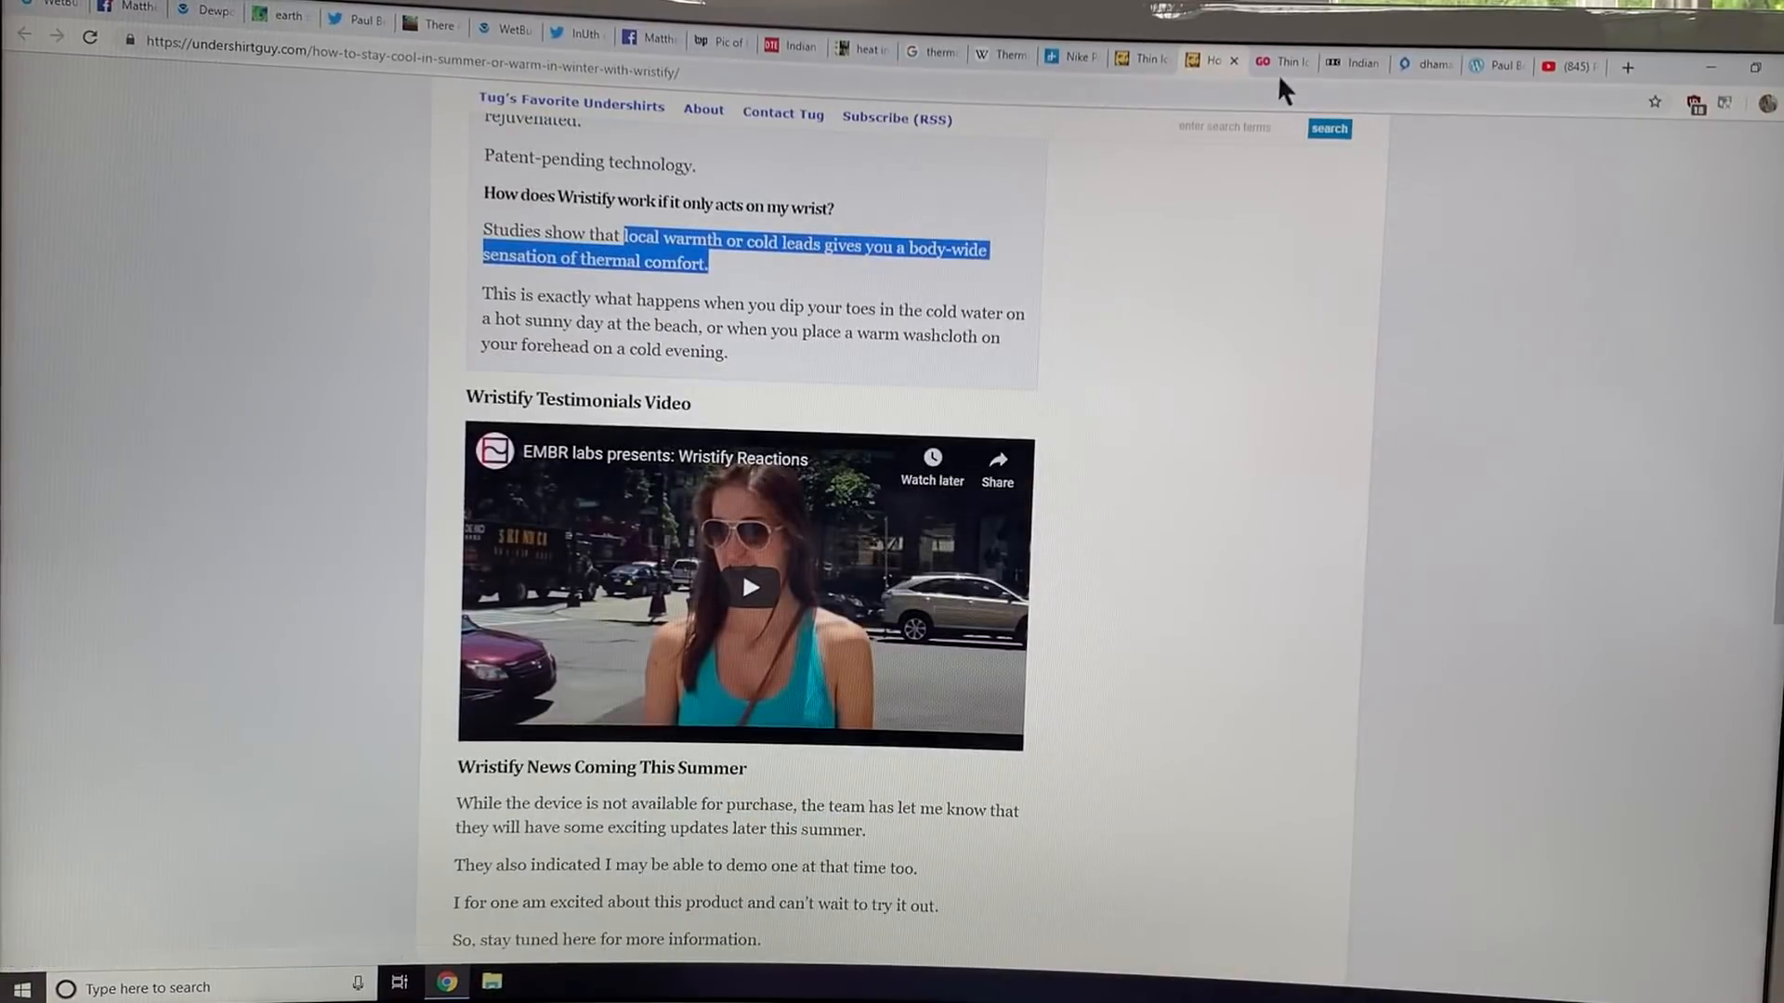
Show the Thin Ice 2.0 Indiegogo campaign page and scroll into its description.
{"action": "left_click", "coordinate": [1272, 61]}
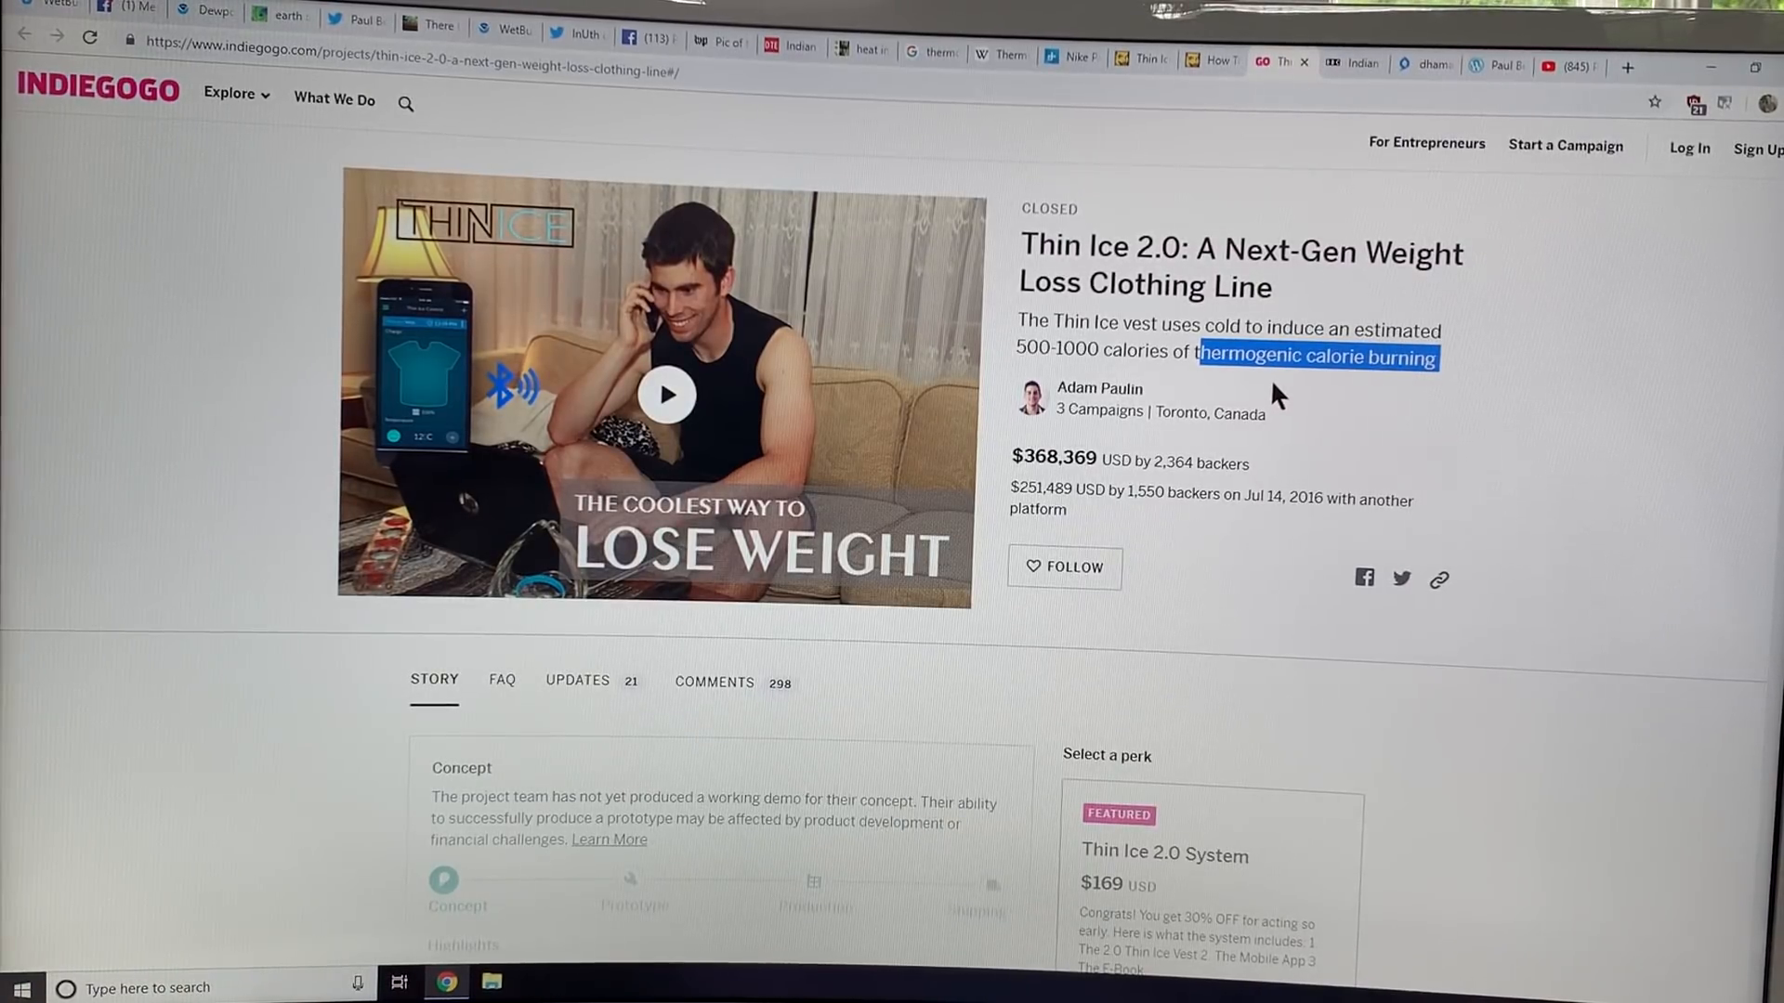
{"action": "mouse_move", "coordinate": [797, 433]}
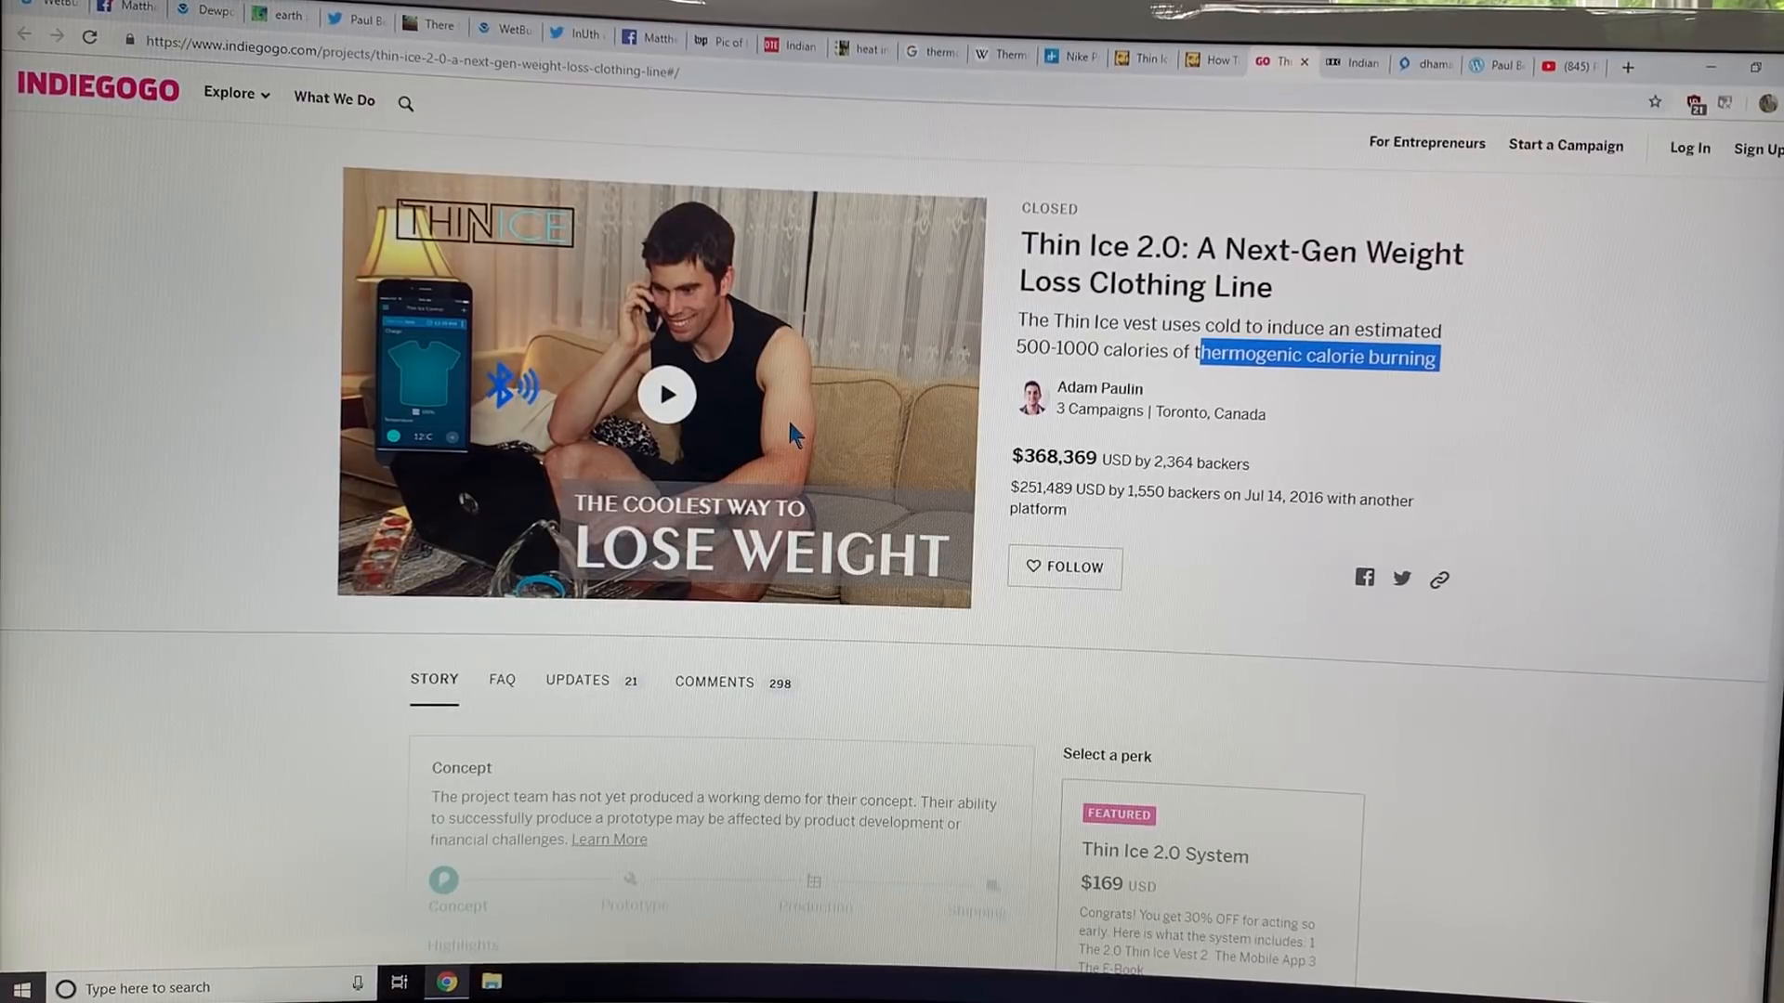
{"action": "scroll", "scroll_direction": "down", "scroll_amount": 3}
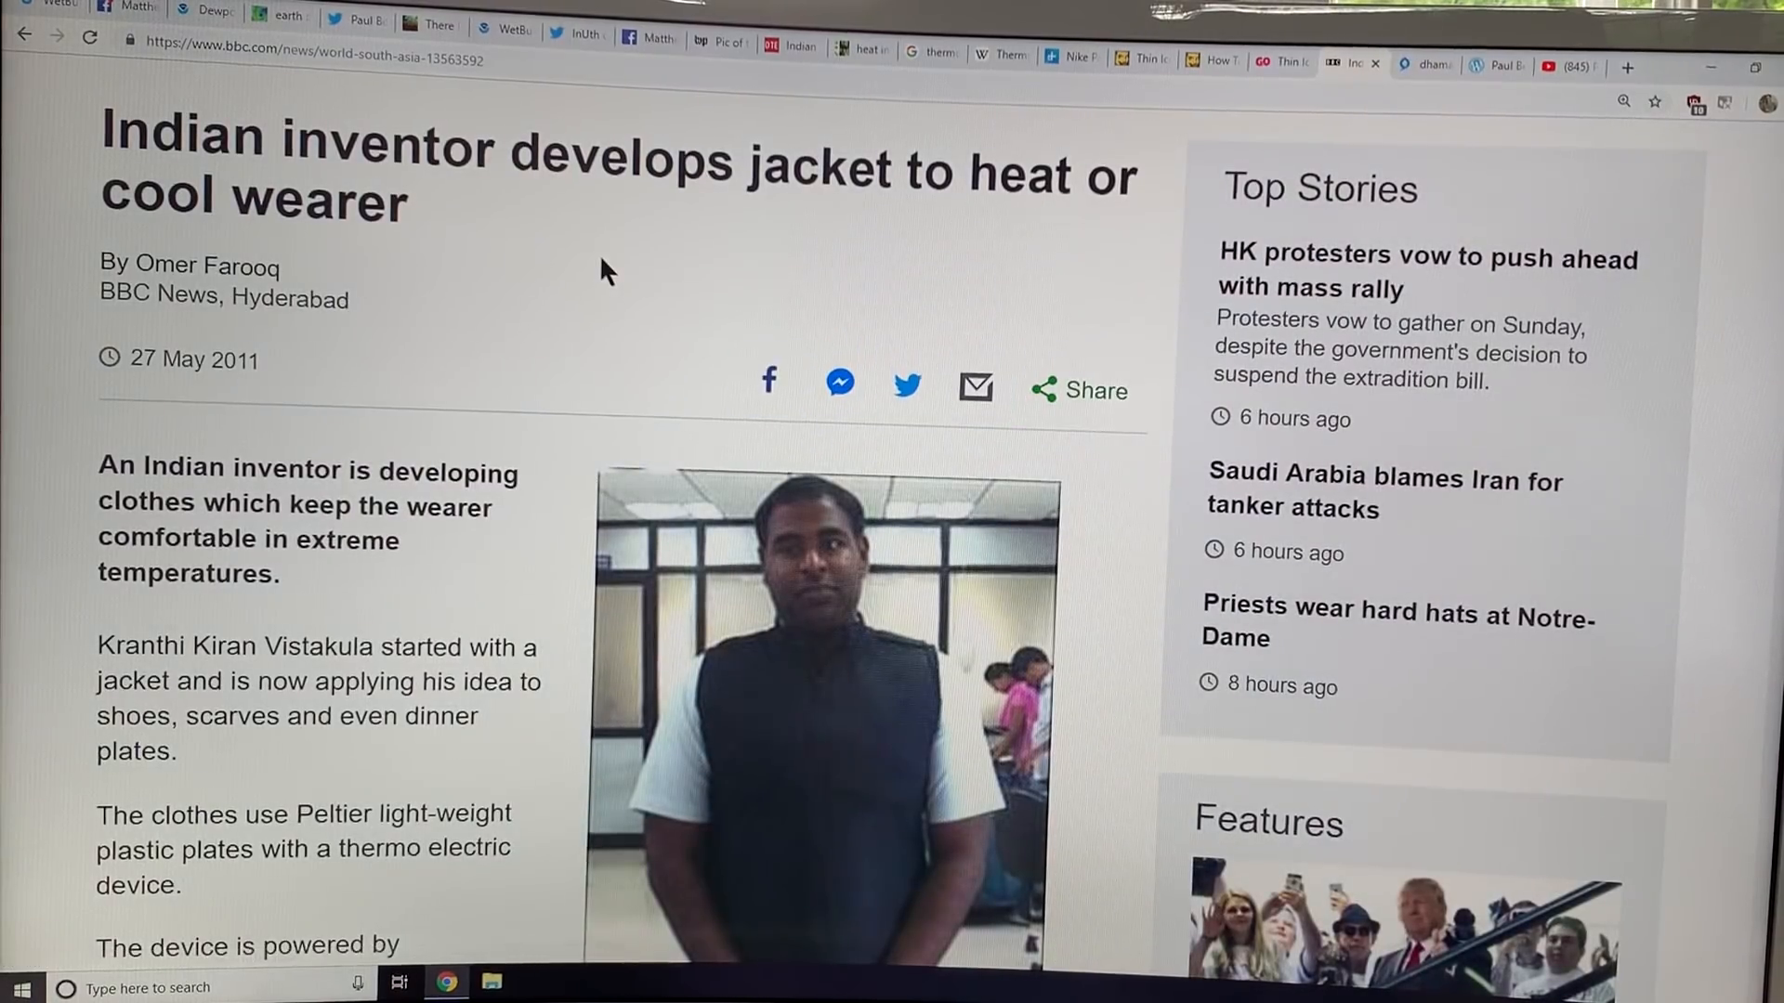
{"action": "mouse_move", "coordinate": [267, 376]}
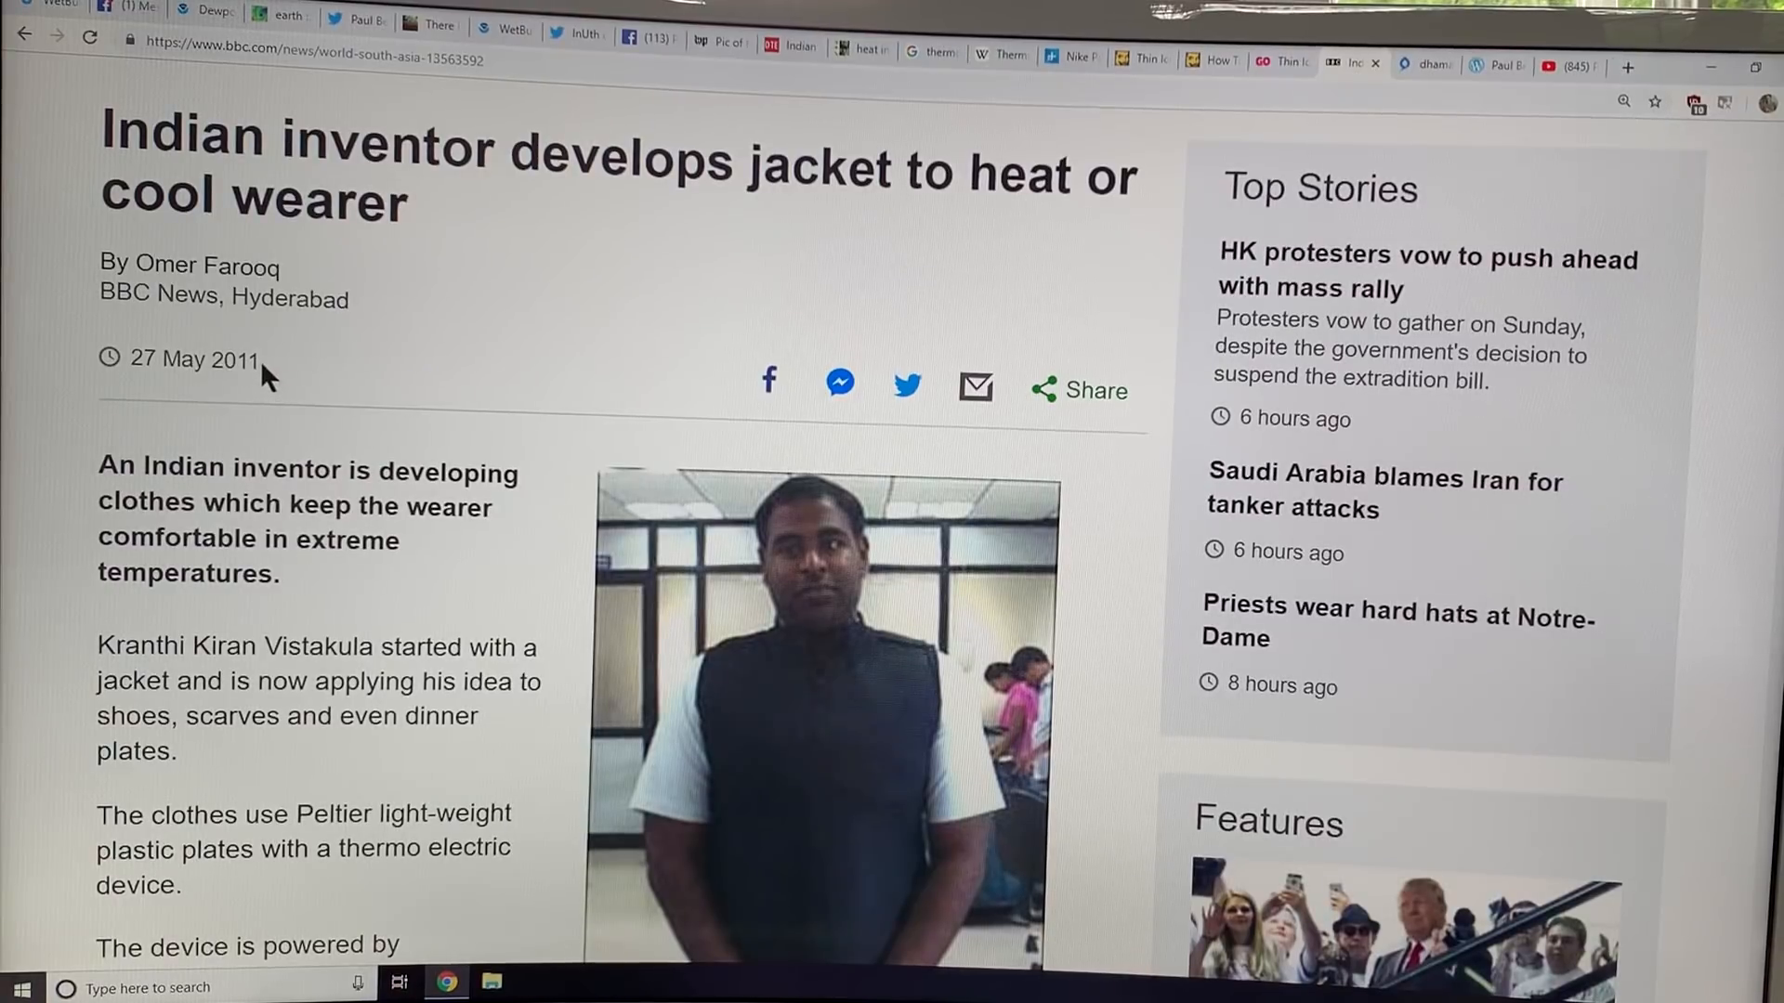
{"action": "mouse_move", "coordinate": [438, 544]}
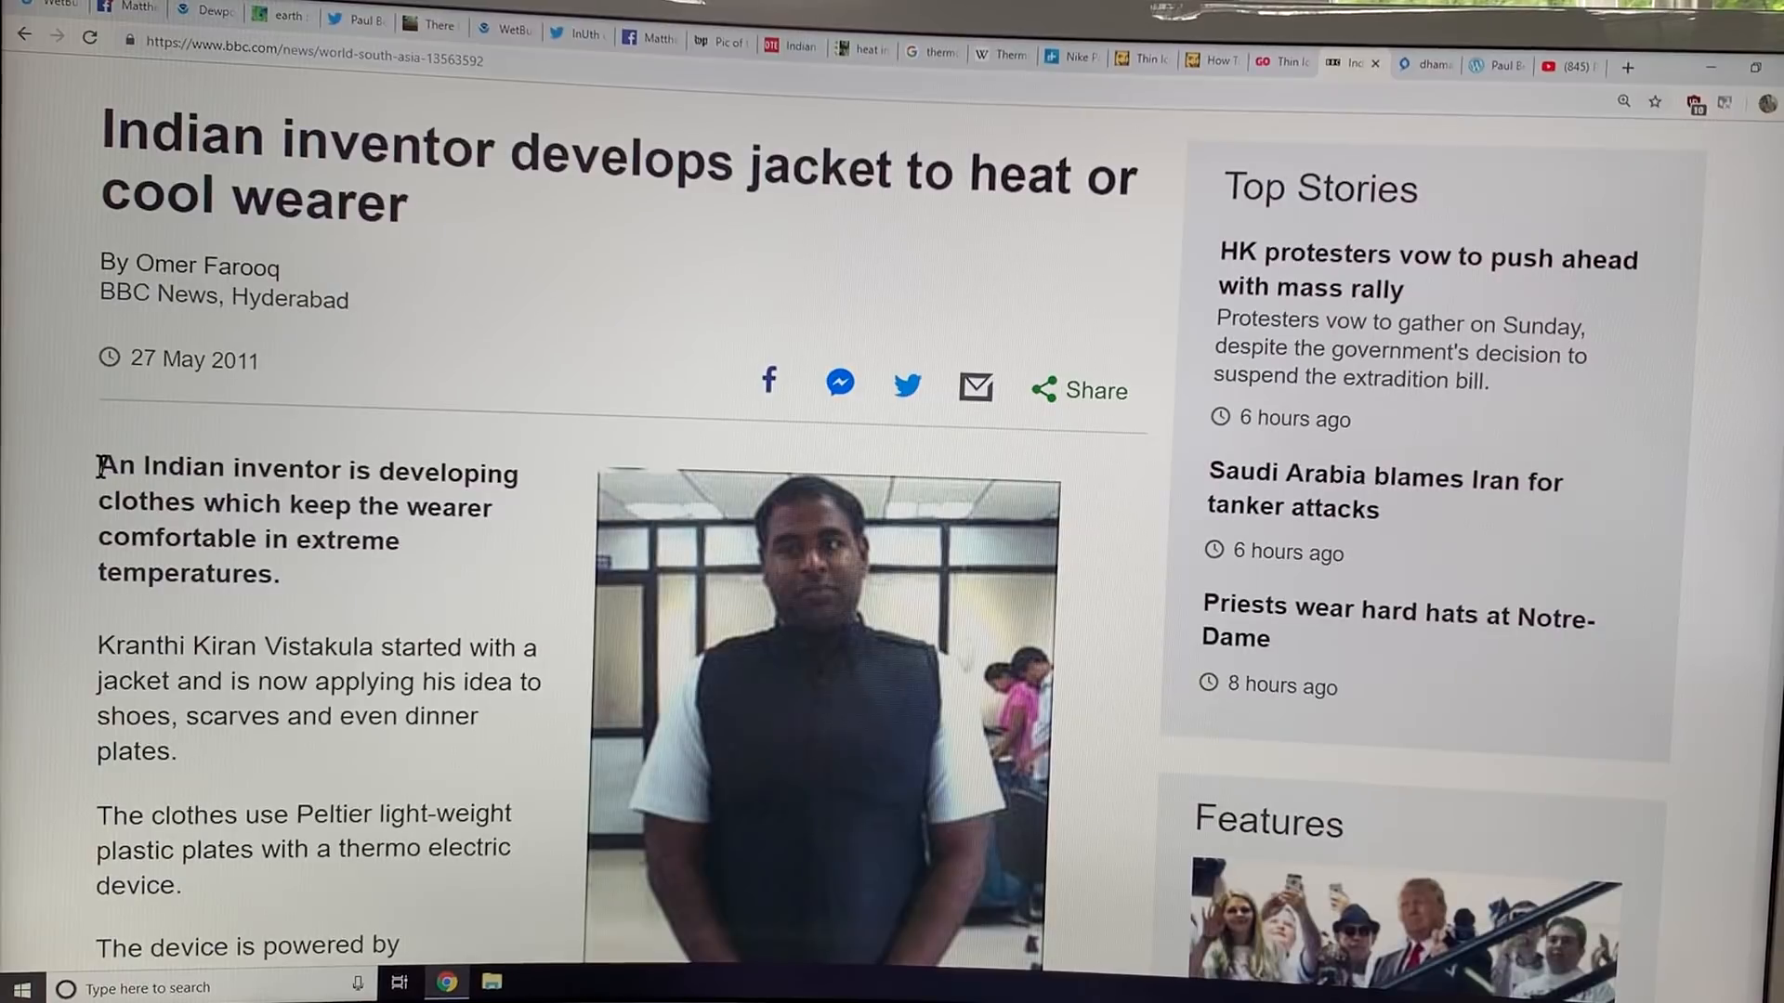
Highlight the BBC article's opening summary, Peltier plate description and vehicle or solar charging part.
{"action": "left_click_drag", "start_coordinate": [101, 467], "coordinate": [280, 574]}
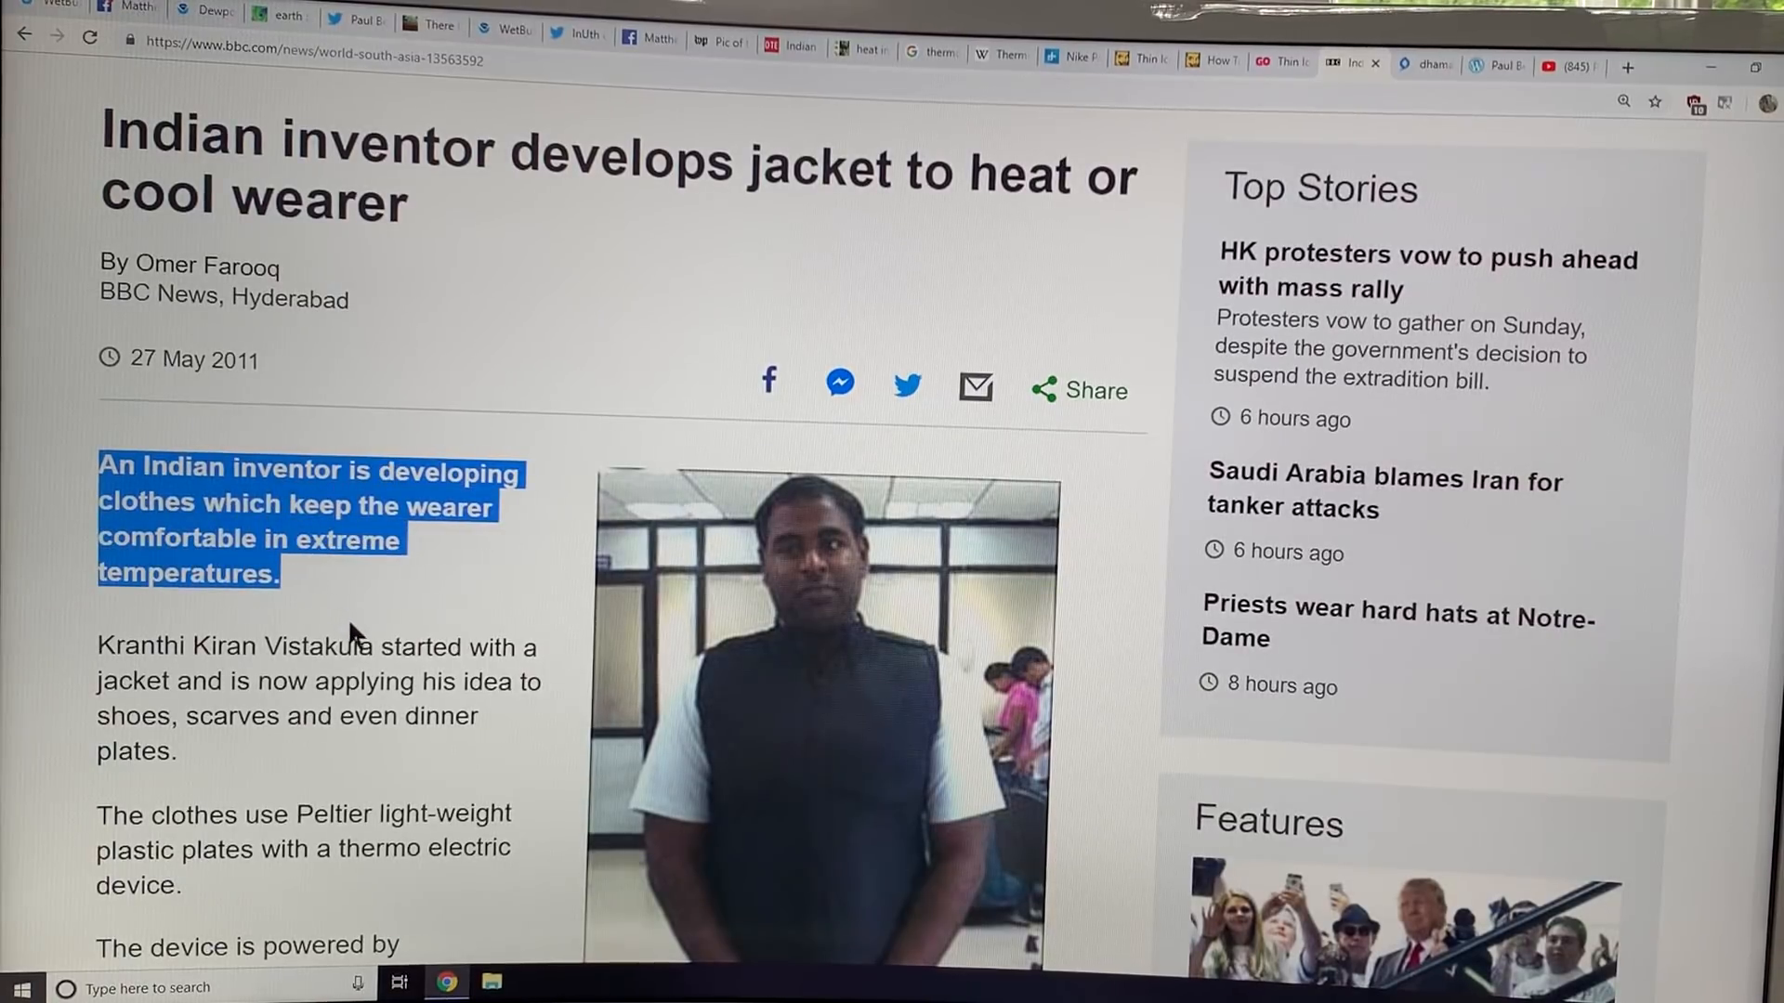
{"action": "scroll", "scroll_direction": "down", "scroll_amount": 3}
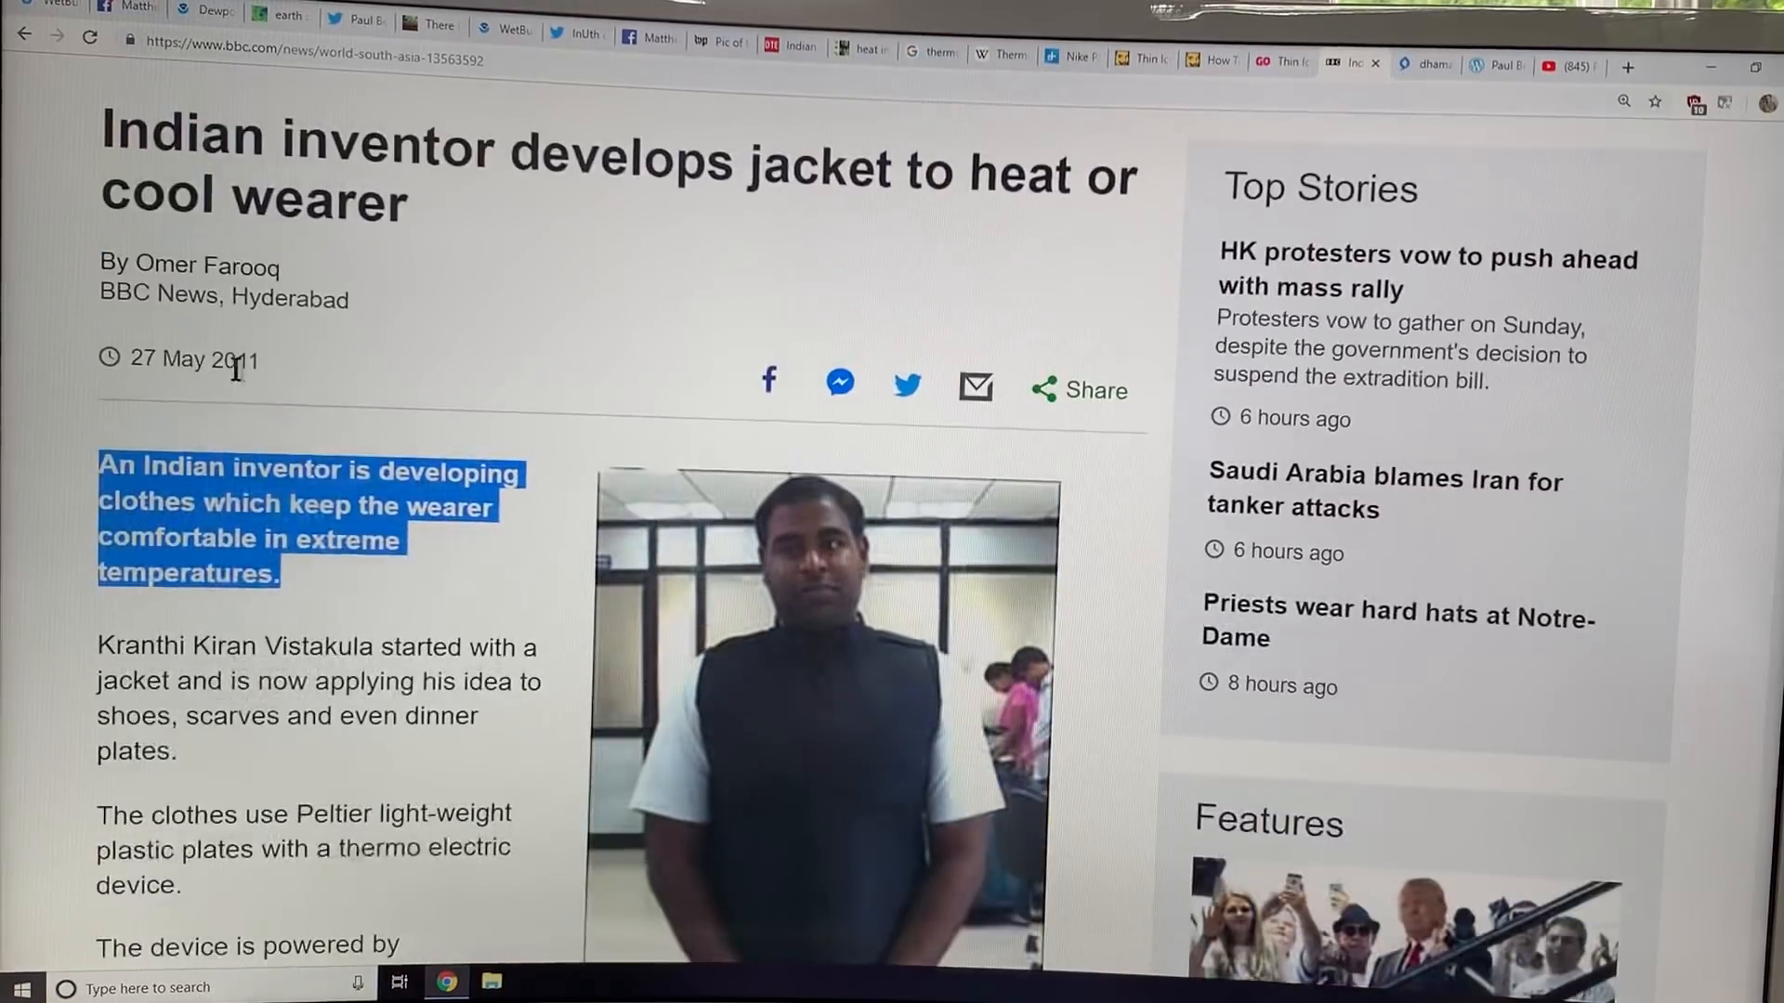
{"action": "scroll", "scroll_direction": "down", "scroll_amount": 3}
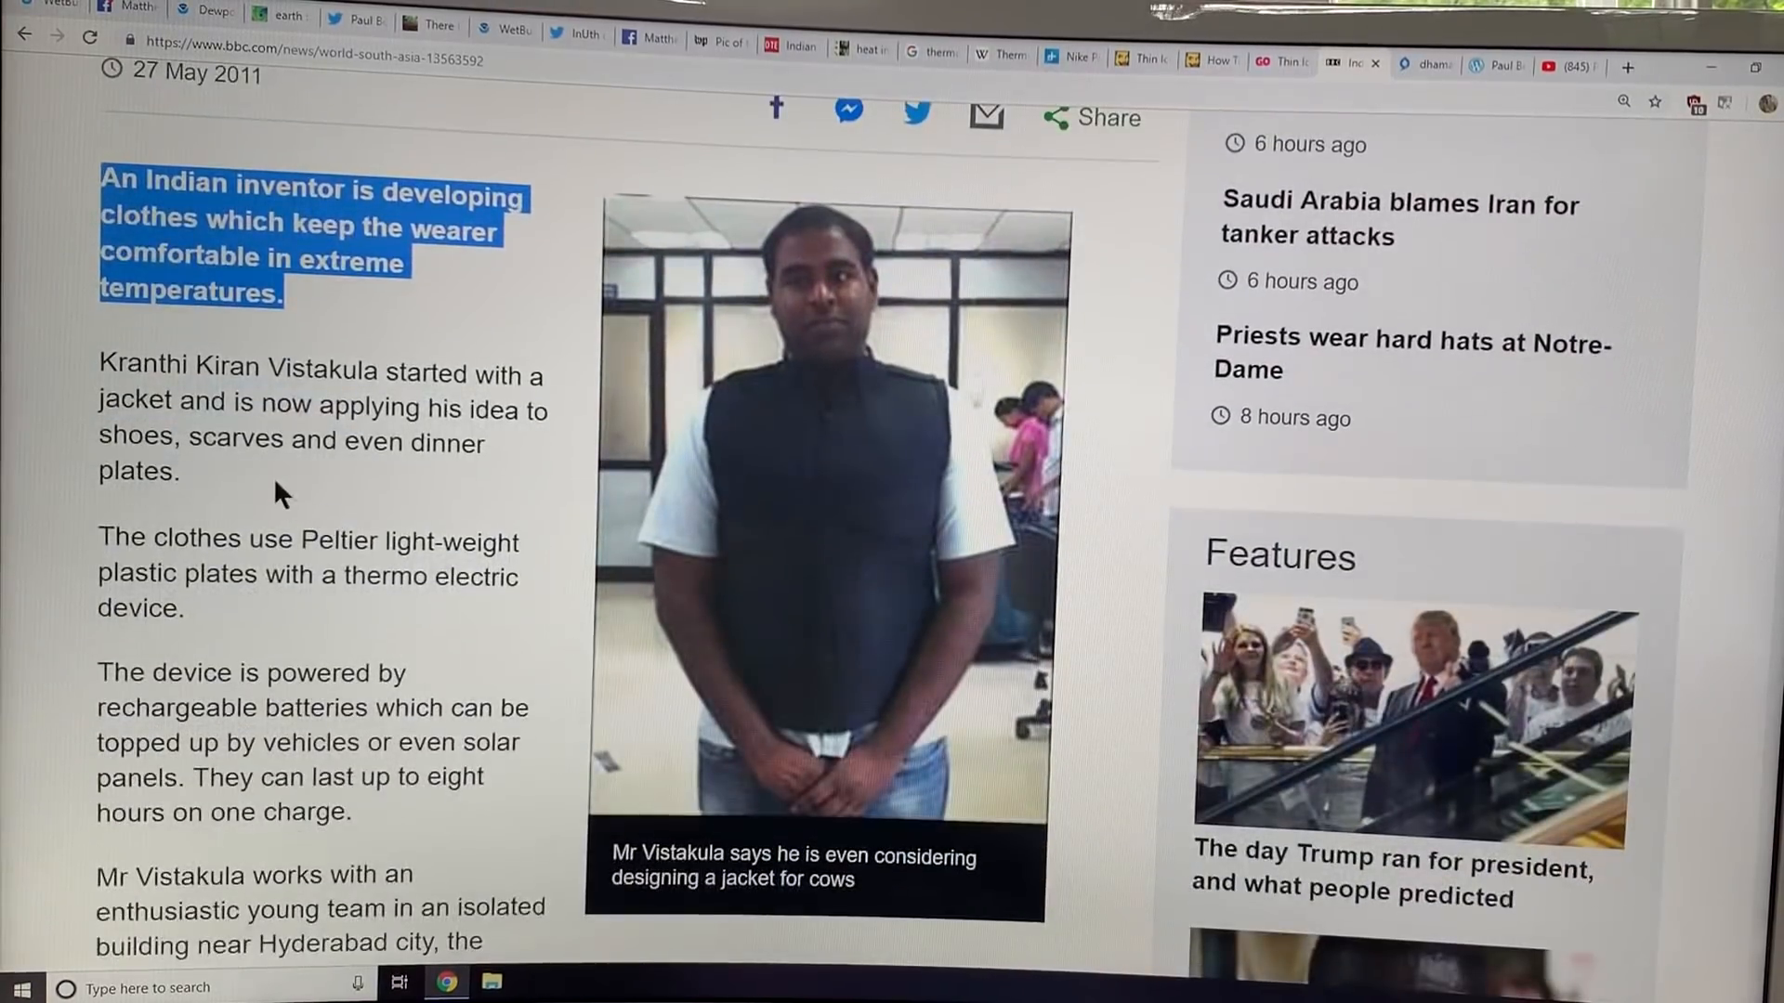
{"action": "mouse_move", "coordinate": [781, 491]}
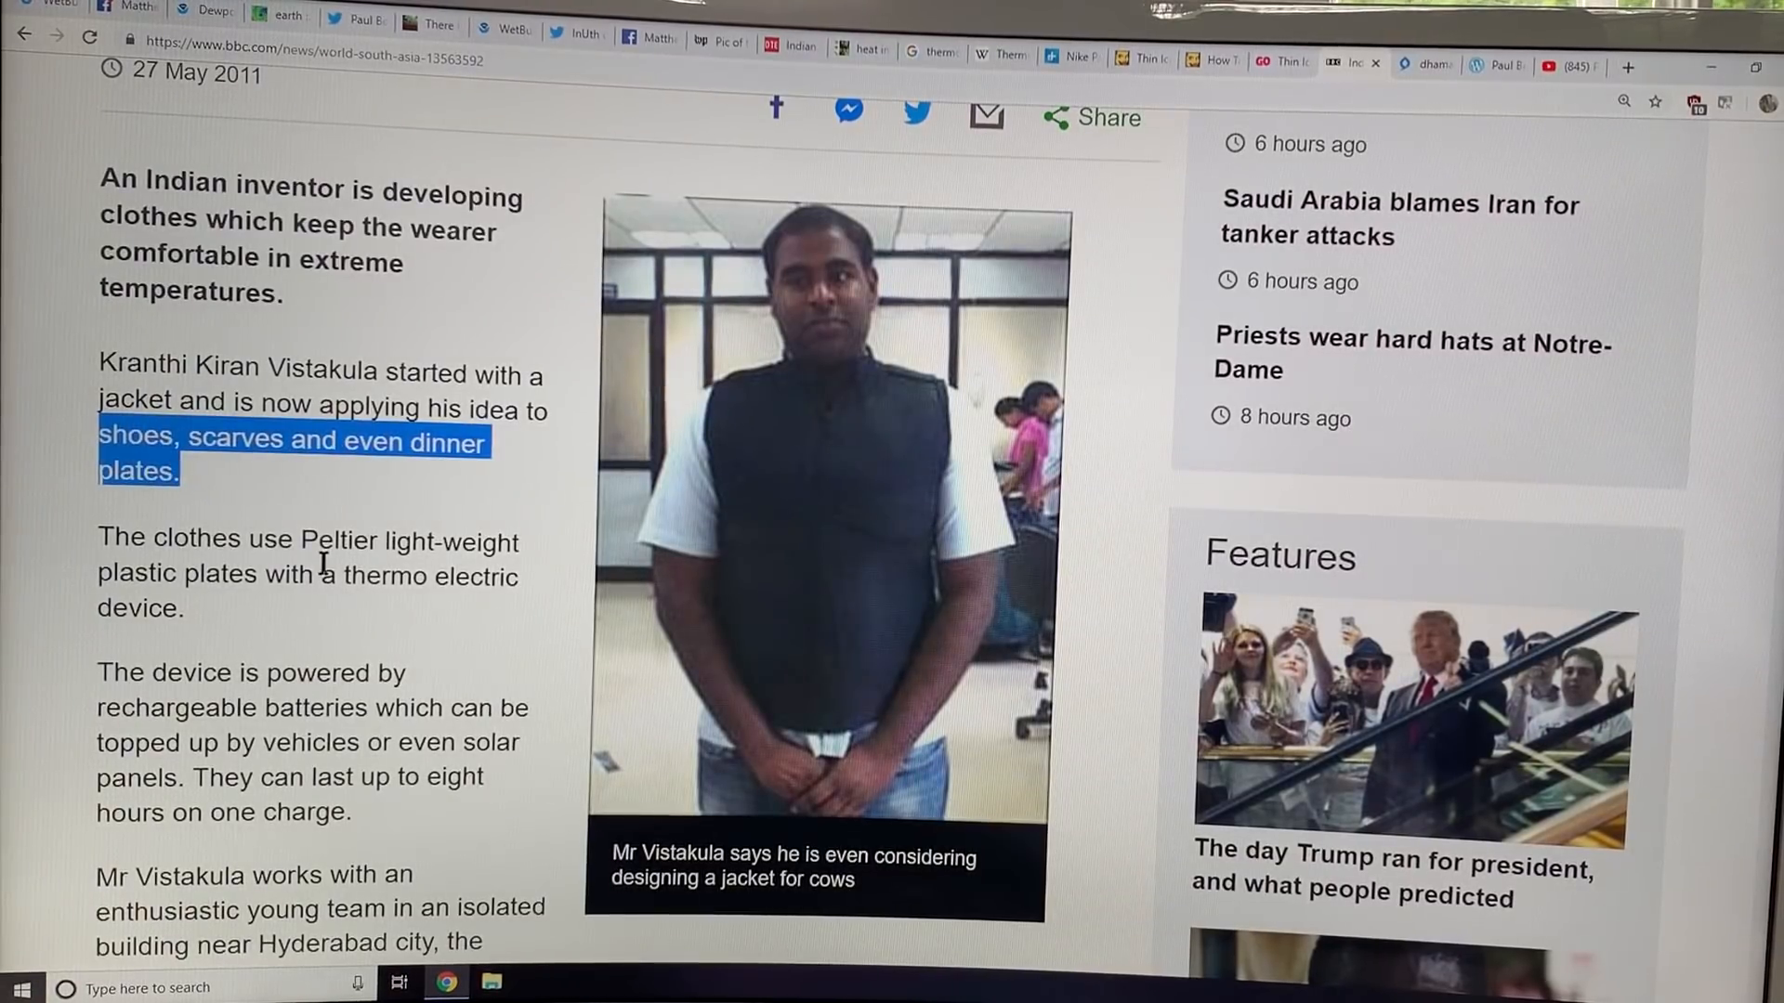
{"action": "scroll", "scroll_direction": "down", "scroll_amount": 3}
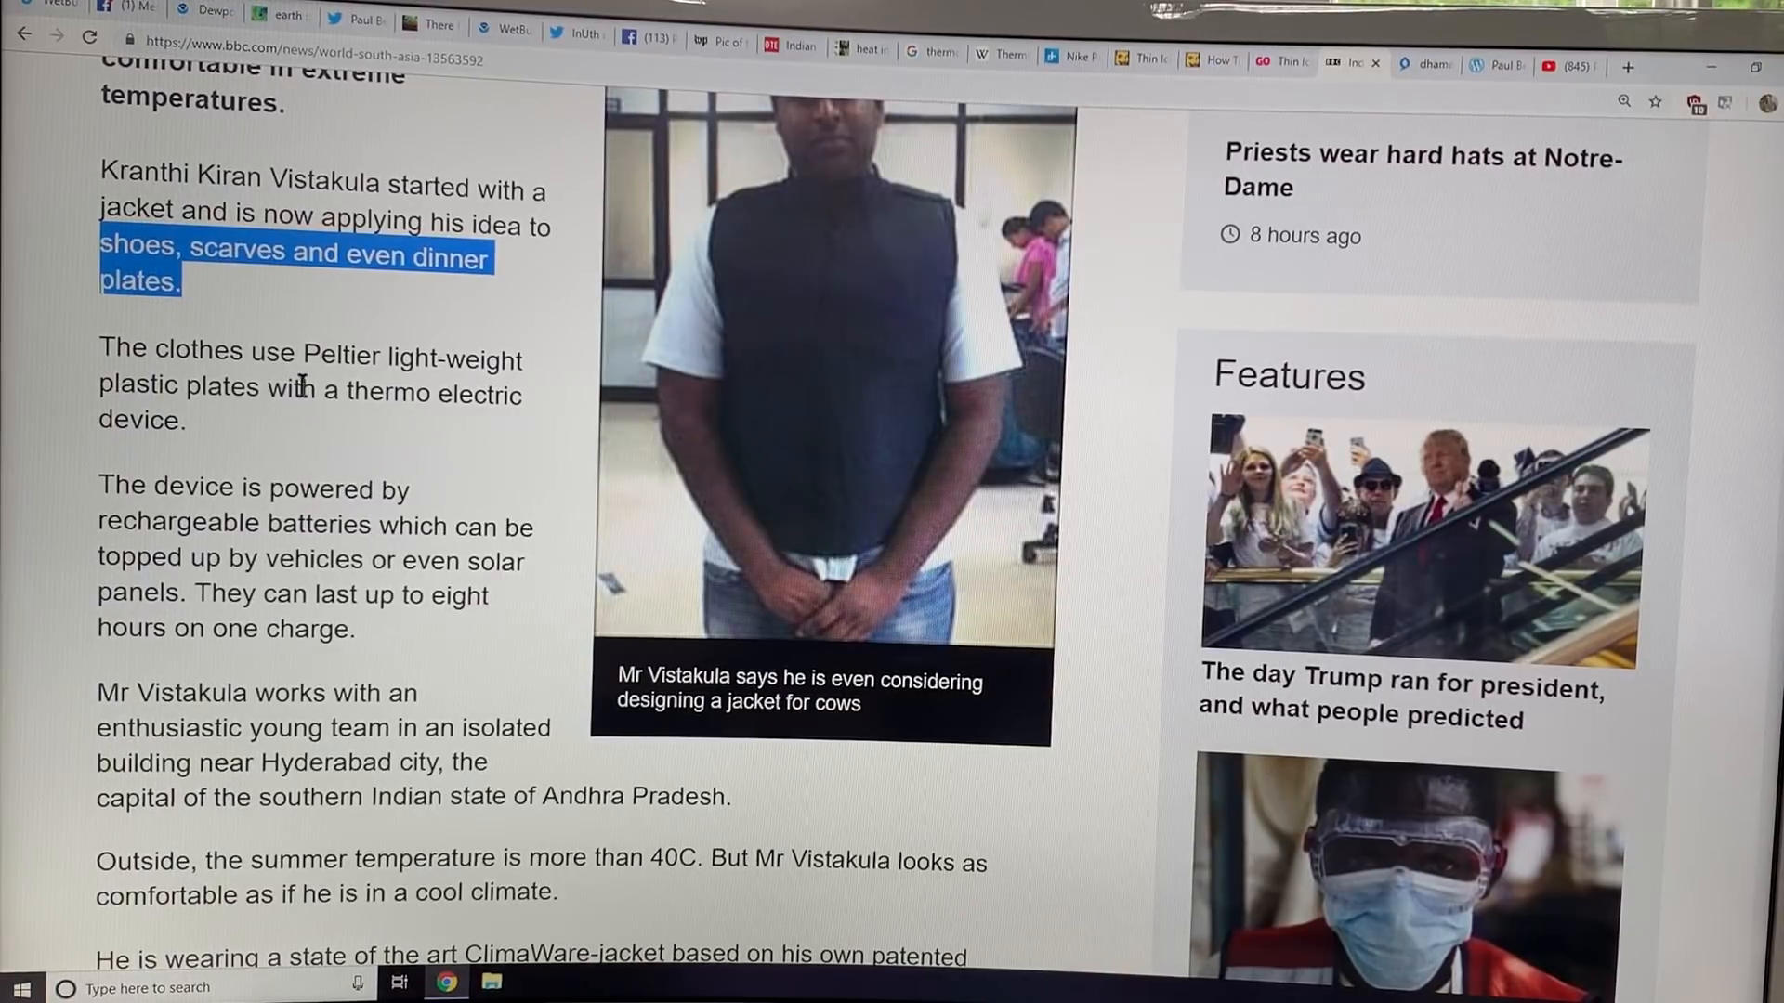
{"action": "left_click_drag", "start_coordinate": [310, 360], "coordinate": [287, 385]}
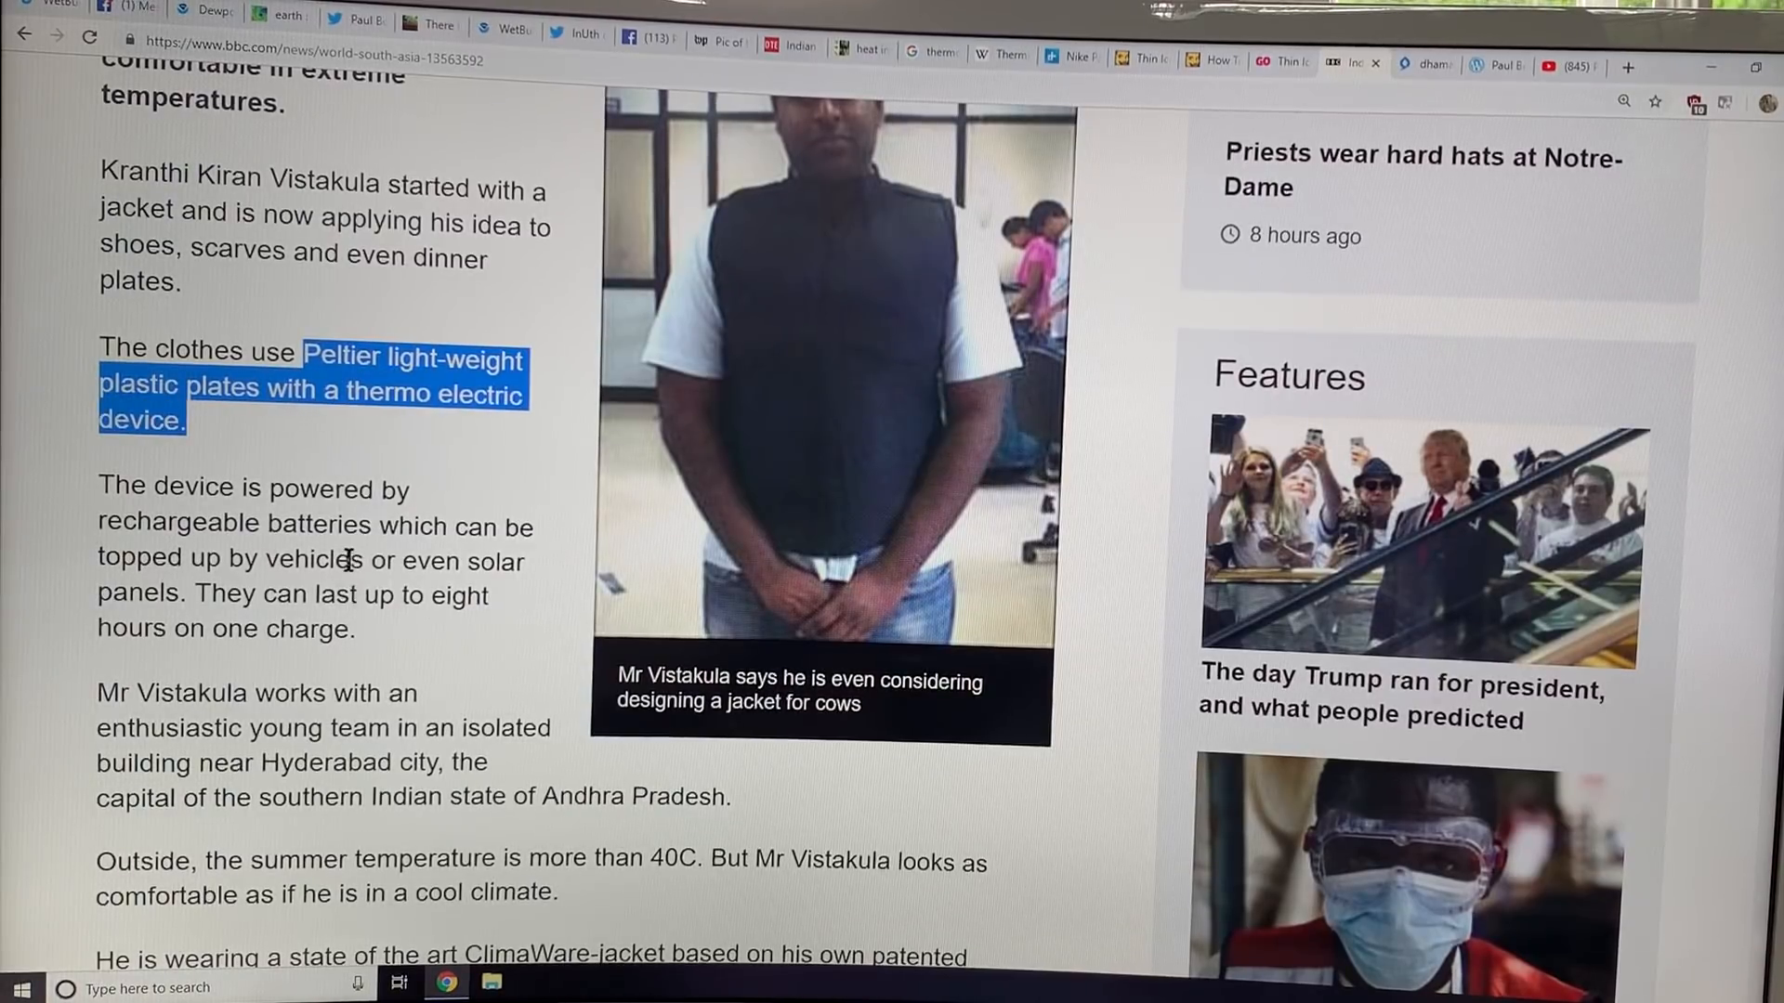
{"action": "scroll", "scroll_direction": "down", "scroll_amount": 3}
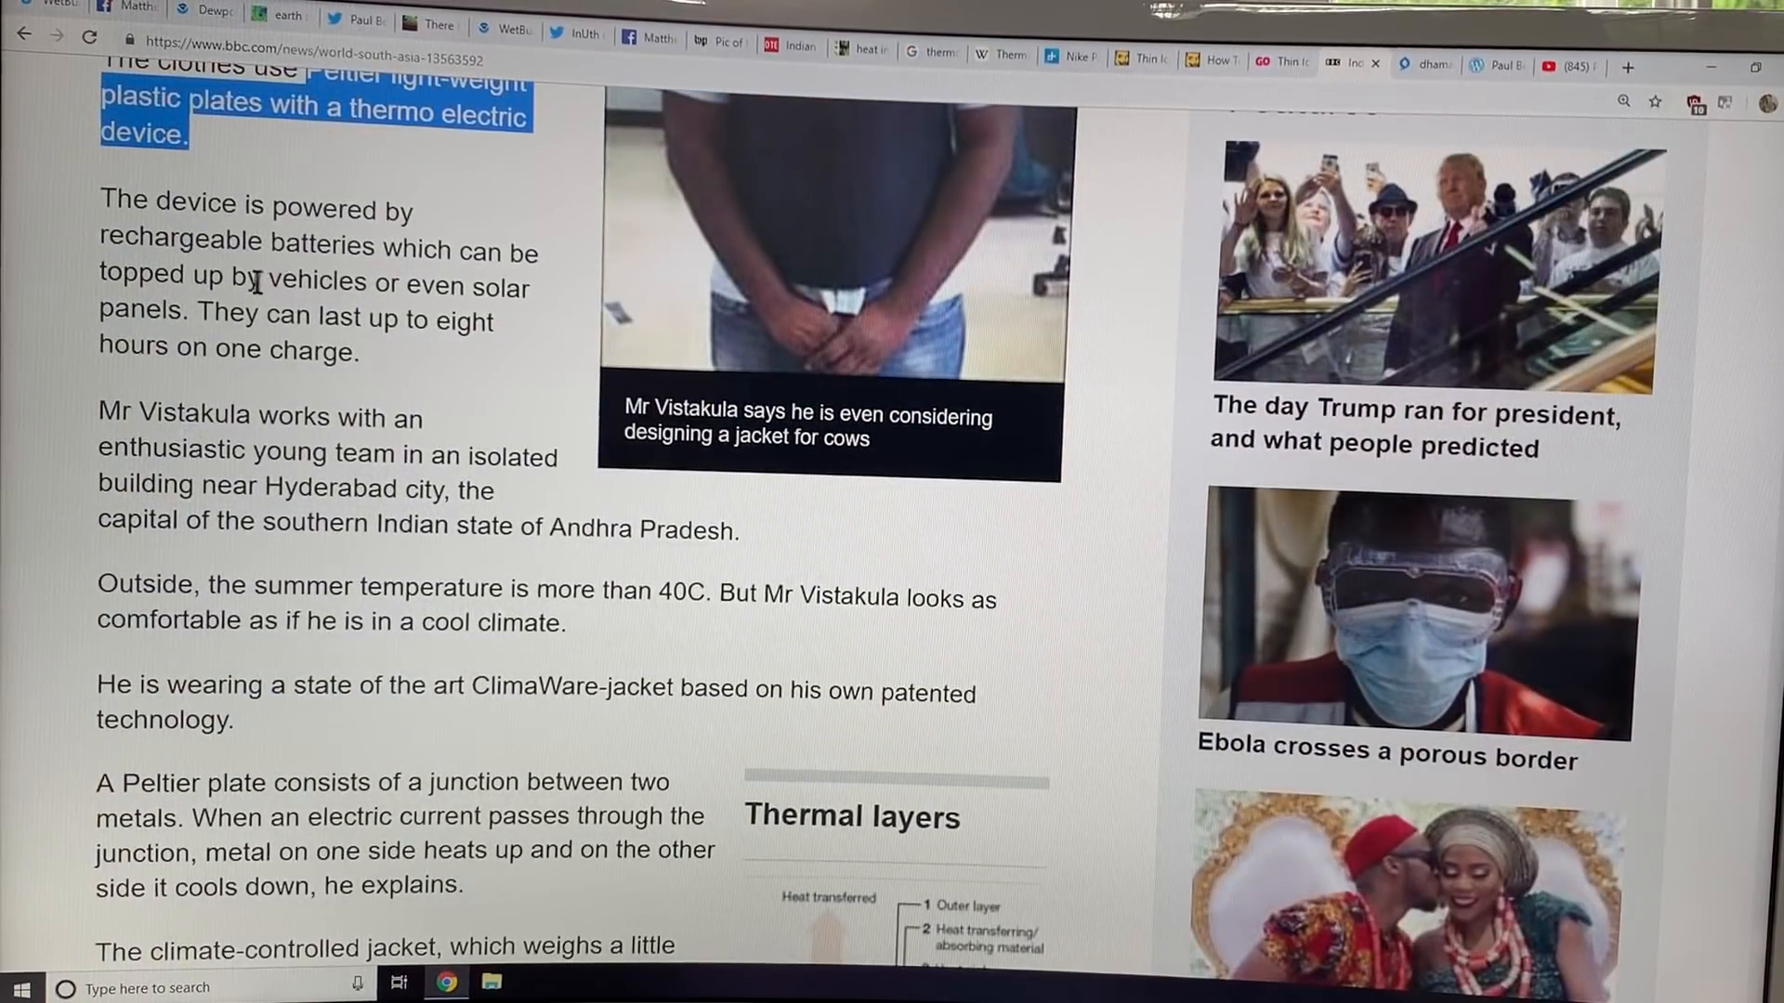
{"action": "left_click_drag", "start_coordinate": [268, 277], "coordinate": [361, 316]}
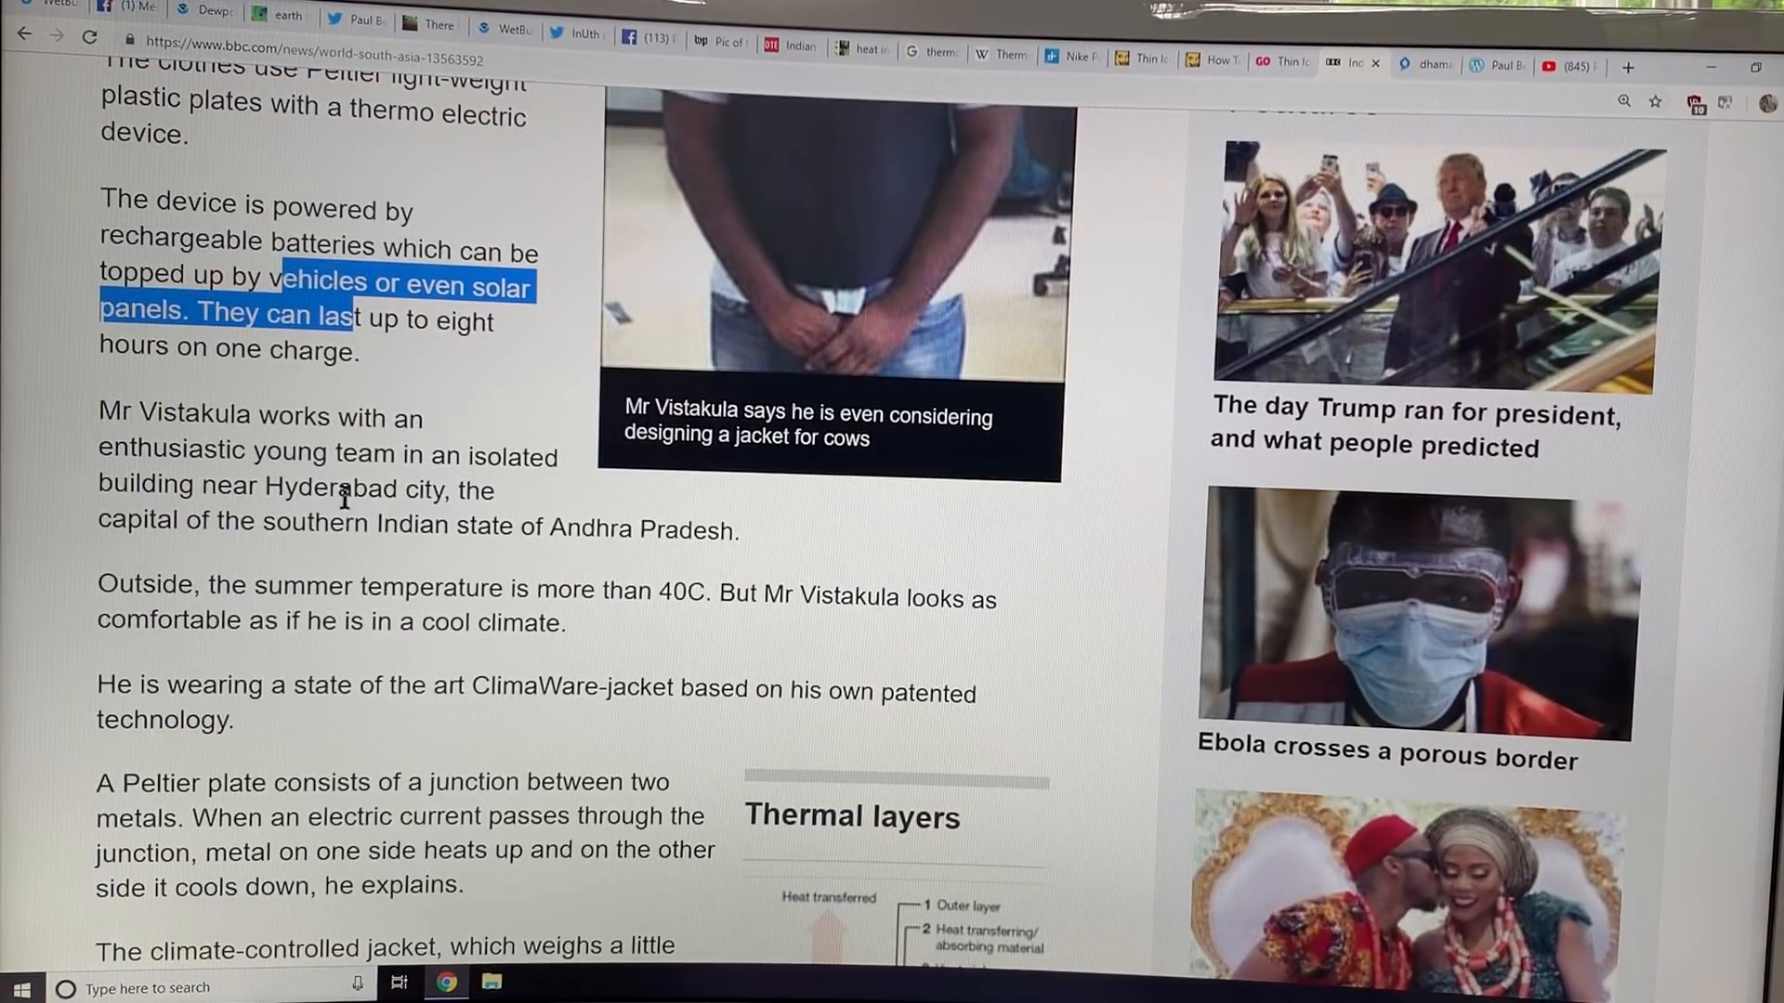
Highlight the sentence about summer temperatures above 40C and the company name Dhama Innovations.
{"action": "scroll", "scroll_direction": "down", "scroll_amount": 3}
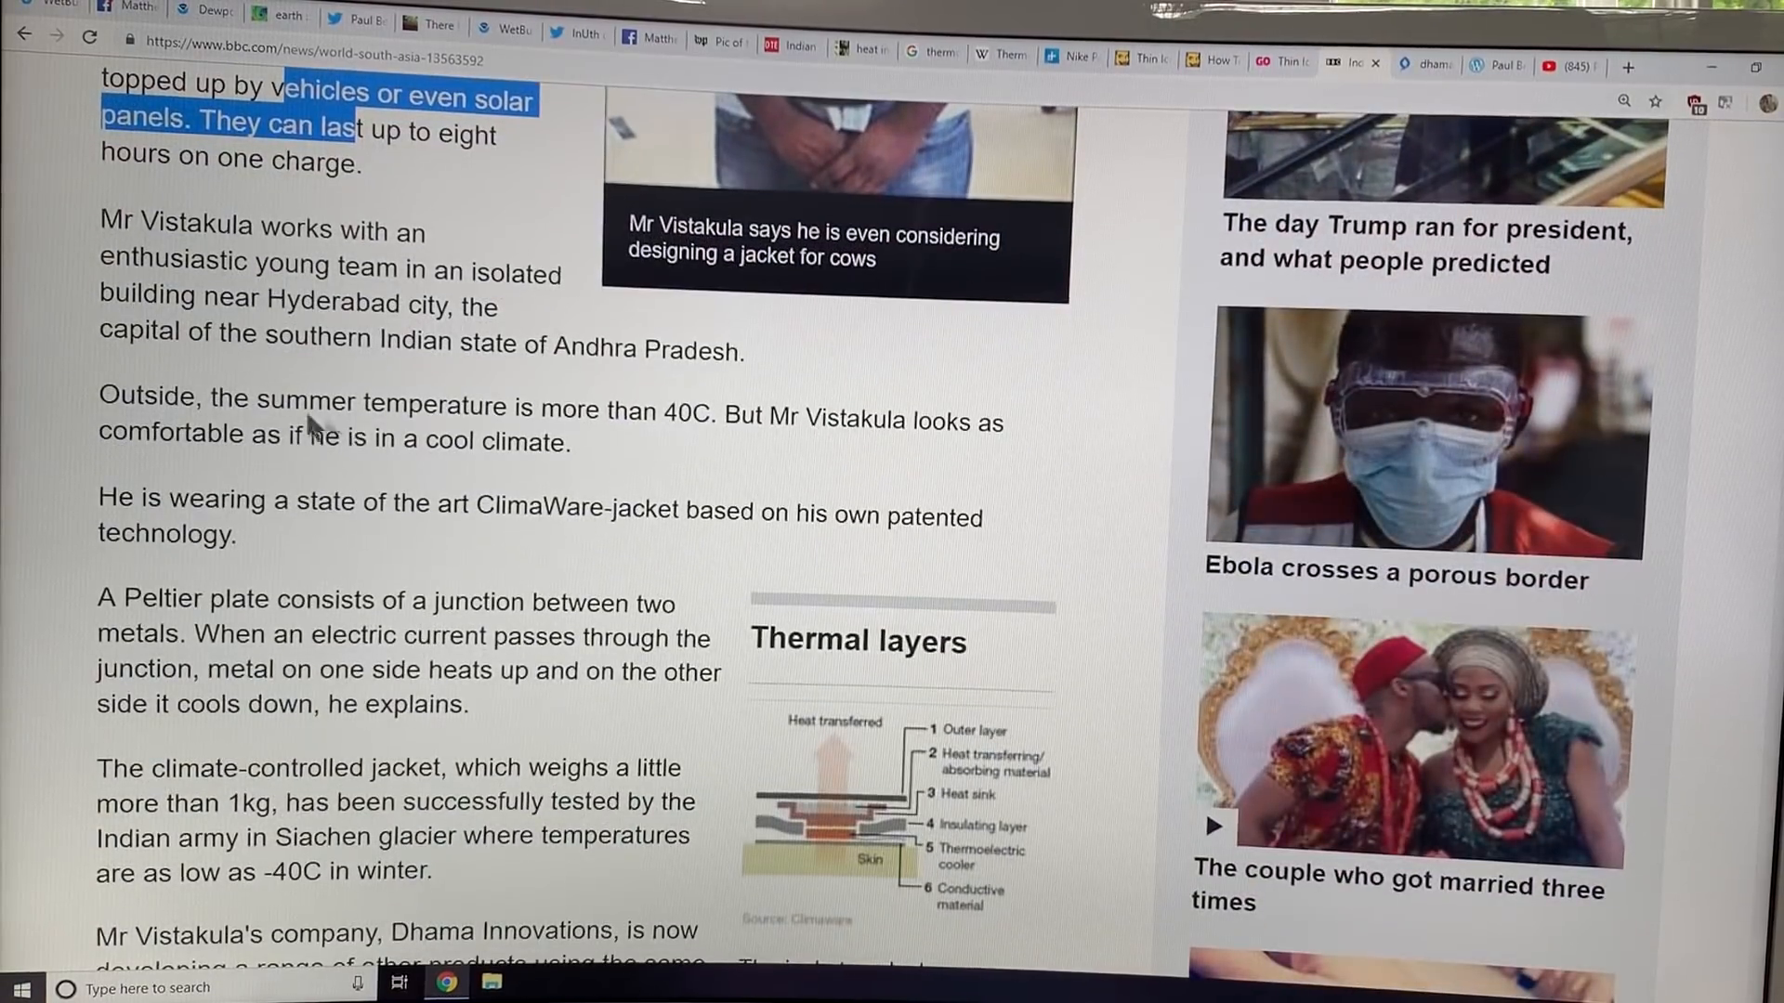
{"action": "left_click_drag", "start_coordinate": [100, 400], "coordinate": [705, 407]}
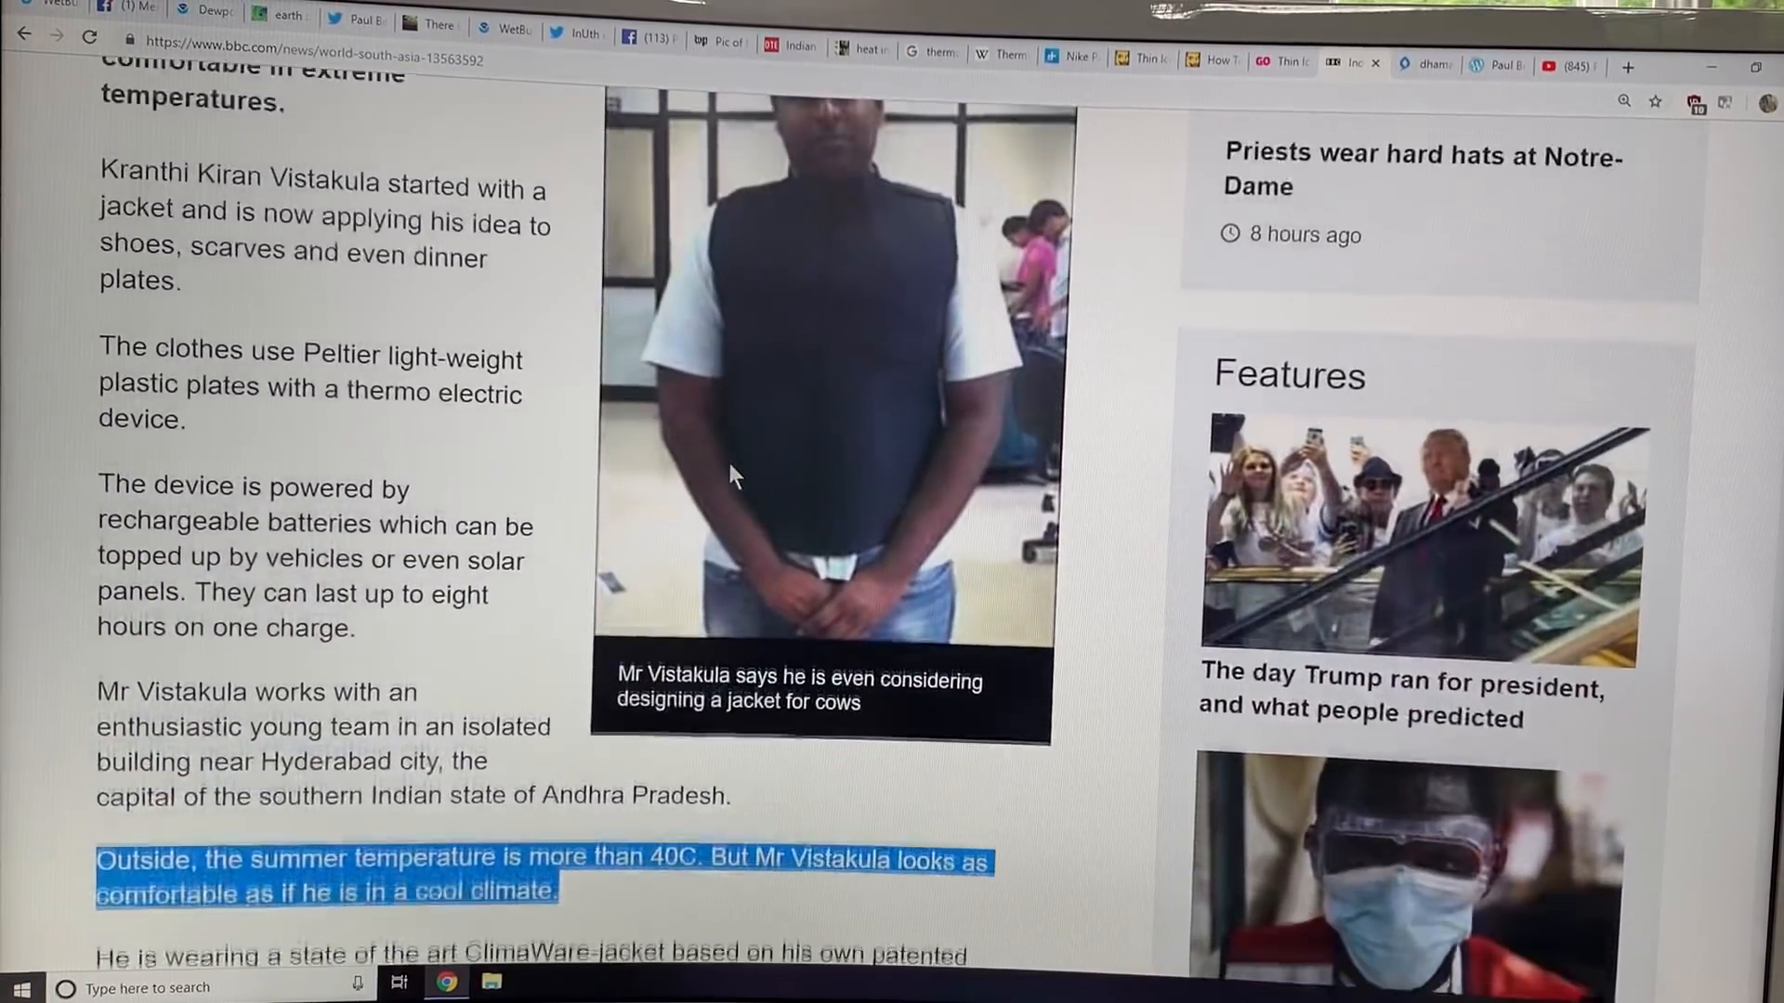
{"action": "scroll", "scroll_direction": "down", "scroll_amount": 3}
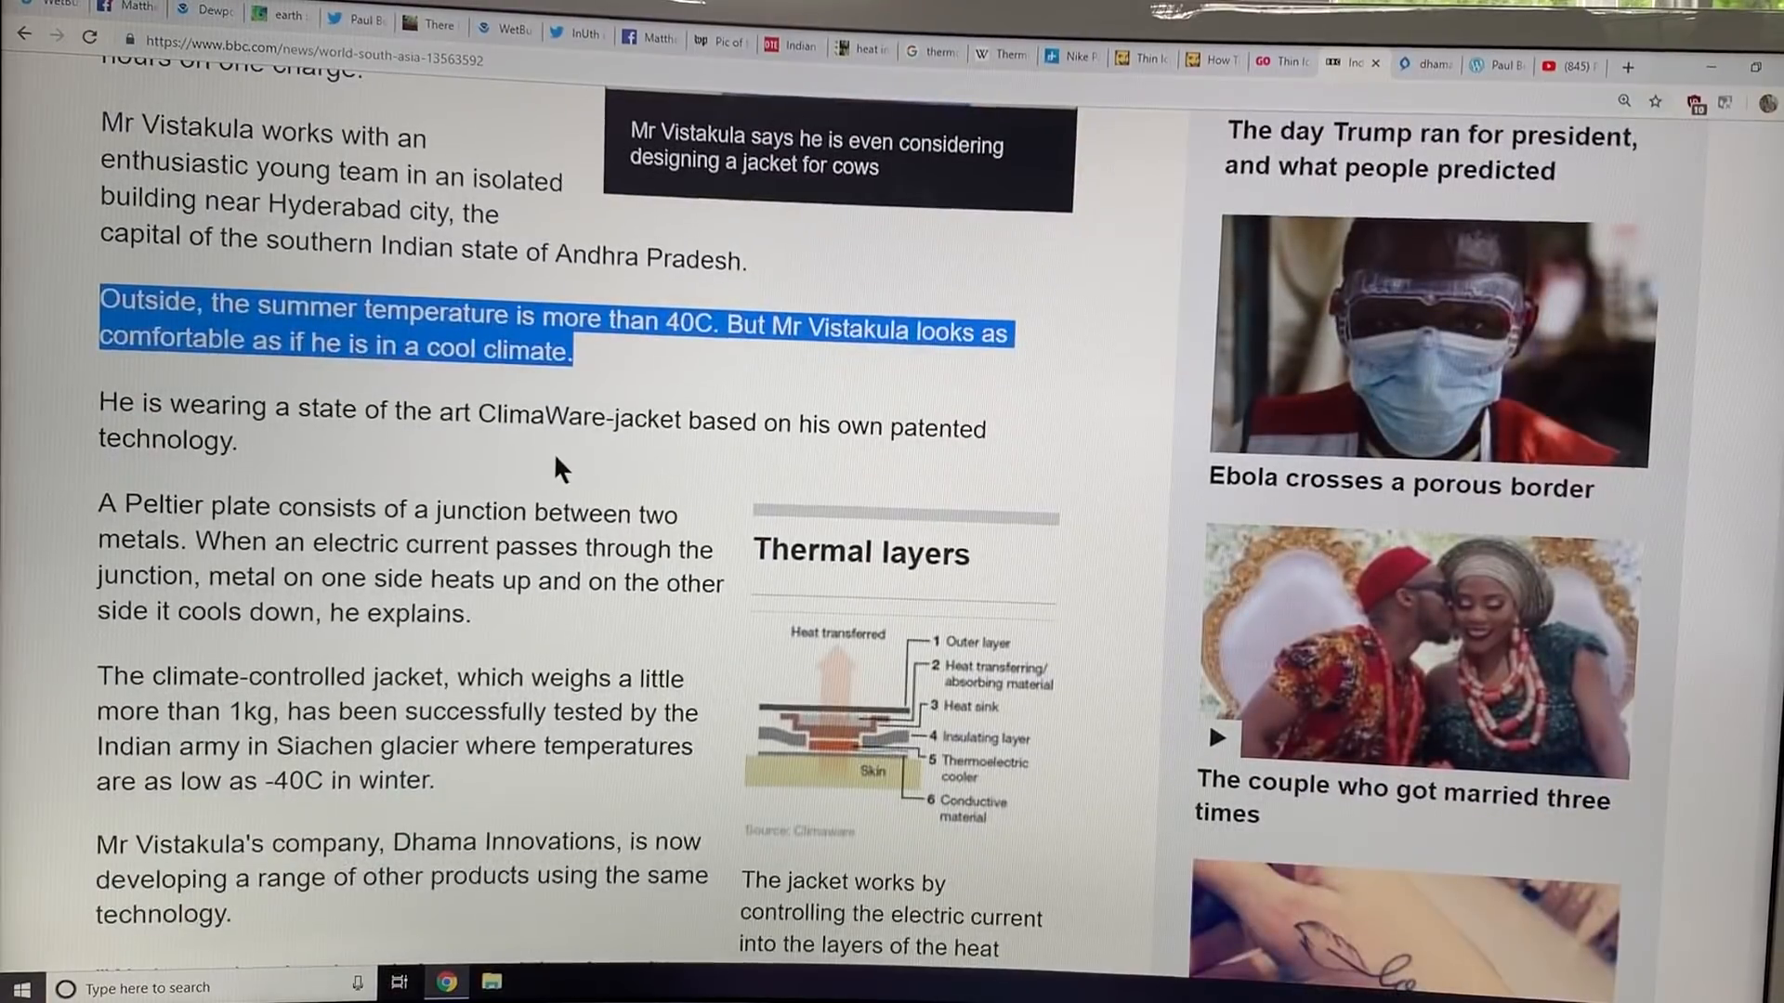
{"action": "scroll", "scroll_direction": "down", "scroll_amount": 3}
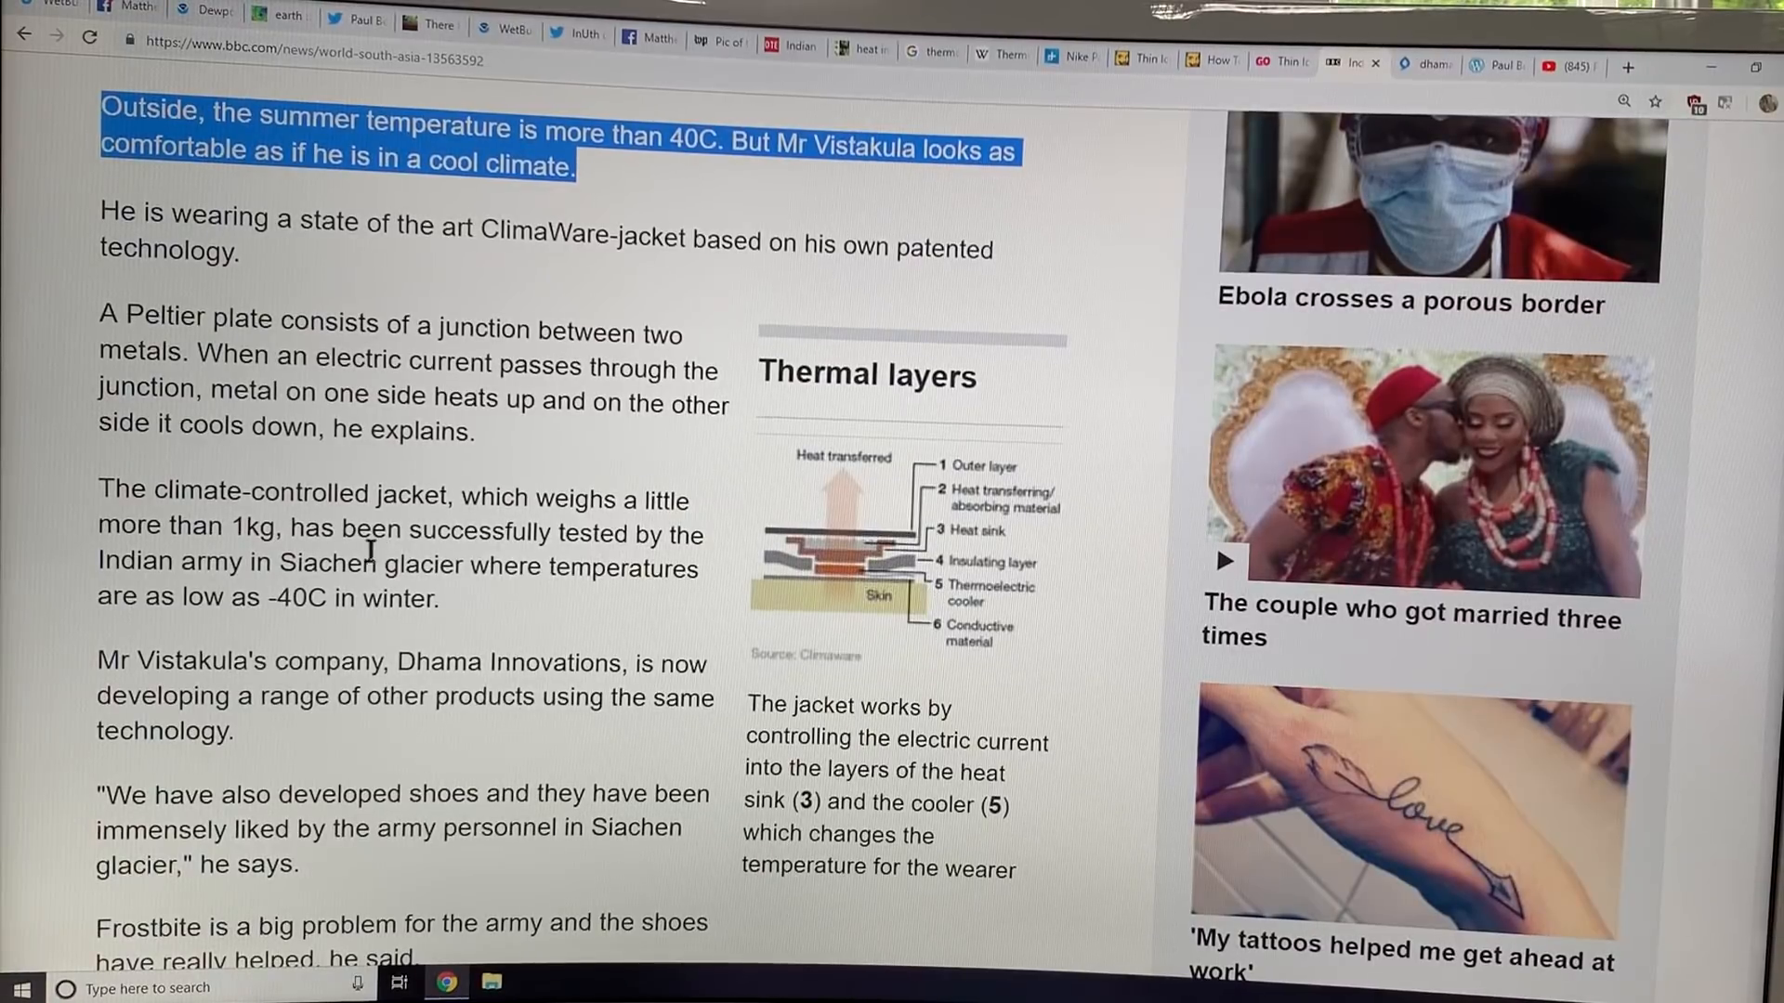
{"action": "scroll", "scroll_direction": "down", "scroll_amount": 3}
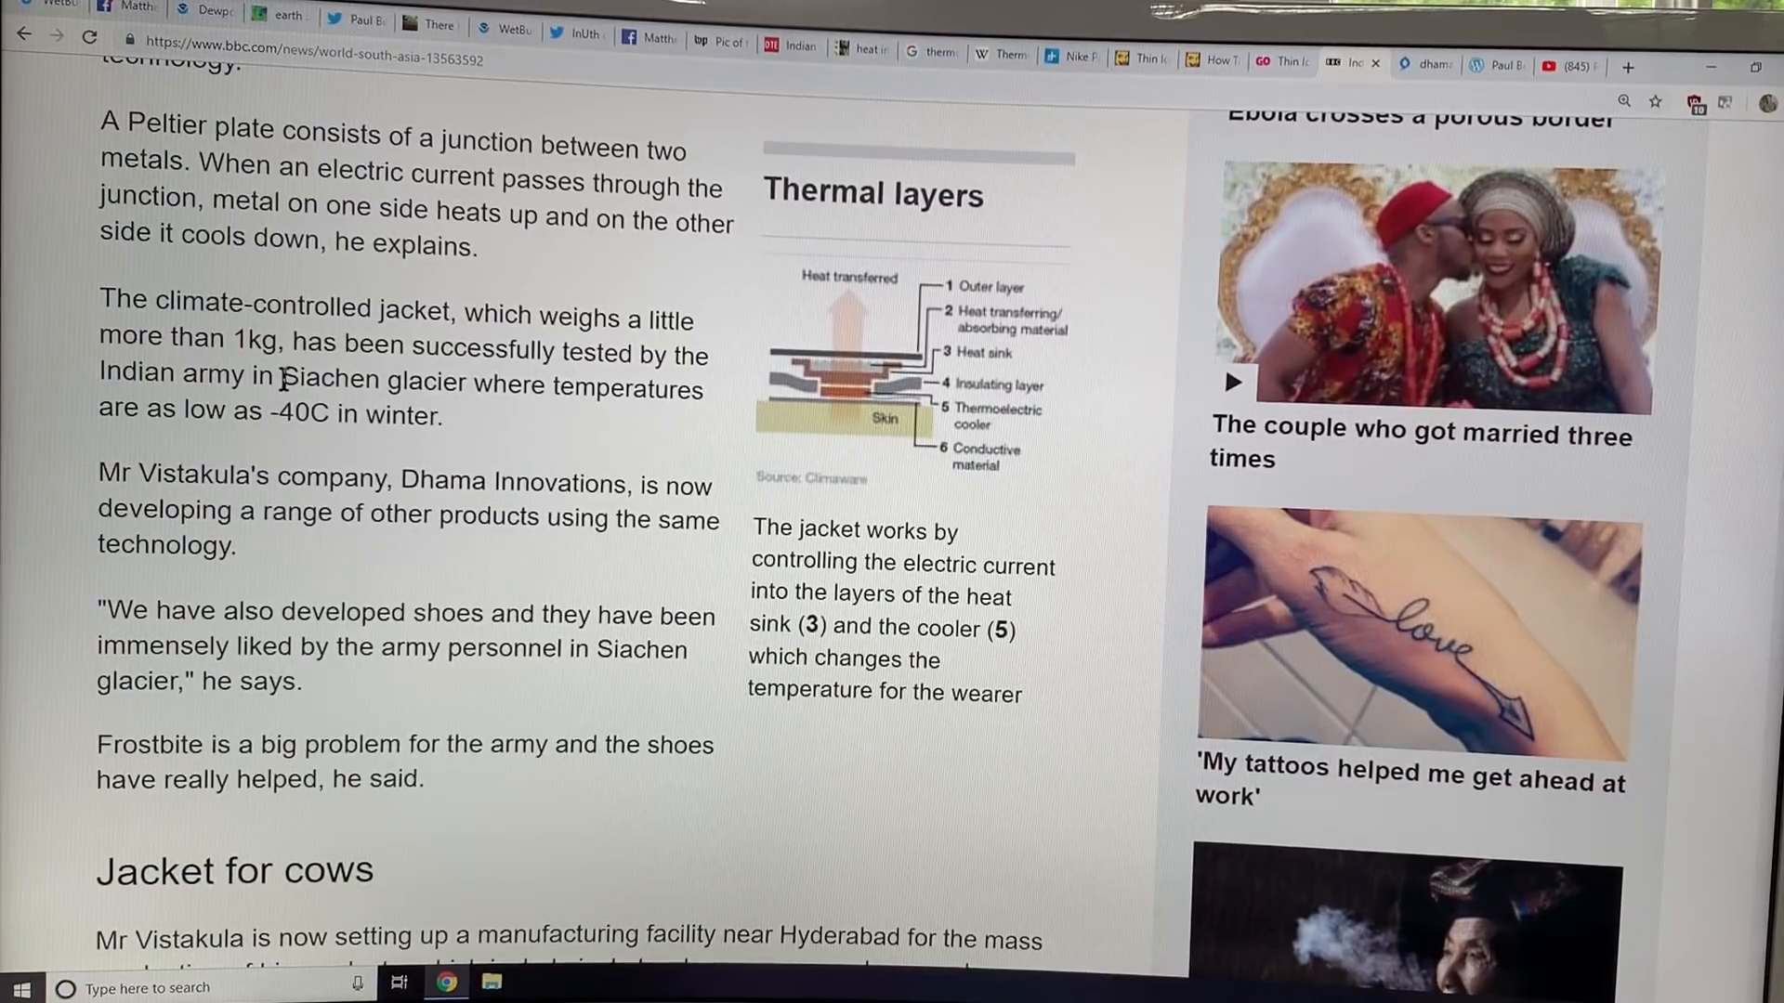
{"action": "left_click_drag", "start_coordinate": [283, 374], "coordinate": [441, 416]}
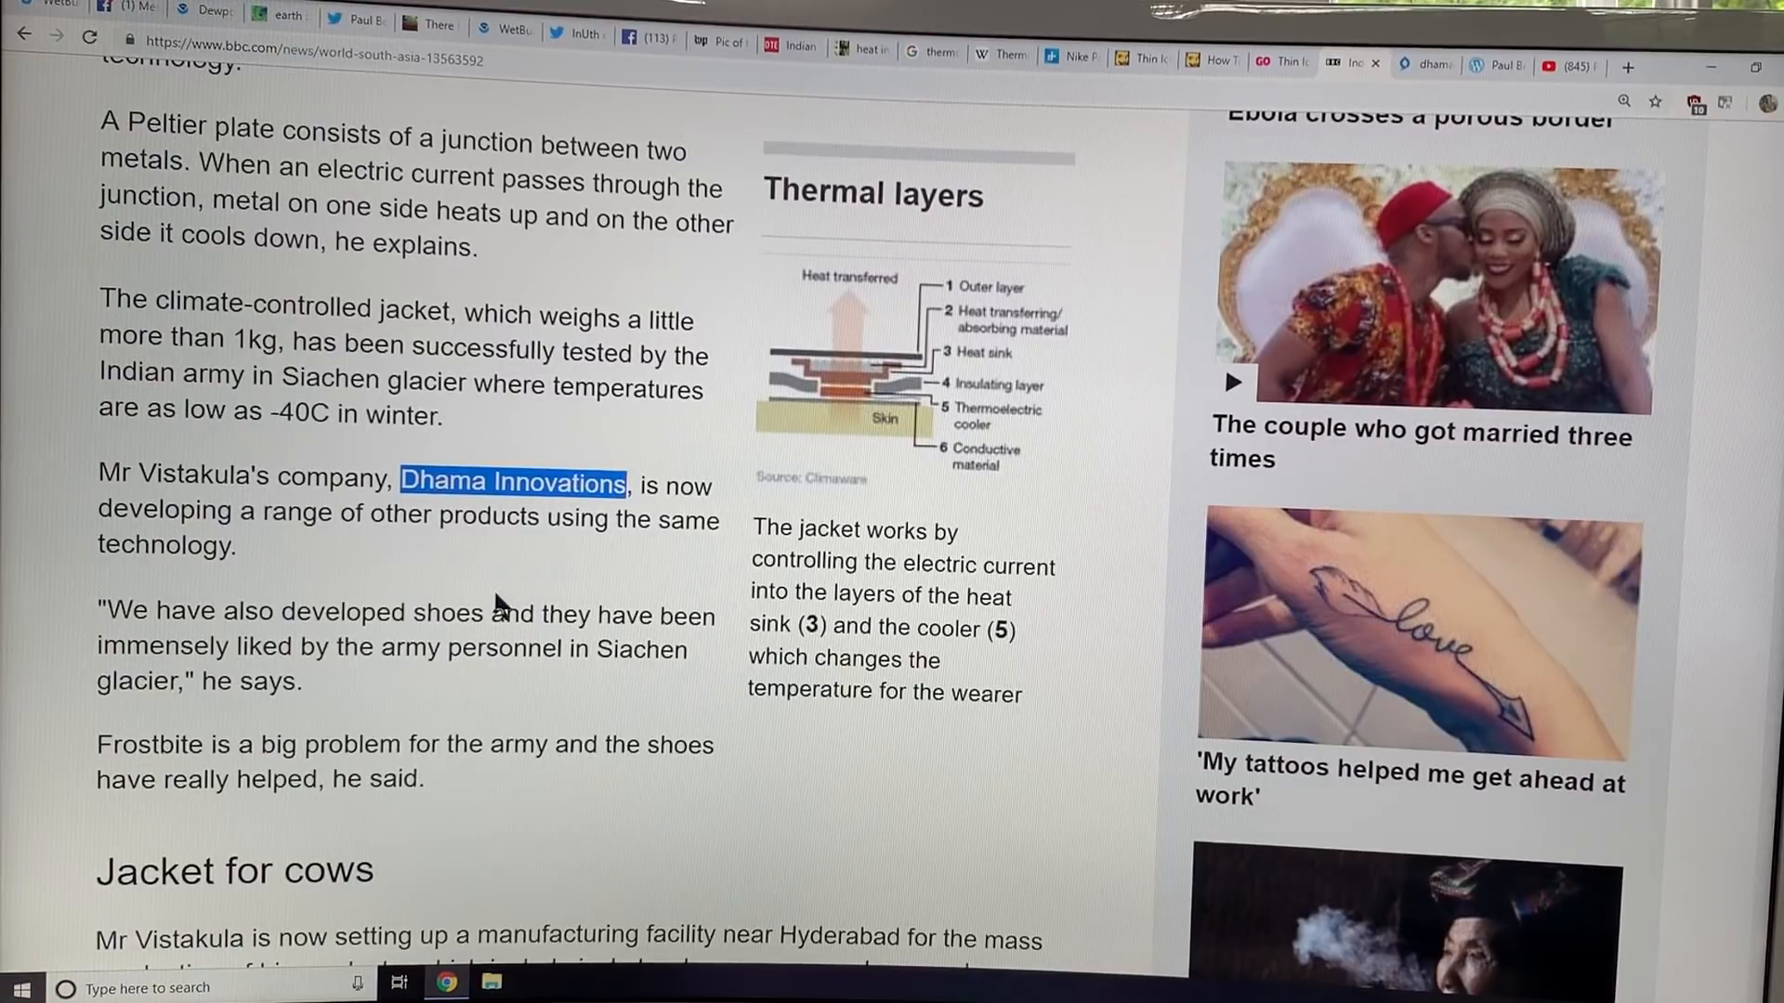
{"action": "scroll", "scroll_direction": "down", "scroll_amount": 3}
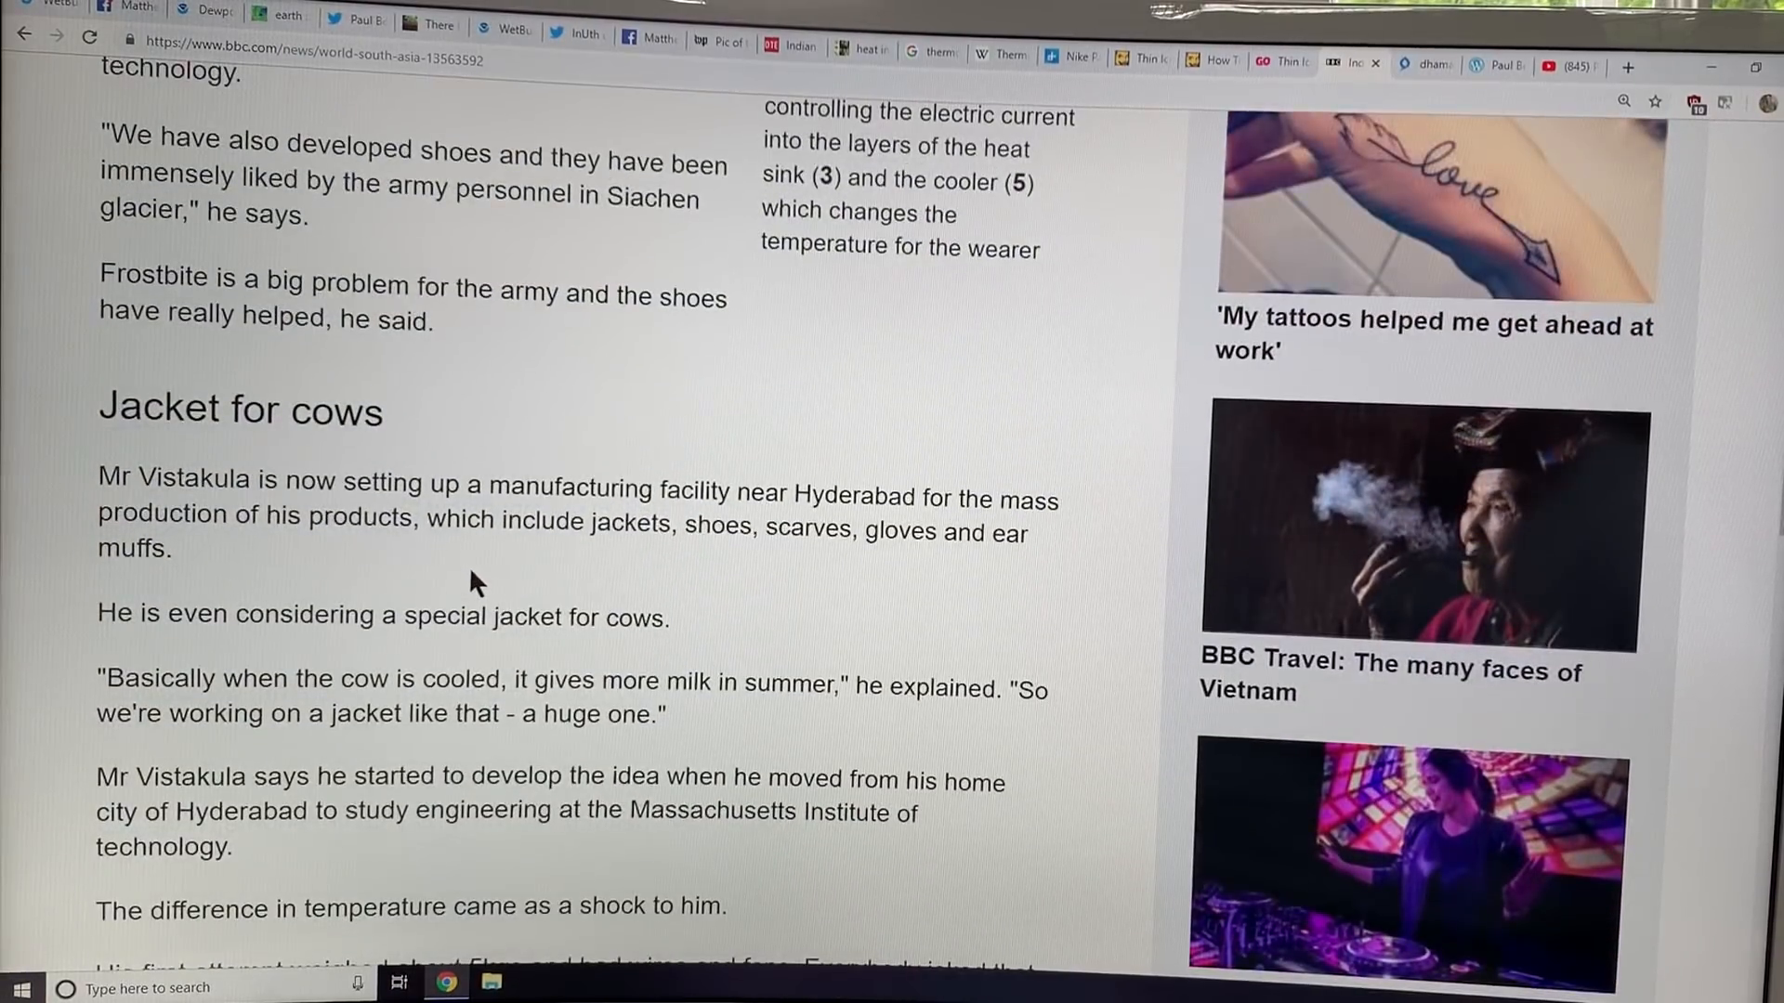
{"action": "scroll", "scroll_direction": "down", "scroll_amount": 3}
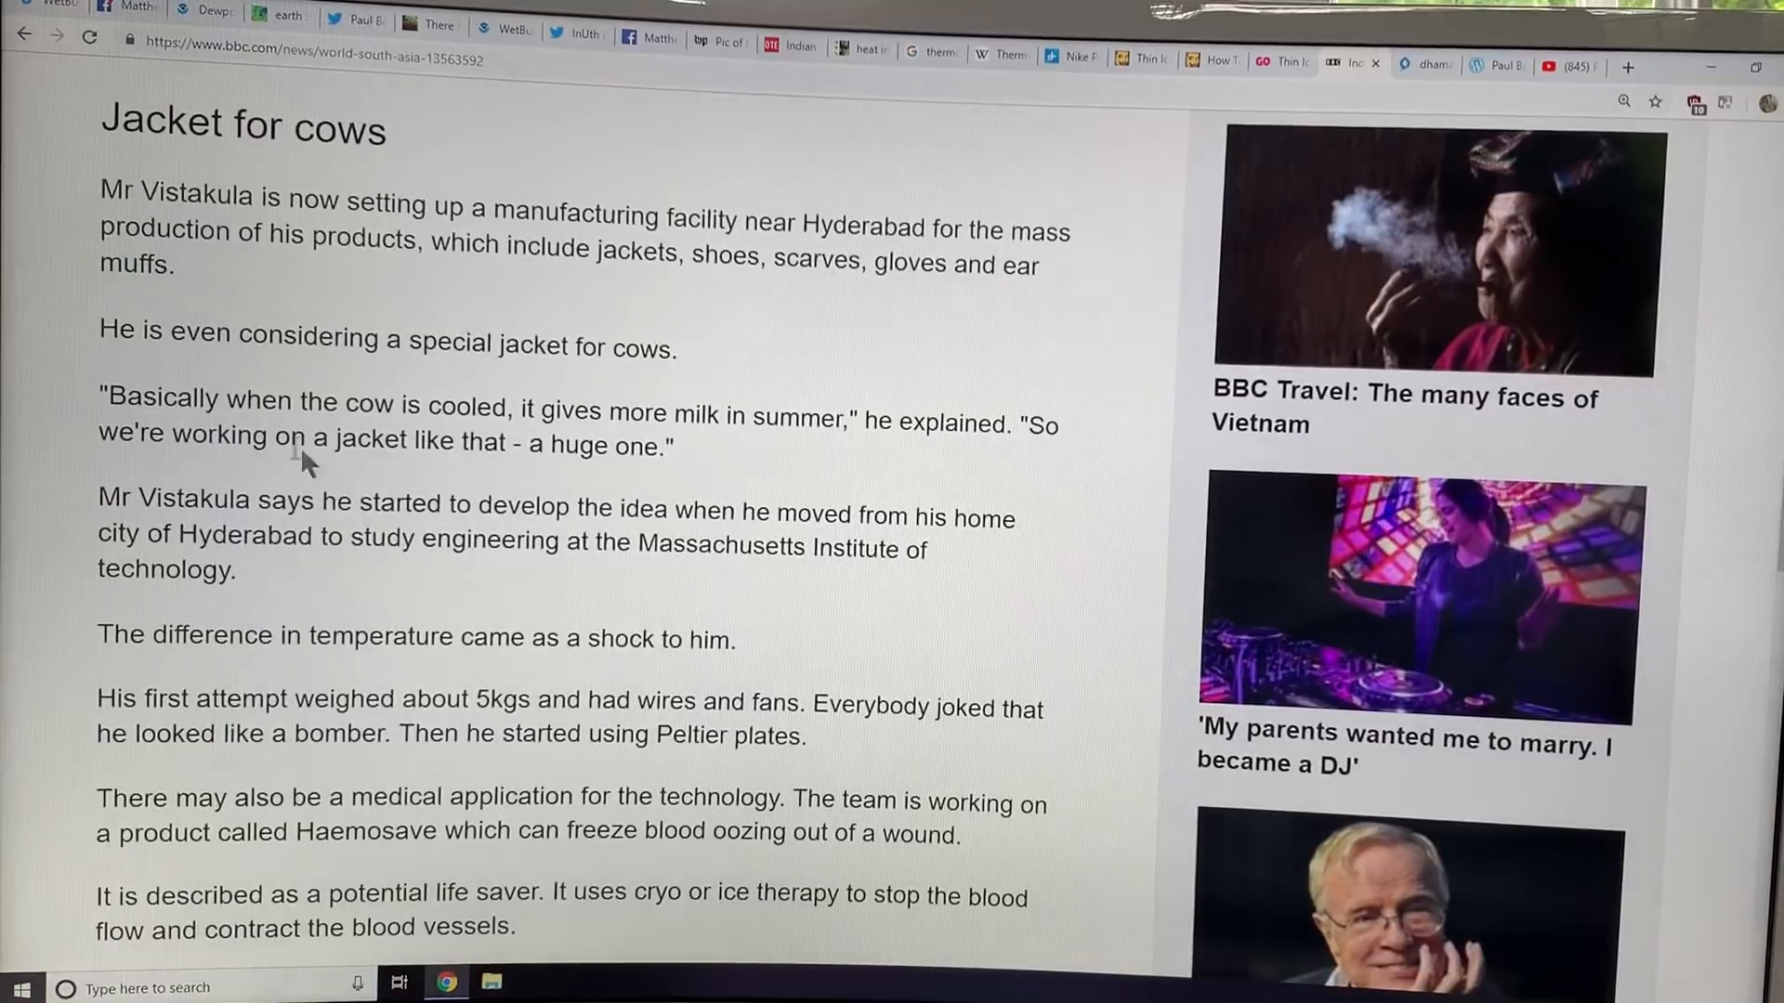
{"action": "left_click_drag", "start_coordinate": [105, 400], "coordinate": [723, 417]}
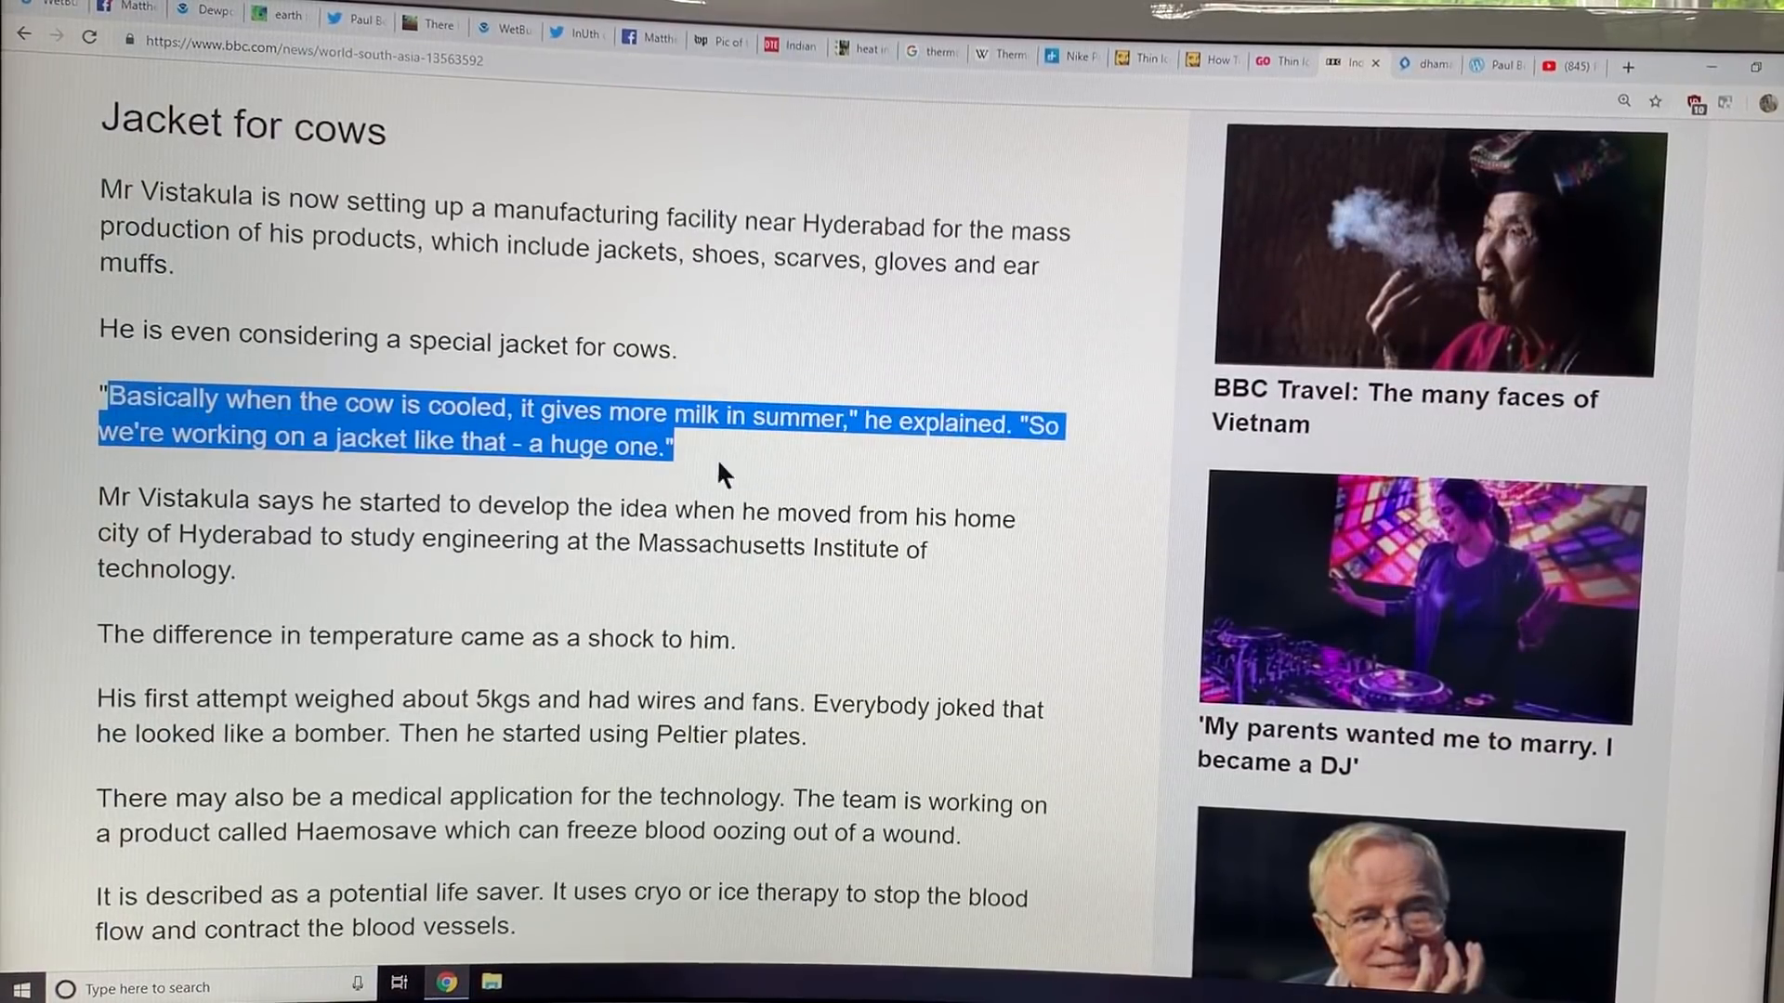
{"action": "scroll", "scroll_direction": "down", "scroll_amount": 3}
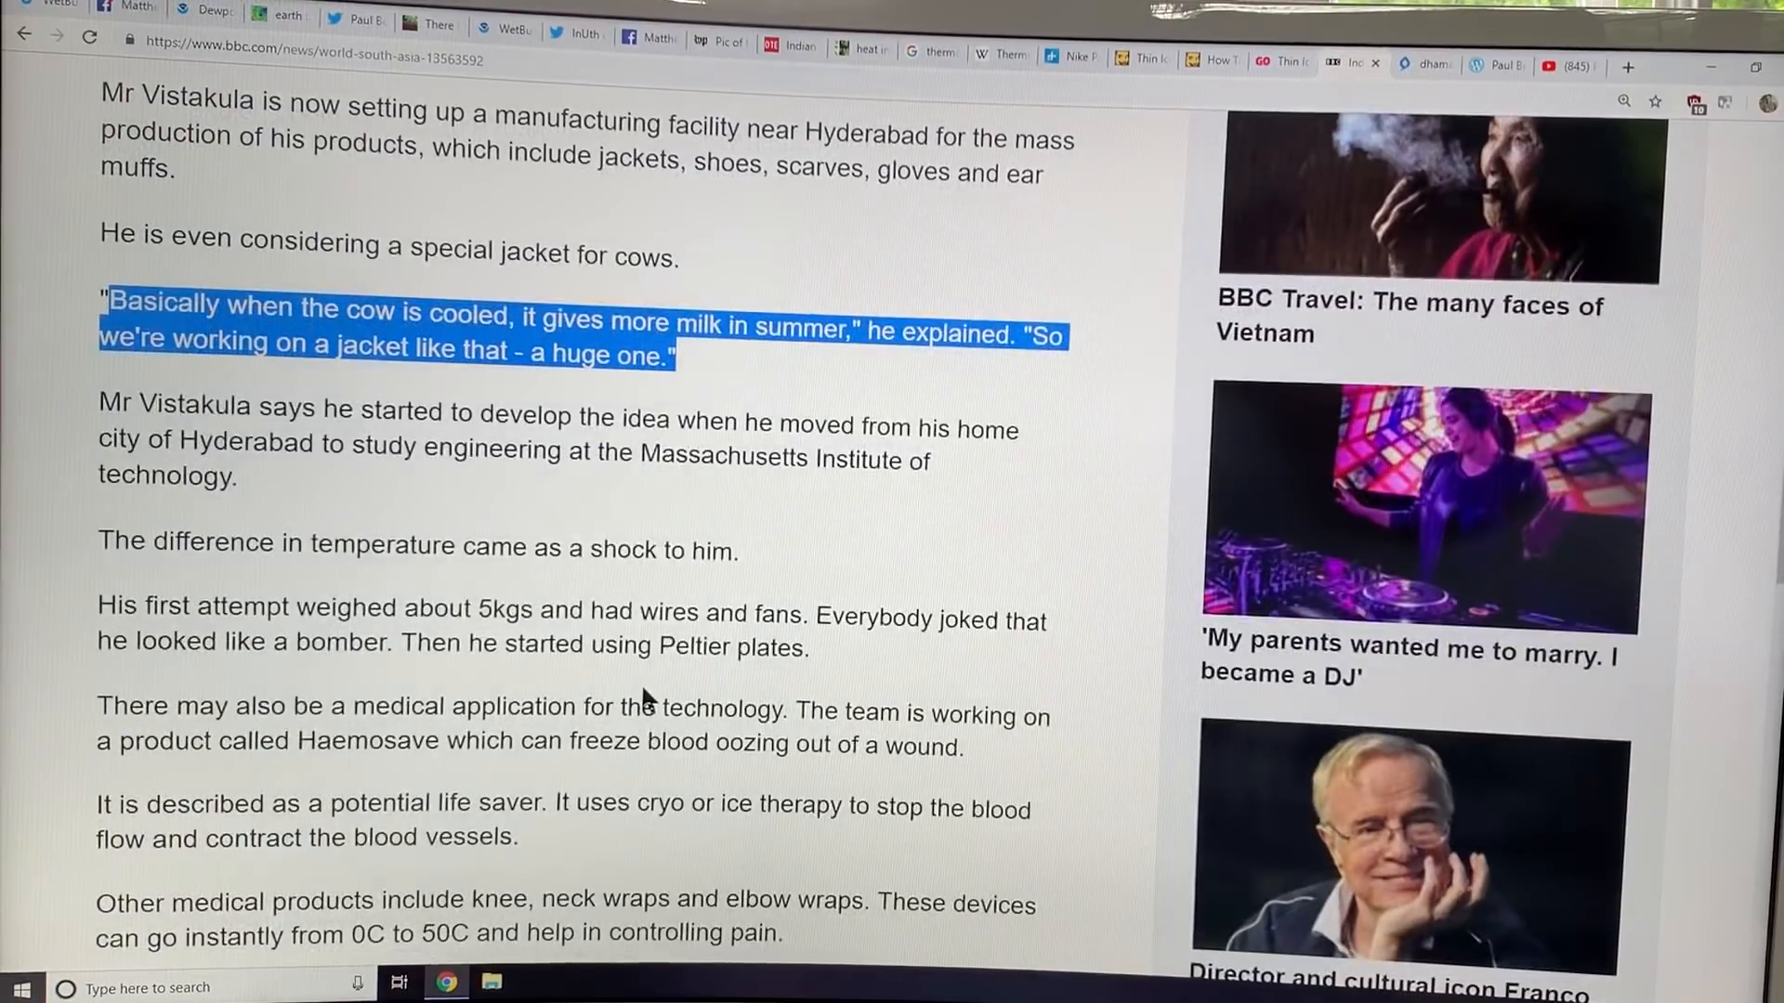
{"action": "scroll", "scroll_direction": "down", "scroll_amount": 3}
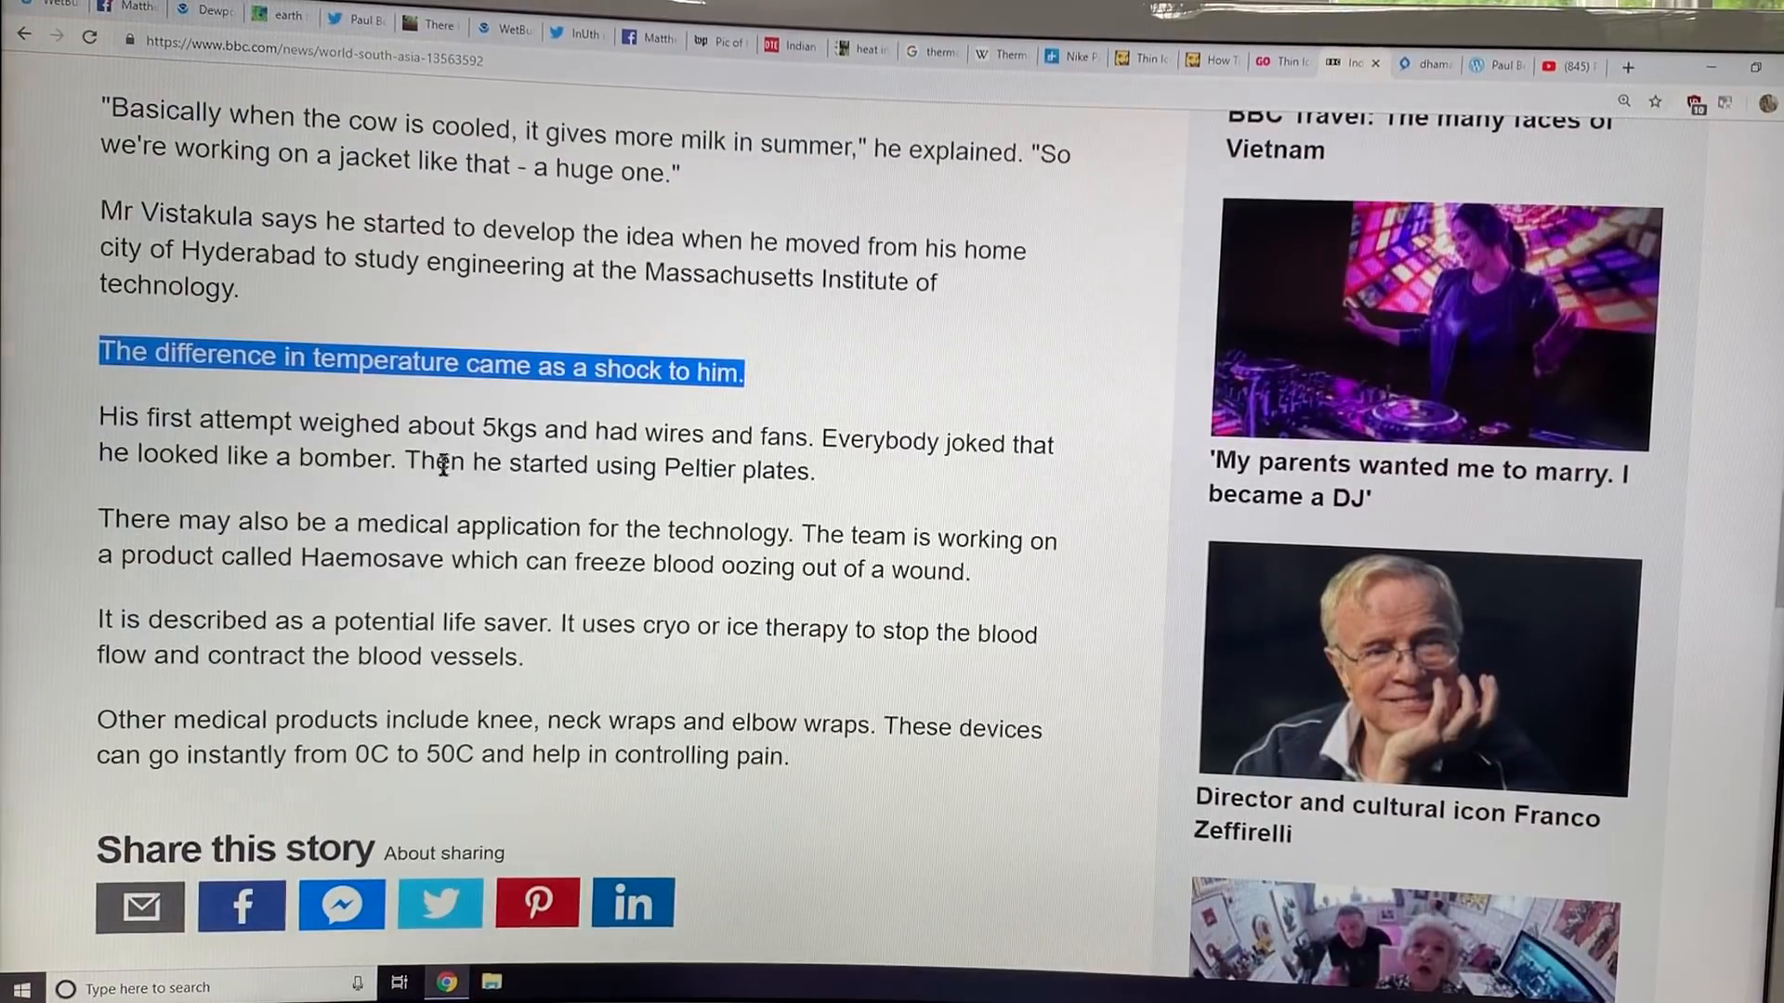
{"action": "left_click_drag", "start_coordinate": [475, 431], "coordinate": [801, 431]}
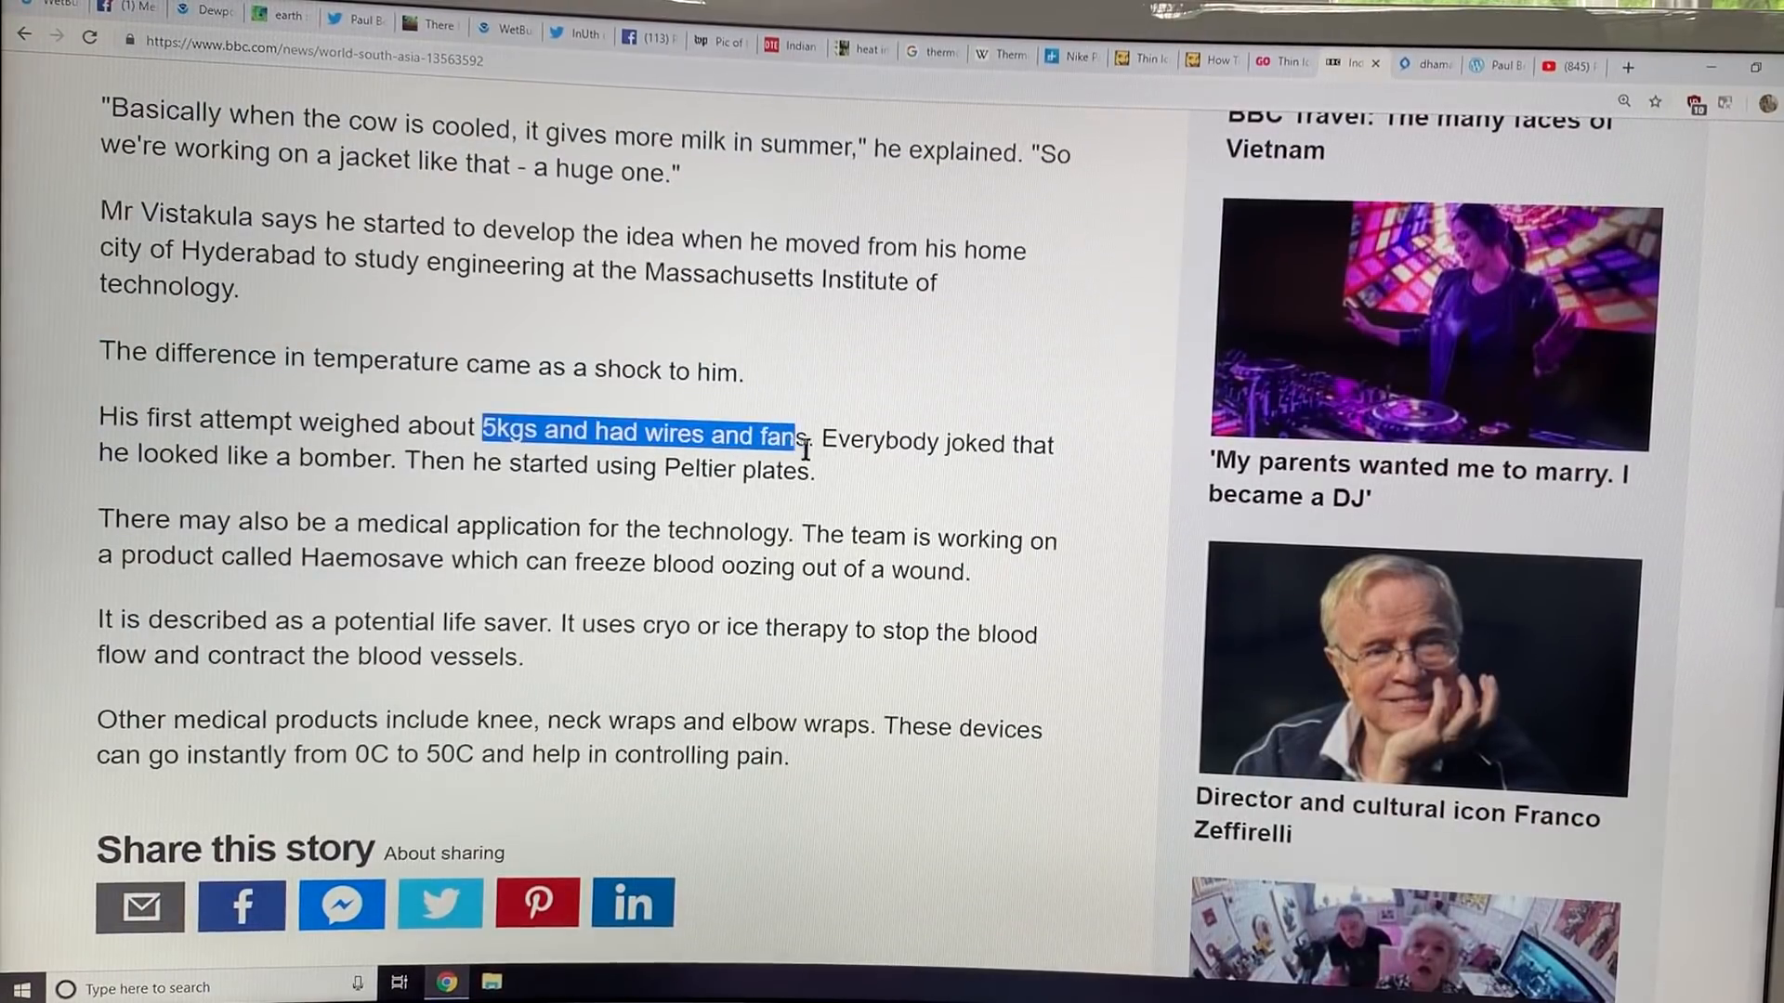
{"action": "left_click_drag", "start_coordinate": [802, 444], "coordinate": [395, 457]}
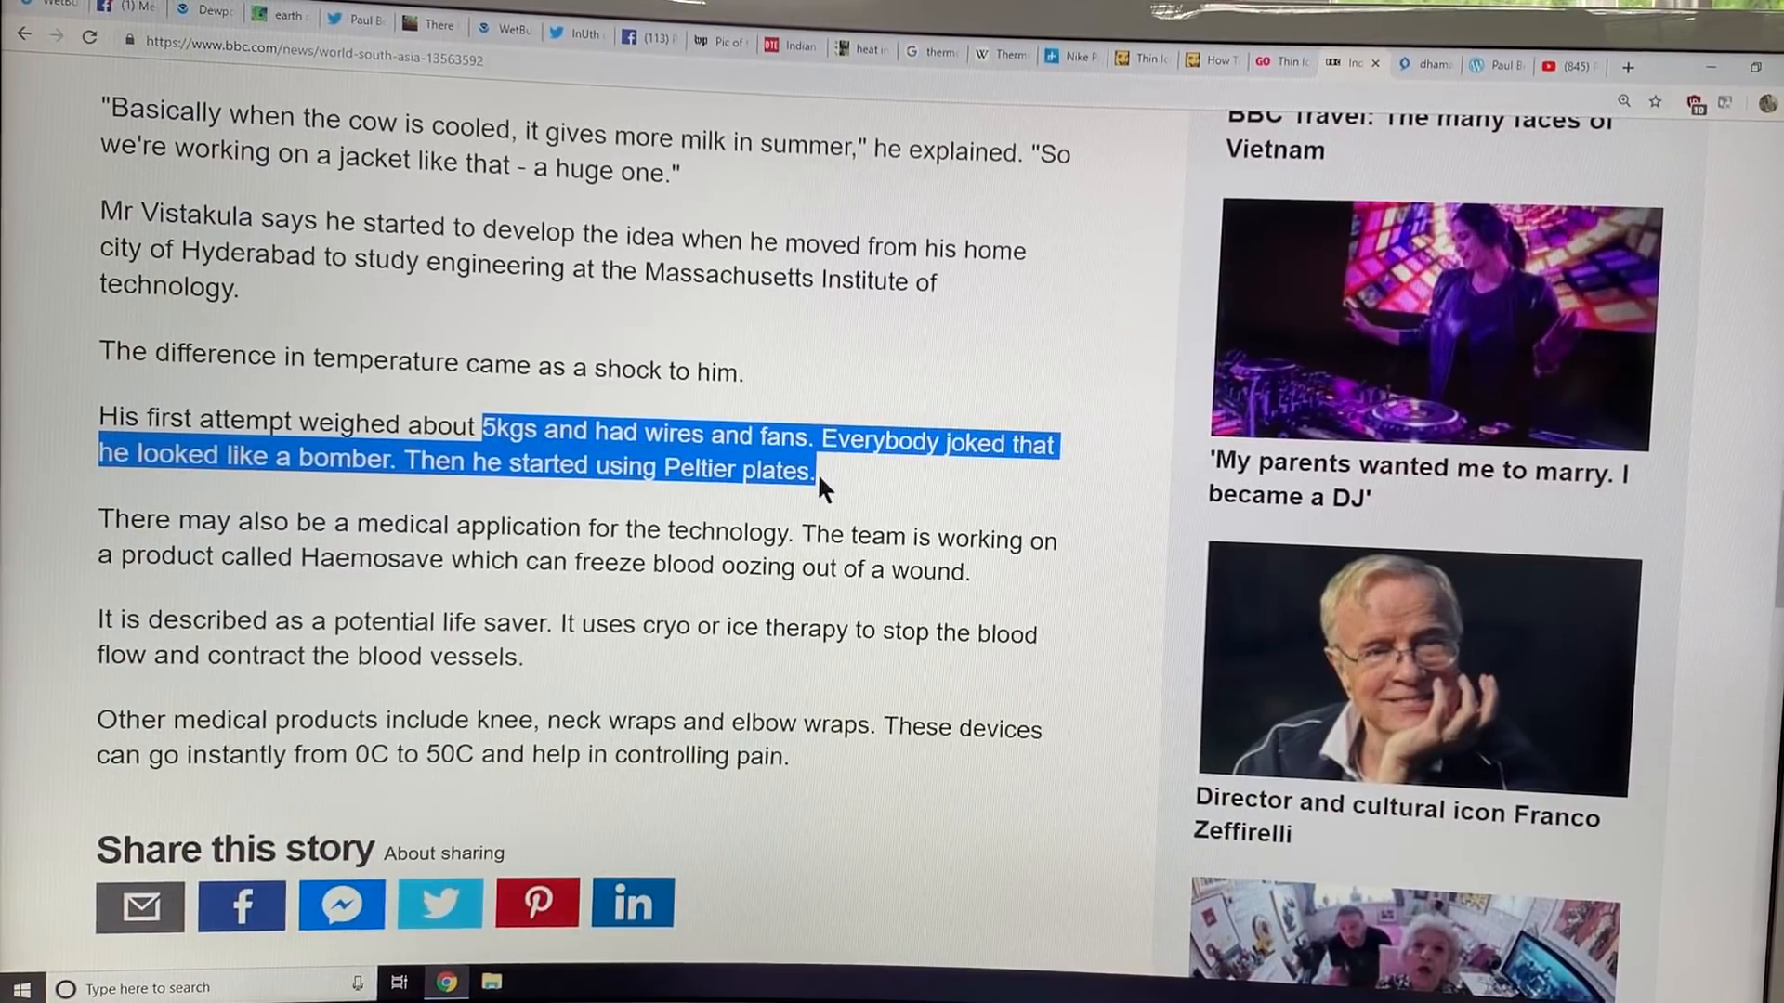
{"action": "scroll", "scroll_direction": "down", "scroll_amount": 3}
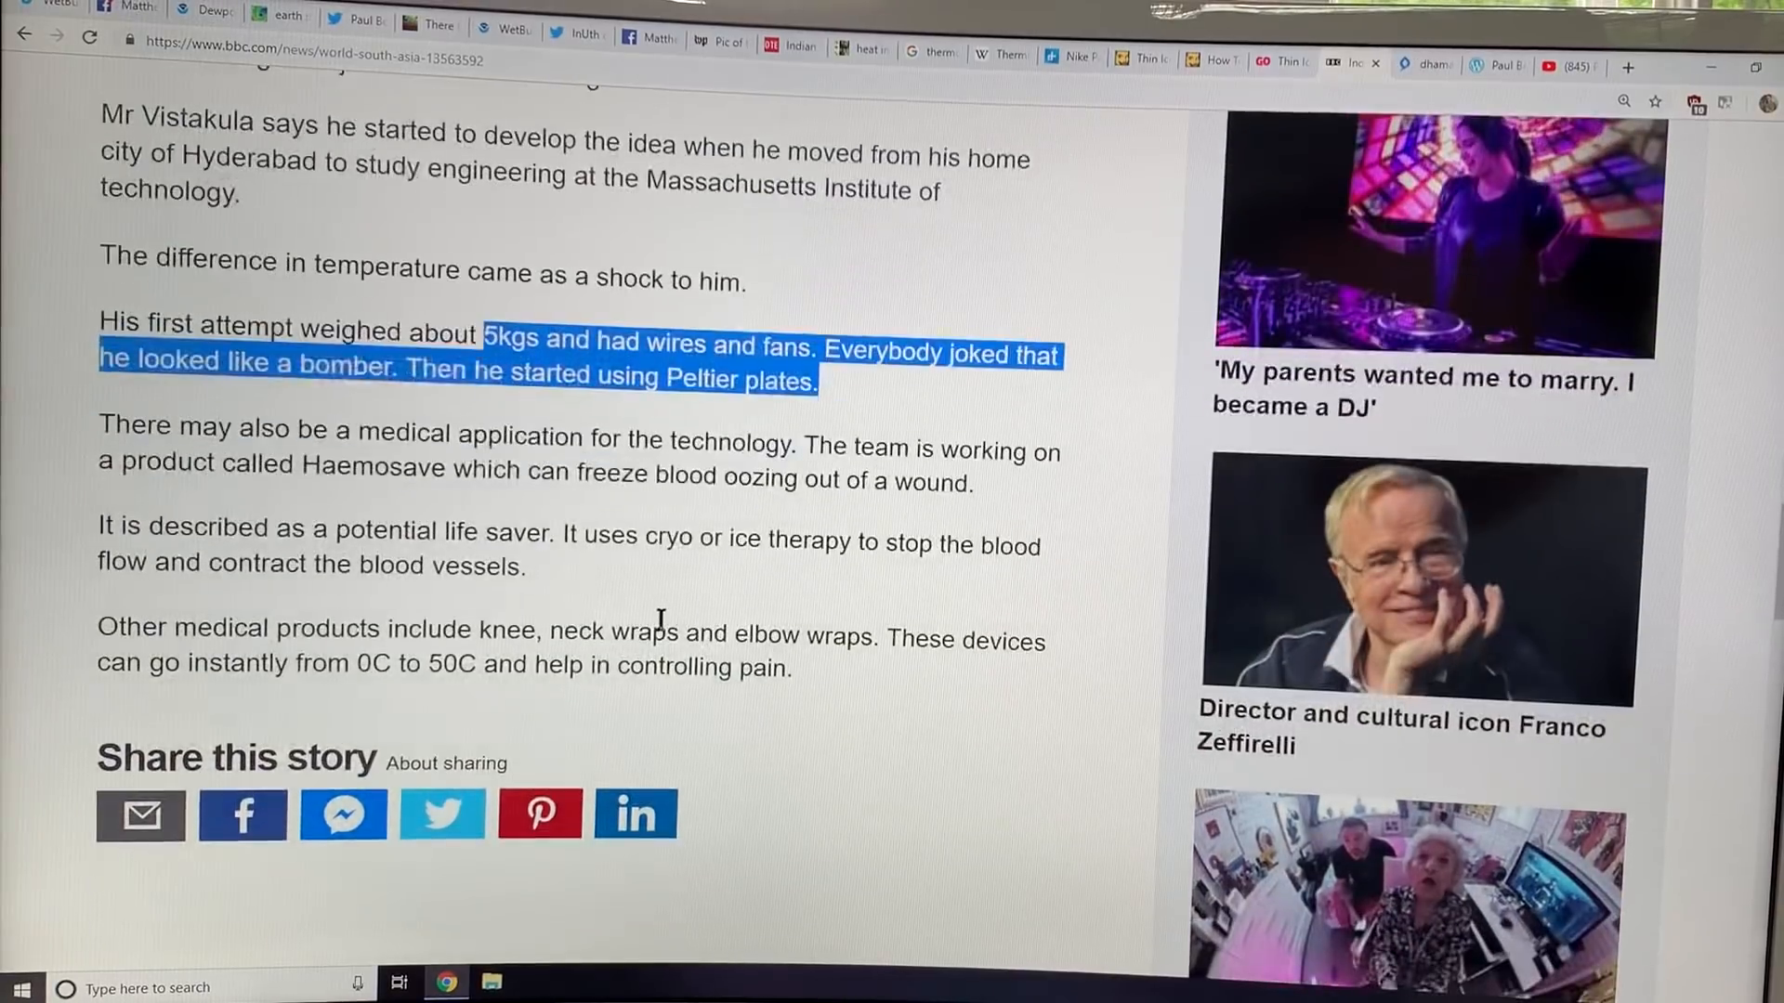
{"action": "scroll", "scroll_direction": "down", "scroll_amount": 3}
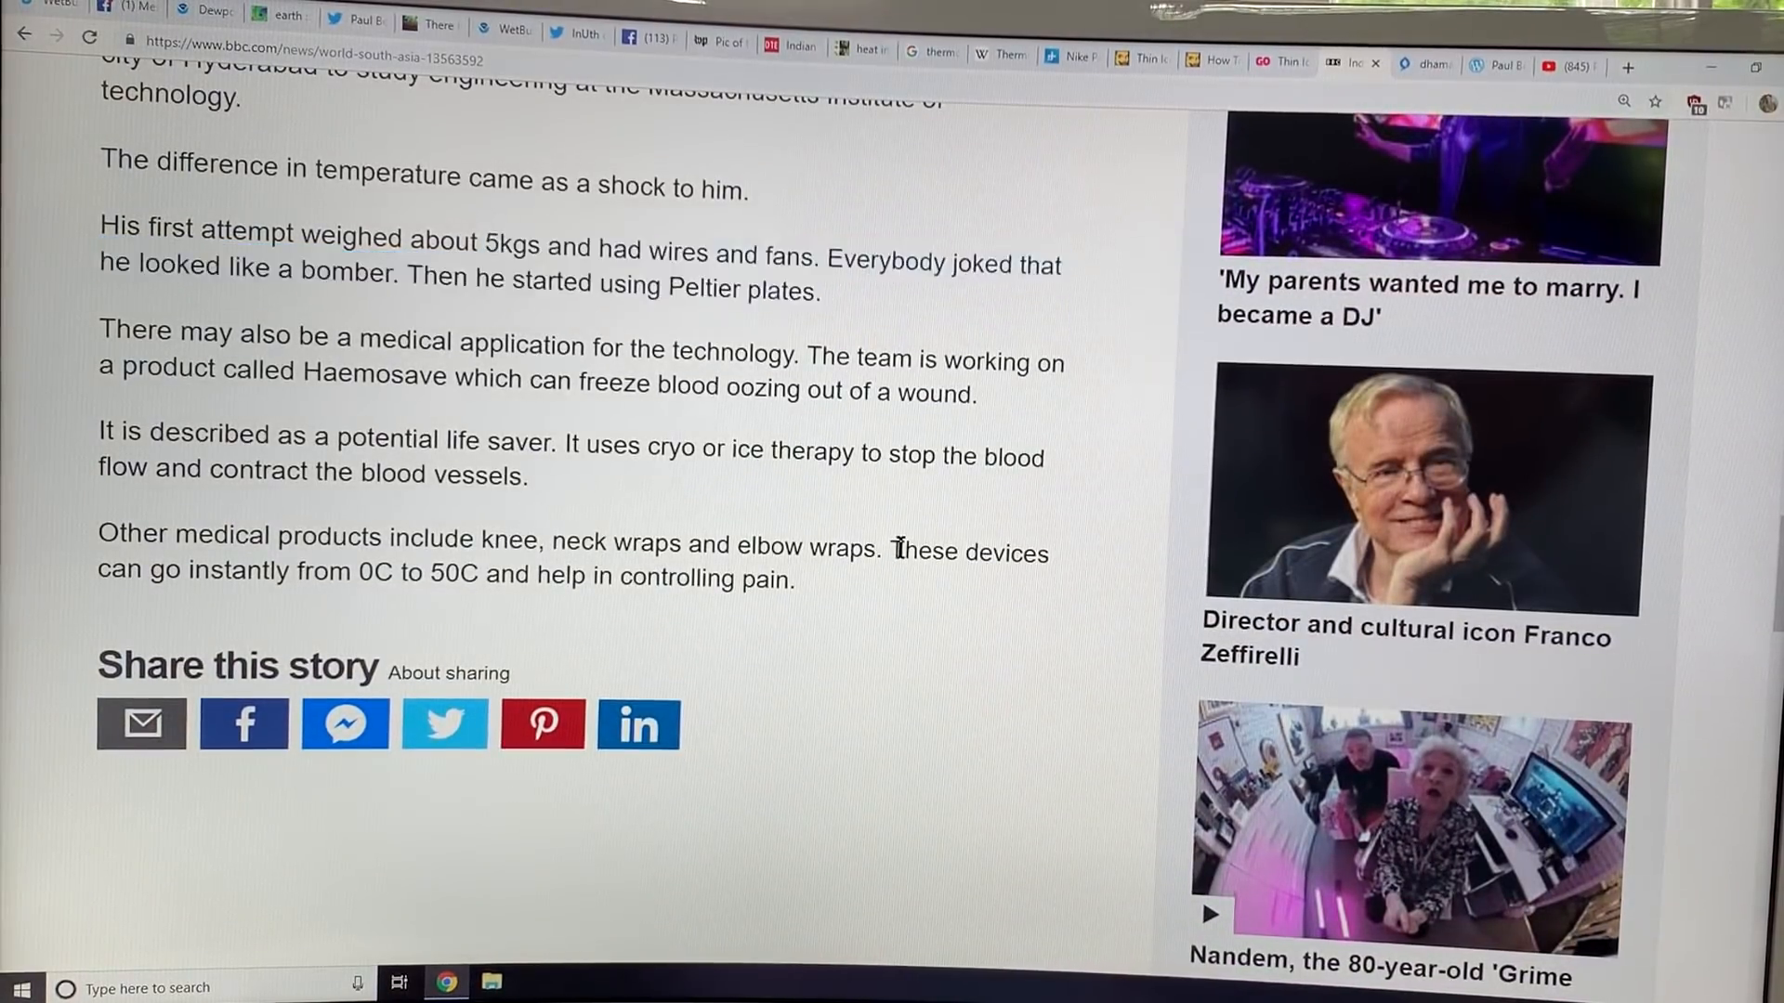
{"action": "left_click_drag", "start_coordinate": [902, 552], "coordinate": [799, 579]}
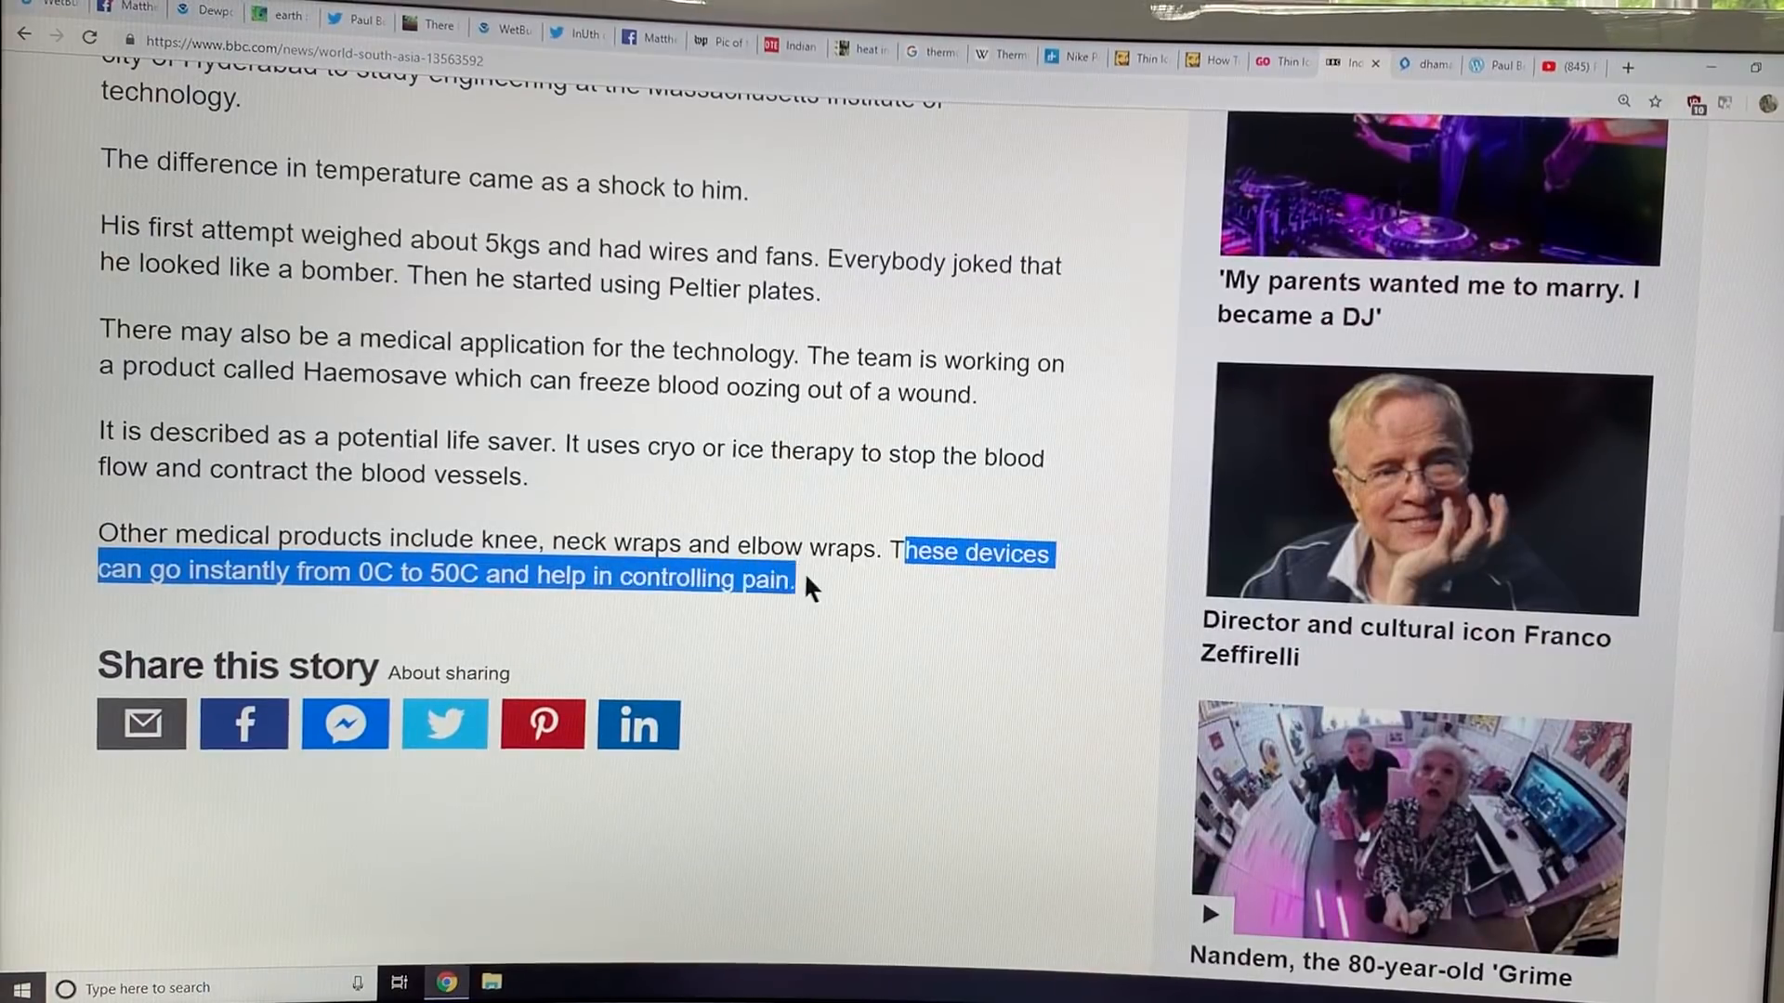
{"action": "mouse_move", "coordinate": [1005, 230]}
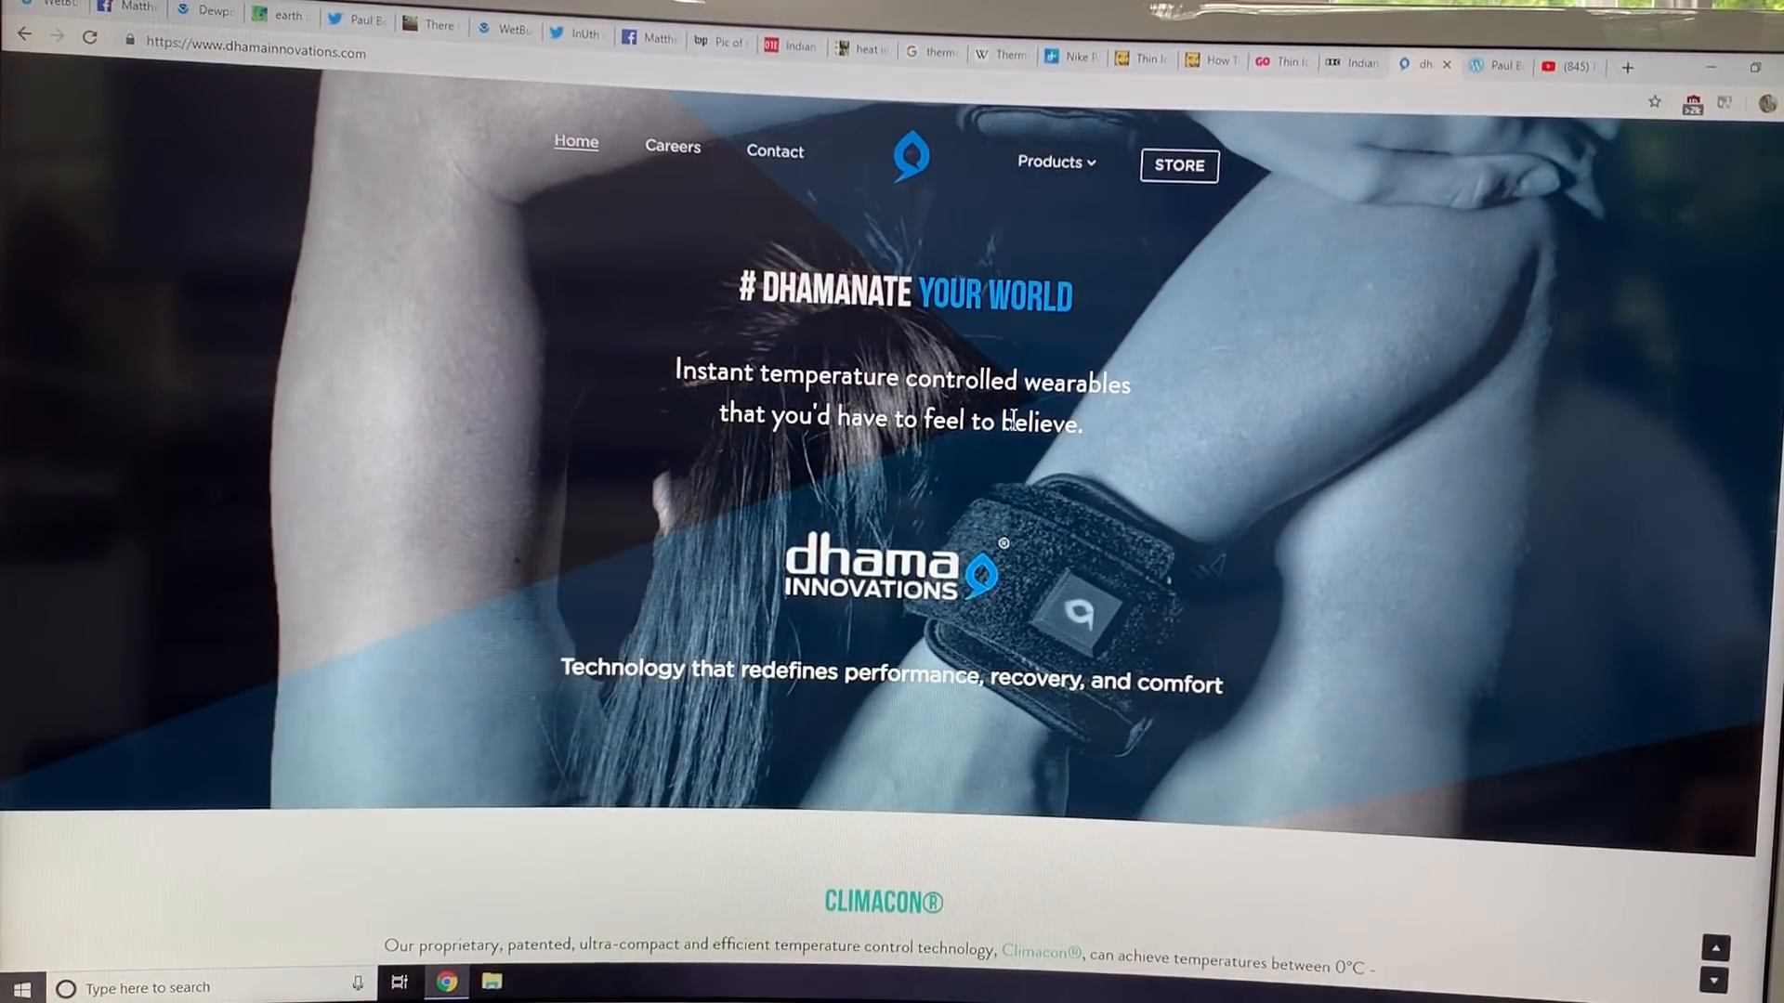
{"action": "mouse_move", "coordinate": [378, 125]}
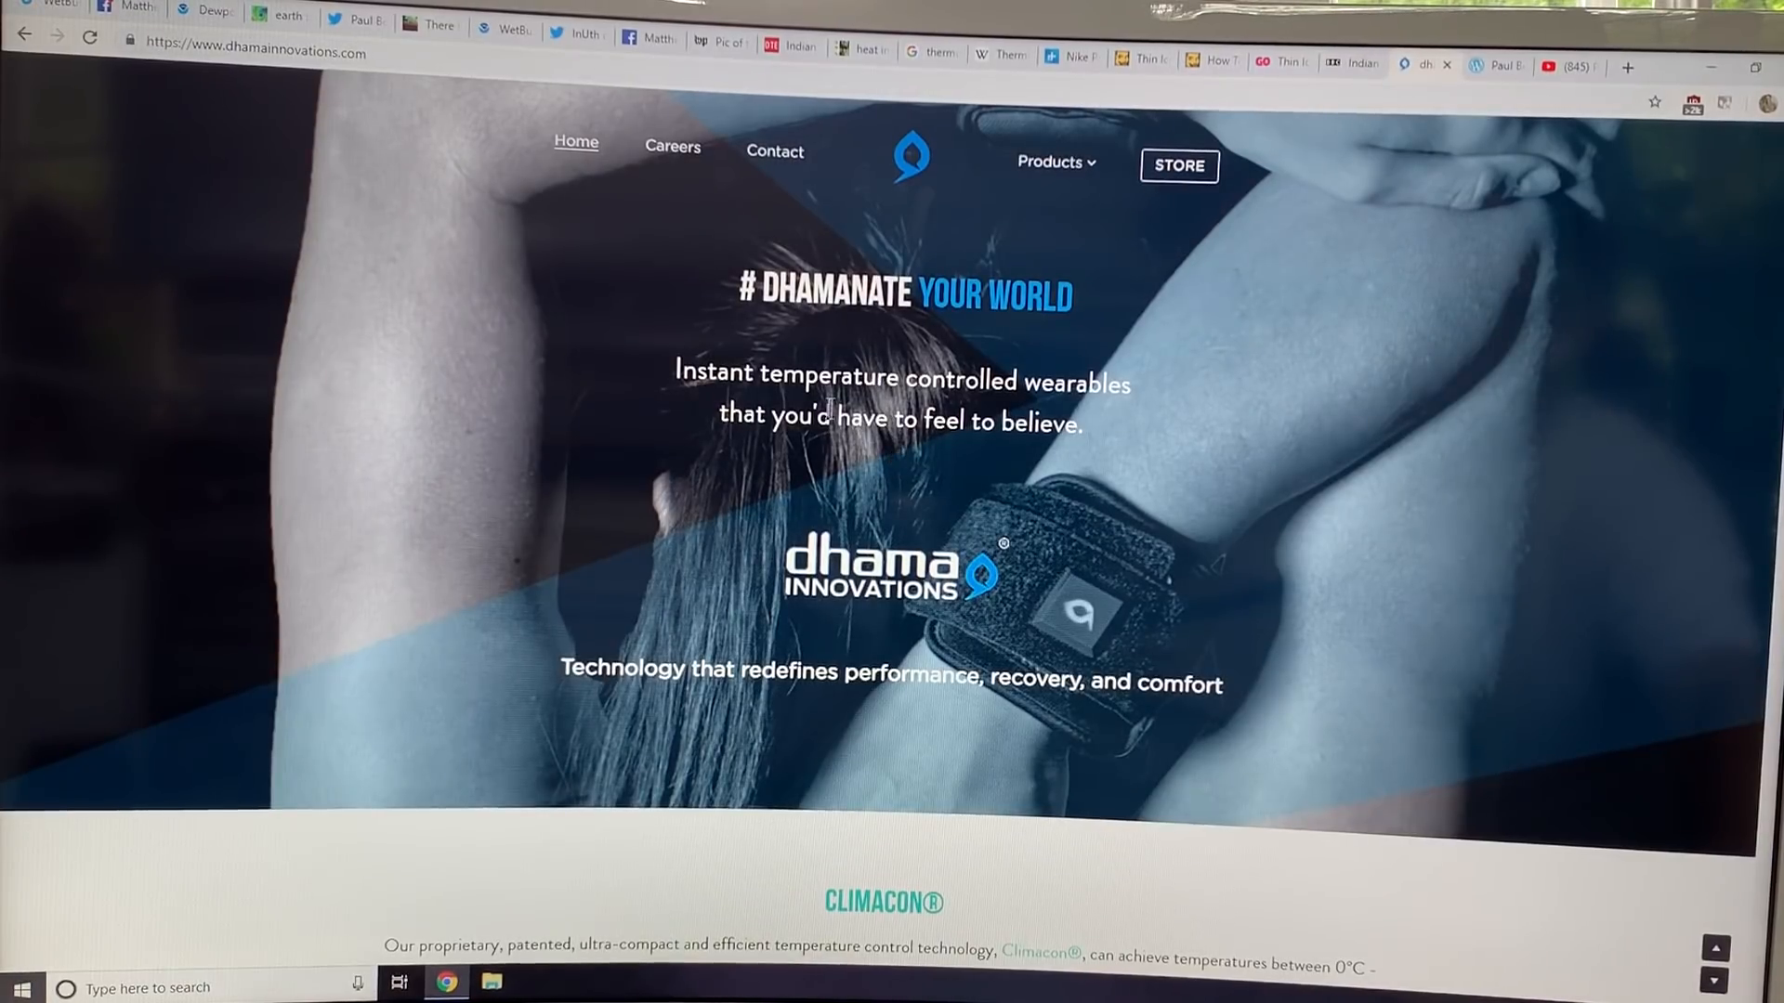
{"action": "mouse_move", "coordinate": [907, 501]}
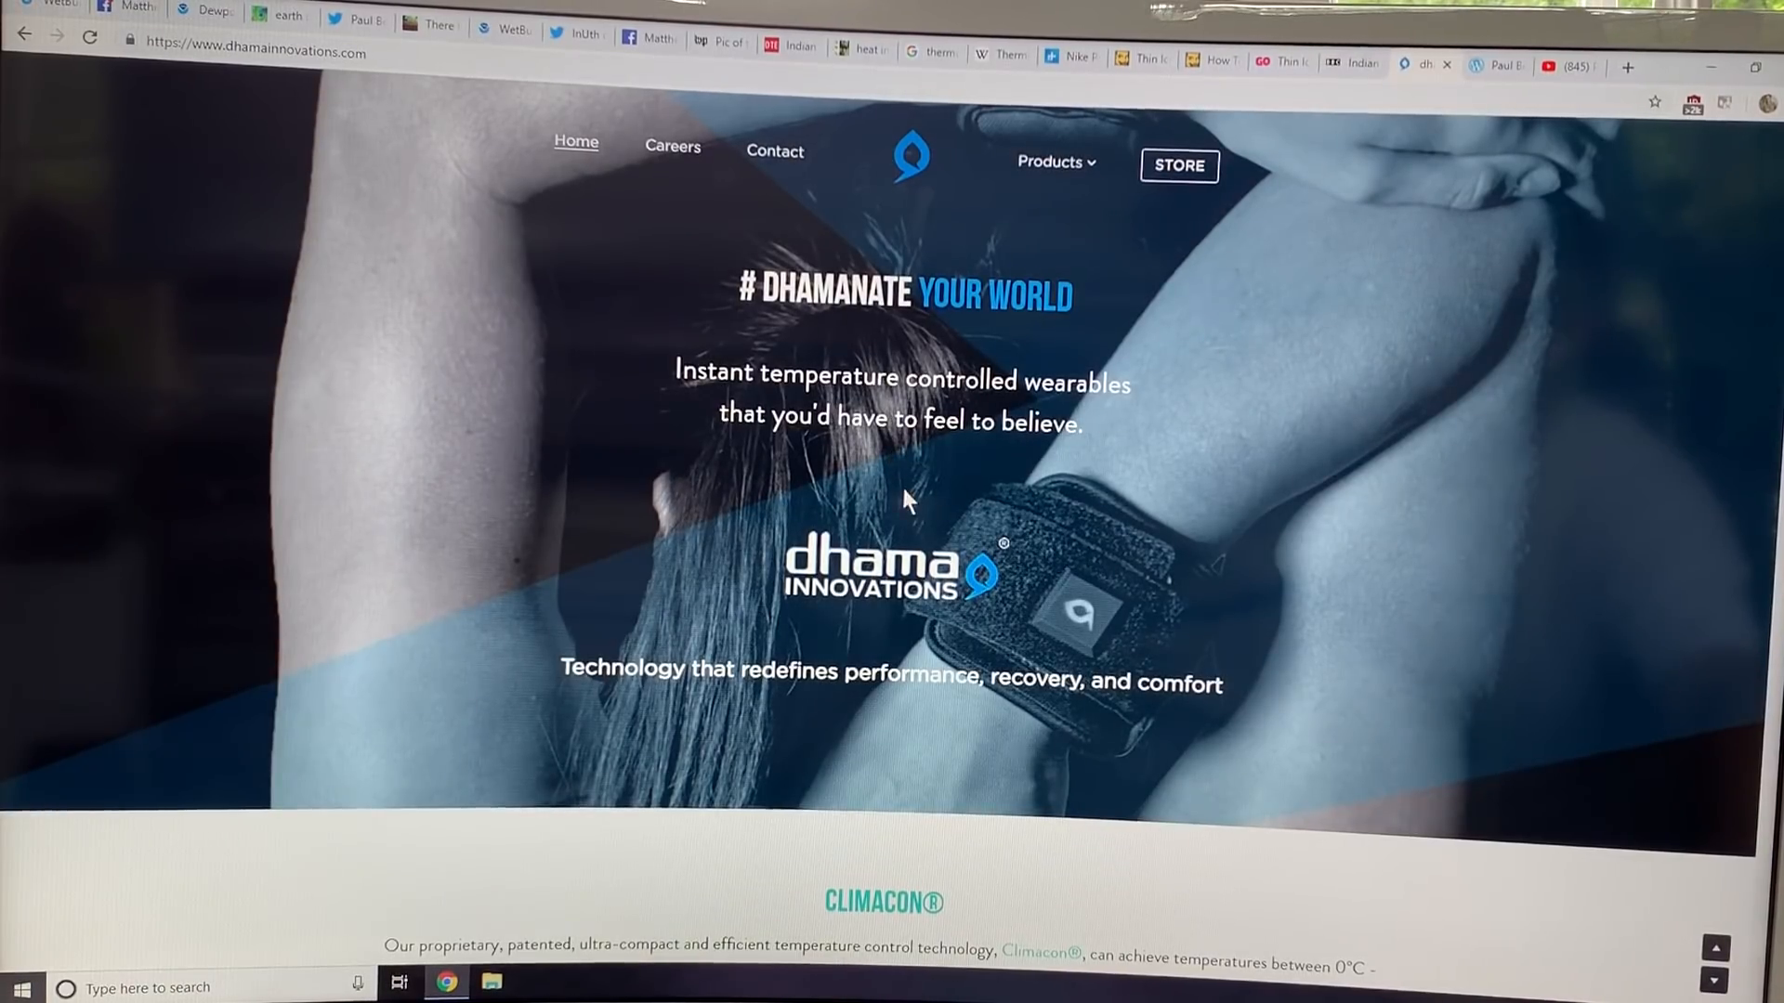
Scroll the Dhama Innovations home page to the Climacon section and US patent 8397518 banner.
{"action": "scroll", "scroll_direction": "down", "scroll_amount": 3}
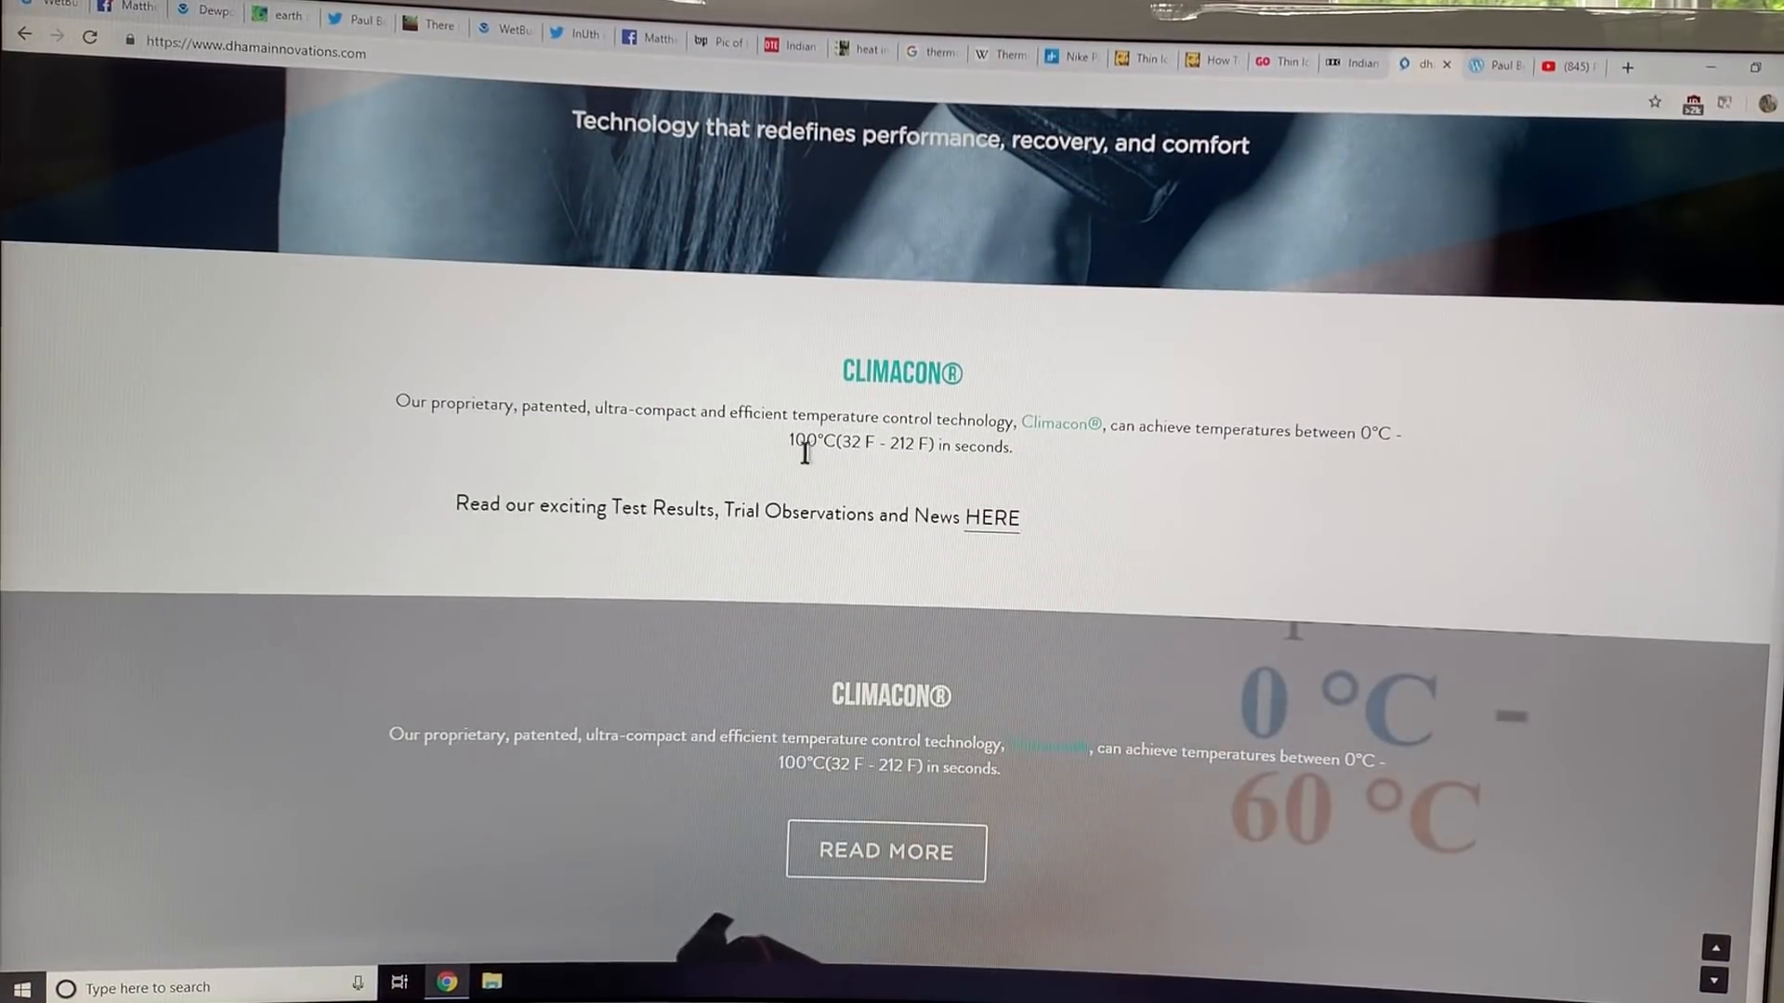
{"action": "scroll", "scroll_direction": "down", "scroll_amount": 3}
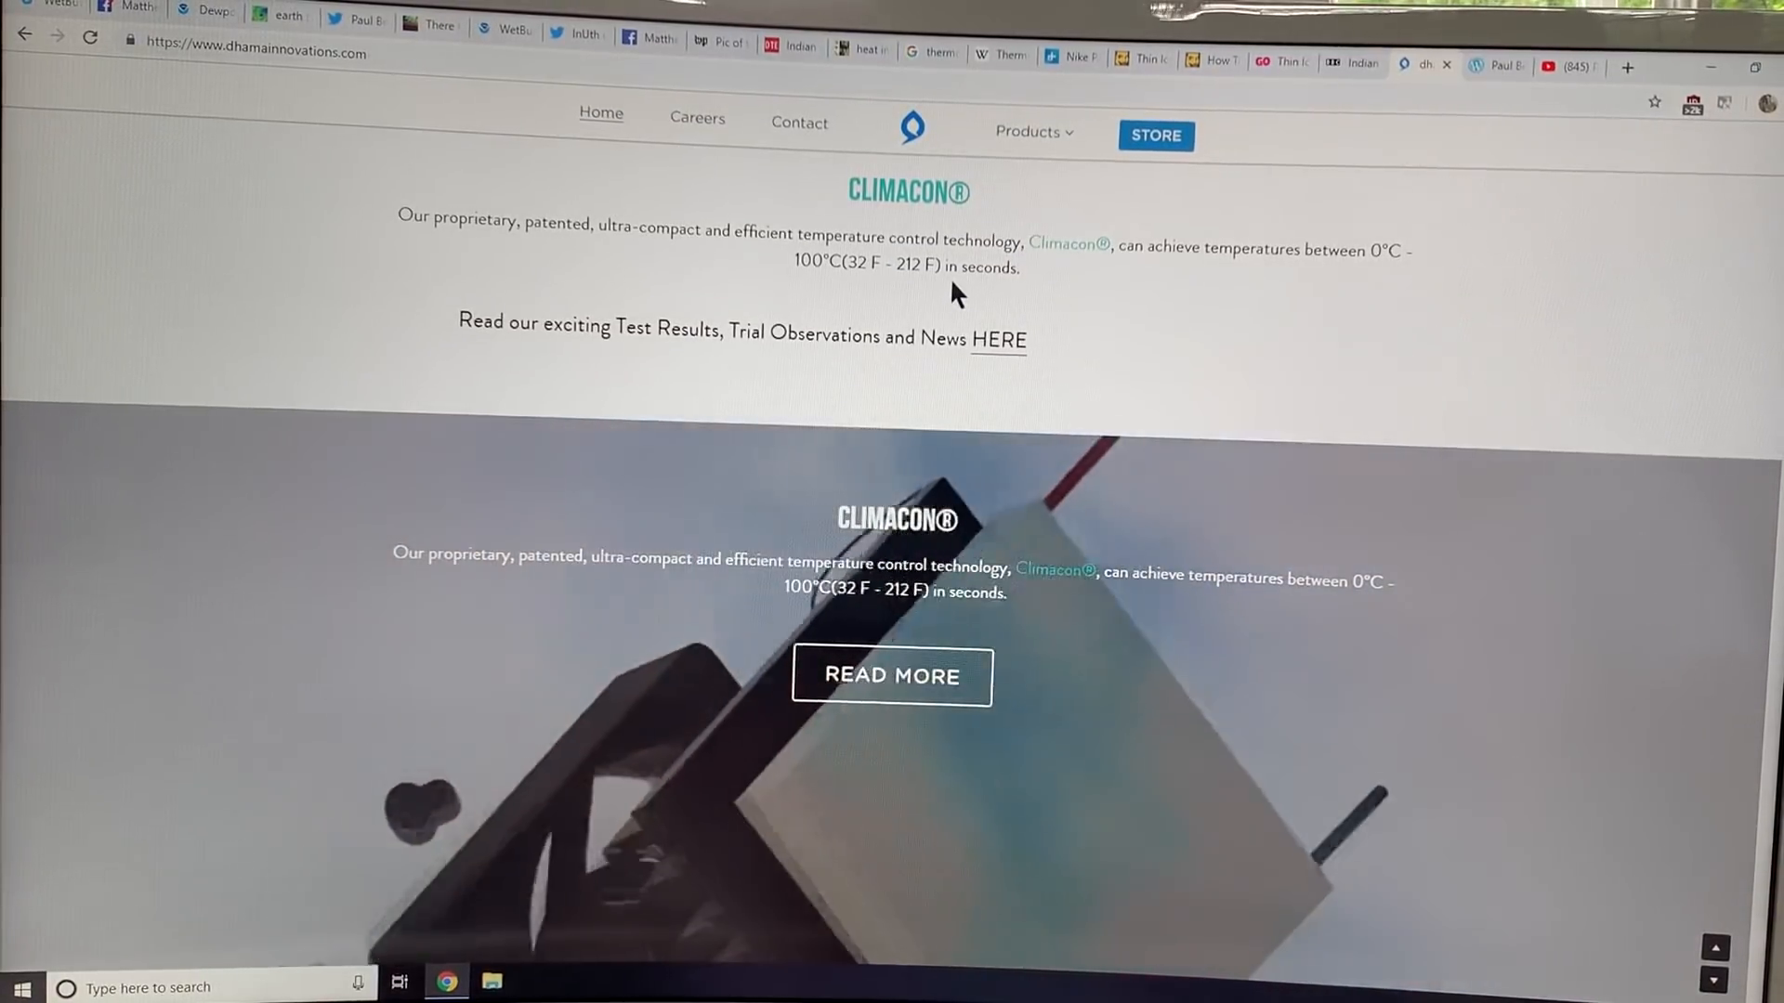
{"action": "scroll", "scroll_direction": "down", "scroll_amount": 3}
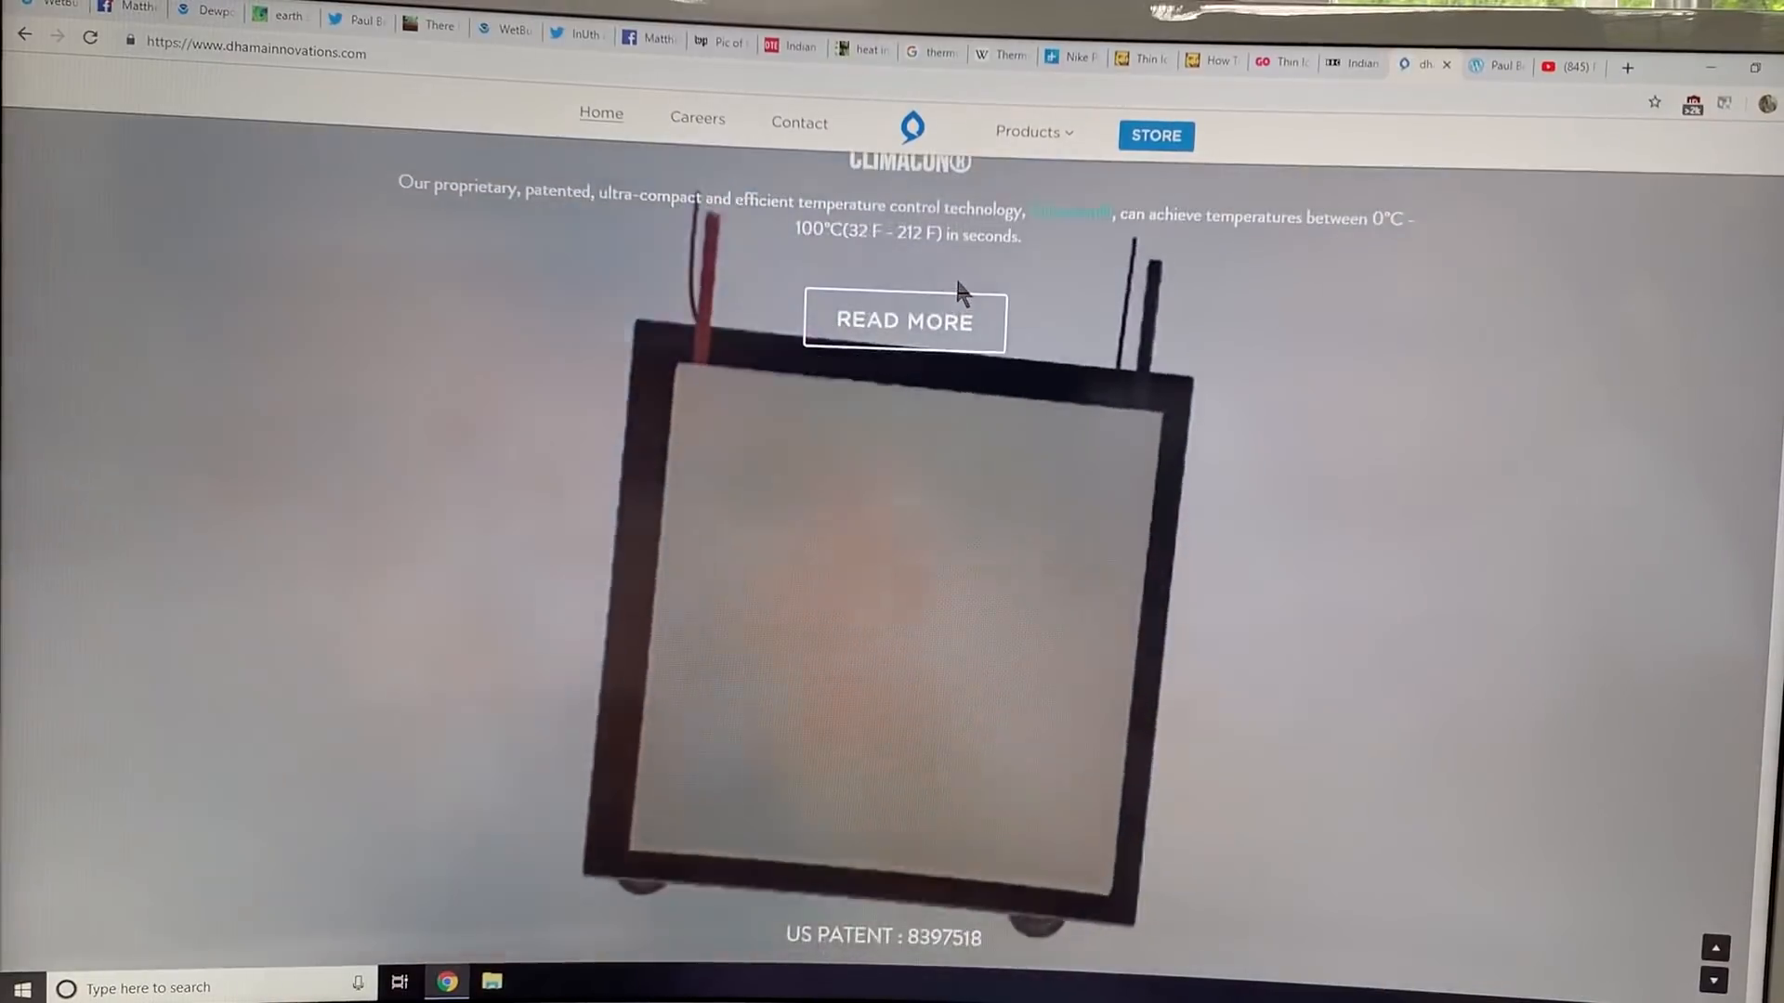
{"action": "scroll", "scroll_direction": "down", "scroll_amount": 3}
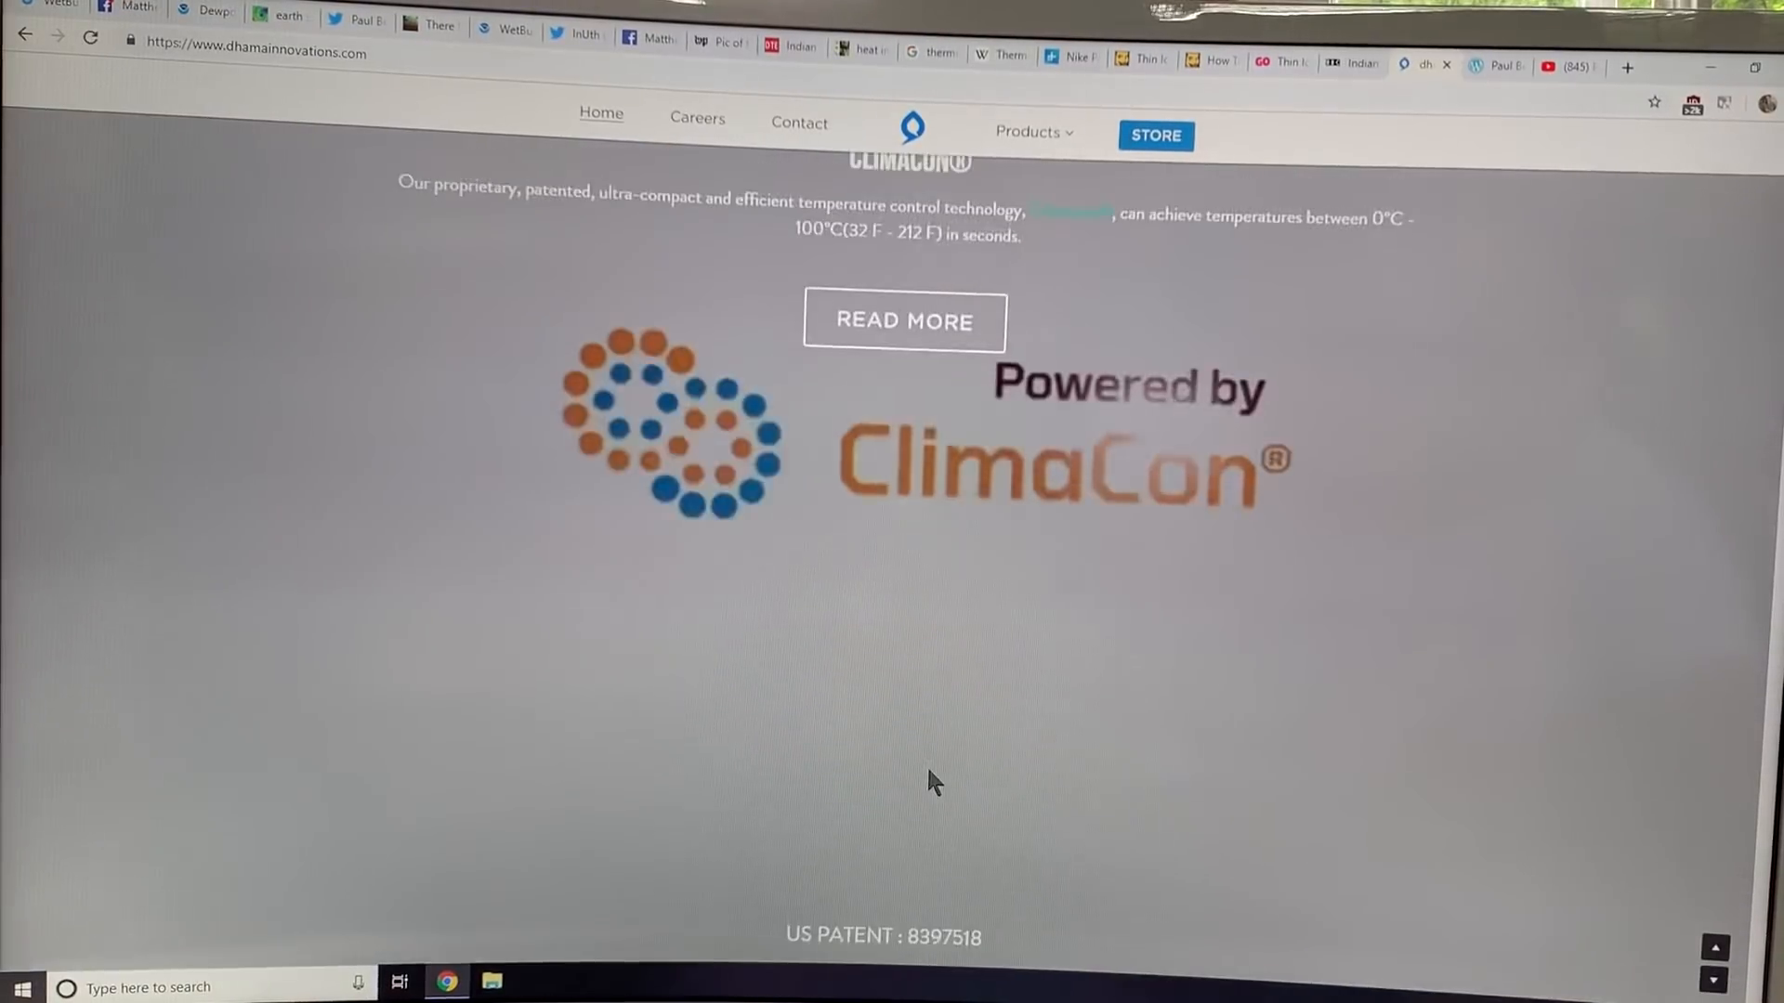
{"action": "scroll", "scroll_direction": "down", "scroll_amount": 3}
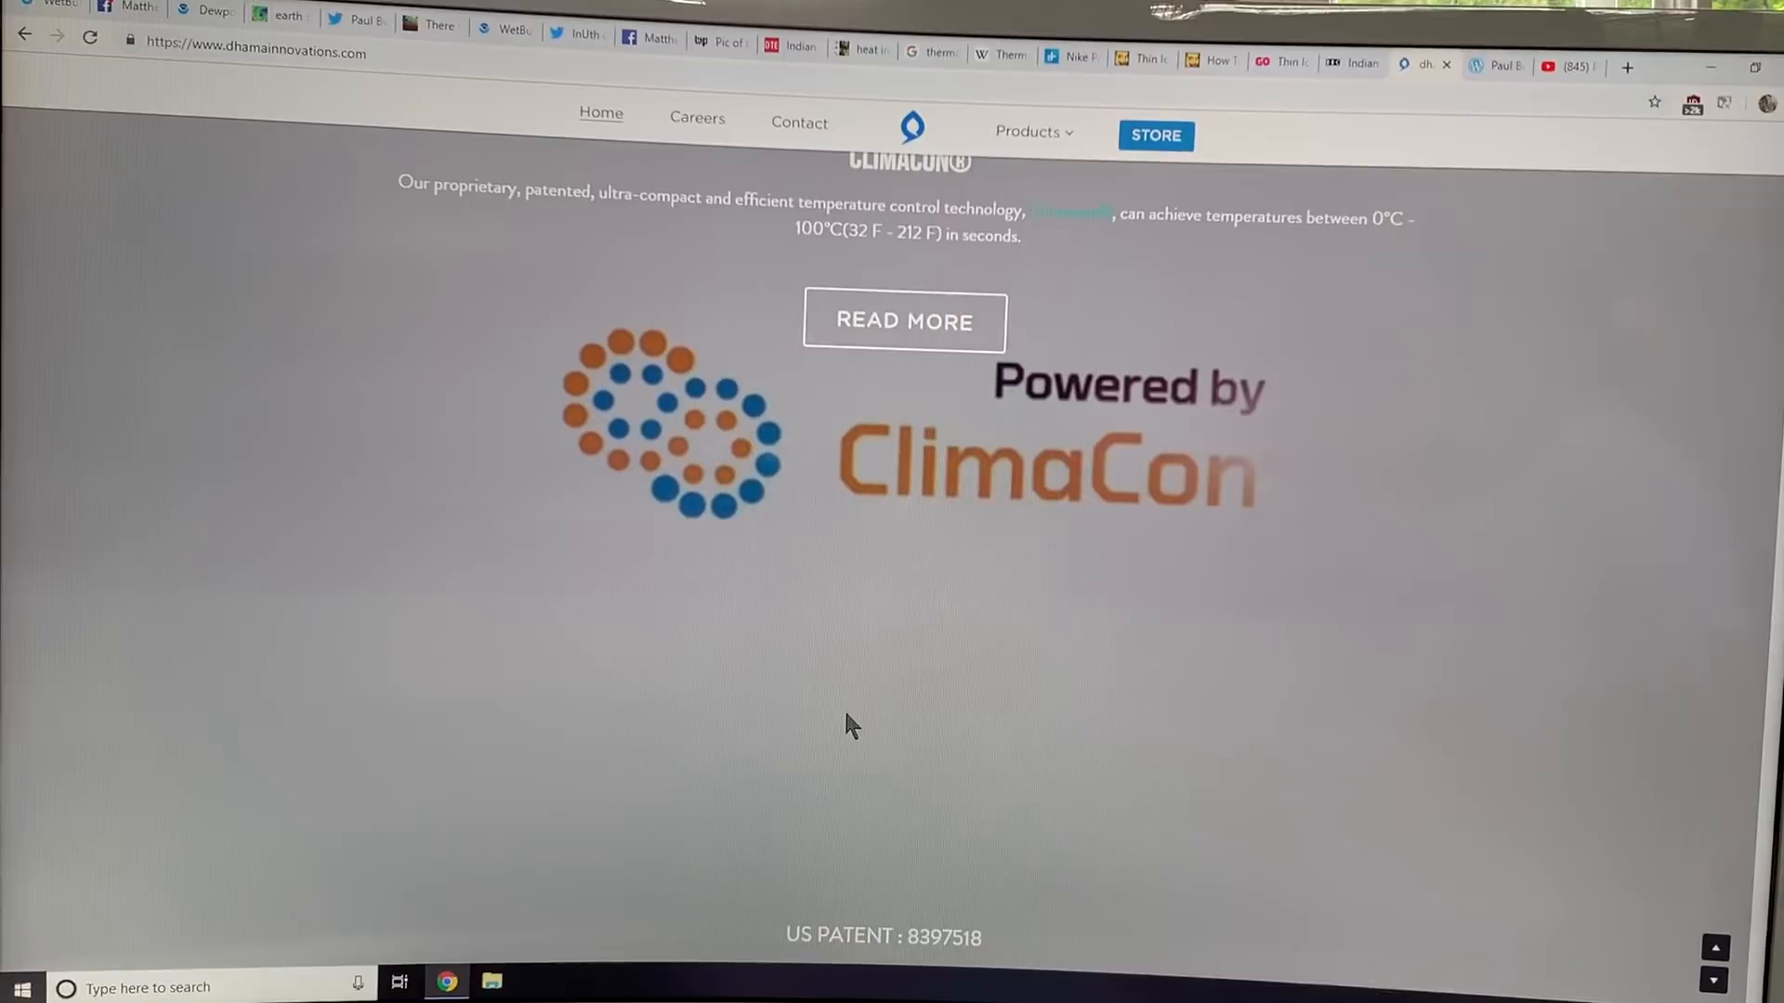
Scroll past the Sports, Healthcare, Seating and Industrial cards to the dhamaSPORT and KÜLKUF product tiles.
{"action": "scroll", "scroll_direction": "down", "scroll_amount": 3}
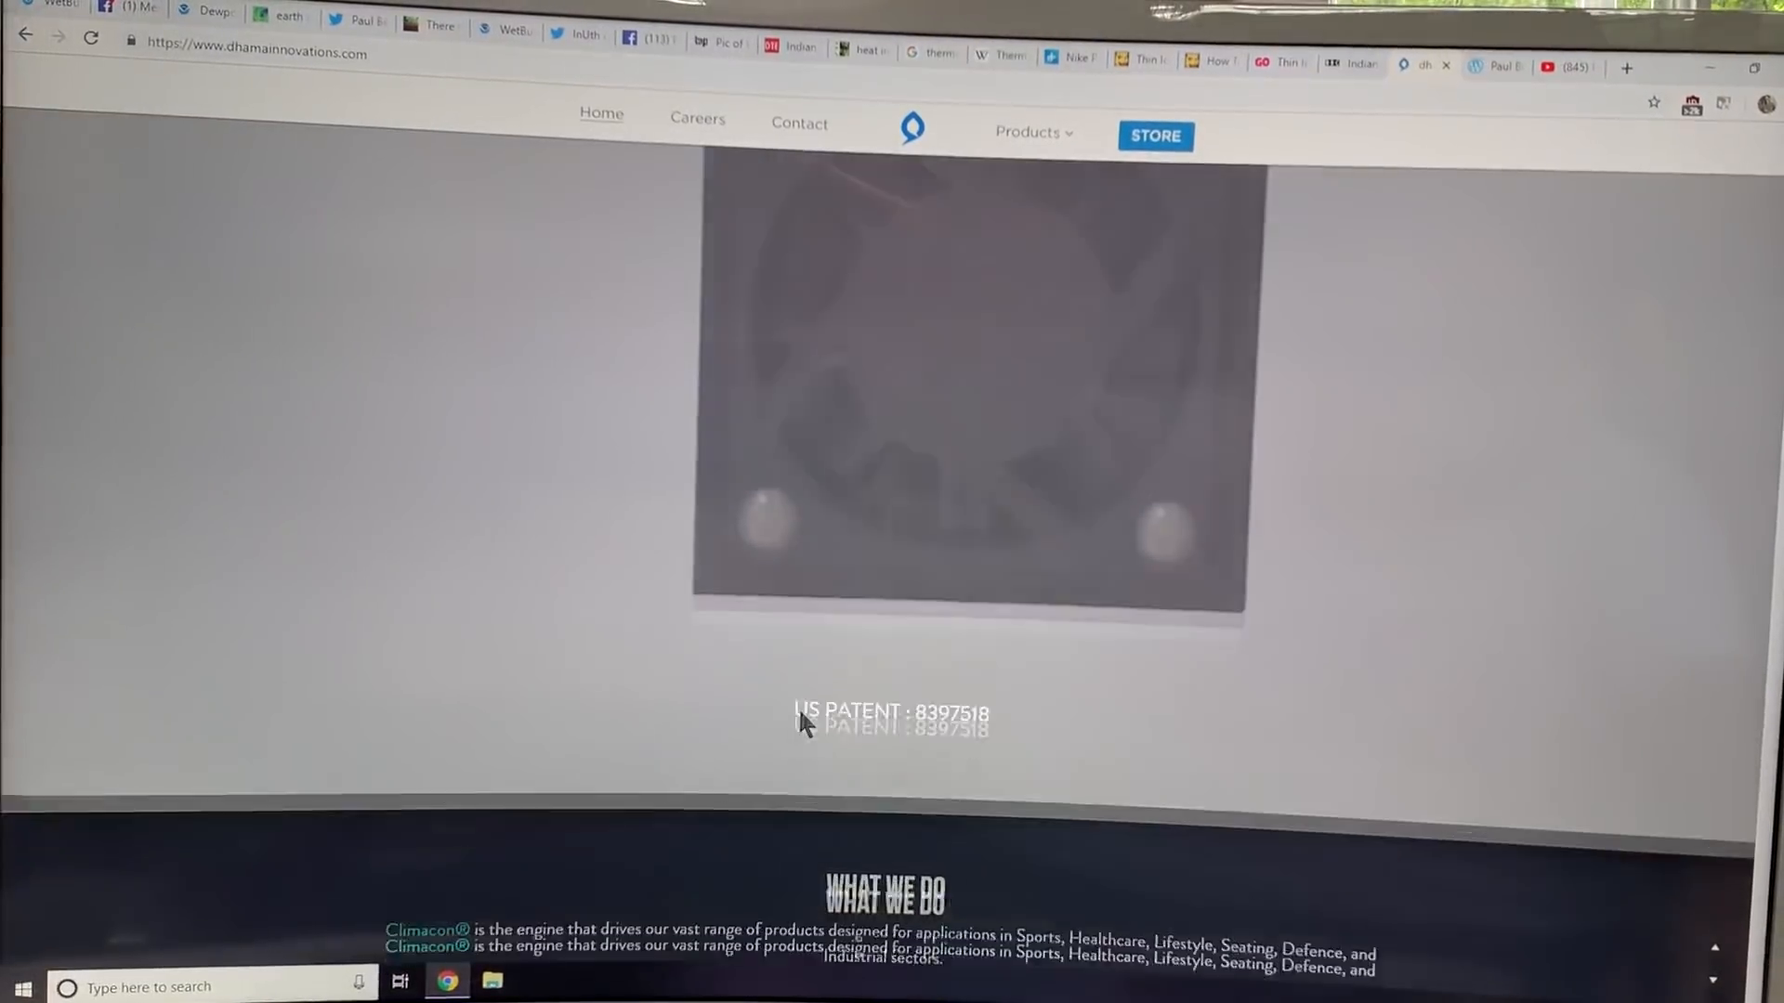
{"action": "scroll", "scroll_direction": "down", "scroll_amount": 3}
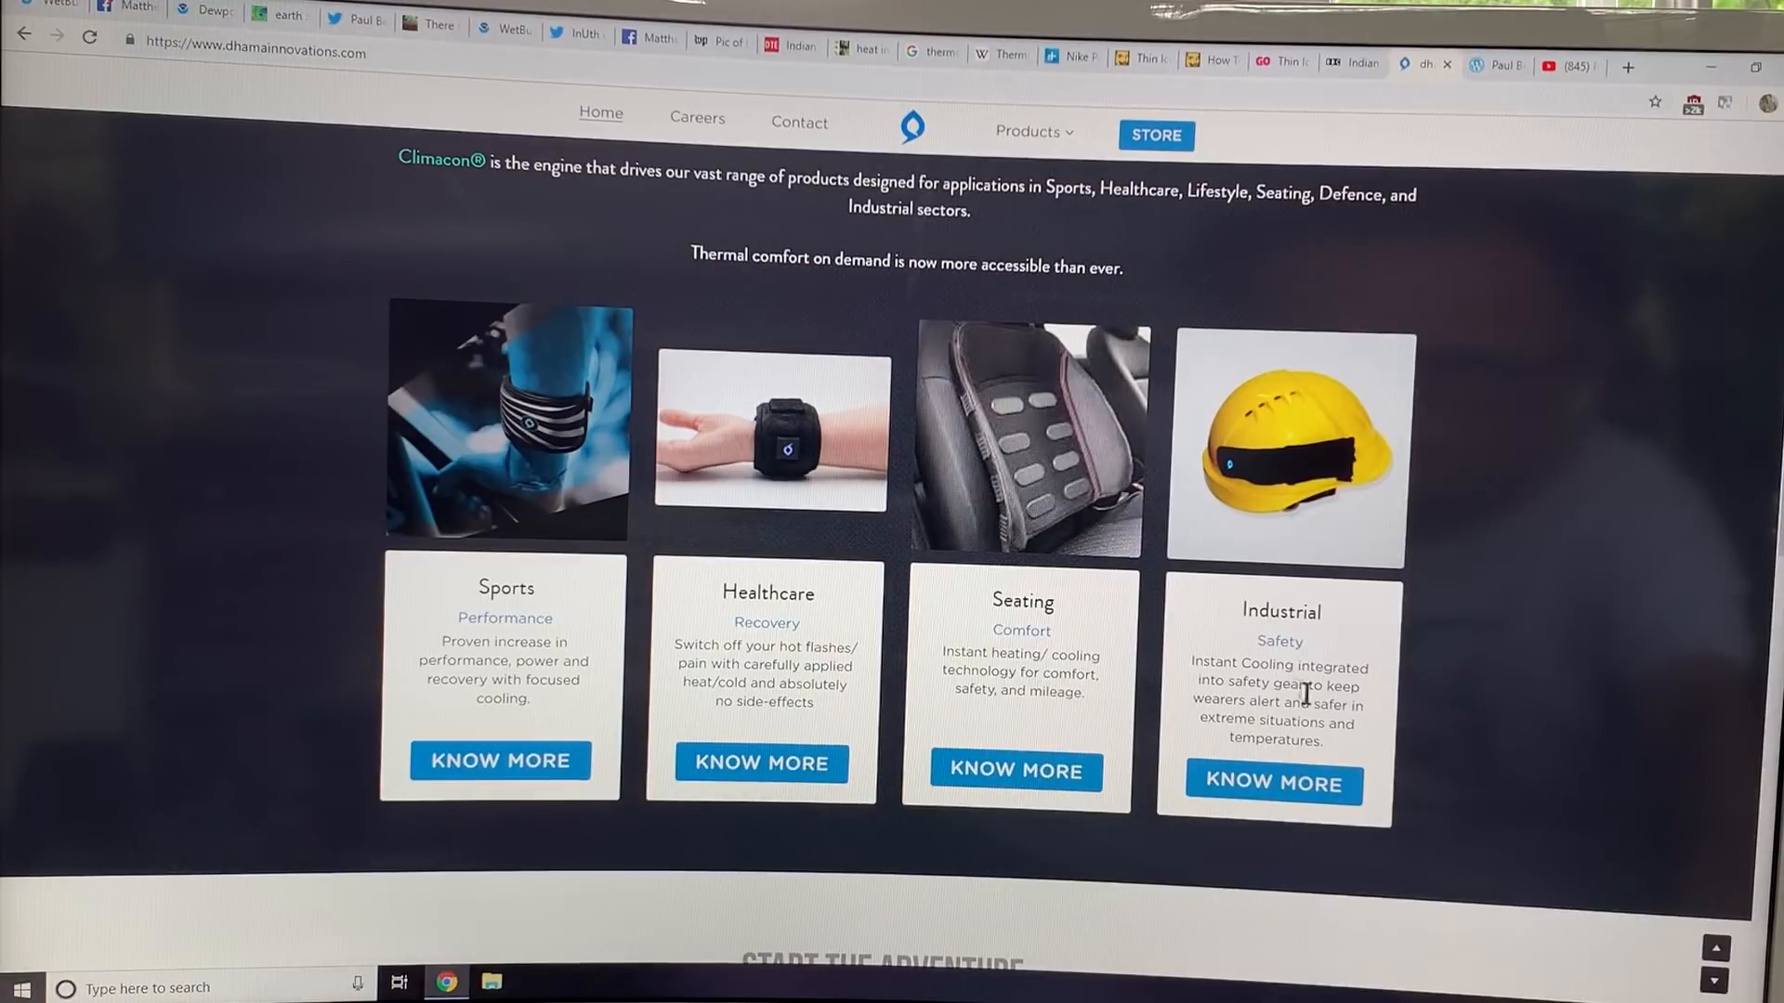
{"action": "mouse_move", "coordinate": [1051, 523]}
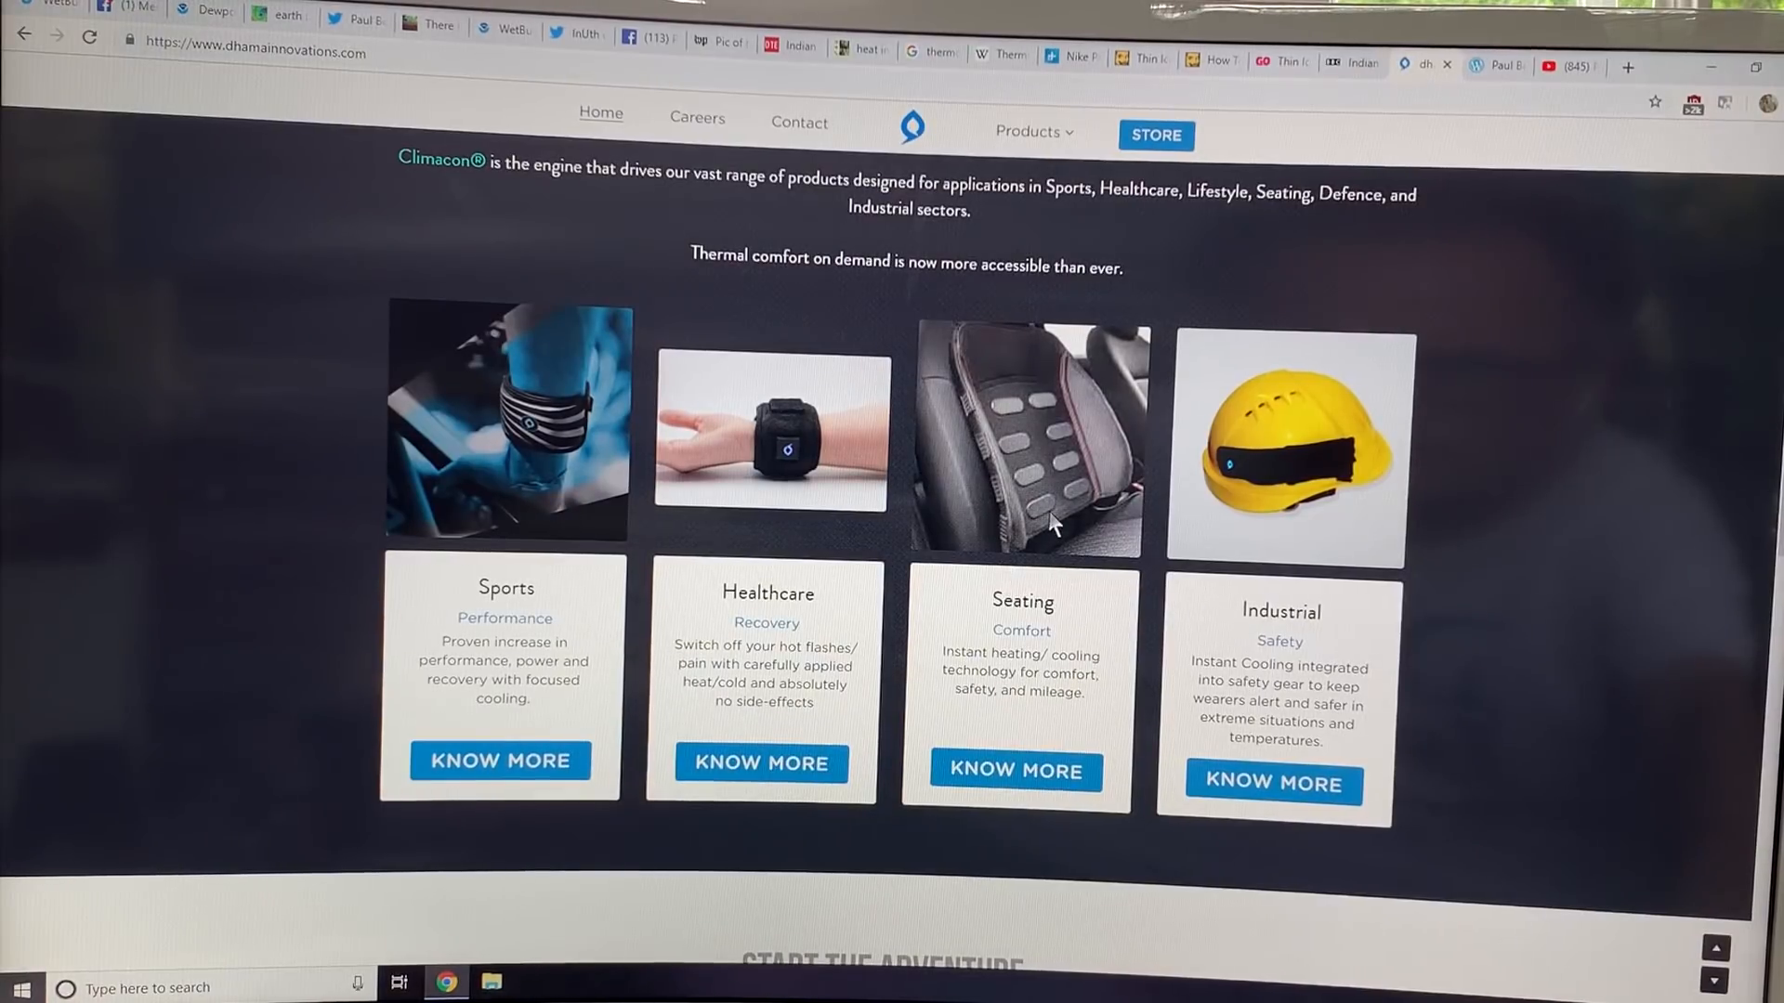
{"action": "mouse_move", "coordinate": [1319, 472]}
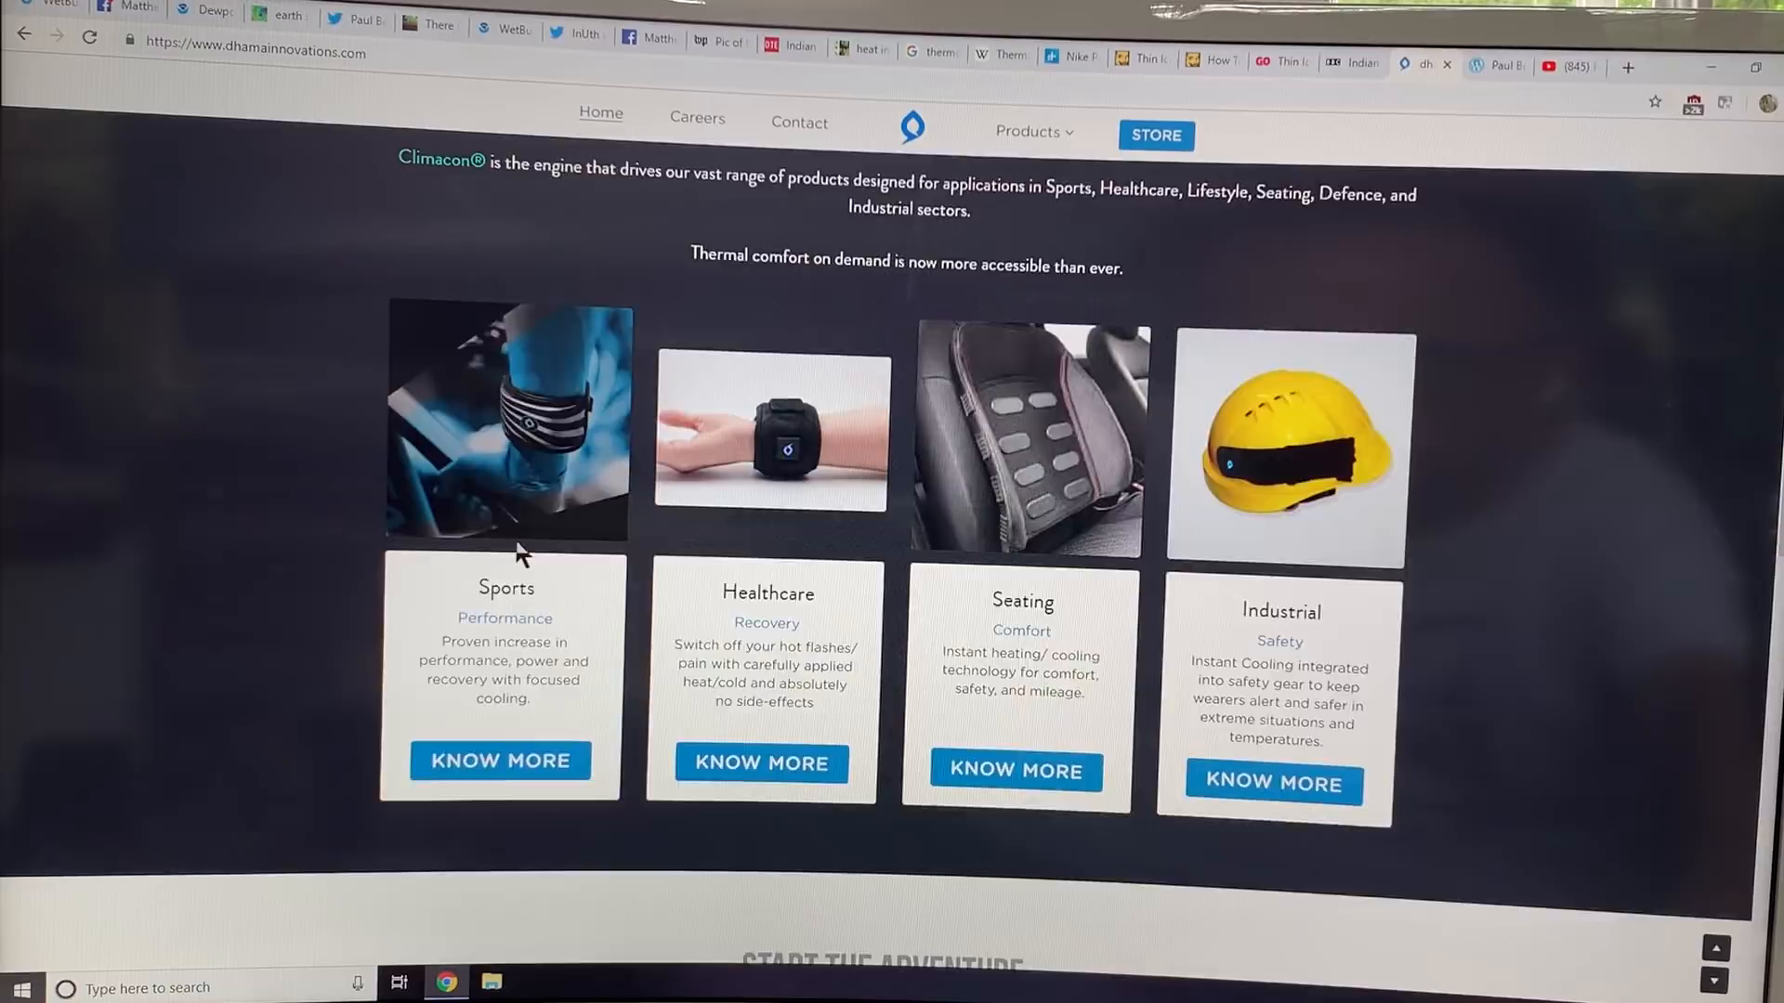
{"action": "scroll", "scroll_direction": "down", "scroll_amount": 3}
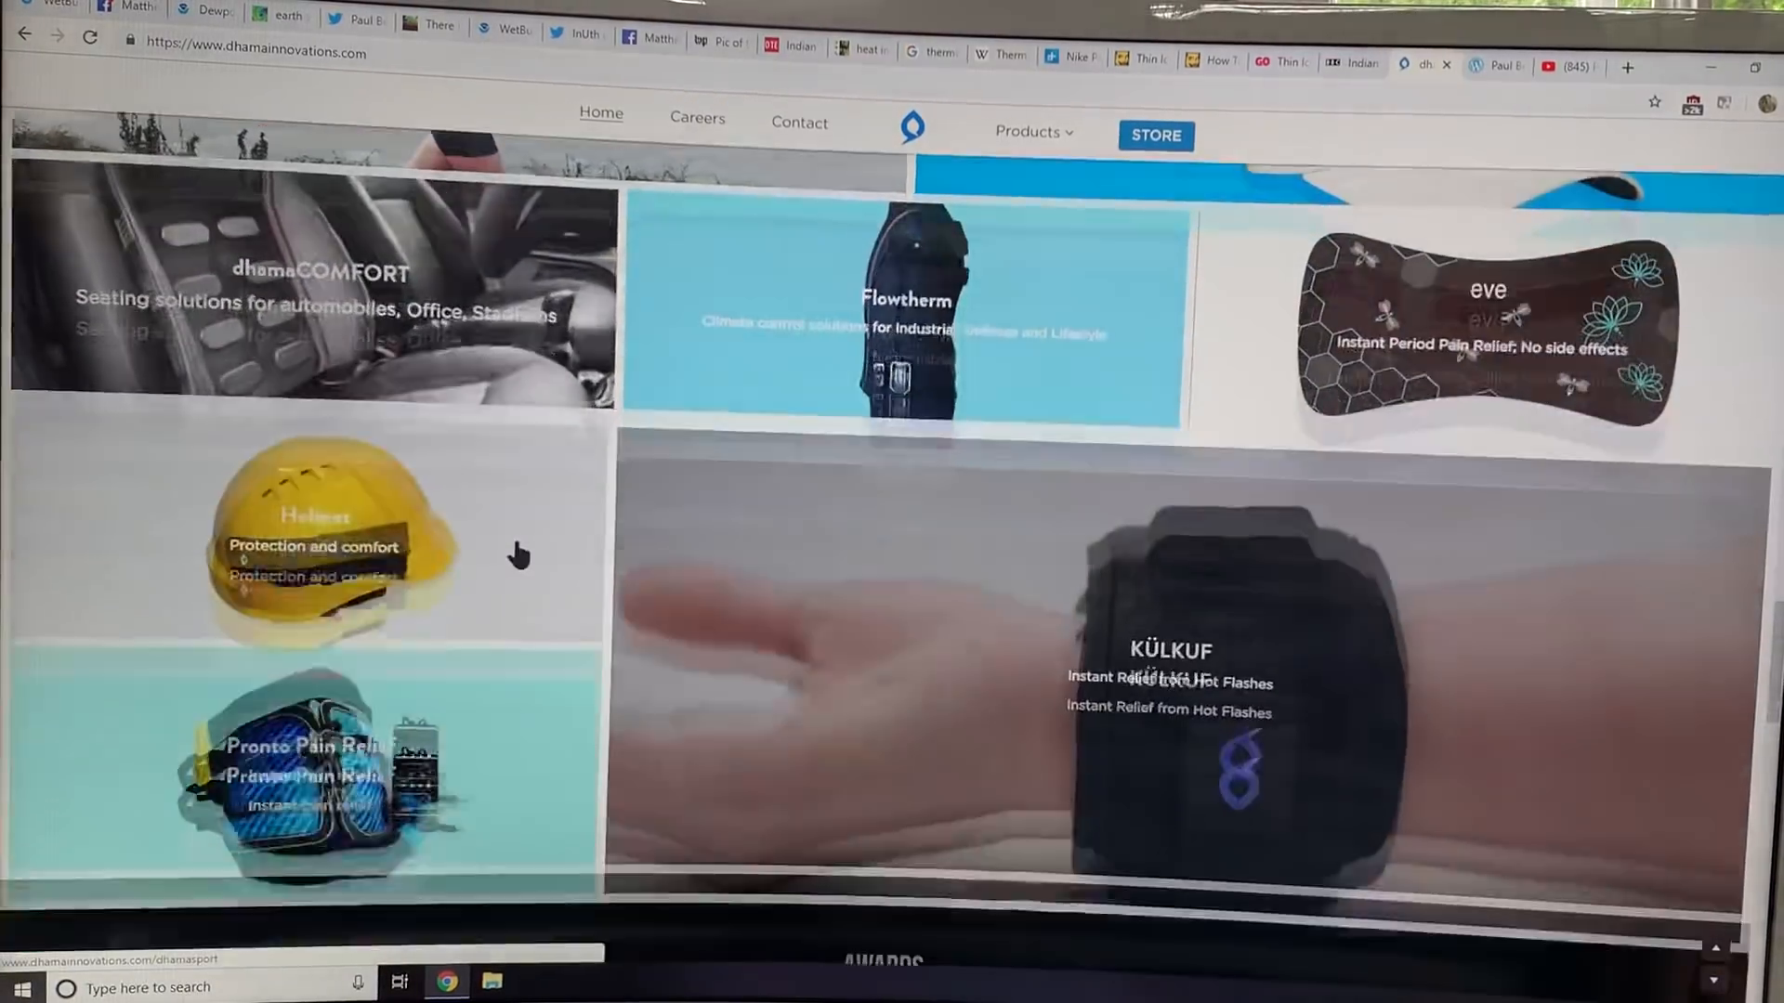
{"action": "scroll", "scroll_direction": "up", "scroll_amount": 3}
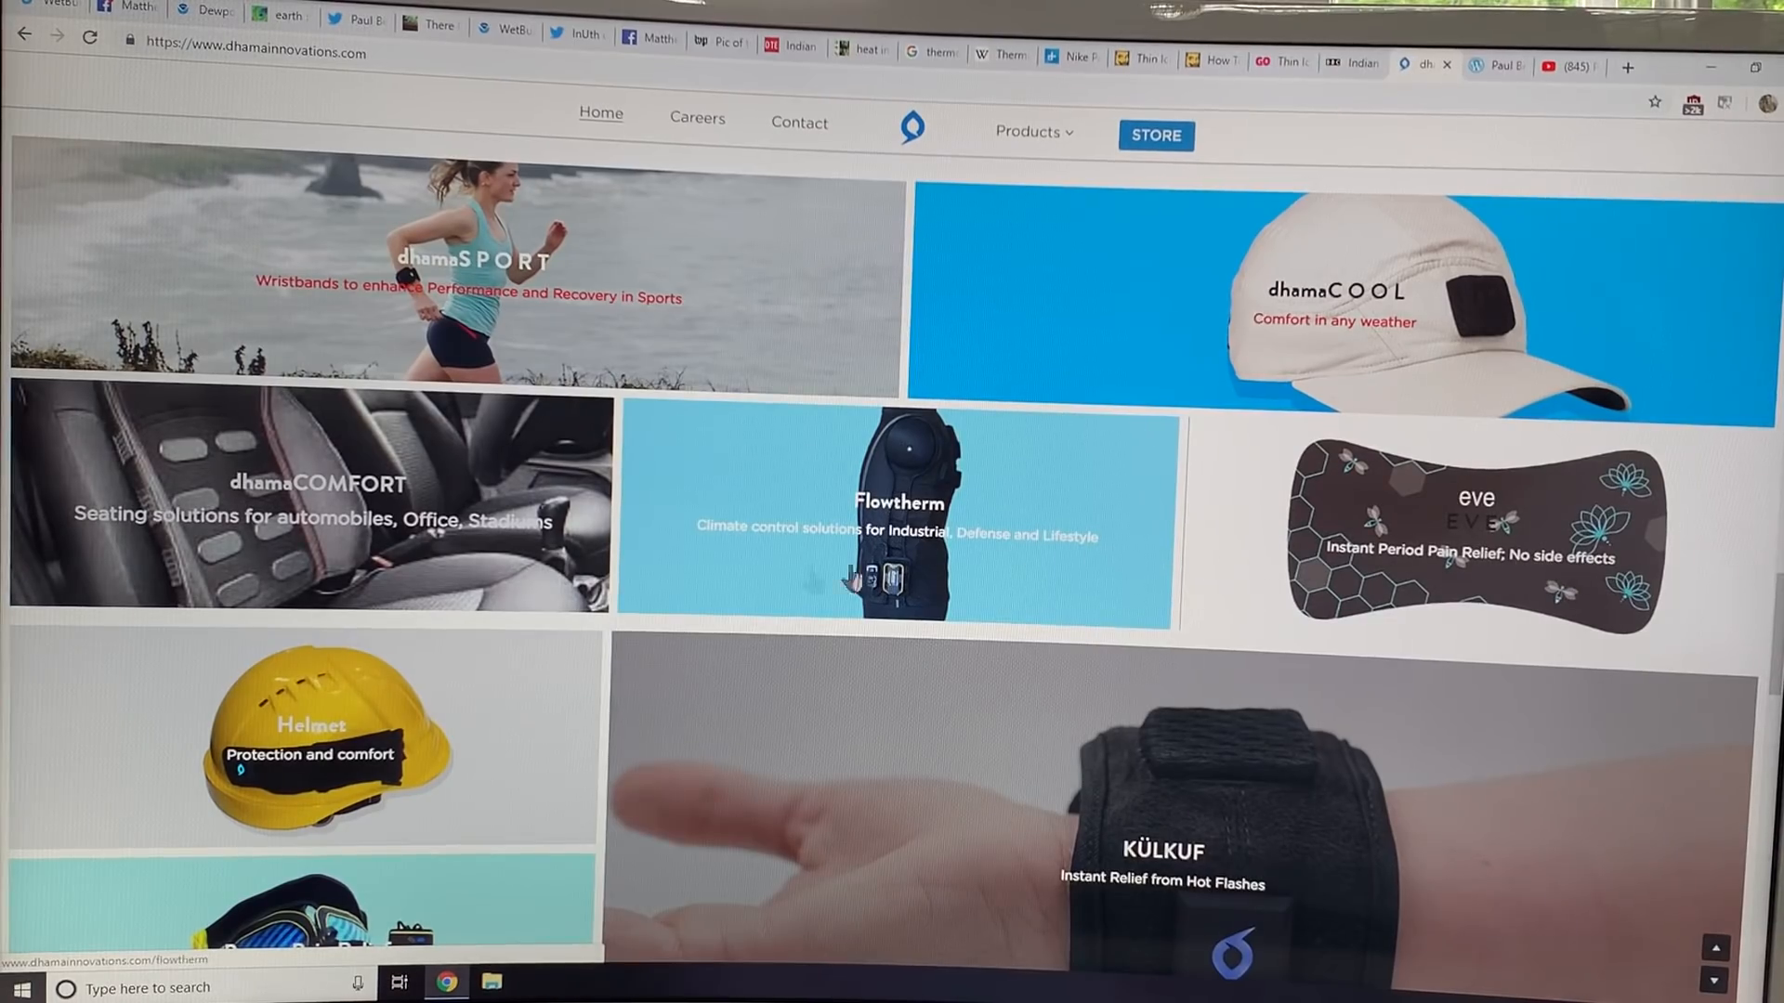
{"action": "scroll", "scroll_direction": "down", "scroll_amount": 3}
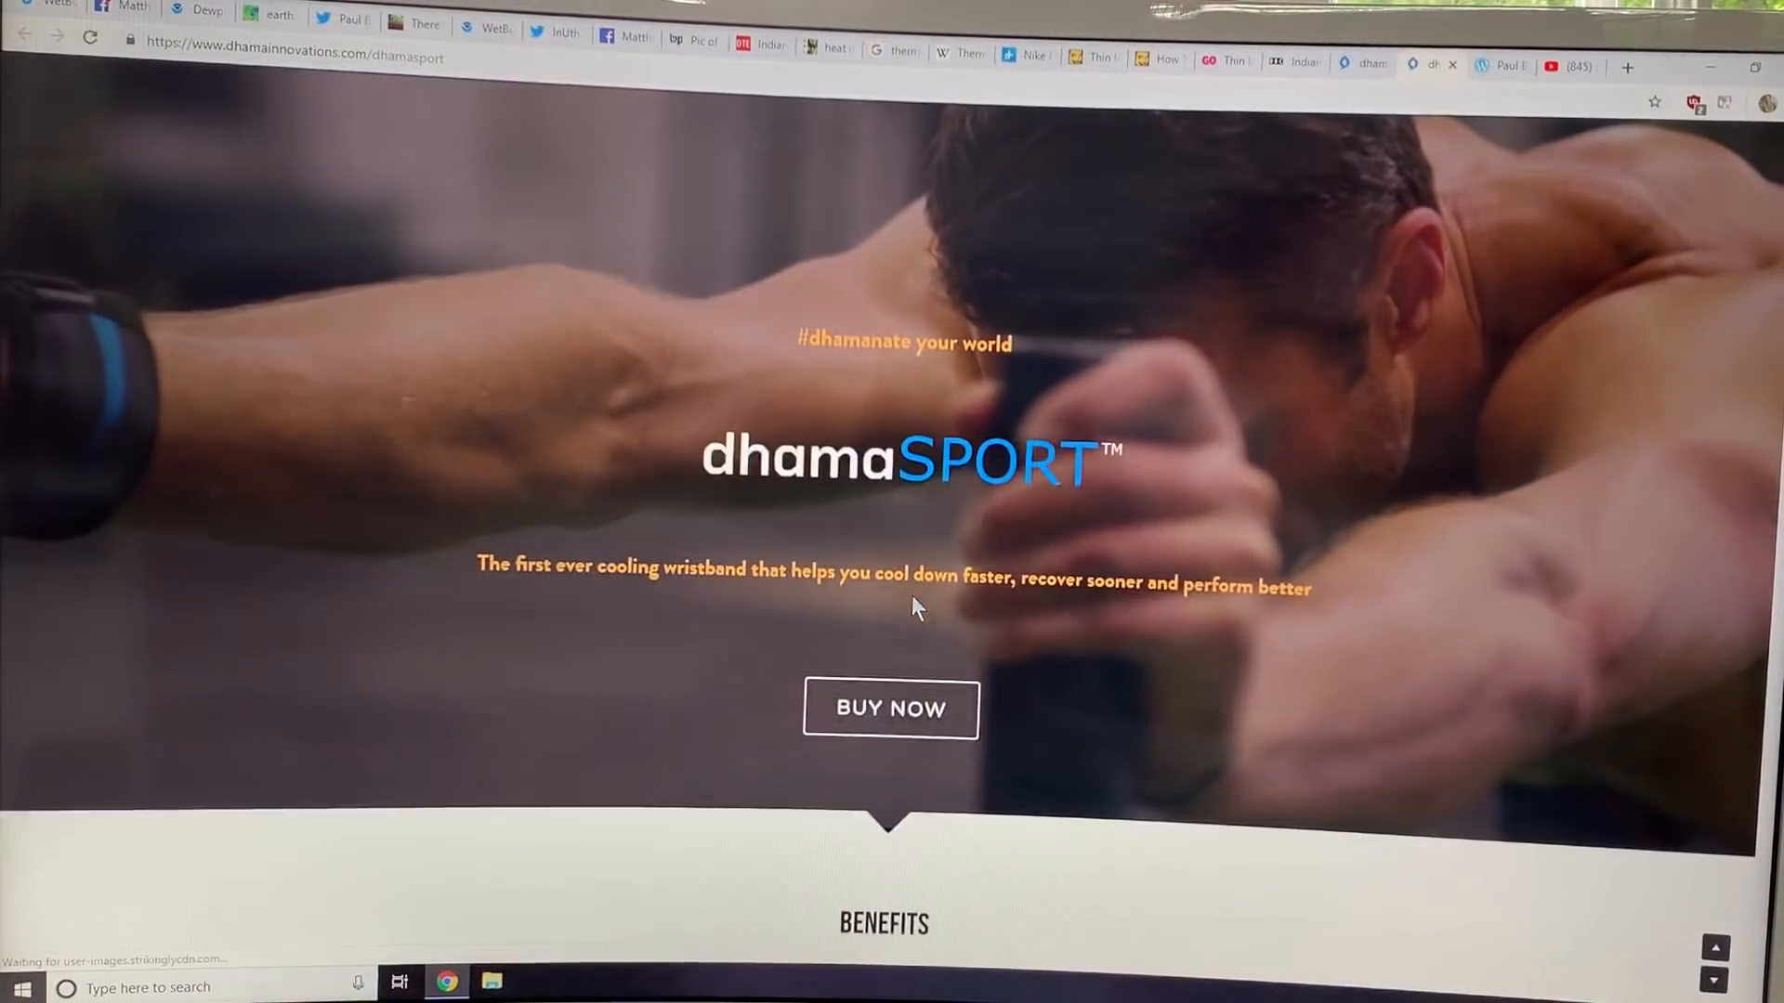
Scroll the dhamaSPORT page through its heart-rate chart and High, Medium and Low cooling levels.
{"action": "scroll", "scroll_direction": "down", "scroll_amount": 3}
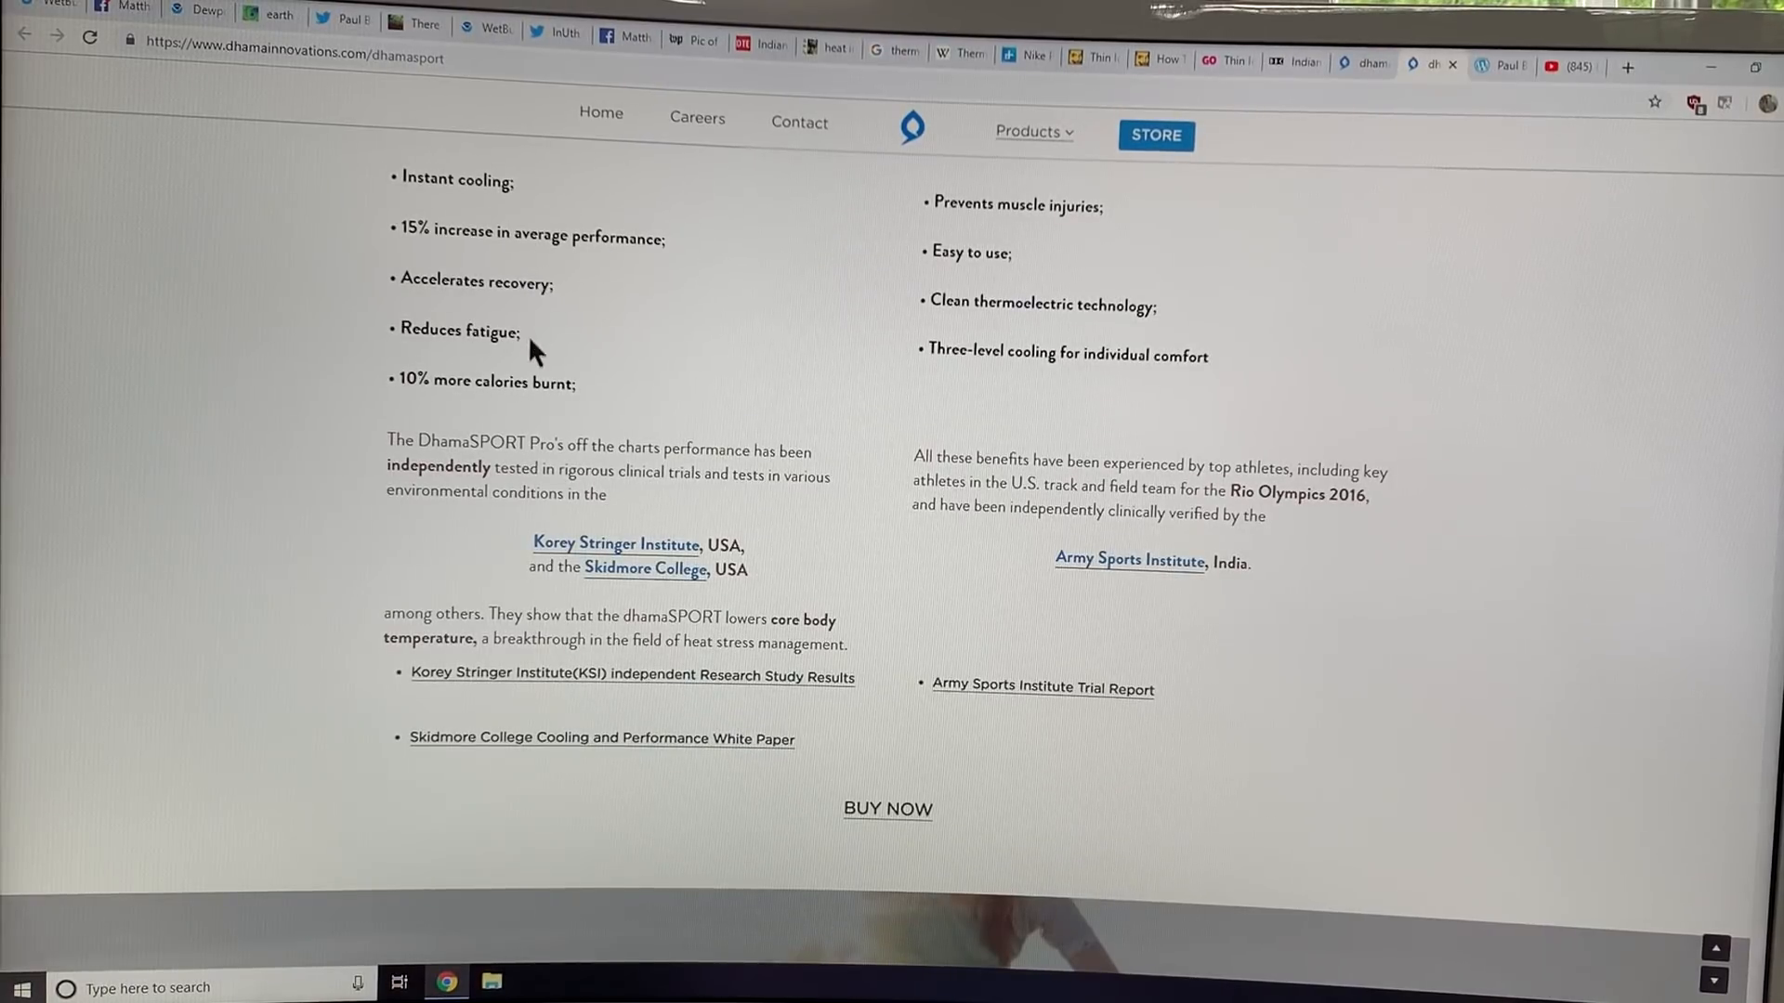
{"action": "mouse_move", "coordinate": [1060, 400]}
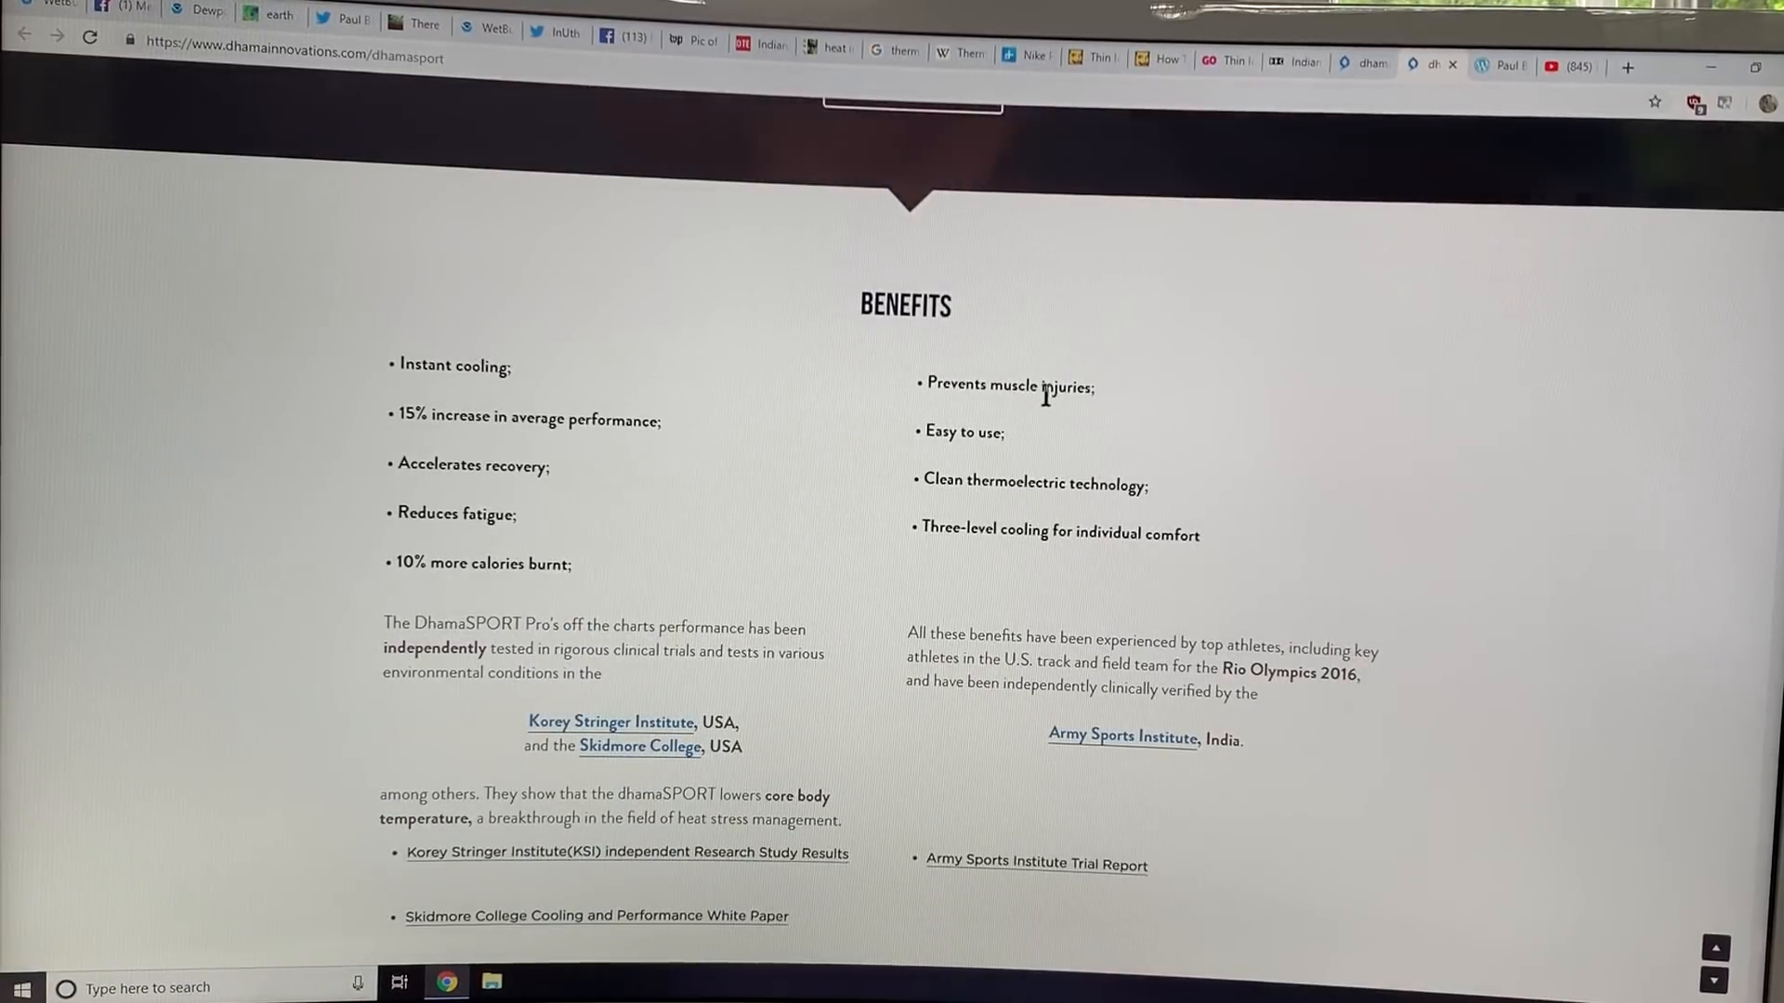
{"action": "scroll", "scroll_direction": "down", "scroll_amount": 3}
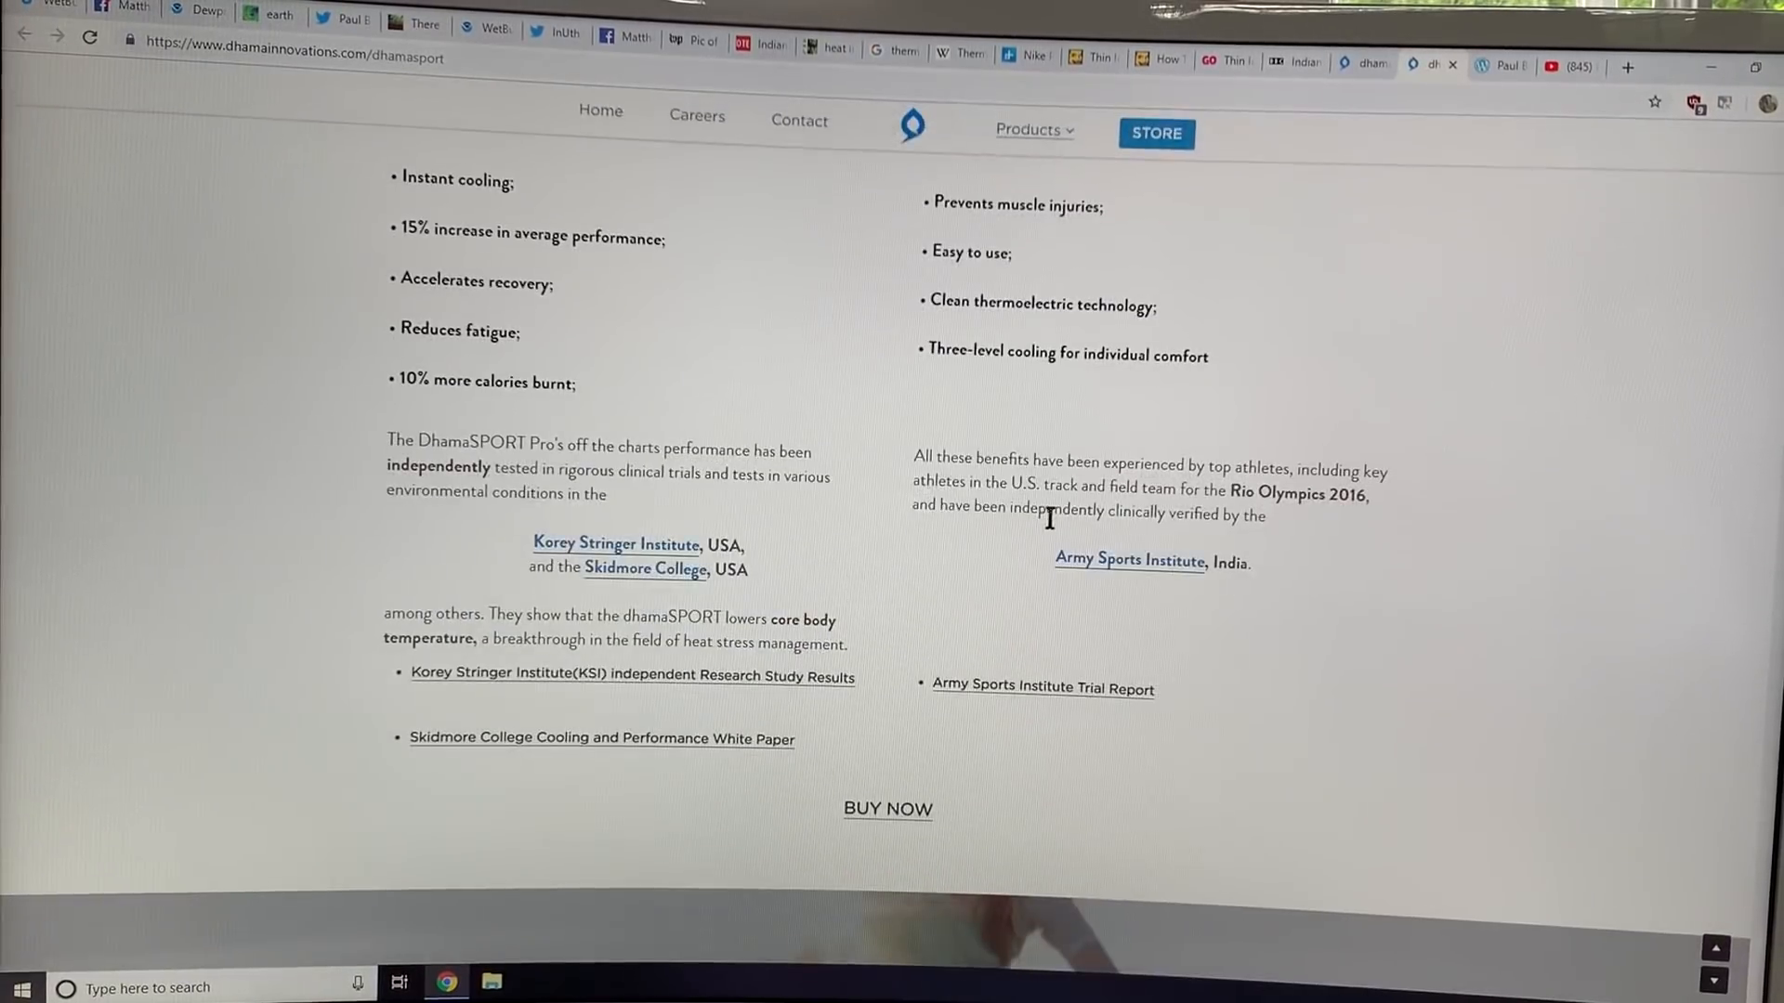
{"action": "scroll", "scroll_direction": "down", "scroll_amount": 3}
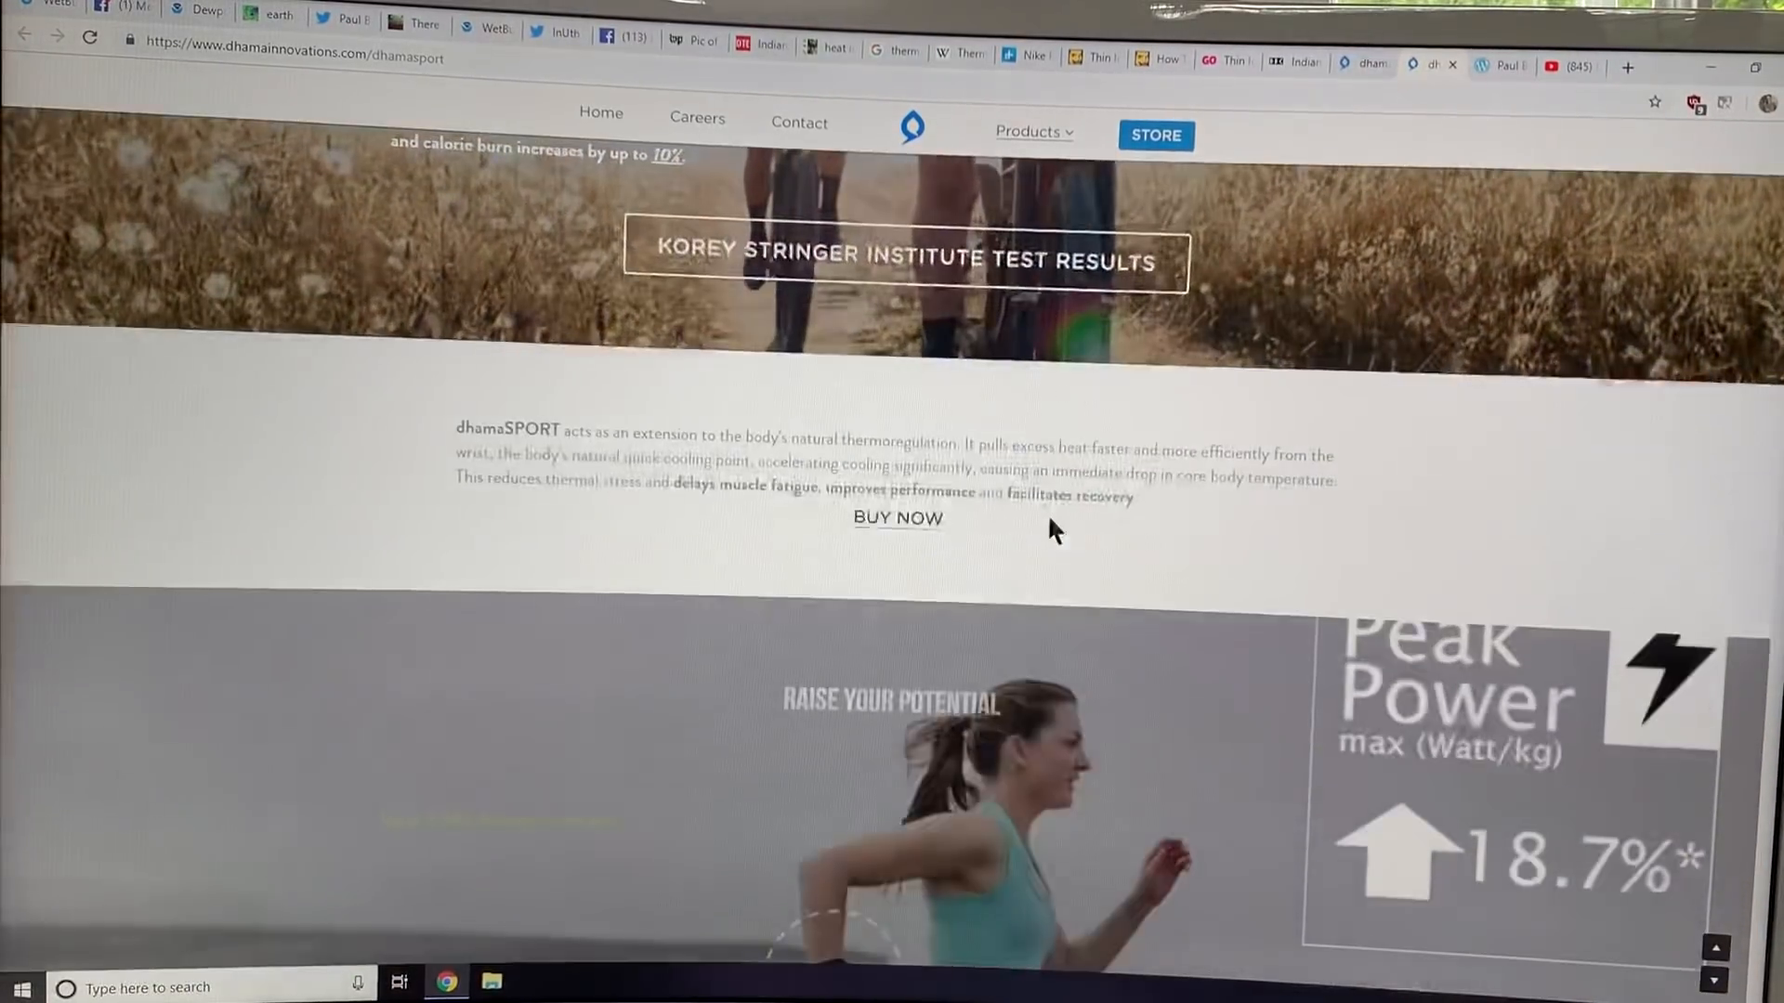
{"action": "scroll", "scroll_direction": "down", "scroll_amount": 3}
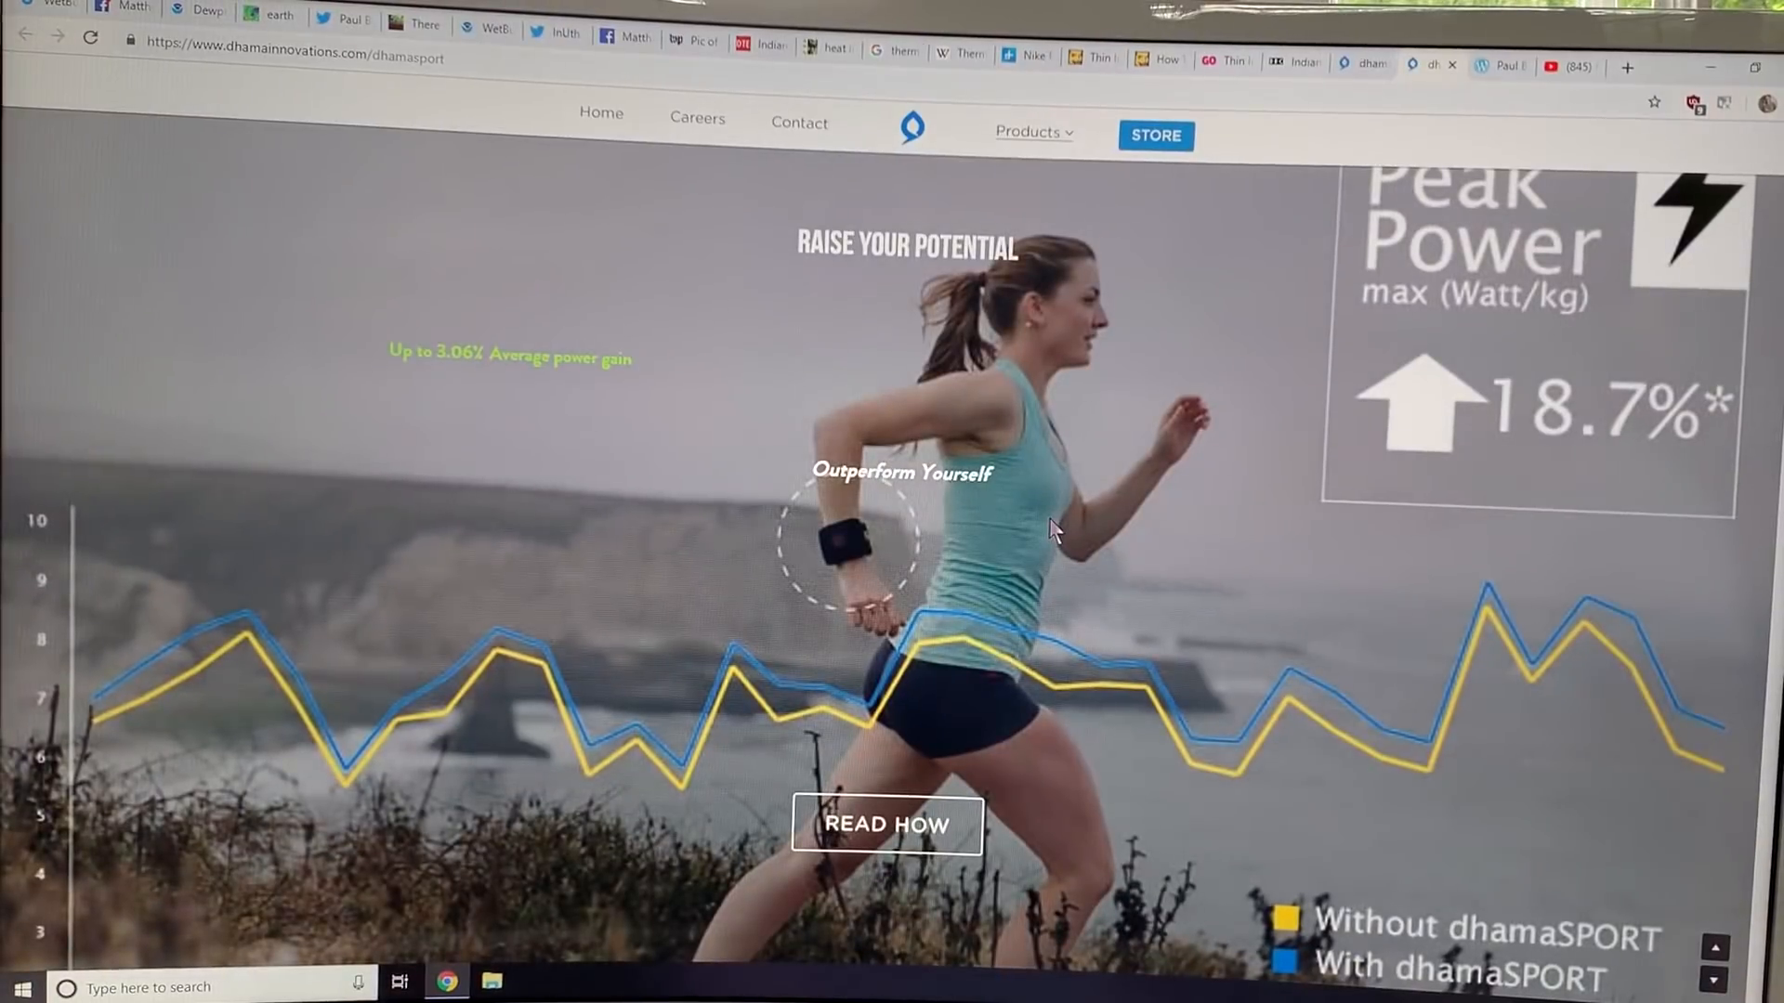
{"action": "mouse_move", "coordinate": [820, 507]}
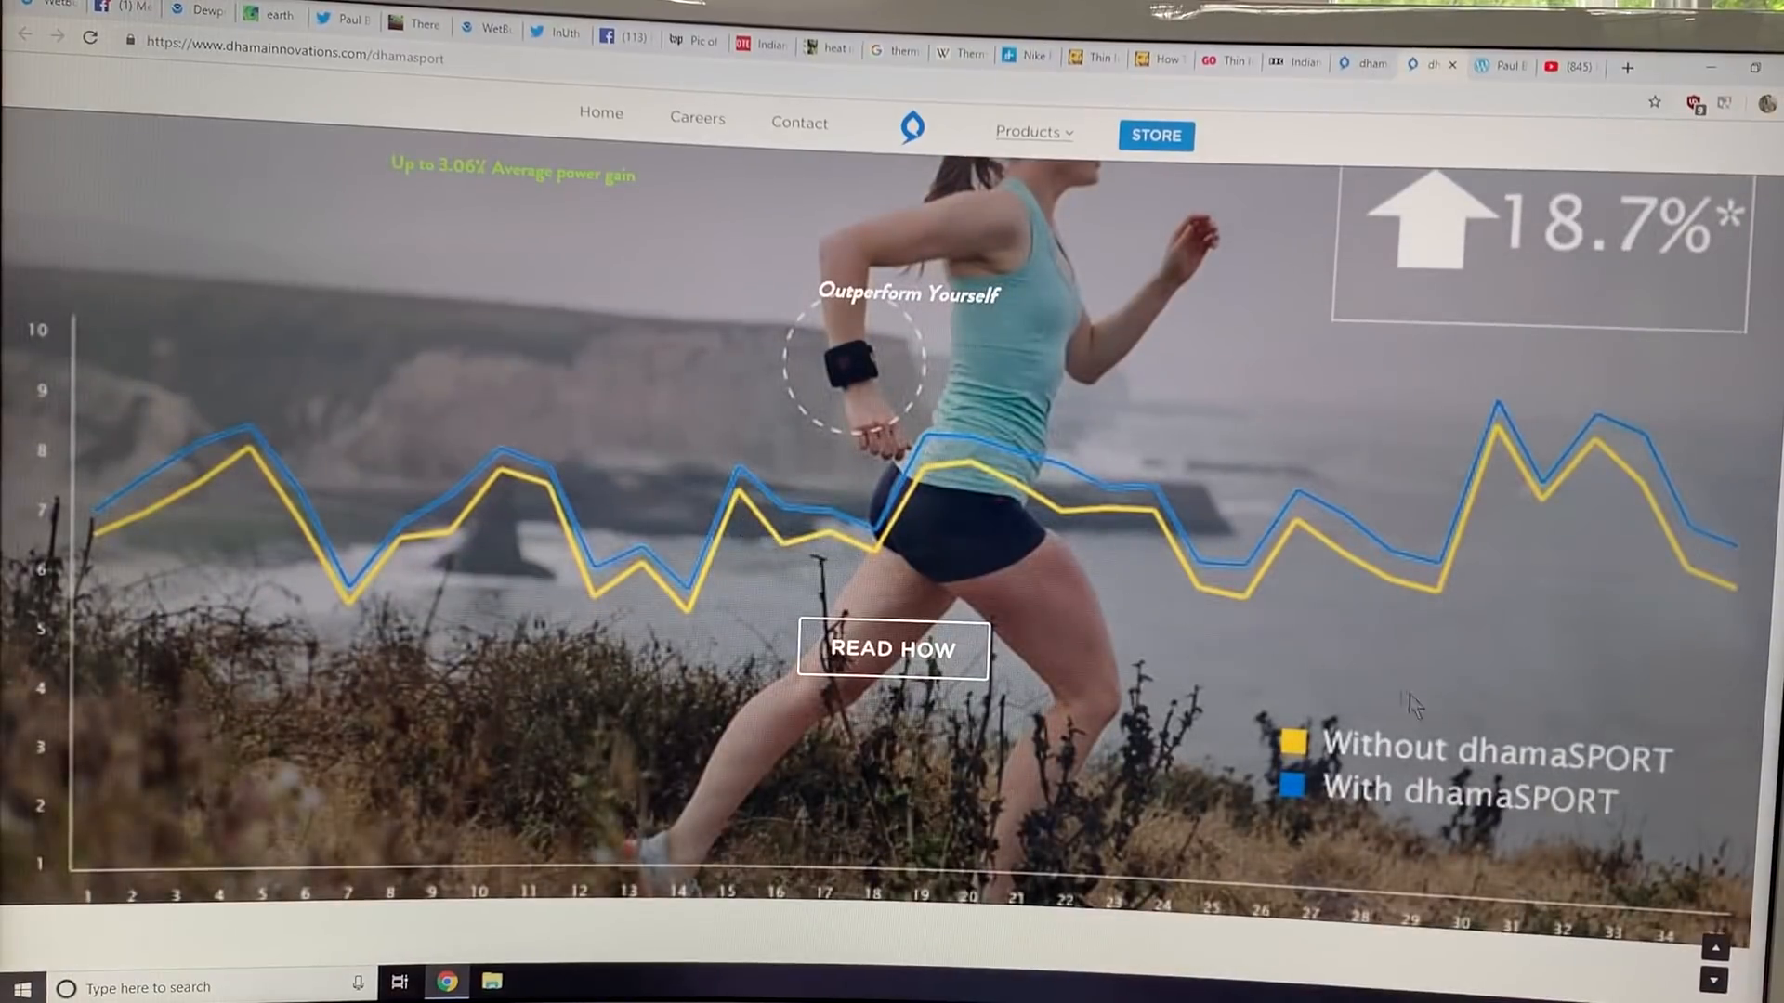
{"action": "mouse_move", "coordinate": [847, 375]}
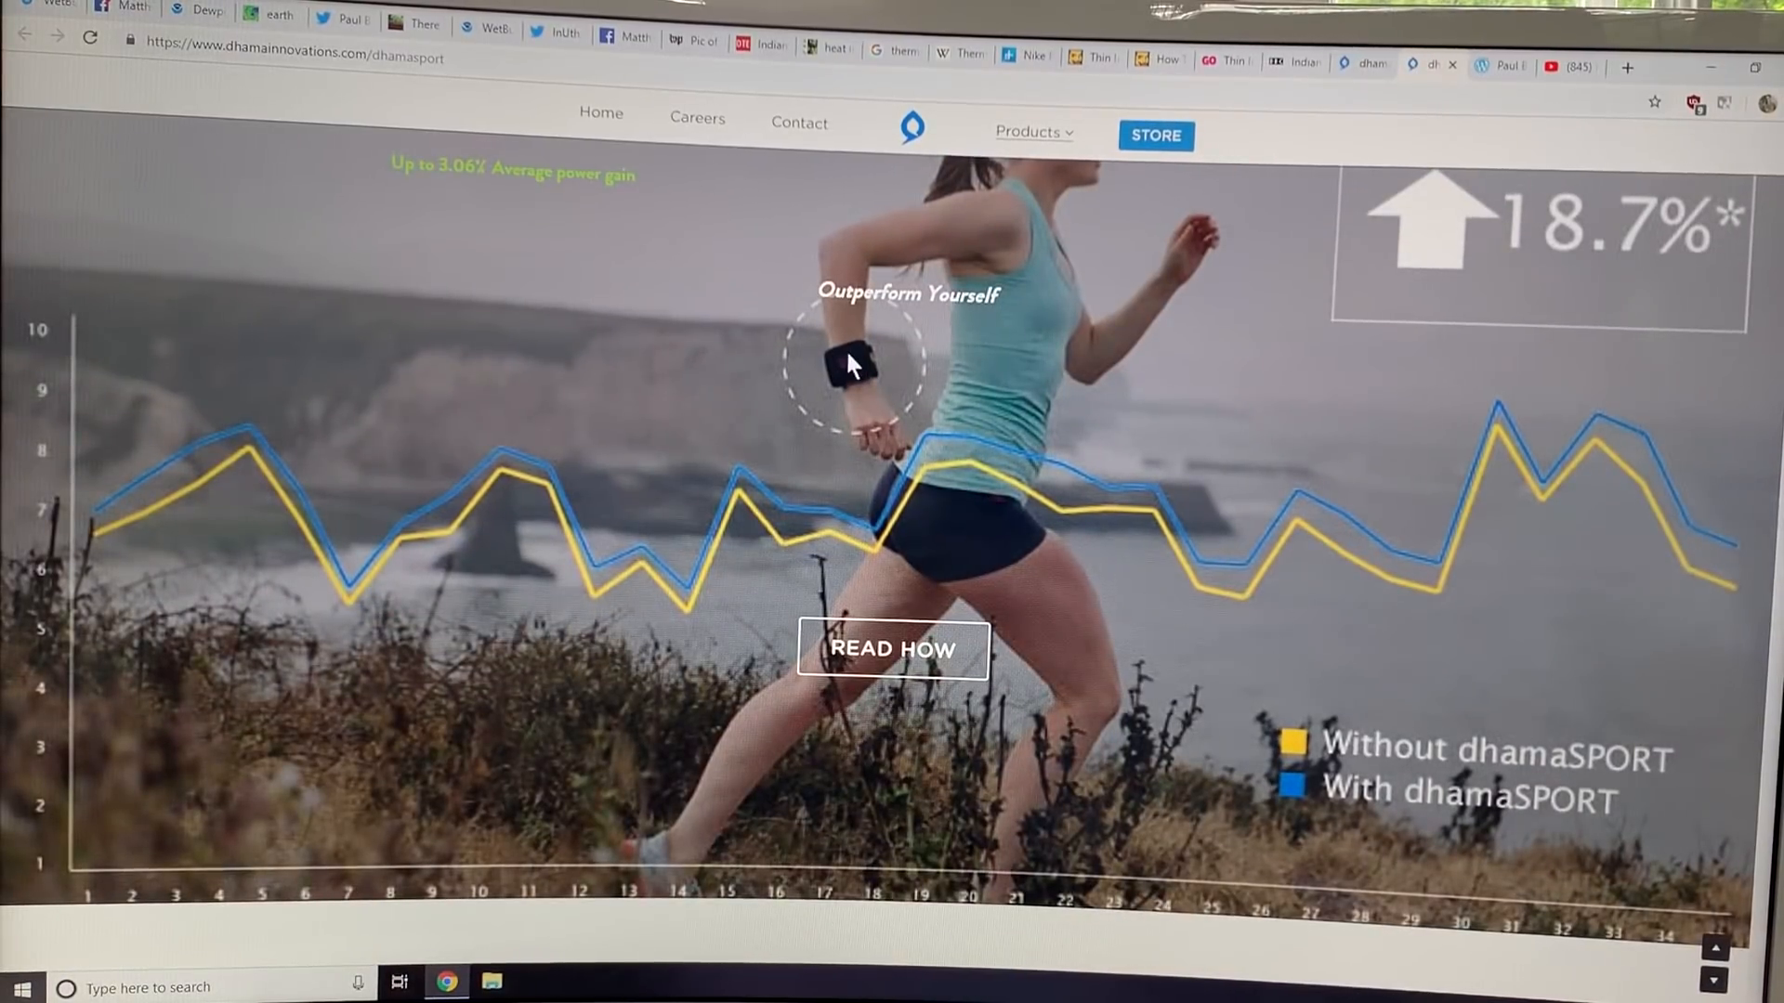
{"action": "mouse_move", "coordinate": [1423, 421]}
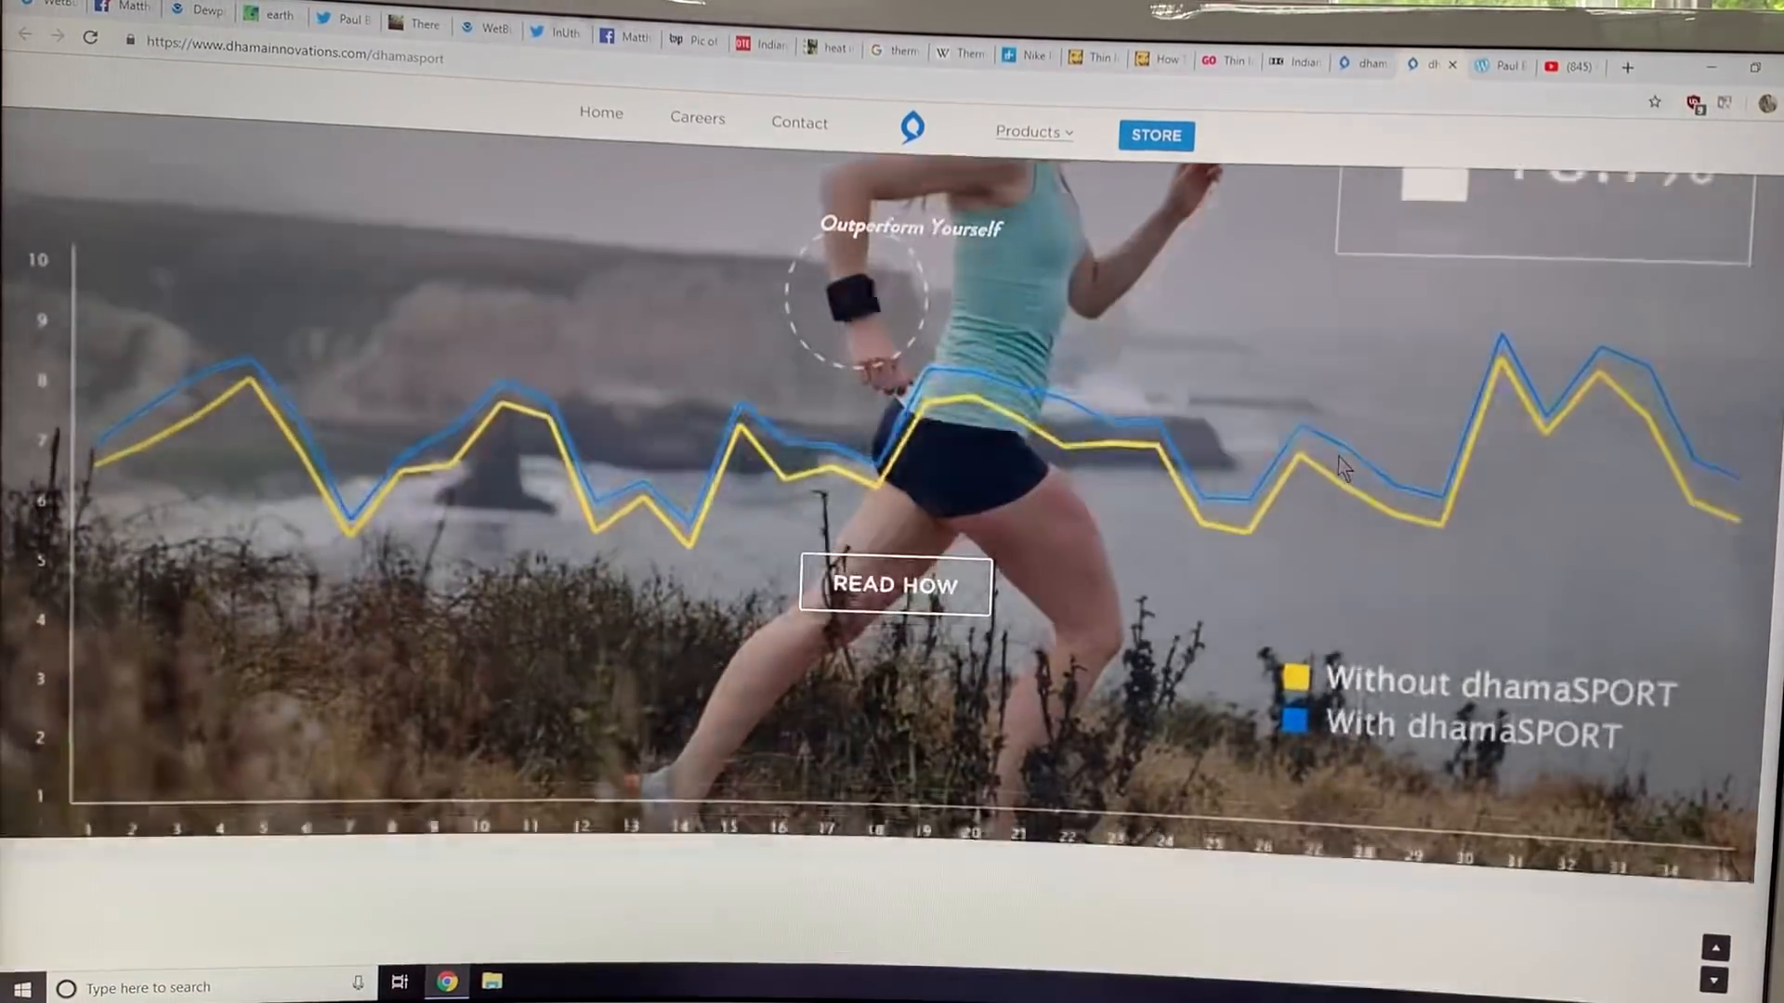
{"action": "scroll", "scroll_direction": "down", "scroll_amount": 3}
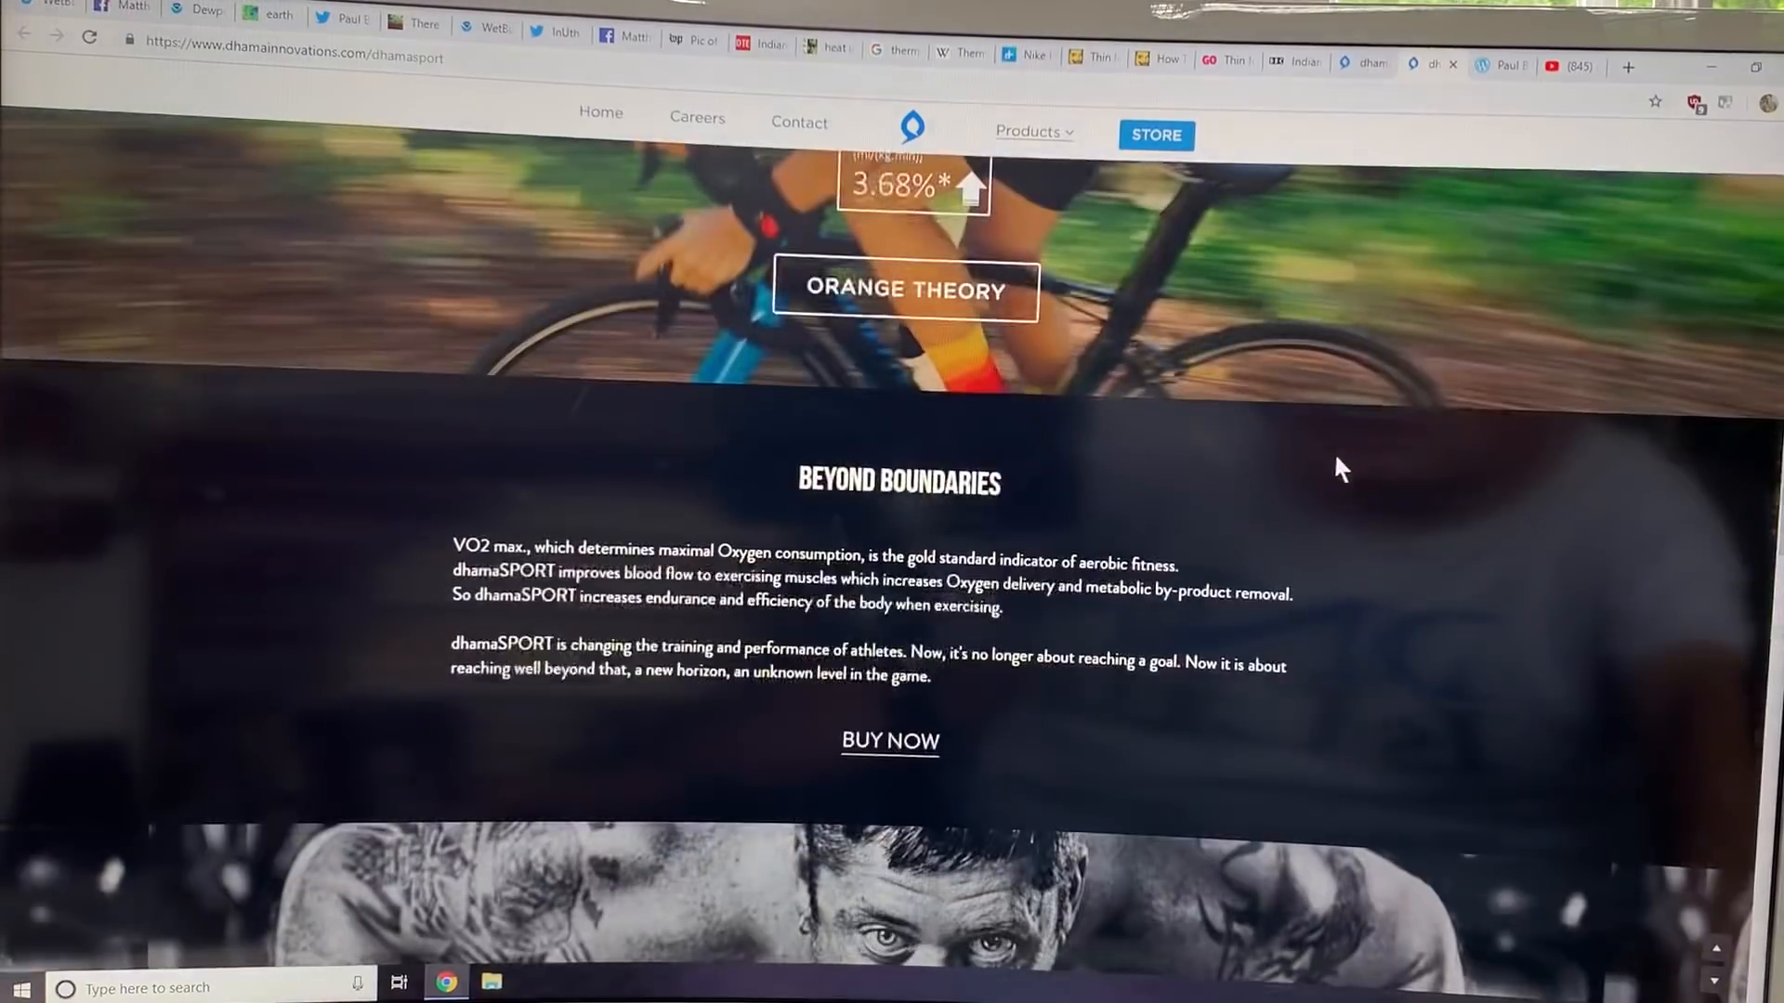
{"action": "scroll", "scroll_direction": "down", "scroll_amount": 3}
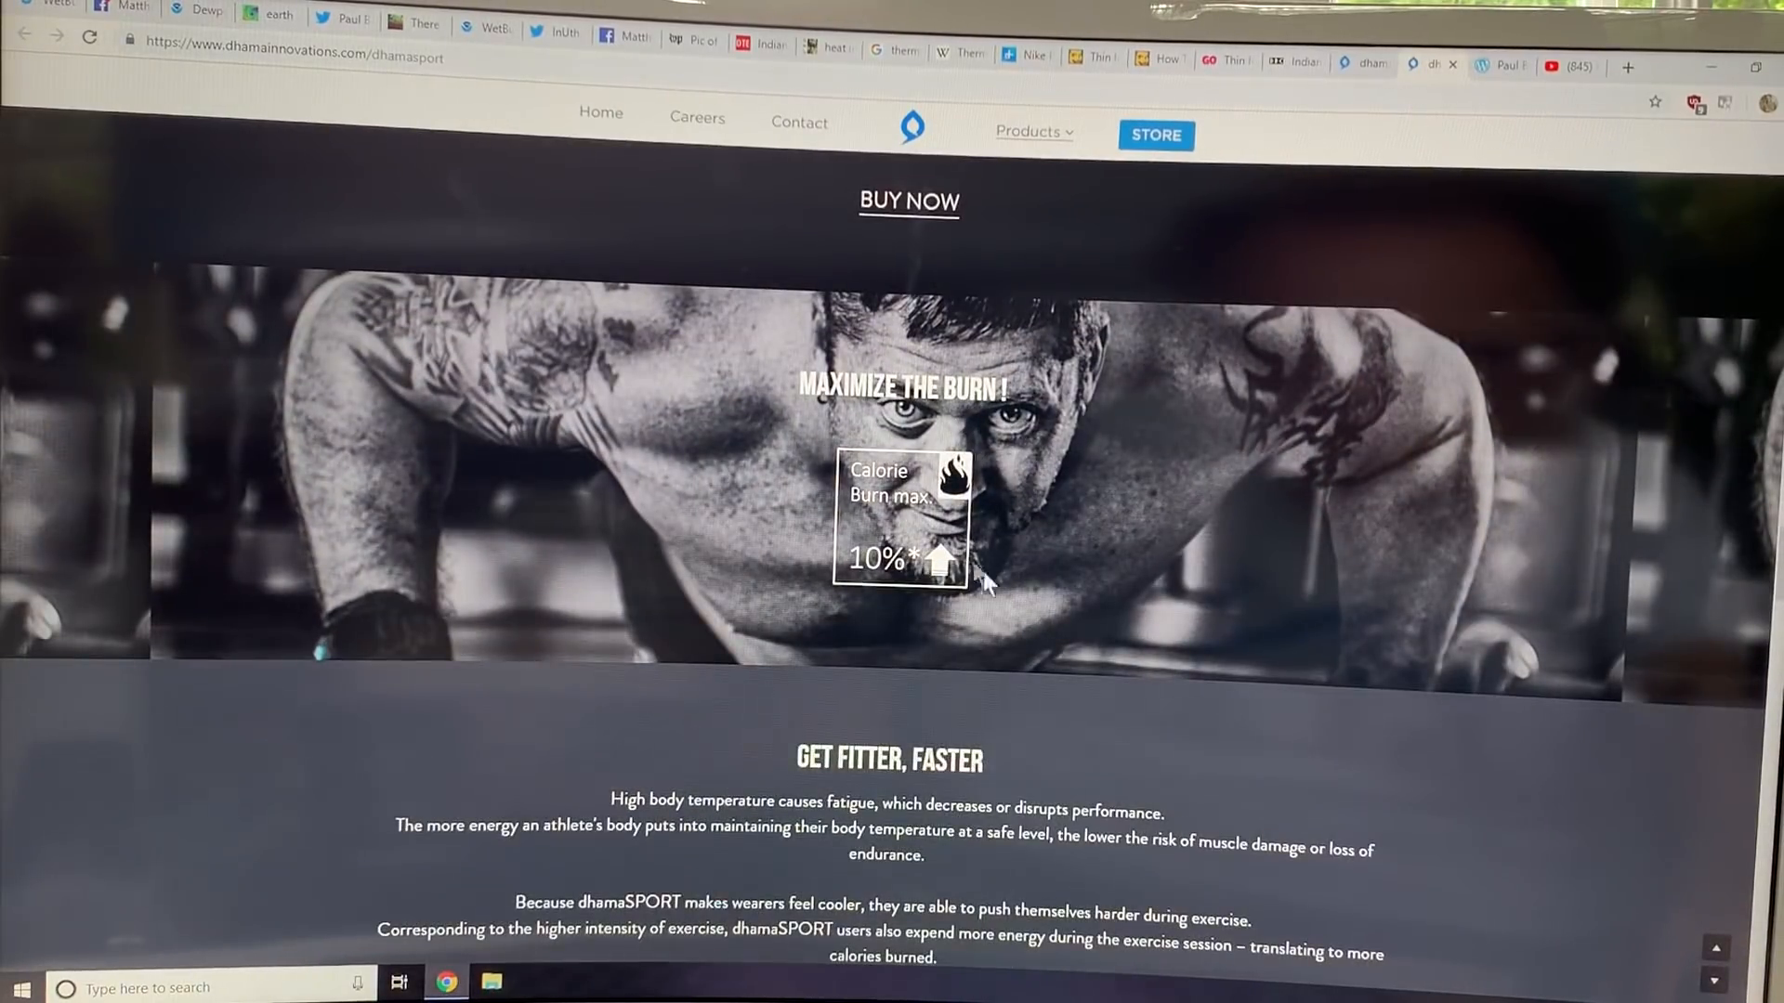
{"action": "scroll", "scroll_direction": "down", "scroll_amount": 3}
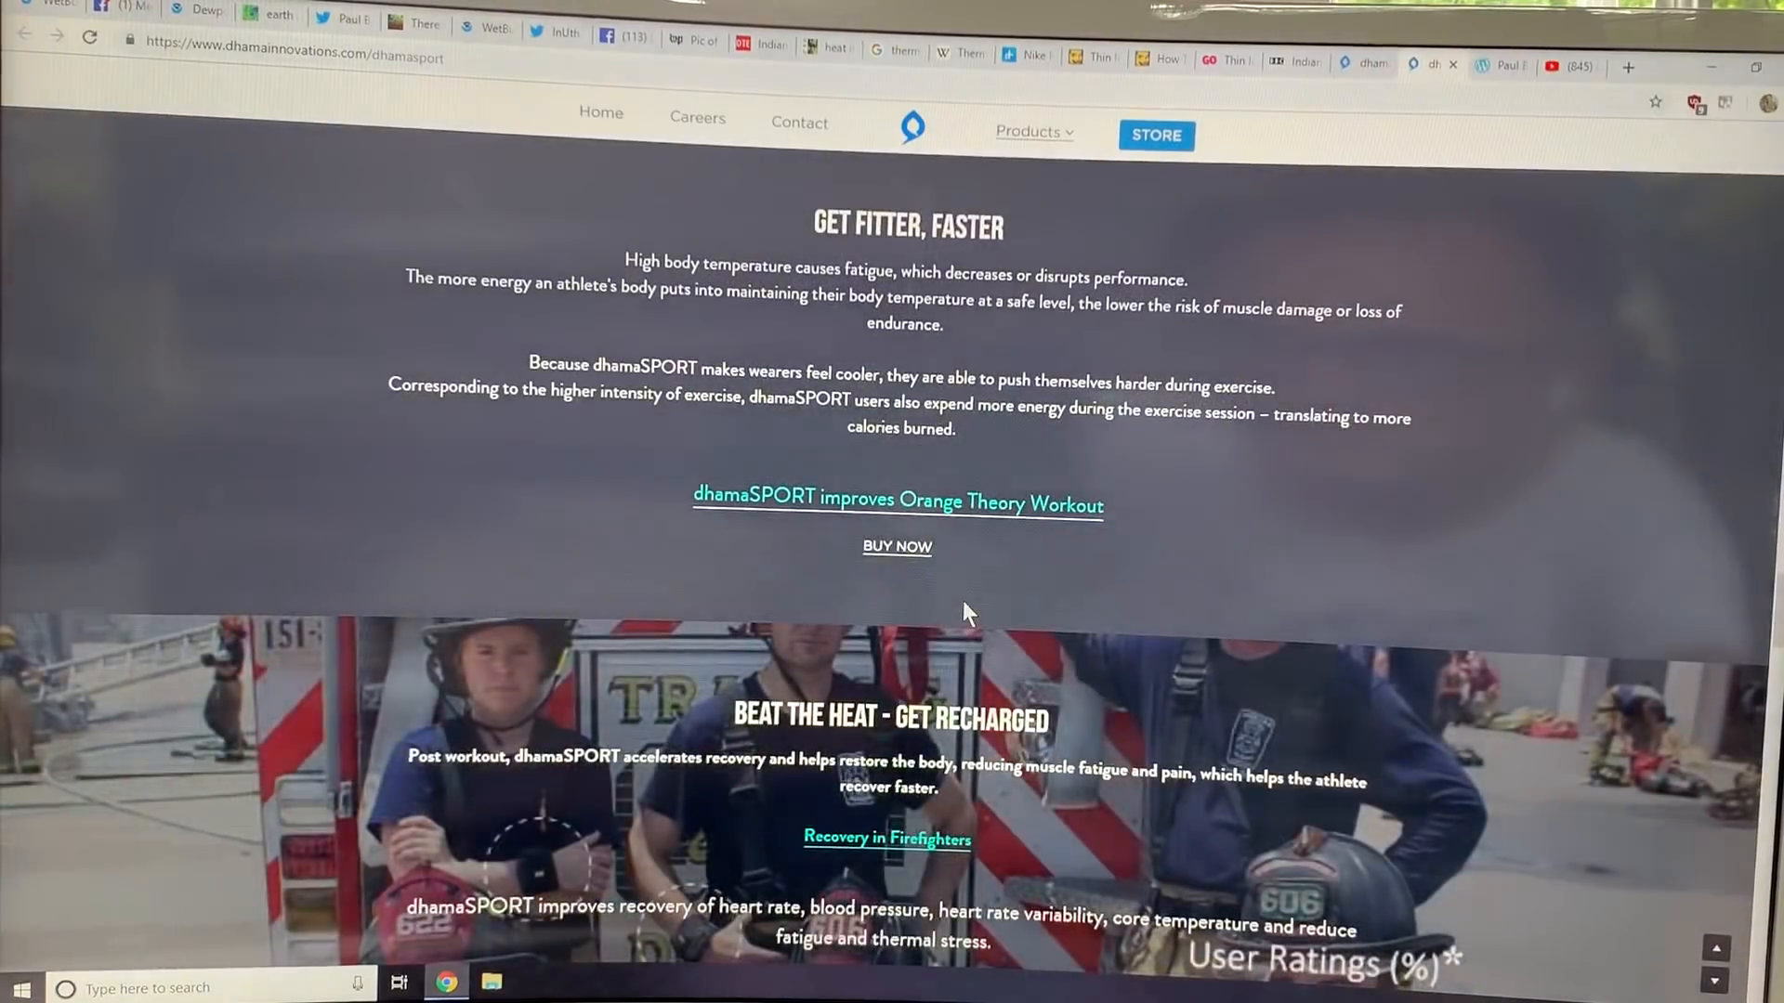
{"action": "scroll", "scroll_direction": "down", "scroll_amount": 3}
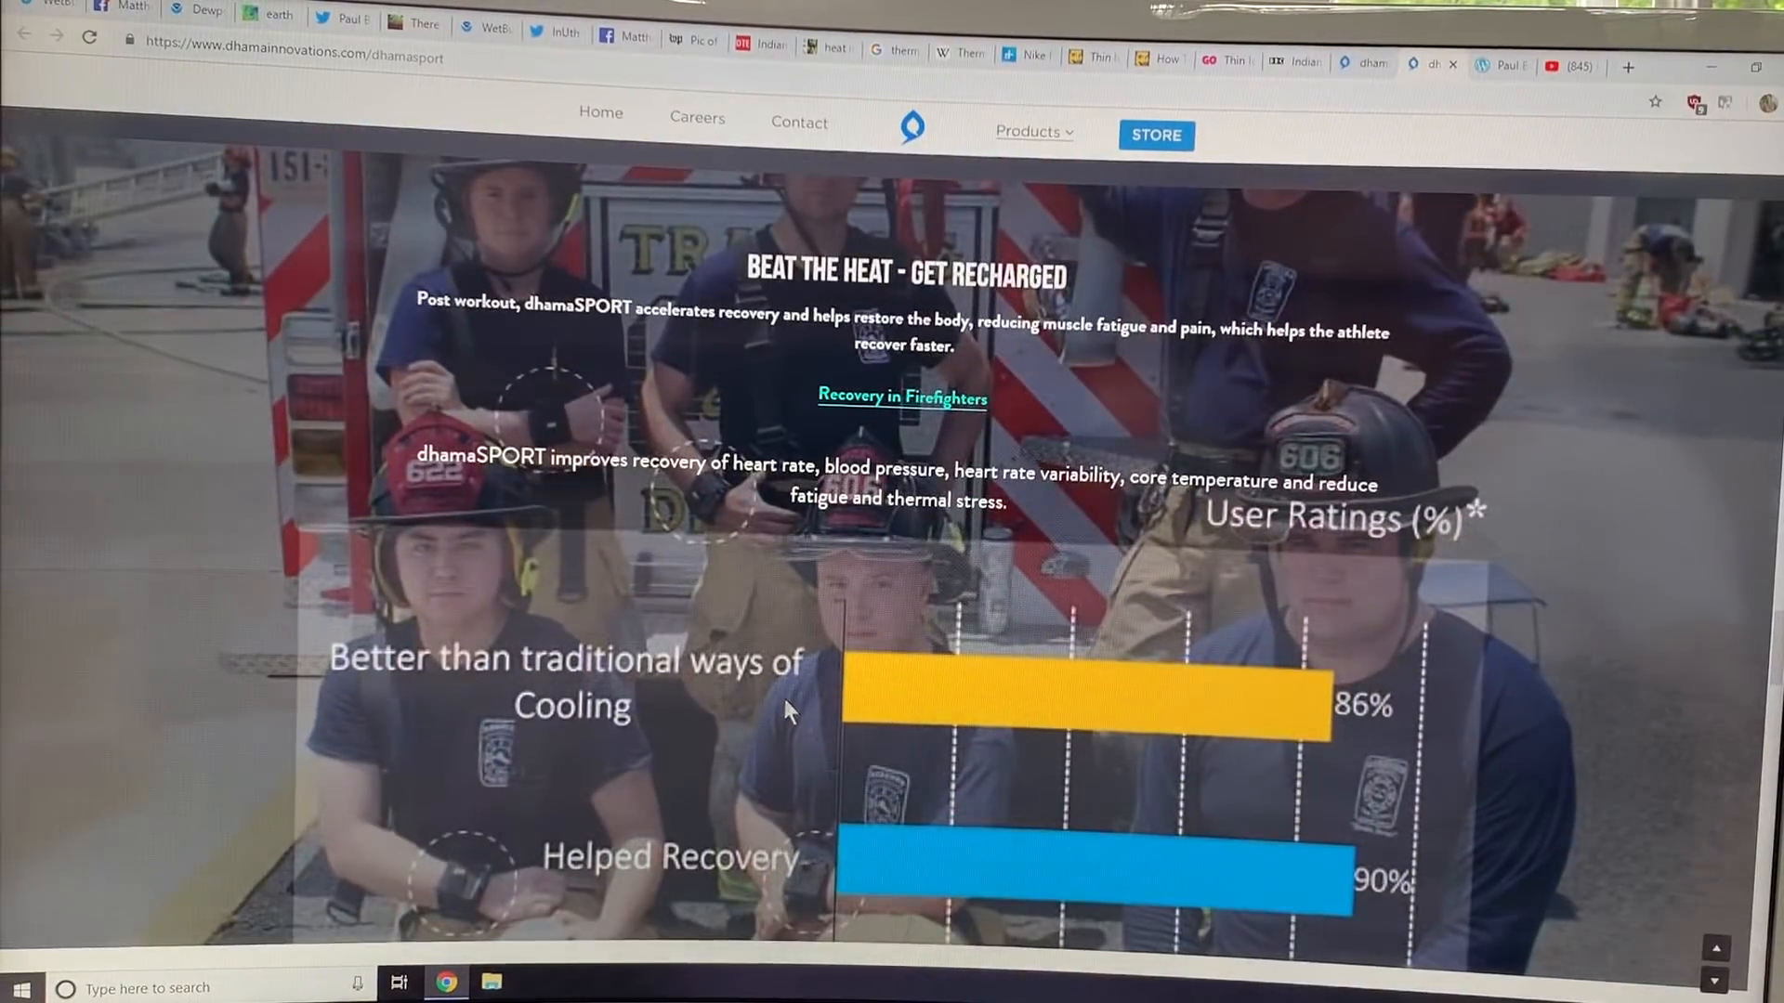
{"action": "scroll", "scroll_direction": "down", "scroll_amount": 3}
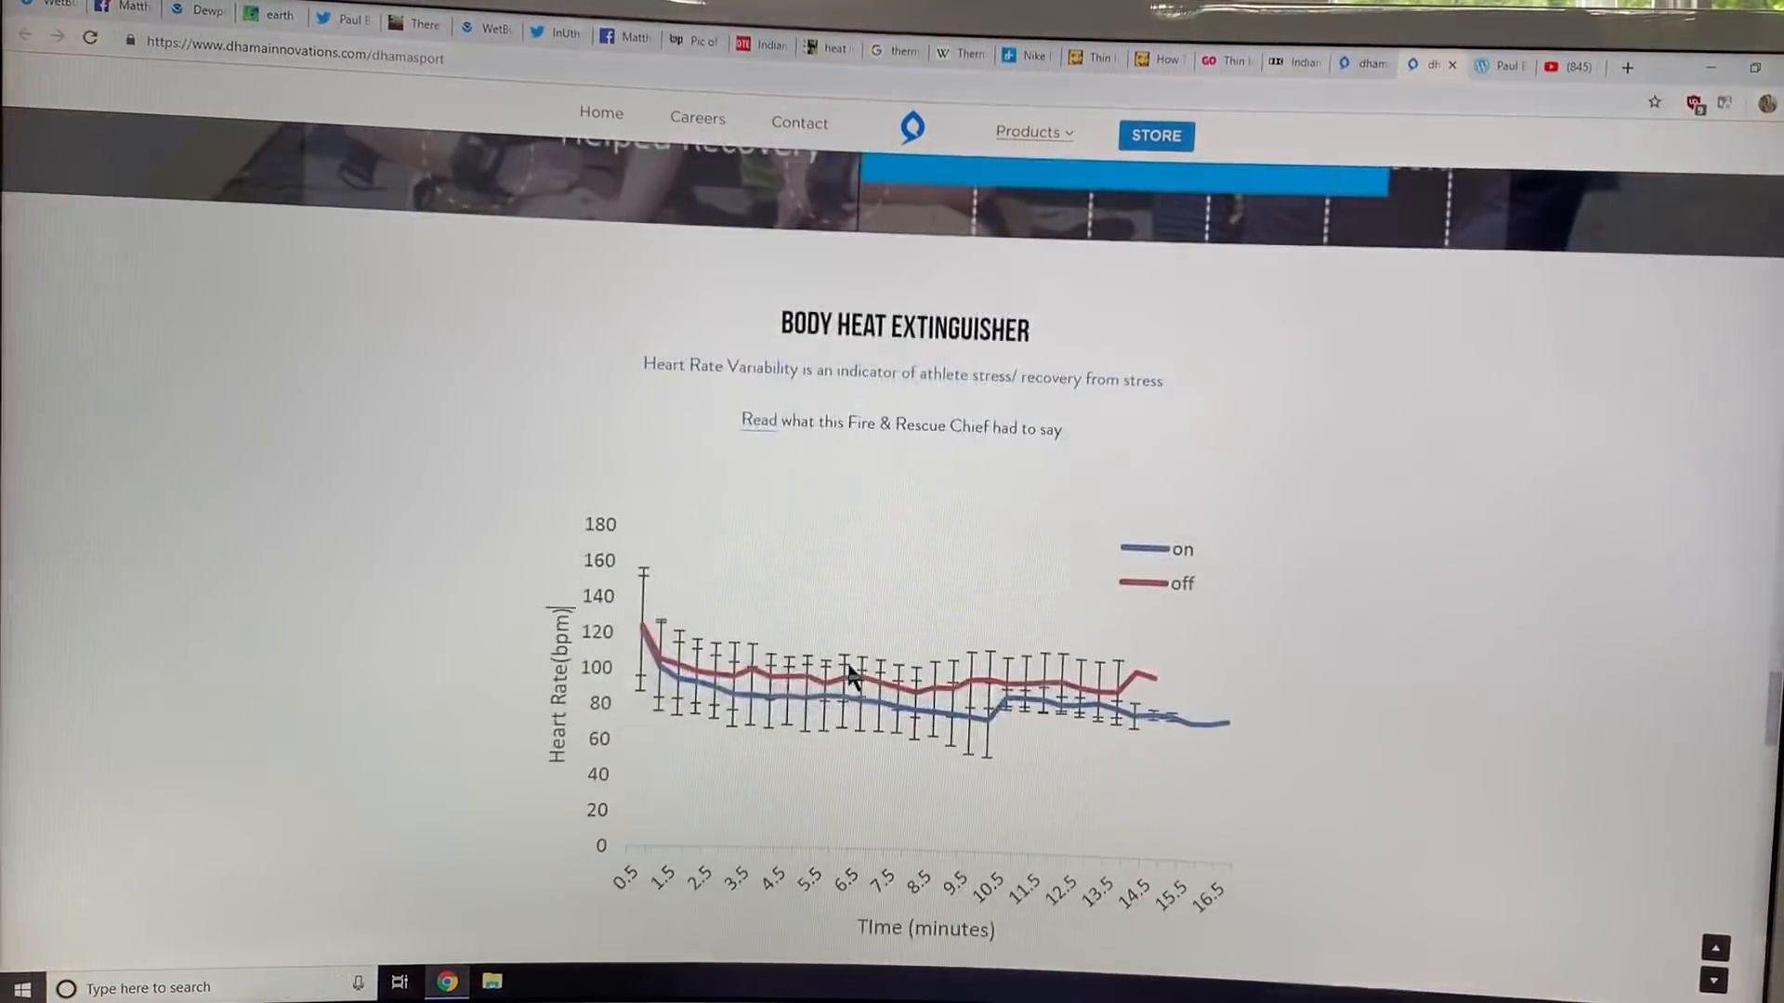
{"action": "scroll", "scroll_direction": "down", "scroll_amount": 3}
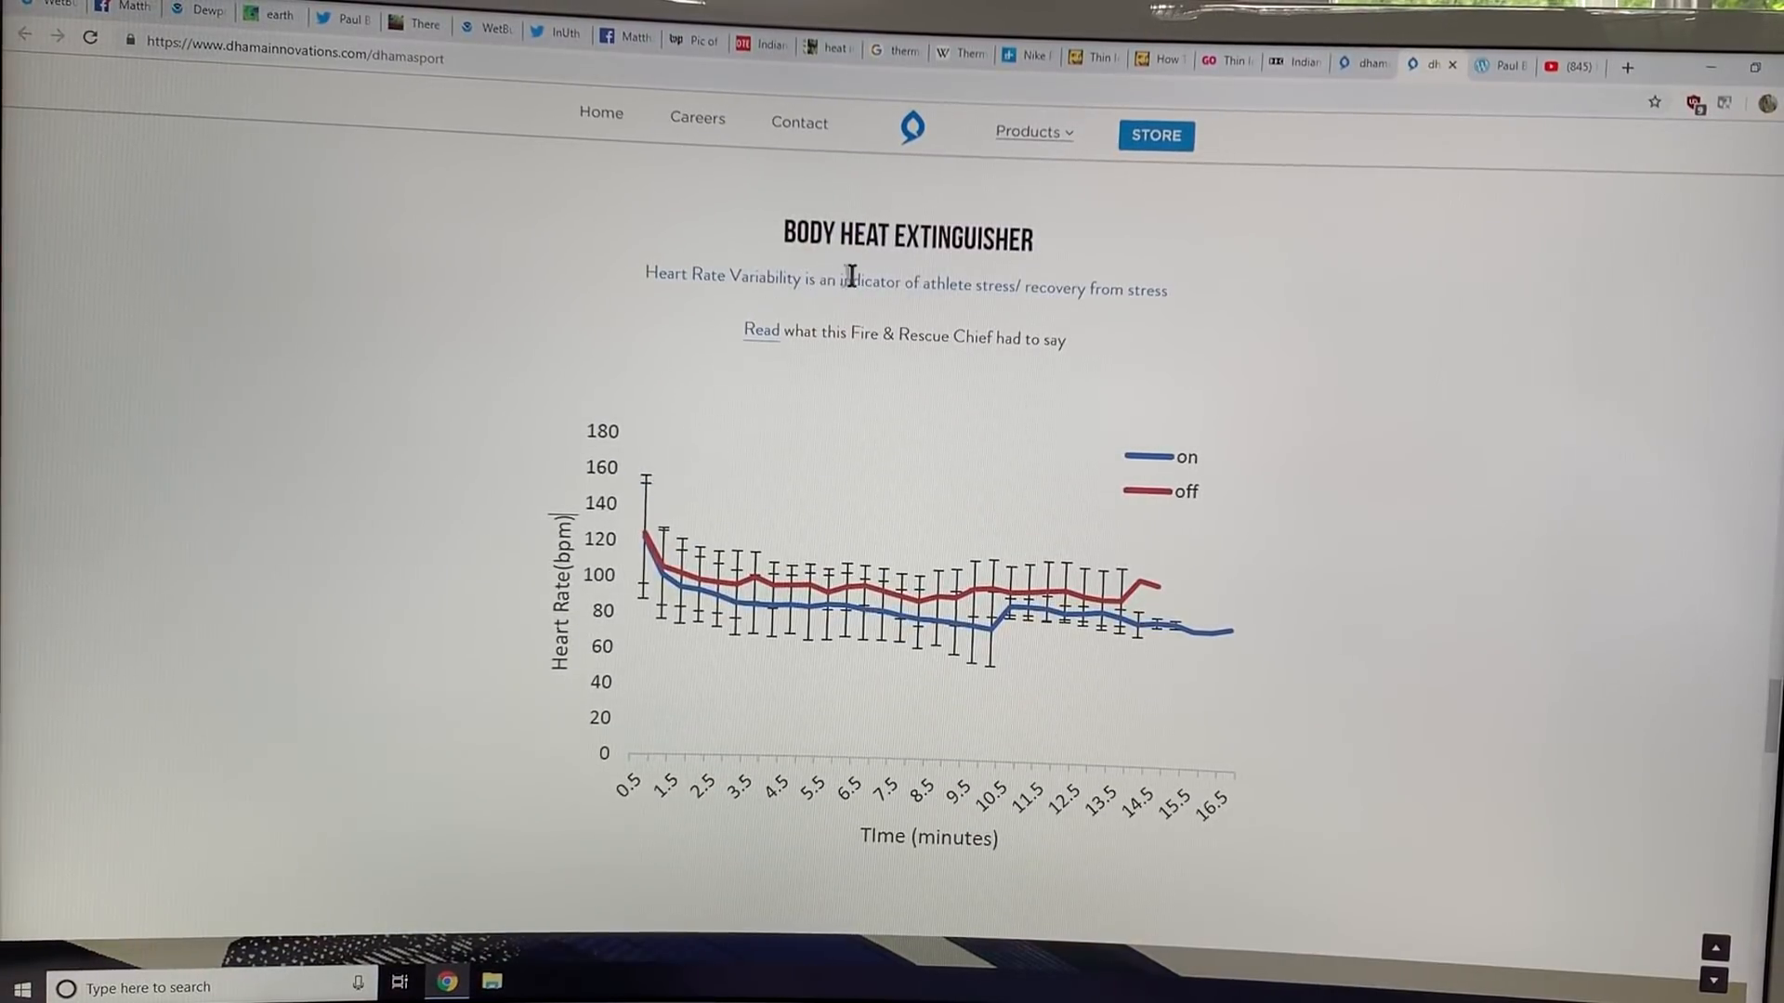
{"action": "mouse_move", "coordinate": [1063, 299]}
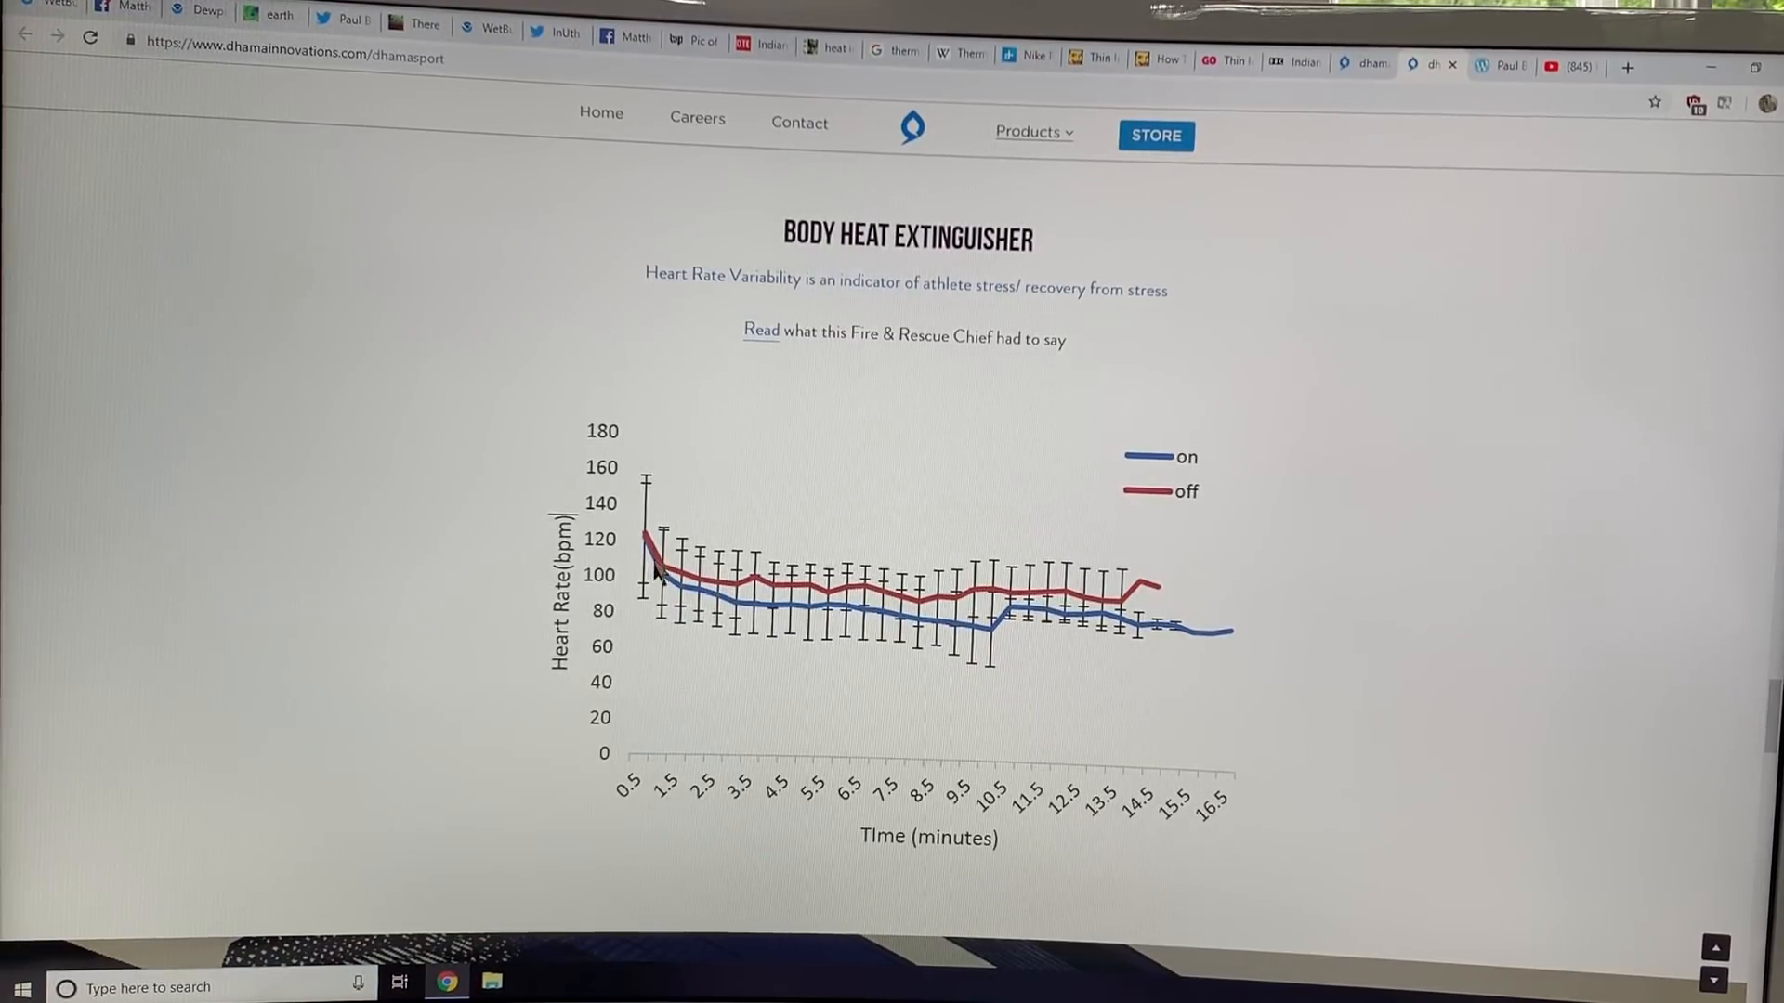
{"action": "mouse_move", "coordinate": [1155, 638]}
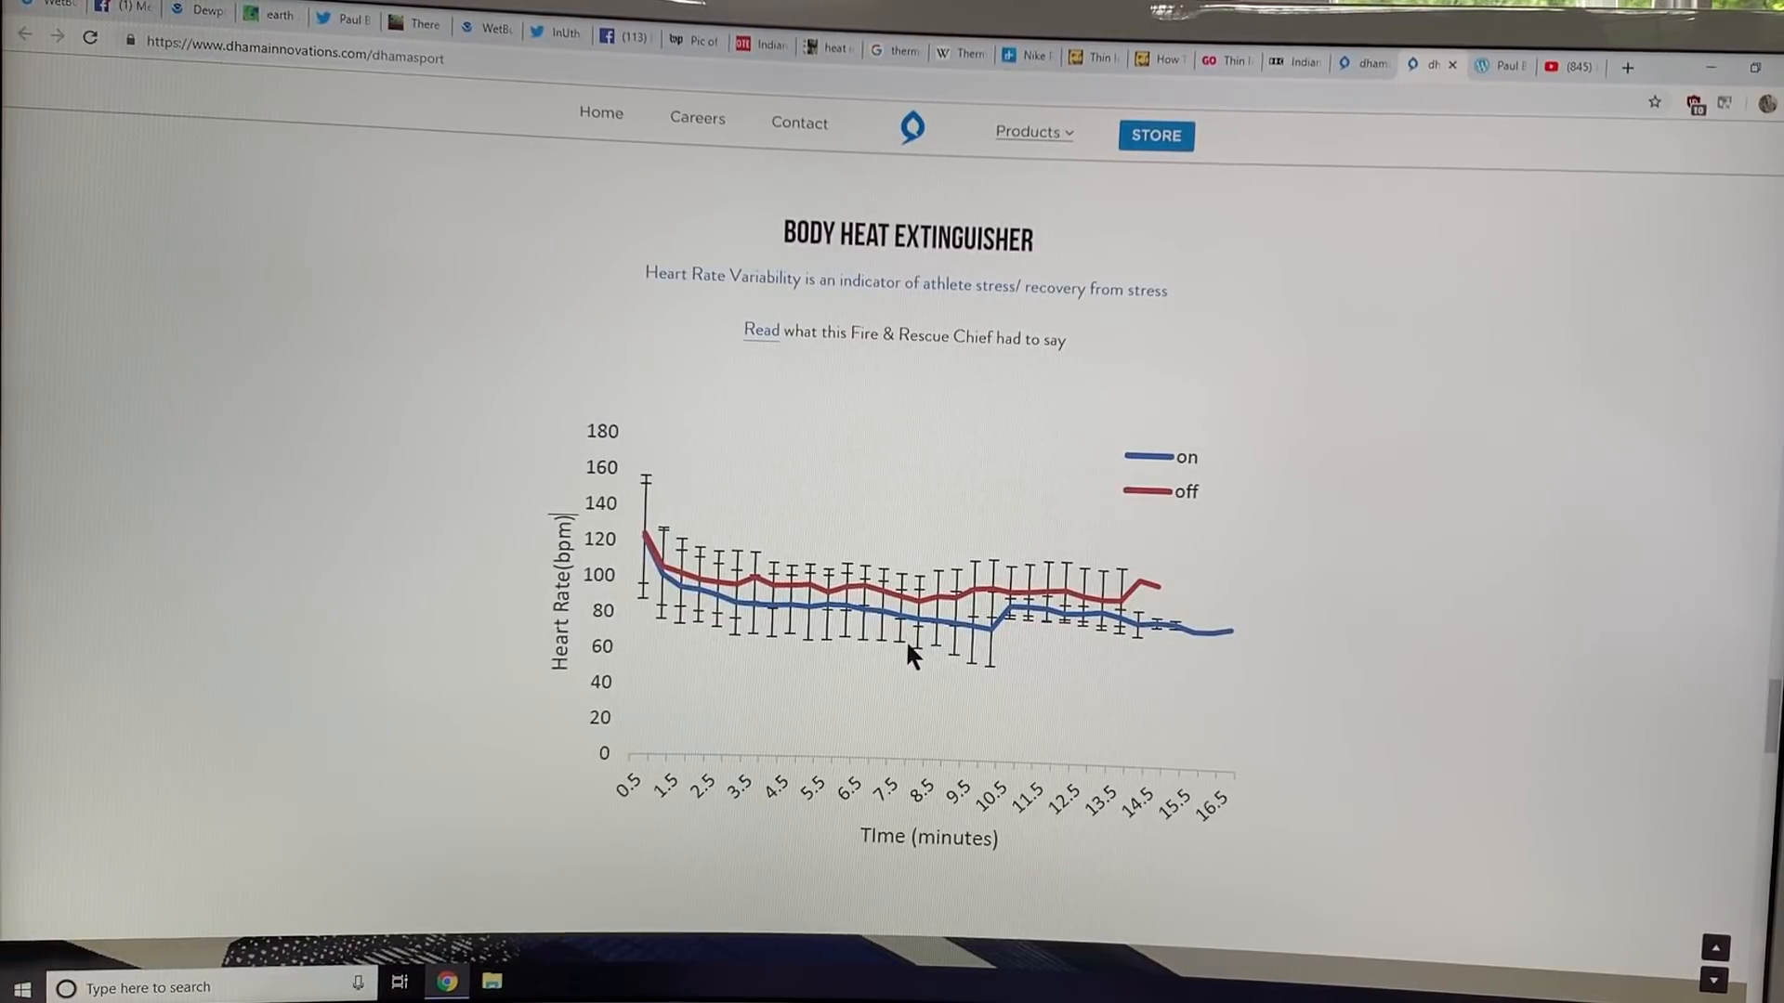
Continue down through the coach testimonial and distributor listings, then scroll back up.
{"action": "scroll", "scroll_direction": "down", "scroll_amount": 3}
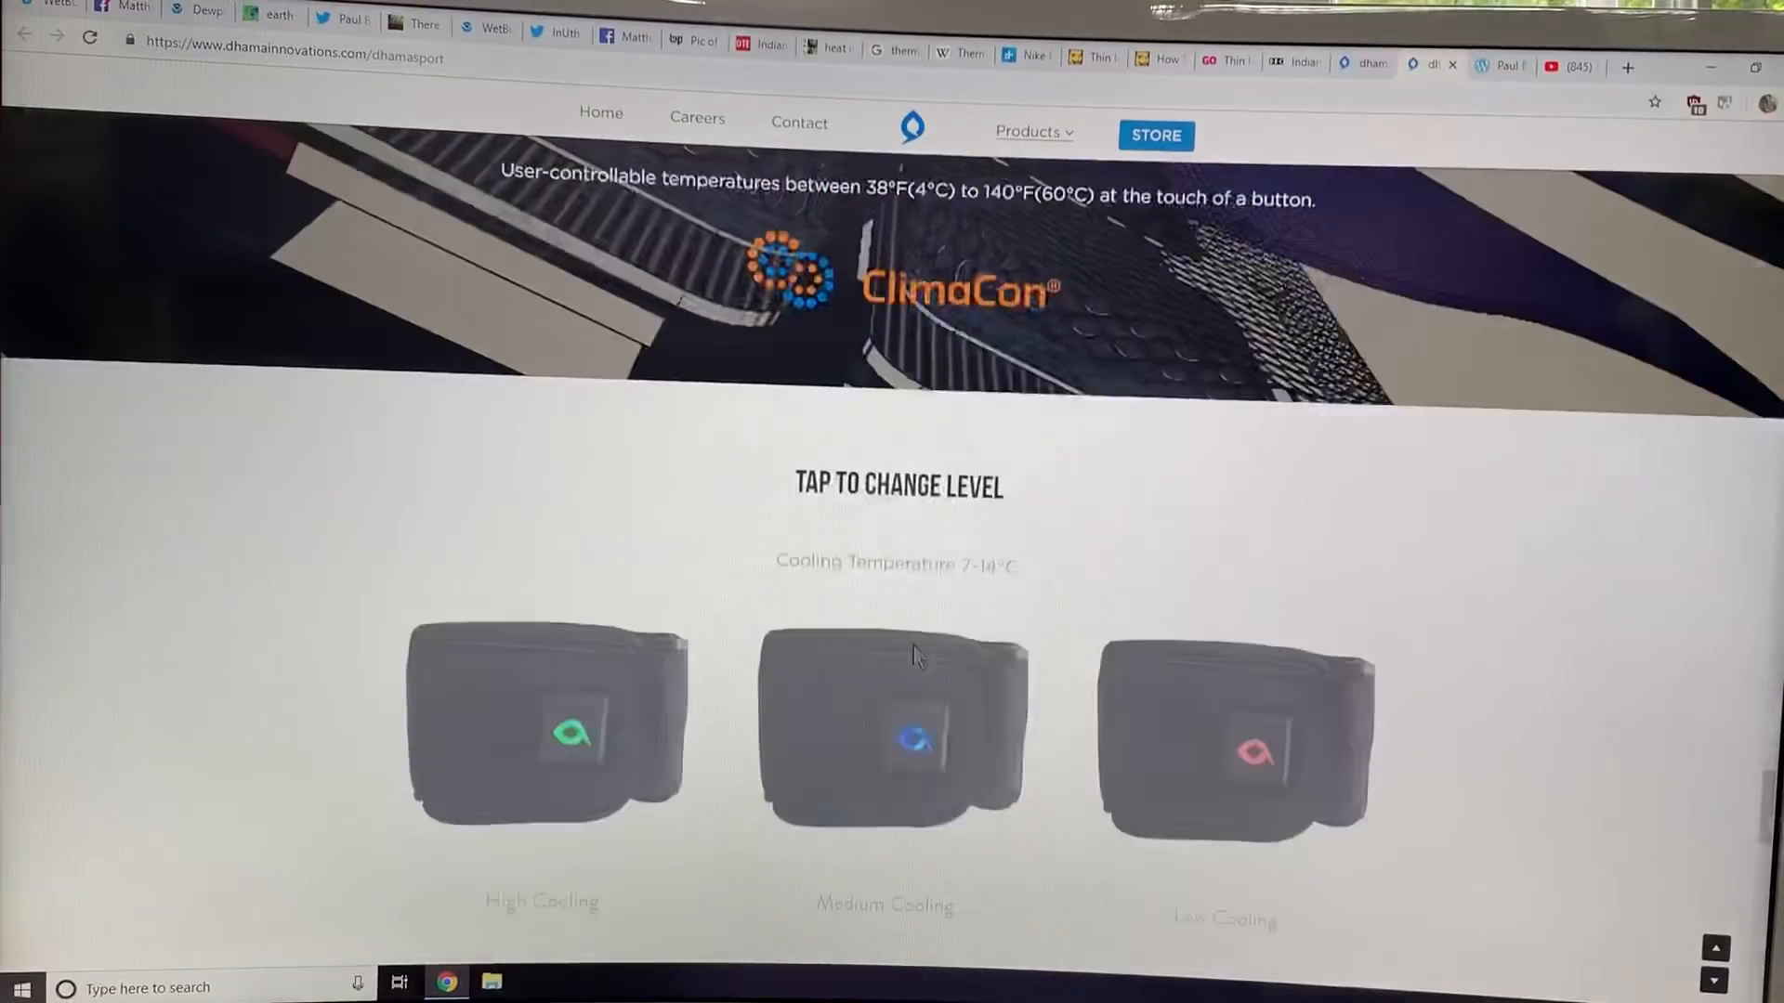
{"action": "scroll", "scroll_direction": "down", "scroll_amount": 3}
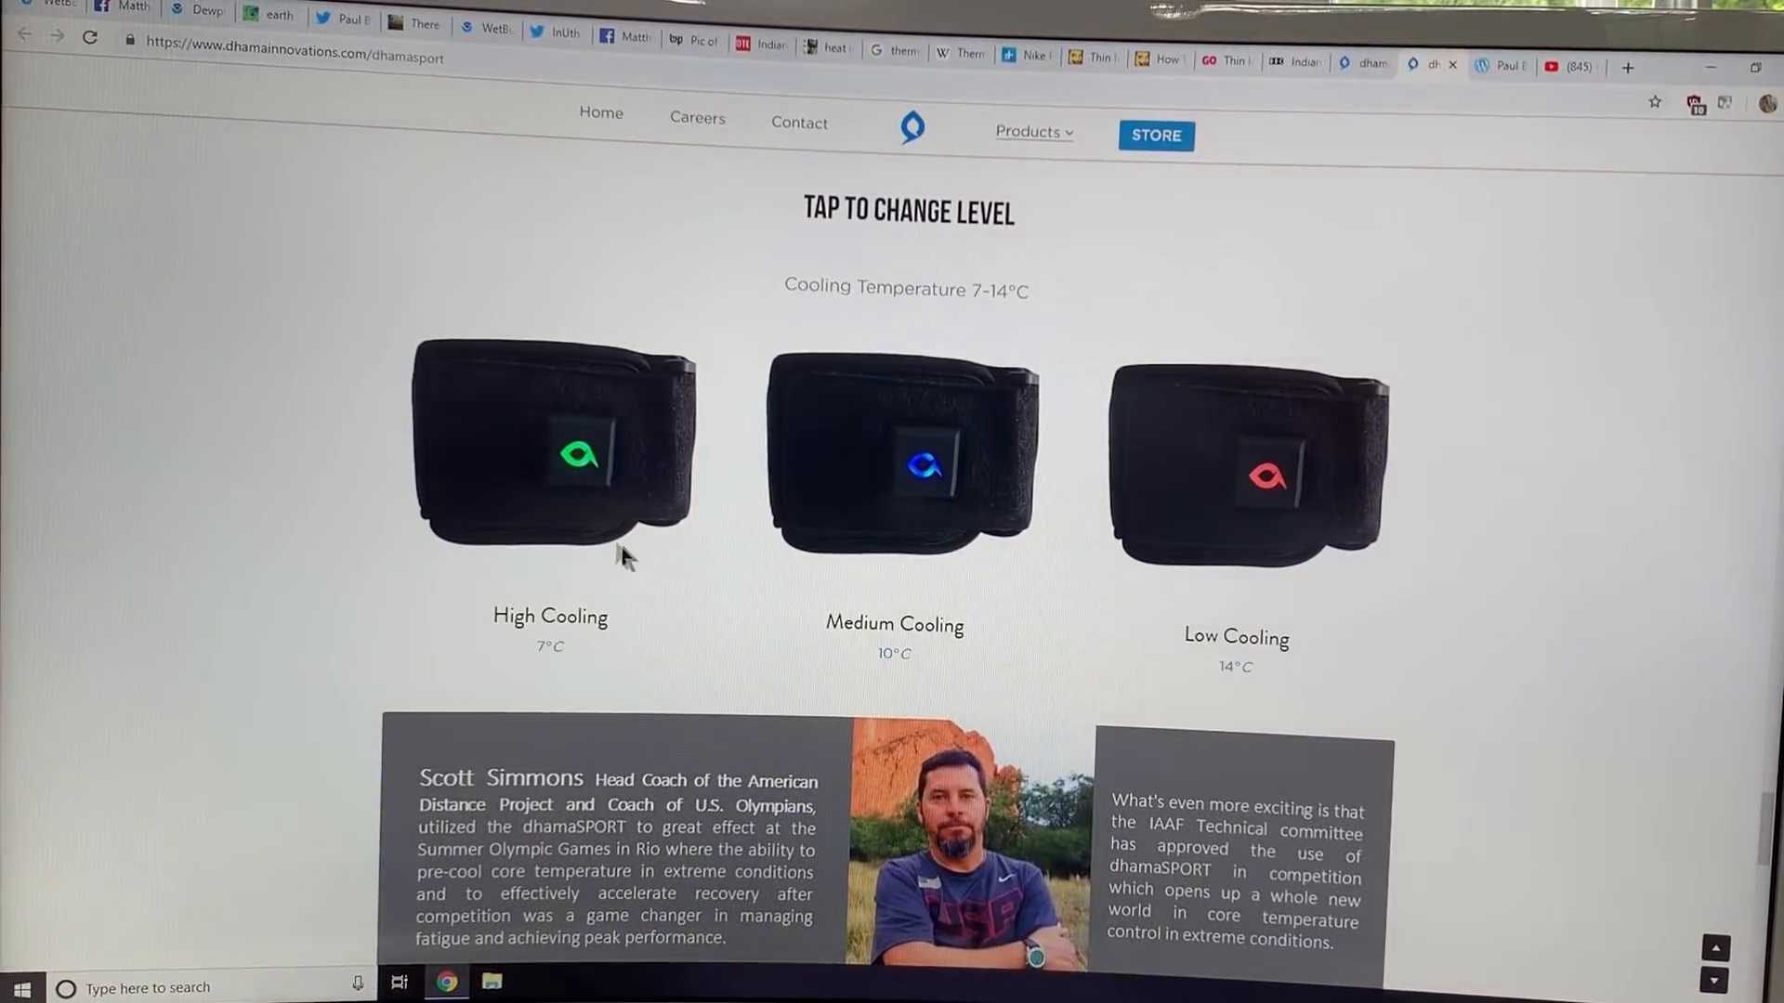
{"action": "scroll", "scroll_direction": "down", "scroll_amount": 3}
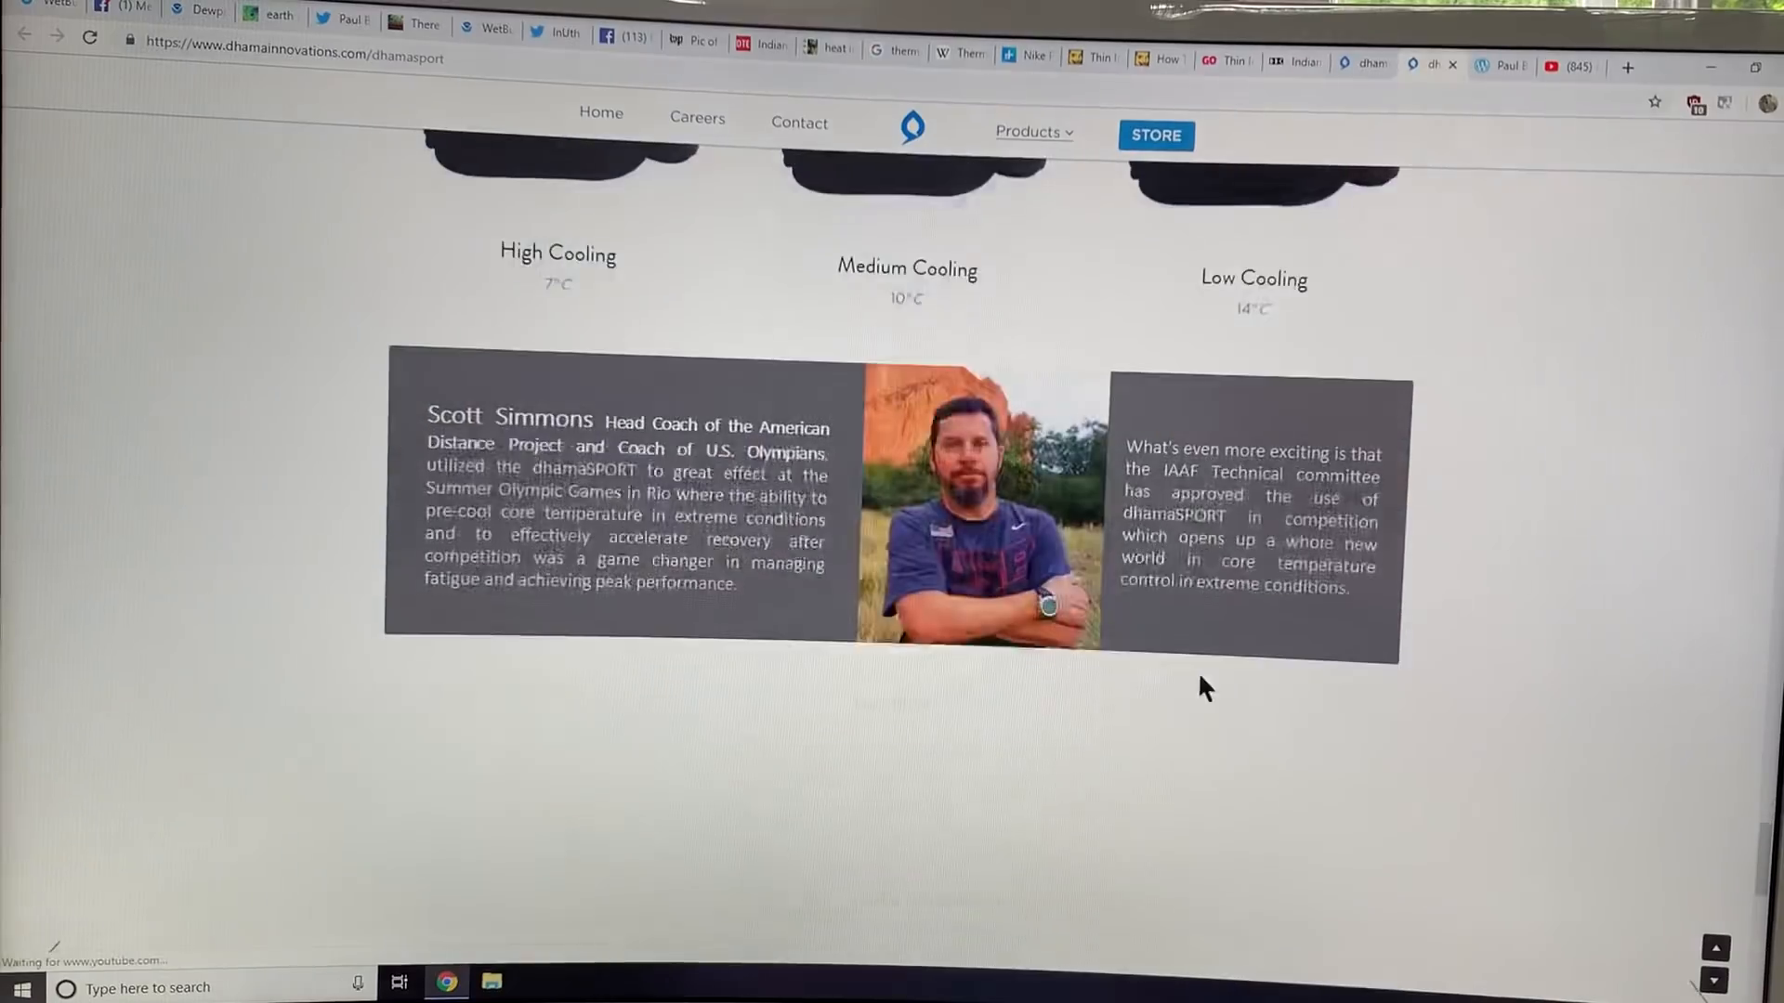
{"action": "scroll", "scroll_direction": "down", "scroll_amount": 3}
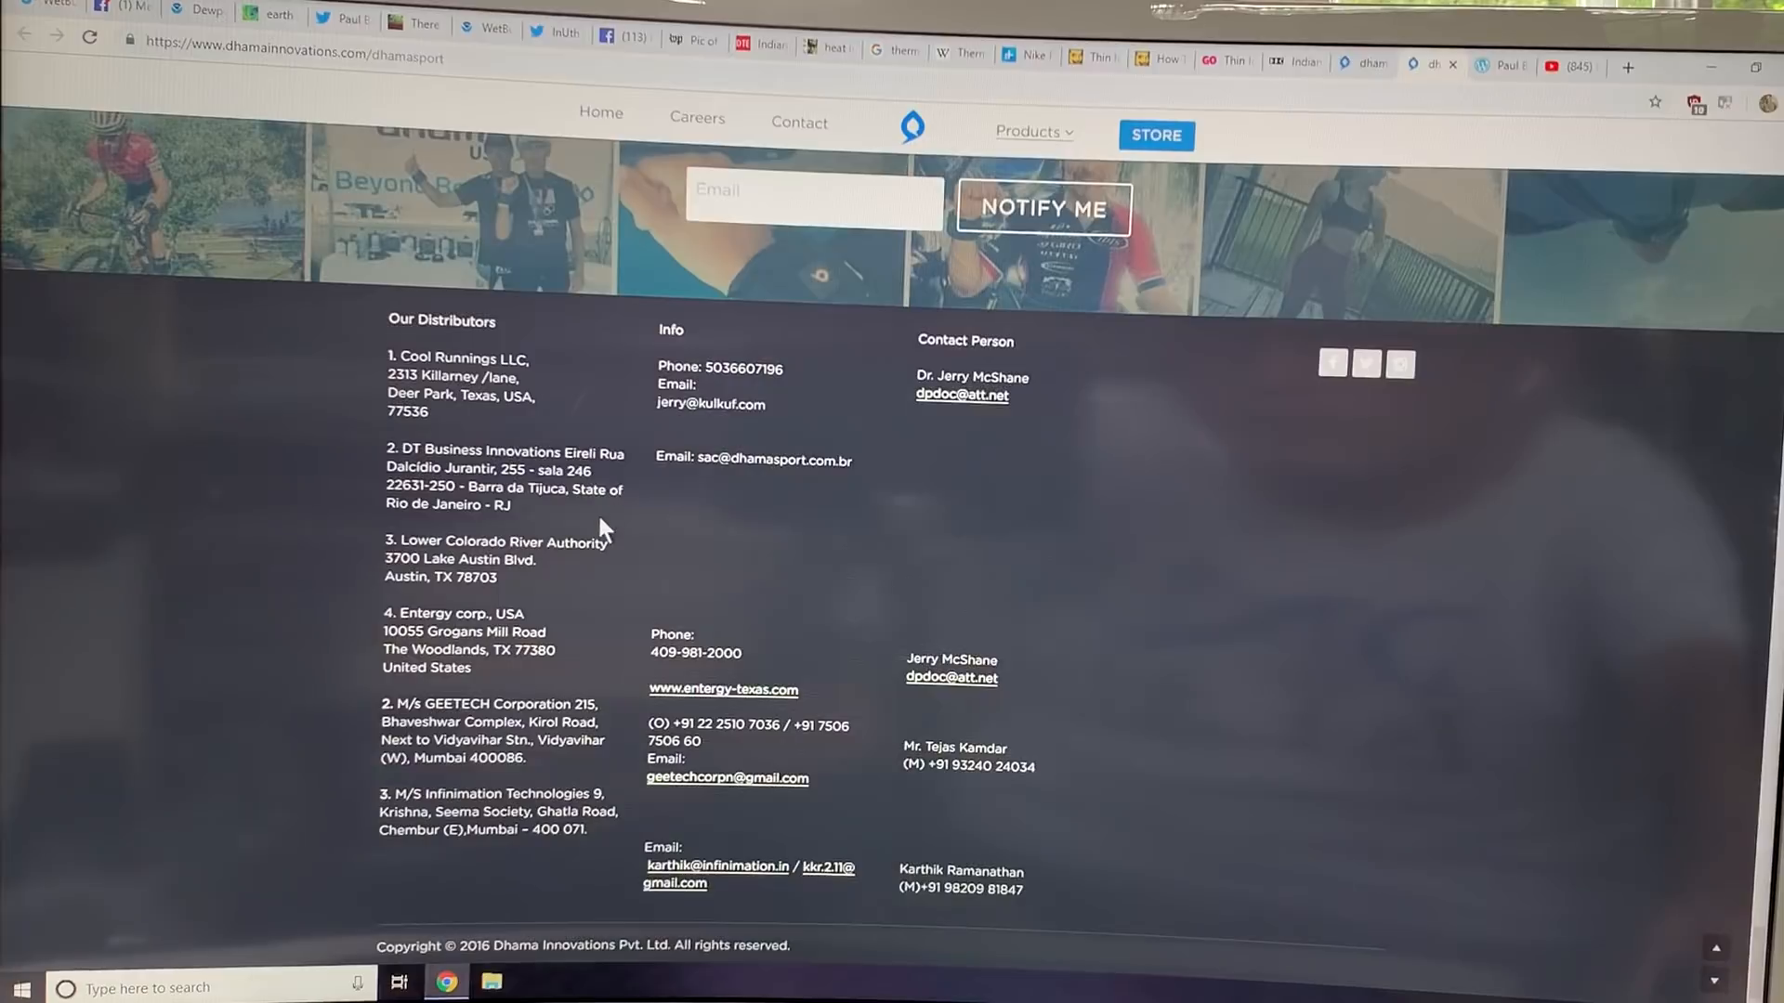
{"action": "mouse_move", "coordinate": [683, 586]}
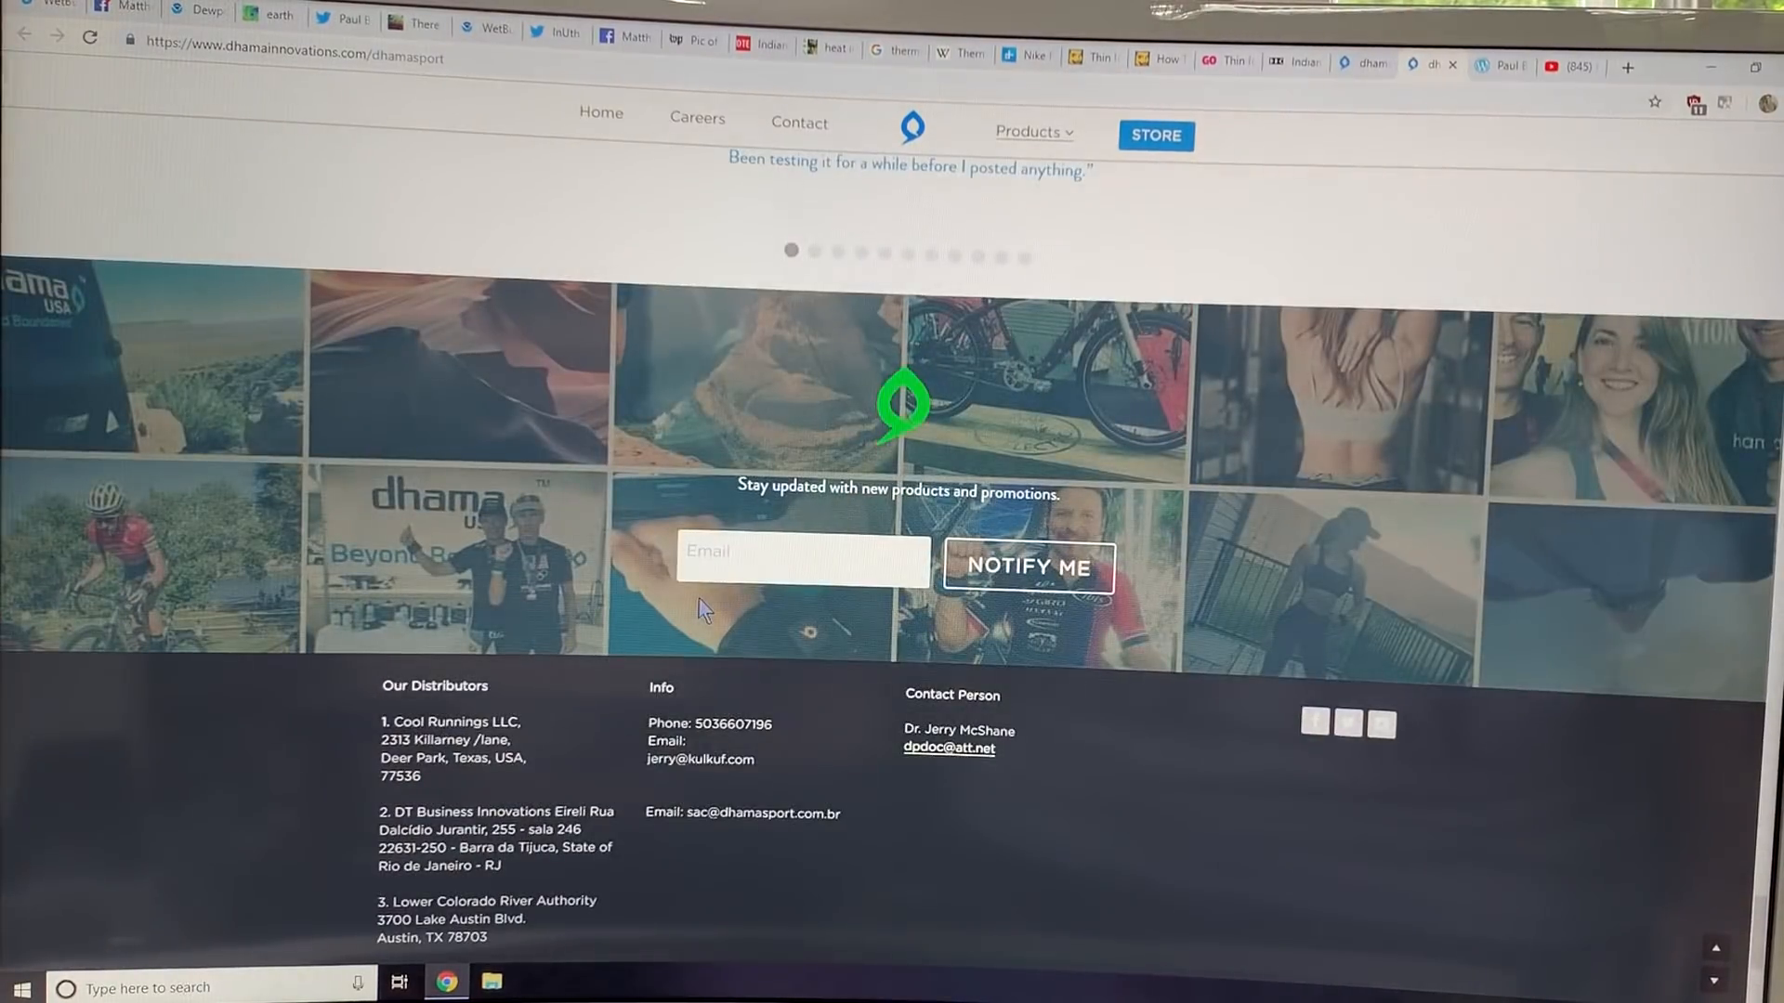
{"action": "scroll", "scroll_direction": "down", "scroll_amount": 3}
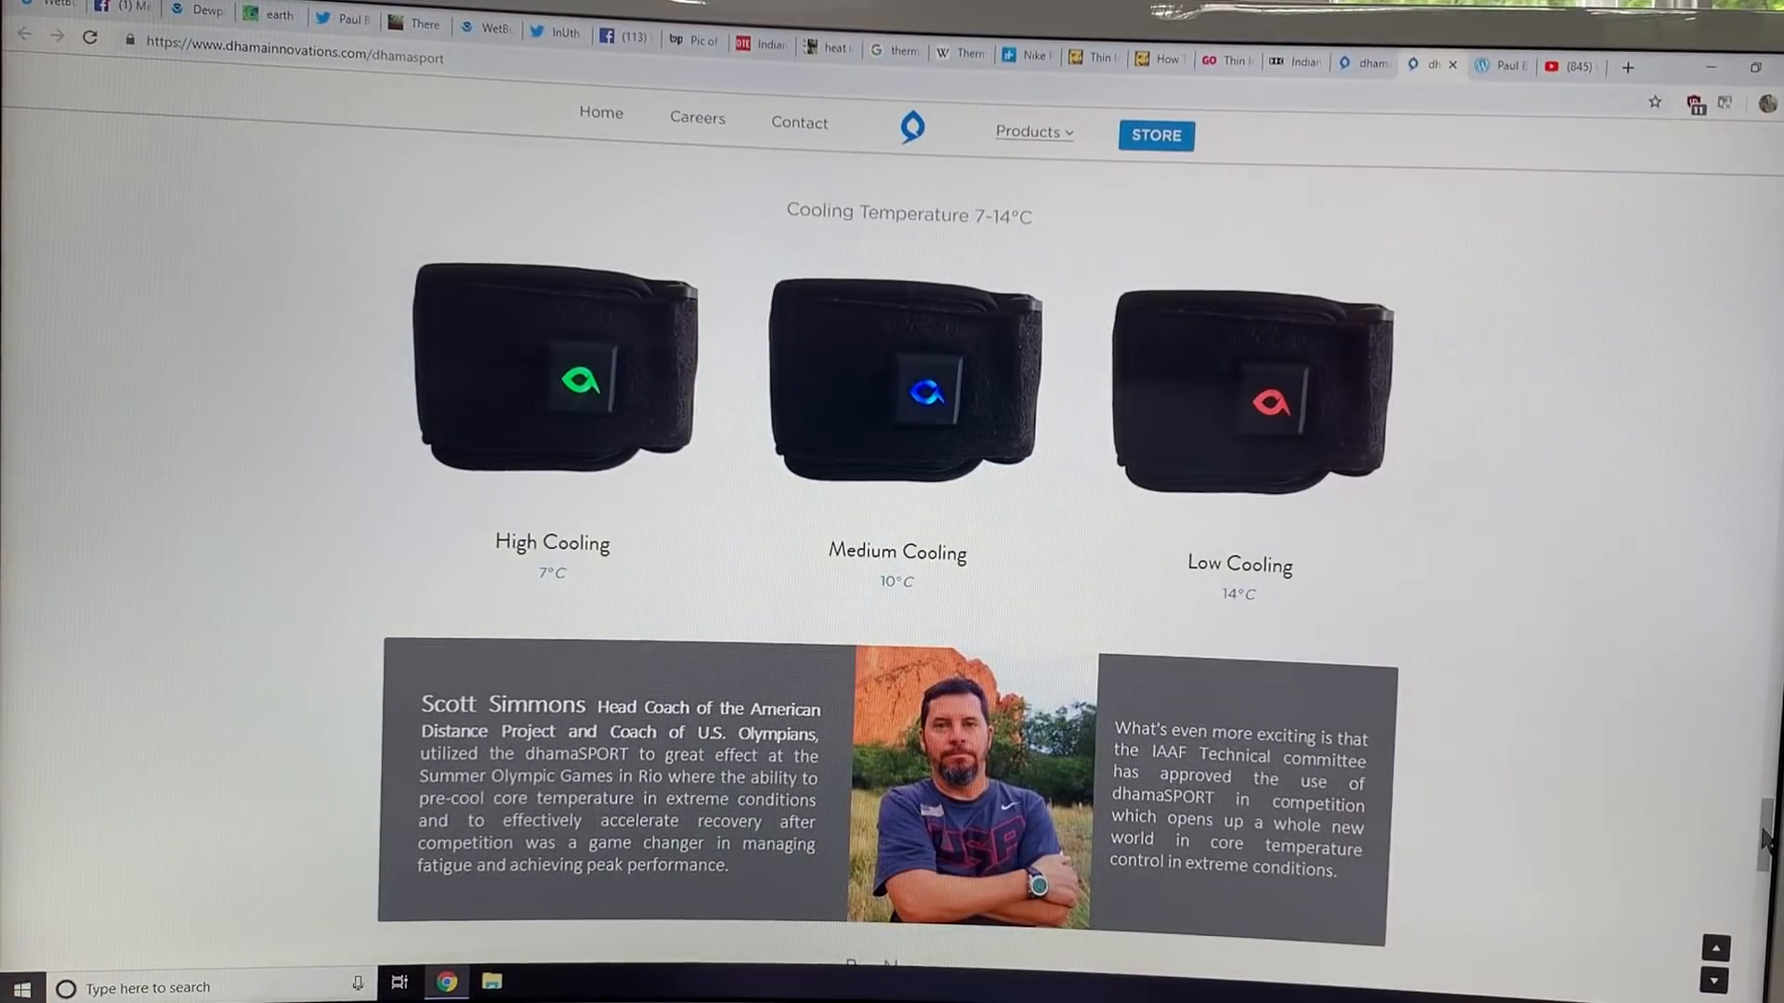
{"action": "scroll", "scroll_direction": "up", "scroll_amount": 3}
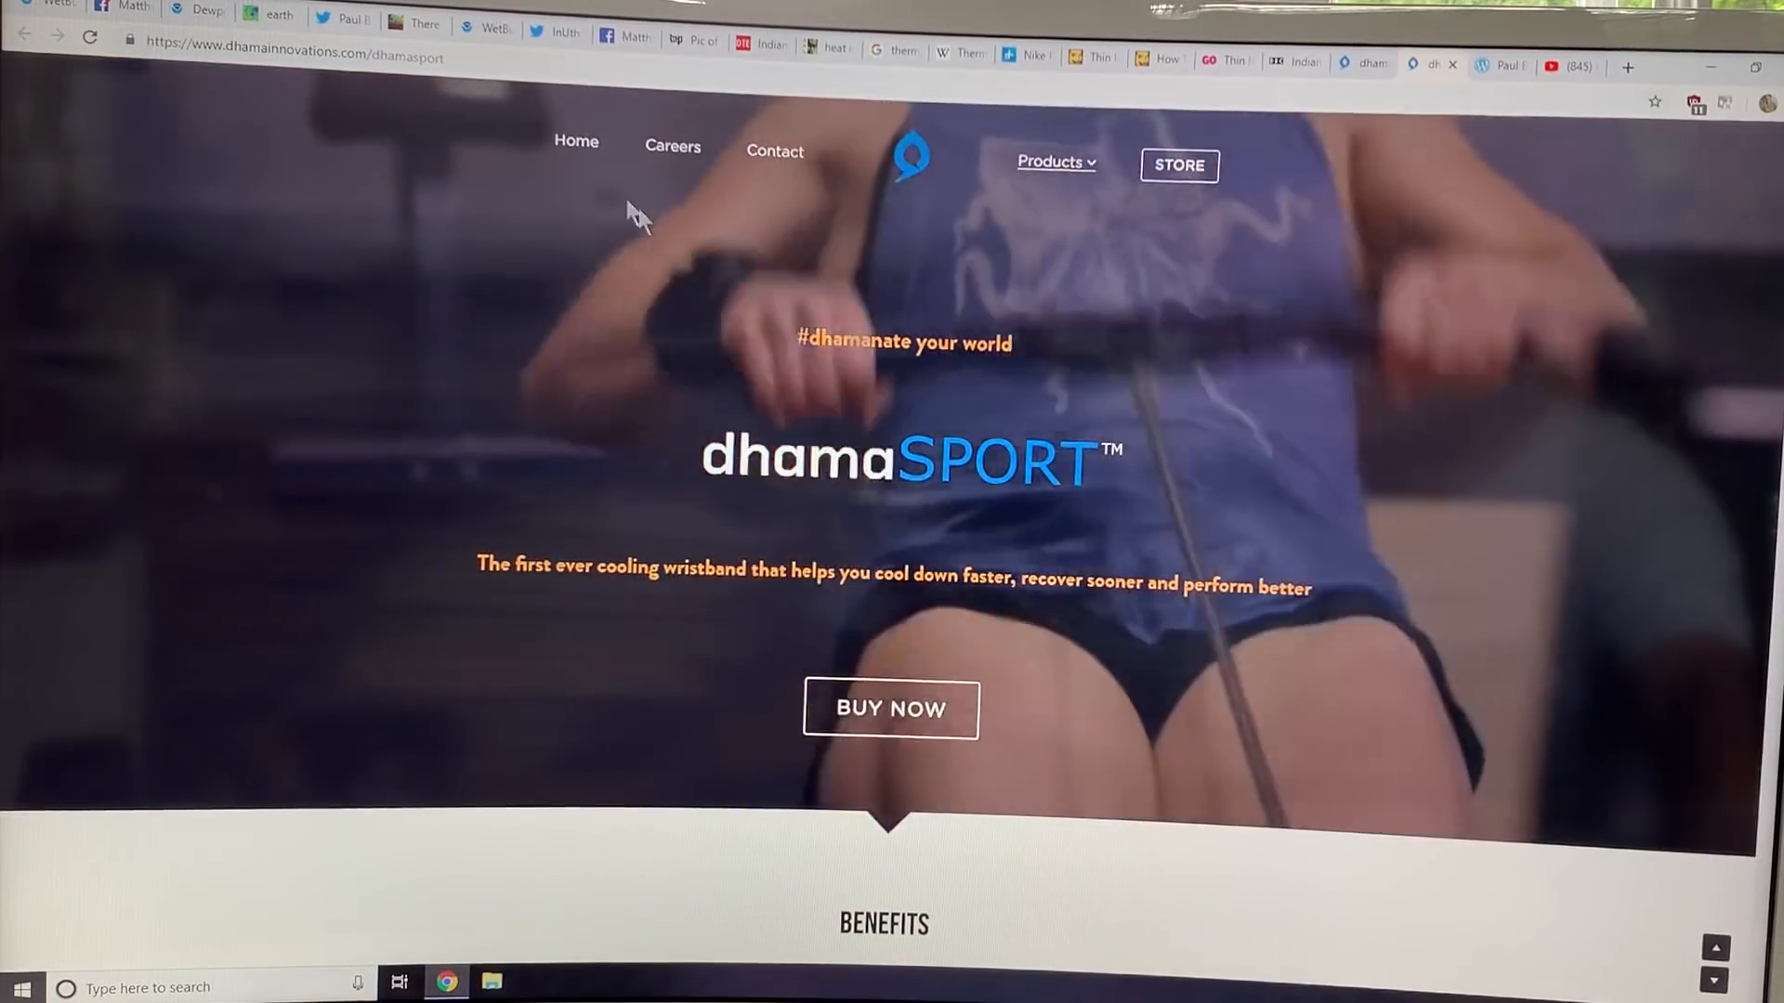
Return to the Dhama Innovations home page and scroll to the Sports, Healthcare, Seating and Industrial sectors.
{"action": "left_click", "coordinate": [576, 142]}
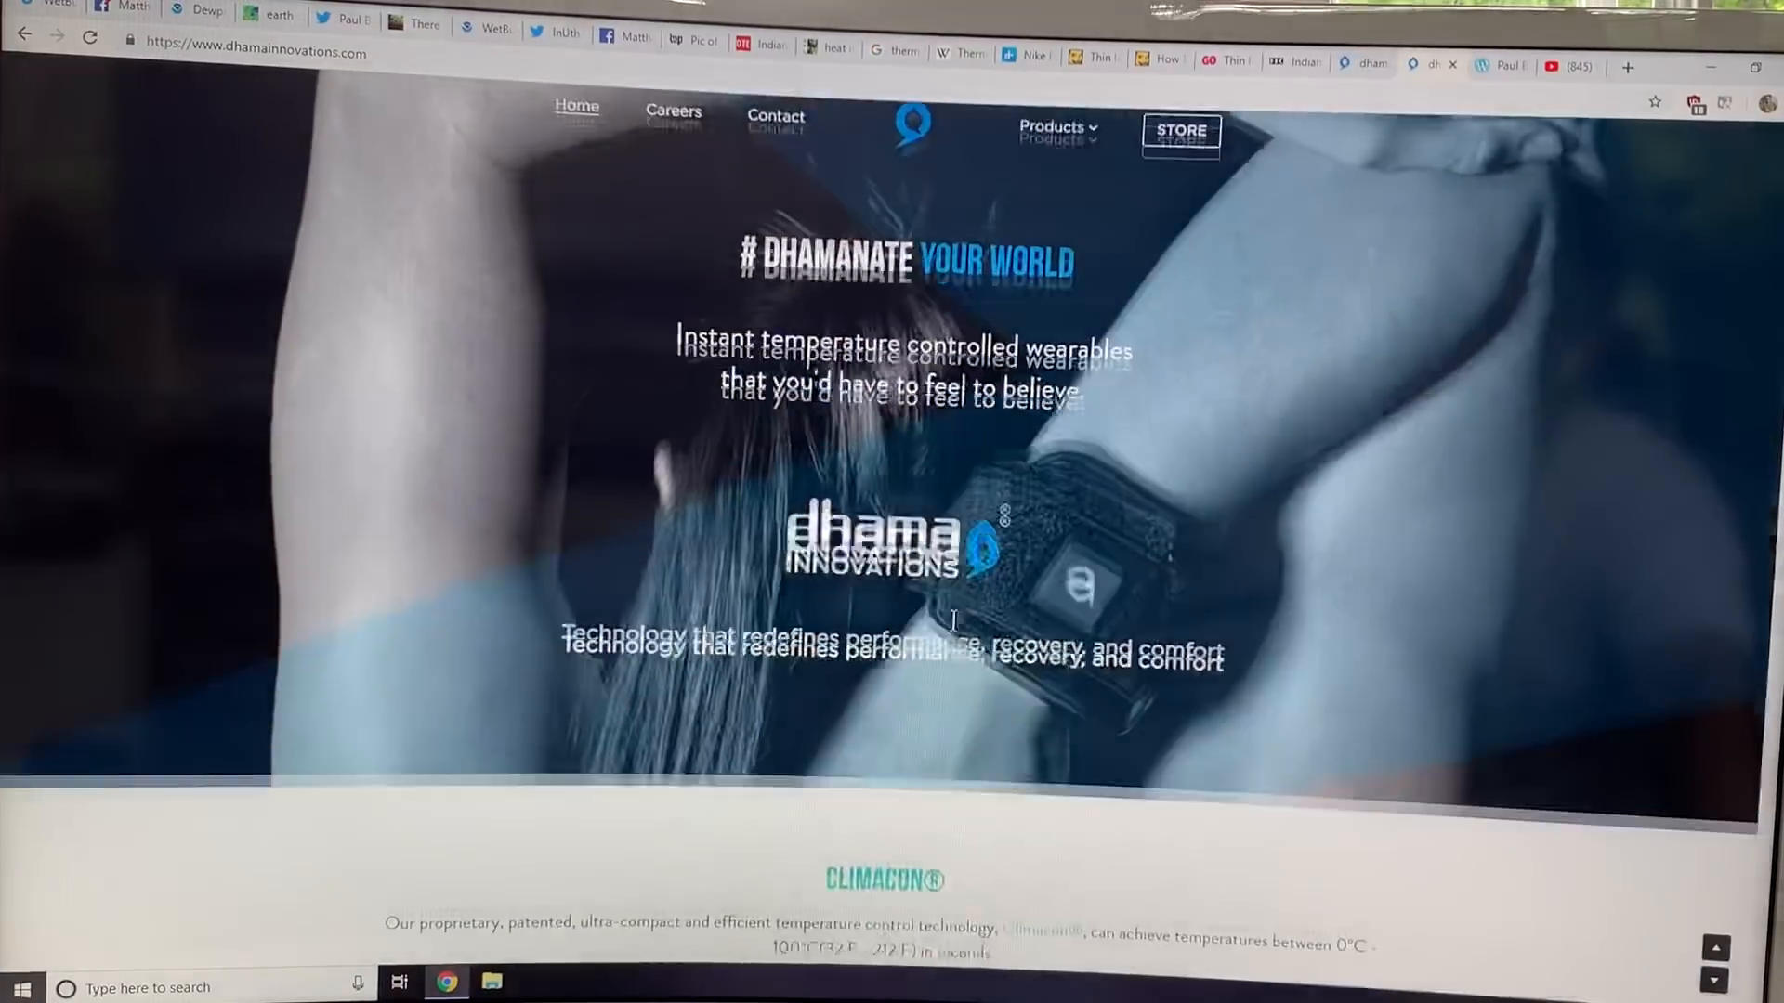
{"action": "scroll", "scroll_direction": "down", "scroll_amount": 3}
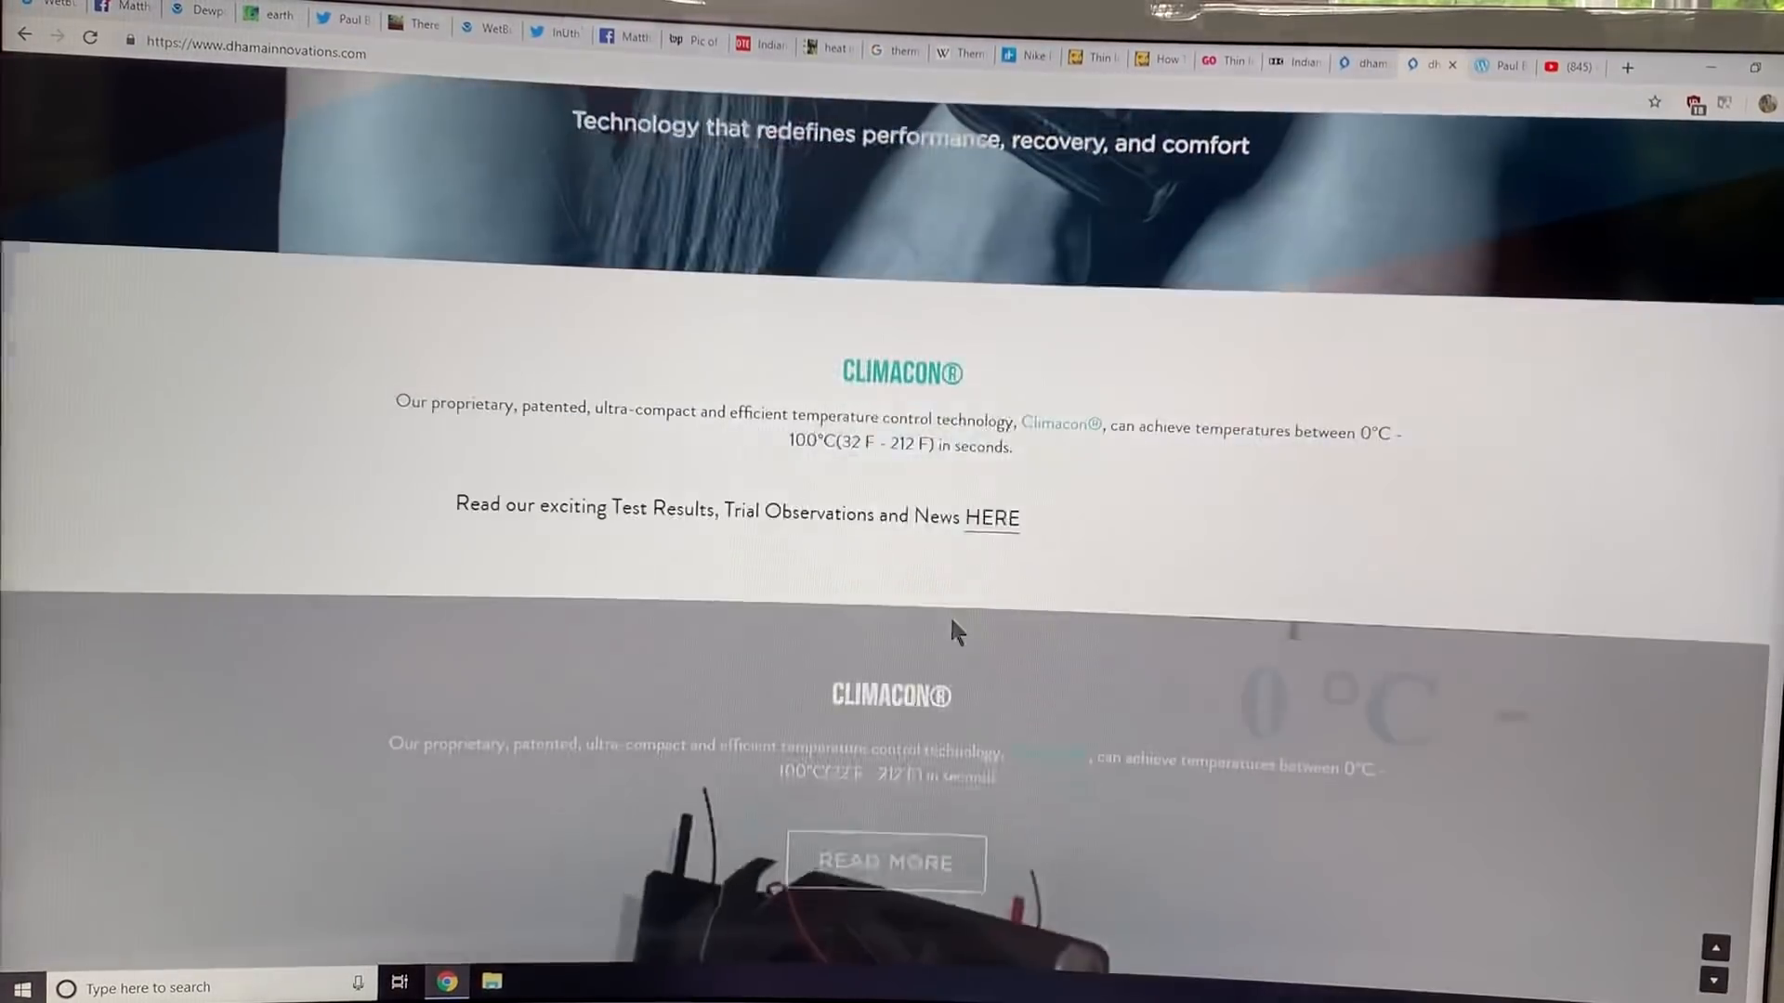
{"action": "scroll", "scroll_direction": "down", "scroll_amount": 3}
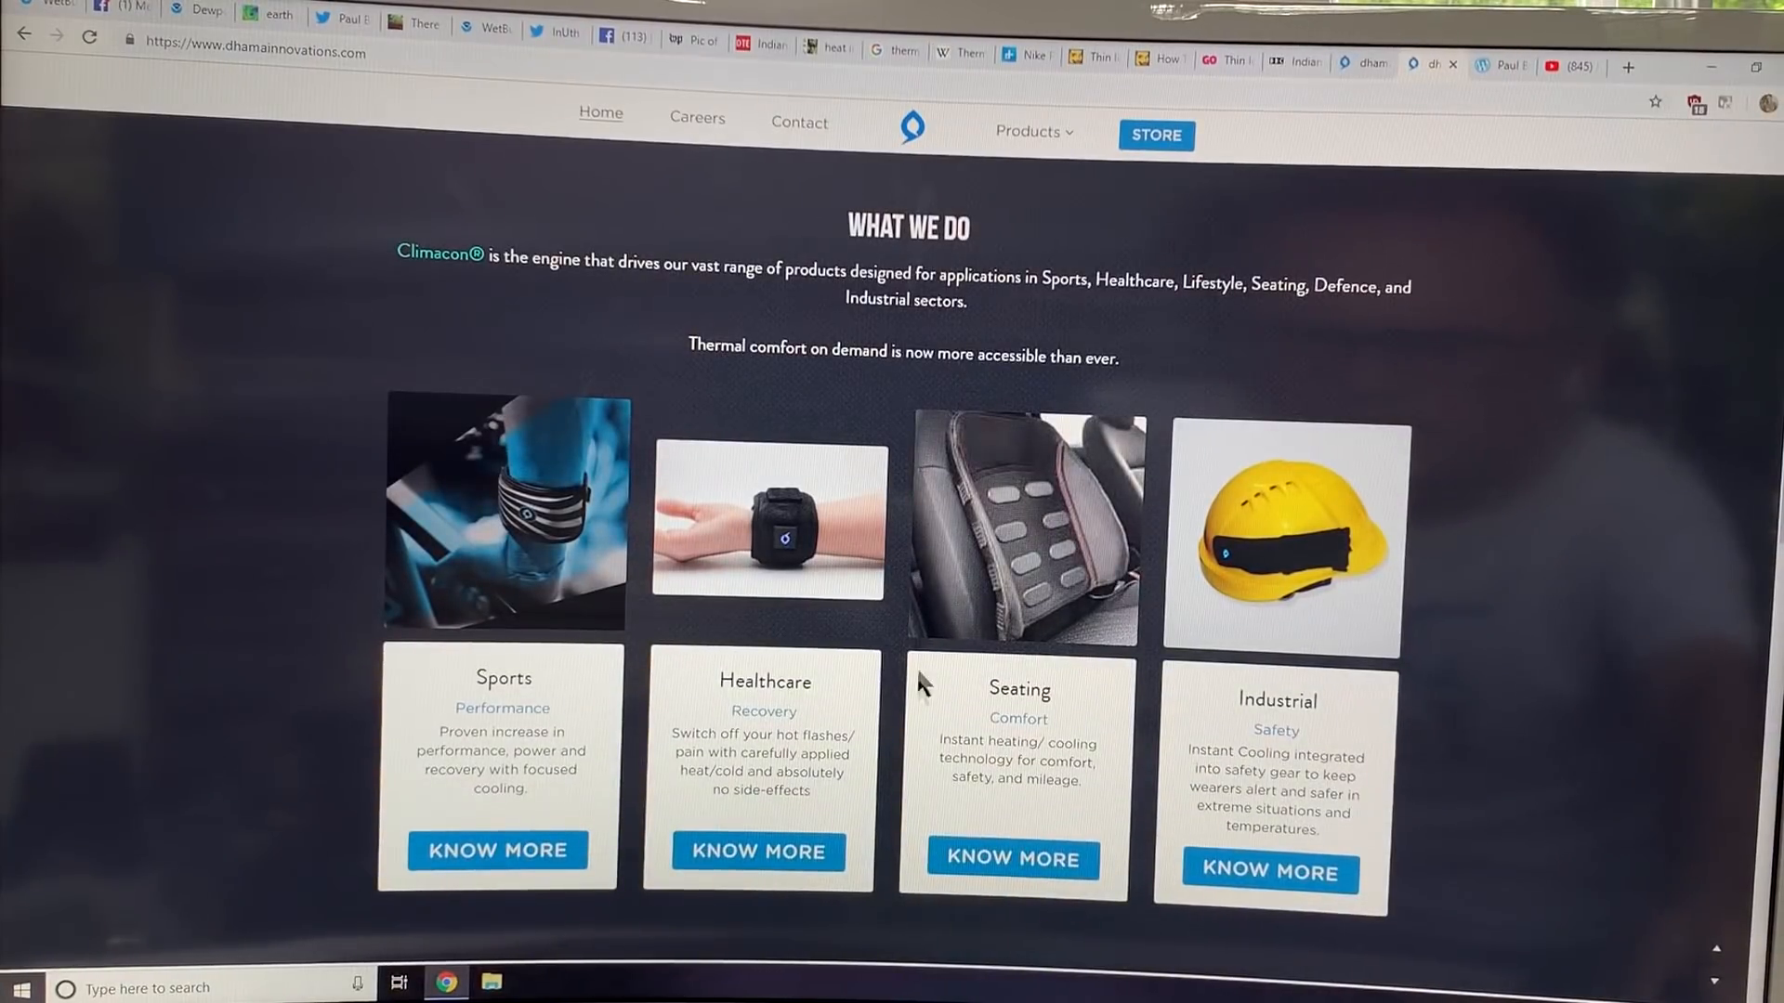
{"action": "scroll", "scroll_direction": "down", "scroll_amount": 3}
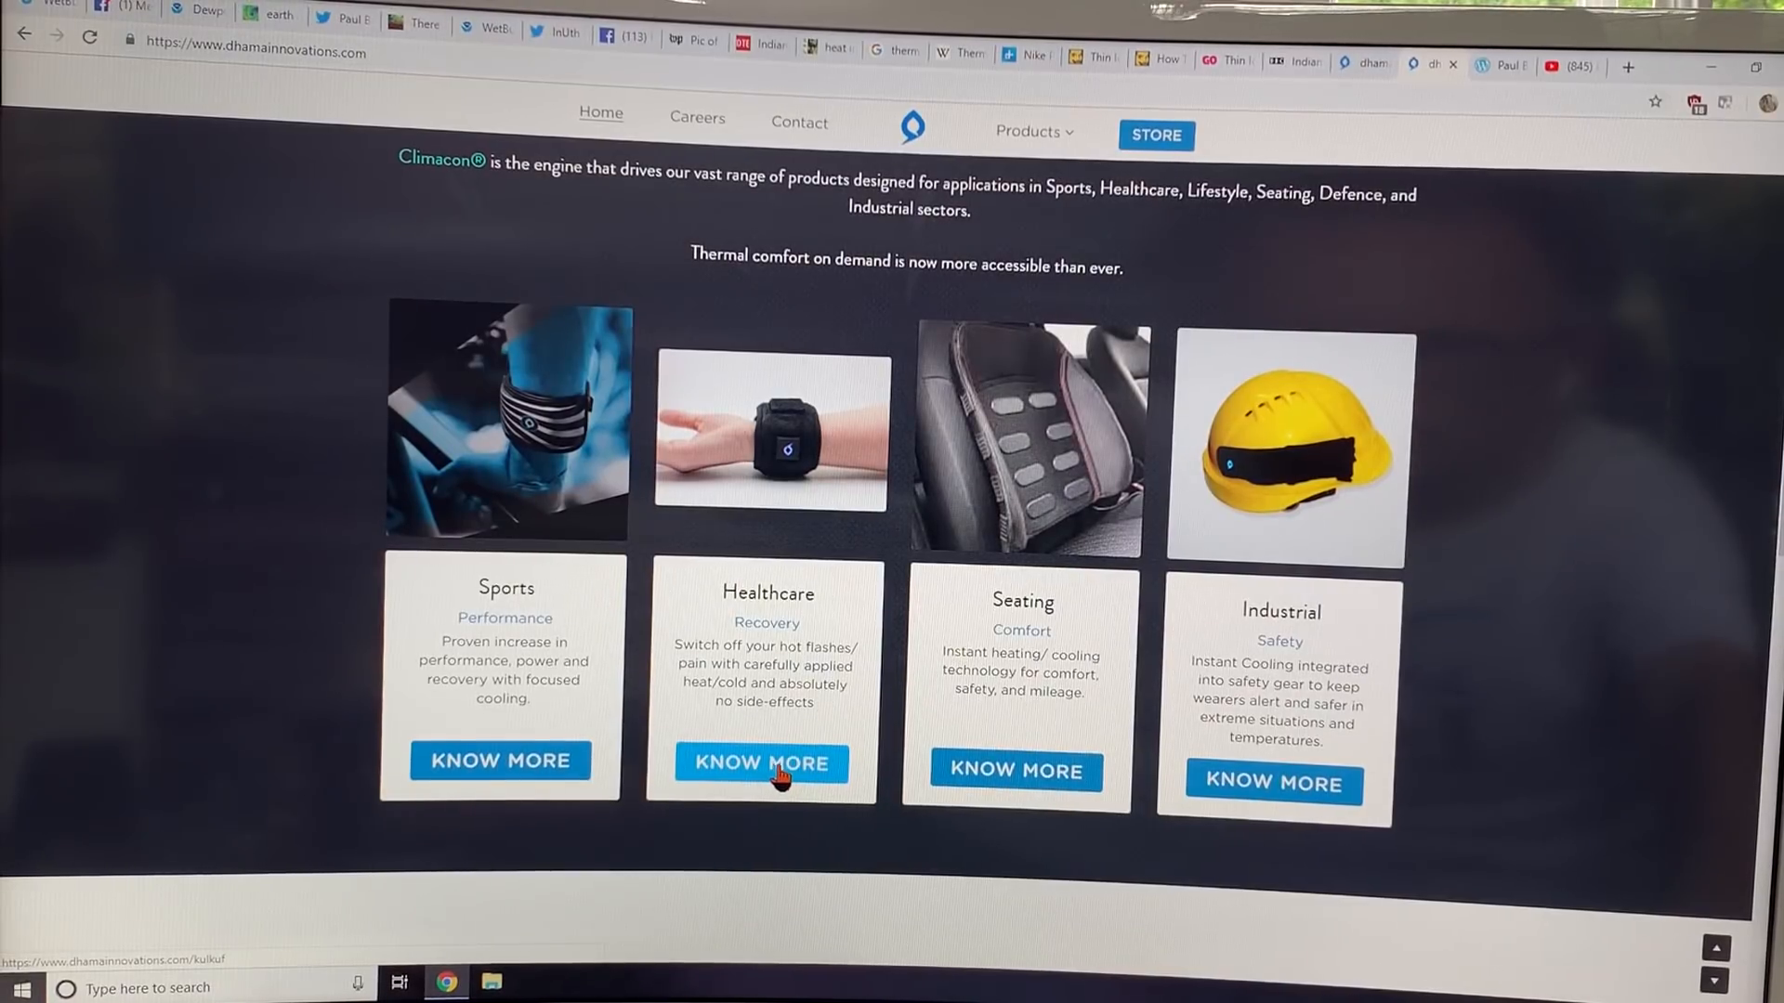
Open the Healthcare KülKuf hot-flash cooling cuff page and scroll through its video and features.
{"action": "left_click", "coordinate": [761, 762]}
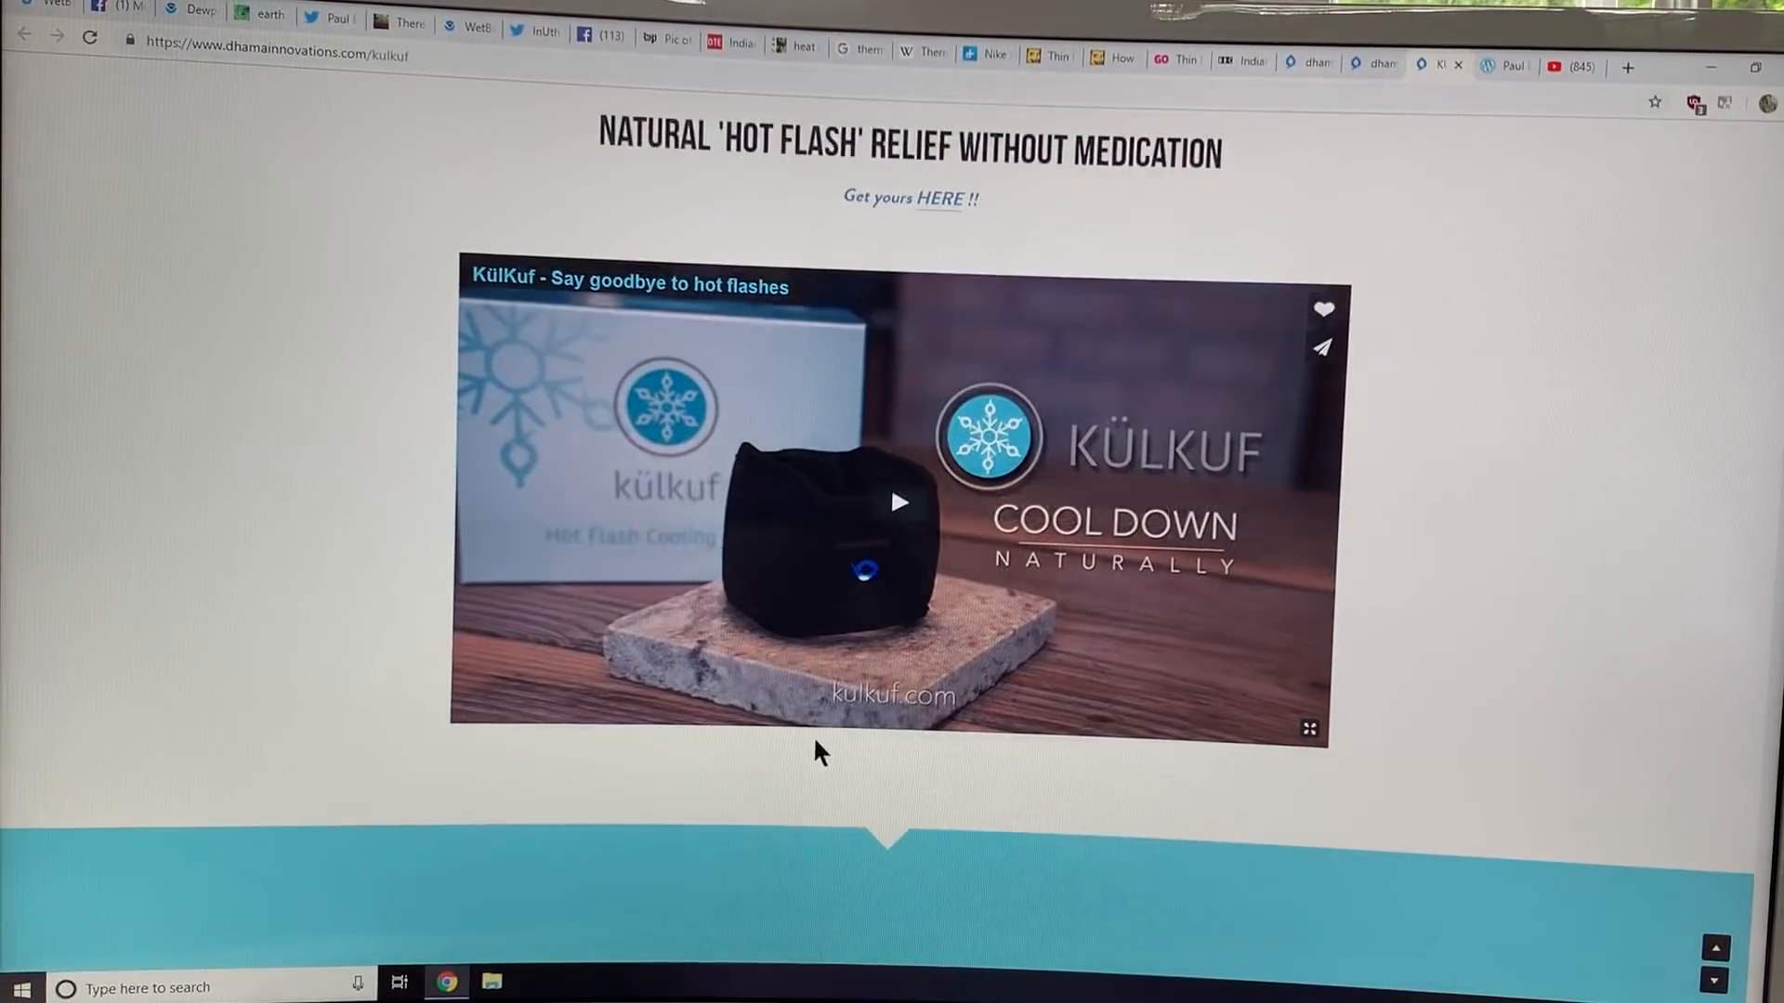
{"action": "scroll", "scroll_direction": "down", "scroll_amount": 3}
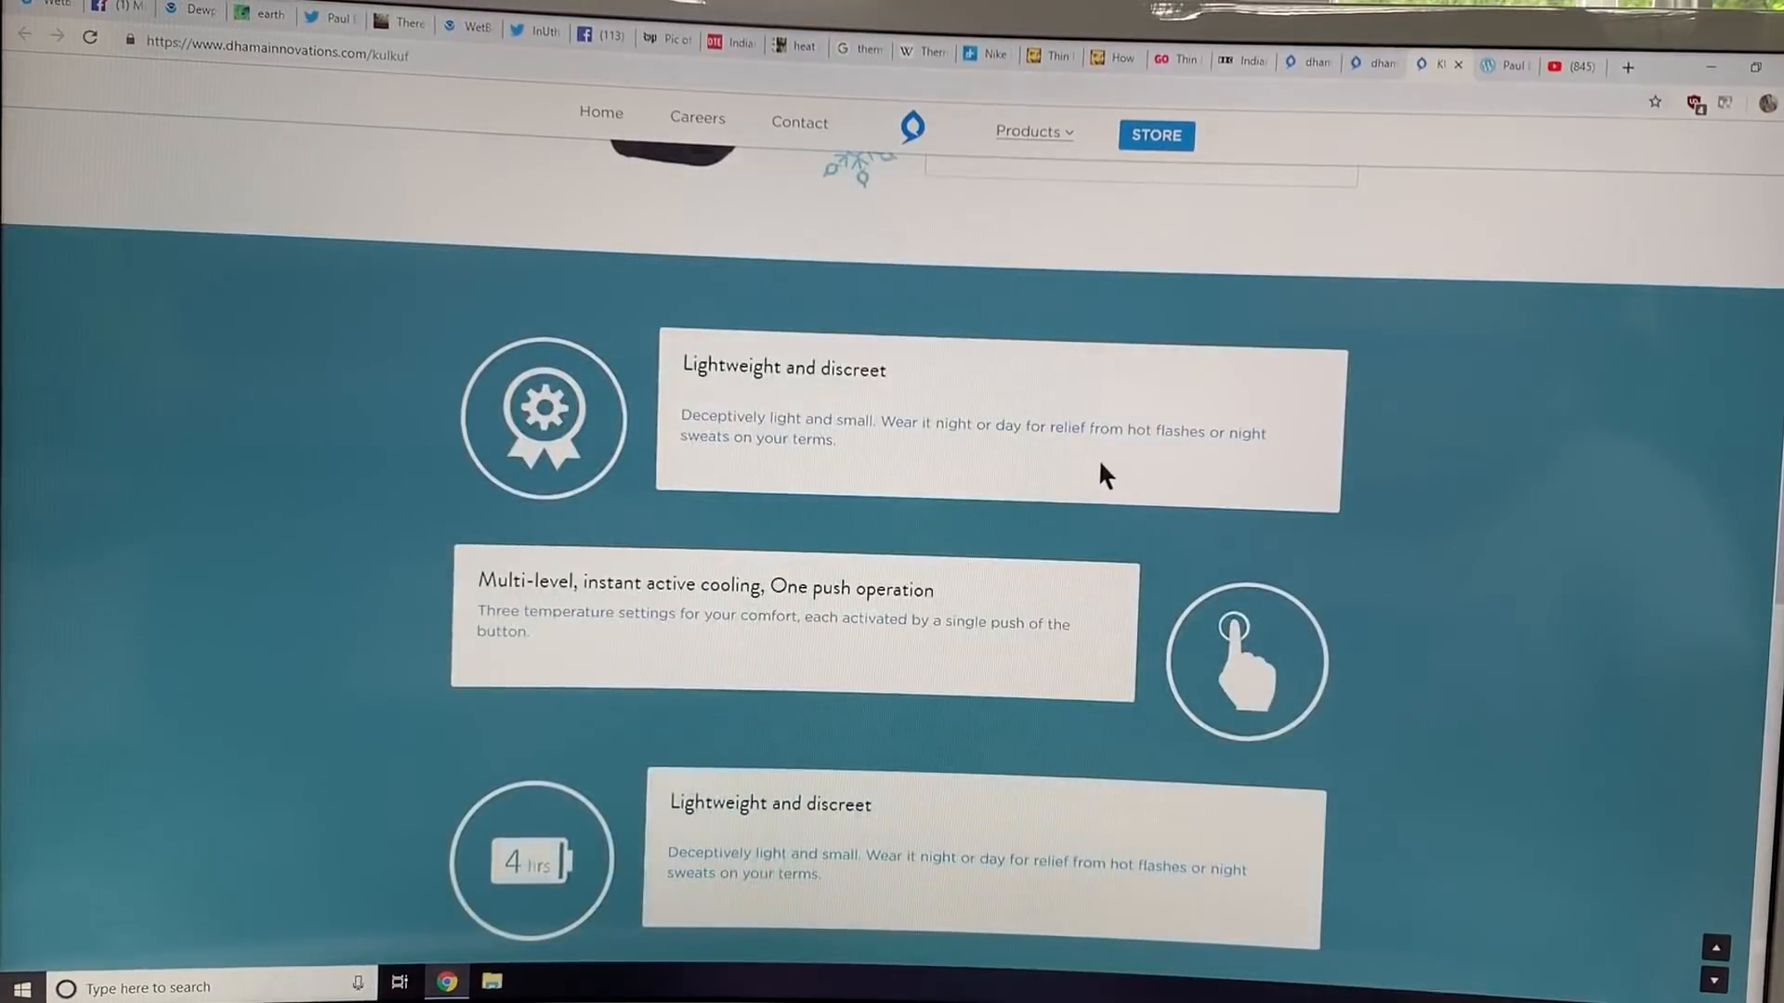
{"action": "scroll", "scroll_direction": "down", "scroll_amount": 3}
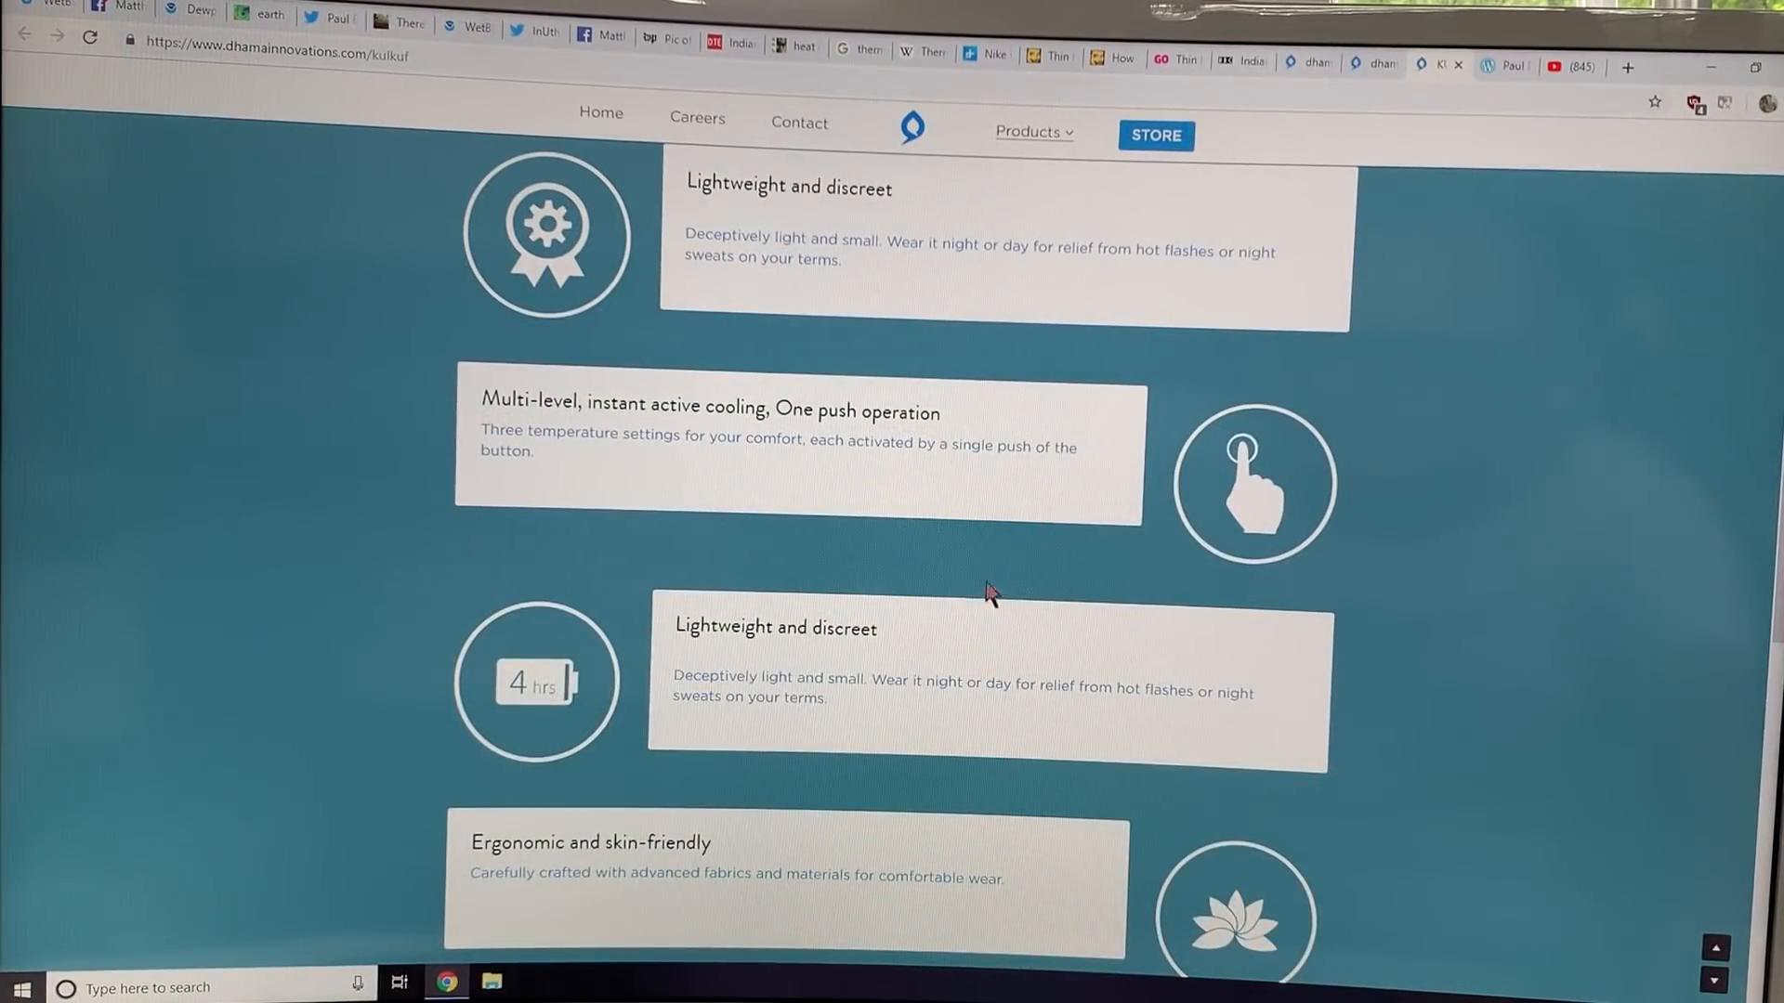
{"action": "scroll", "scroll_direction": "down", "scroll_amount": 3}
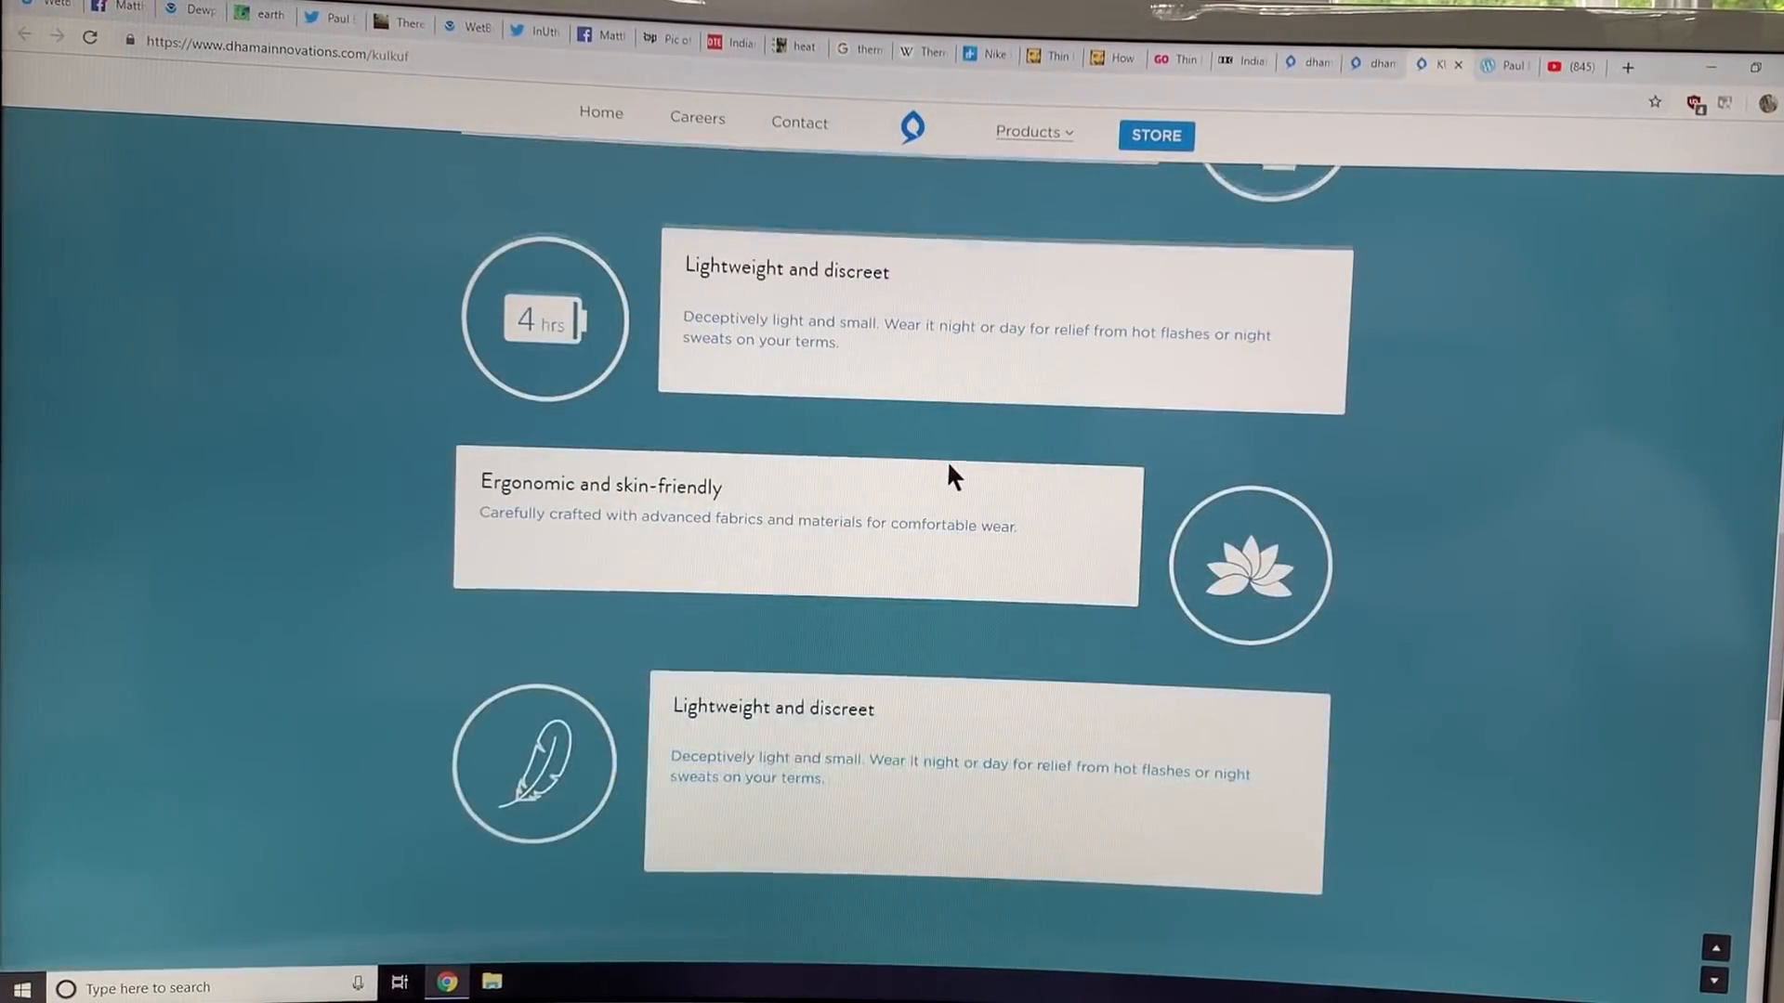
{"action": "scroll", "scroll_direction": "down", "scroll_amount": 3}
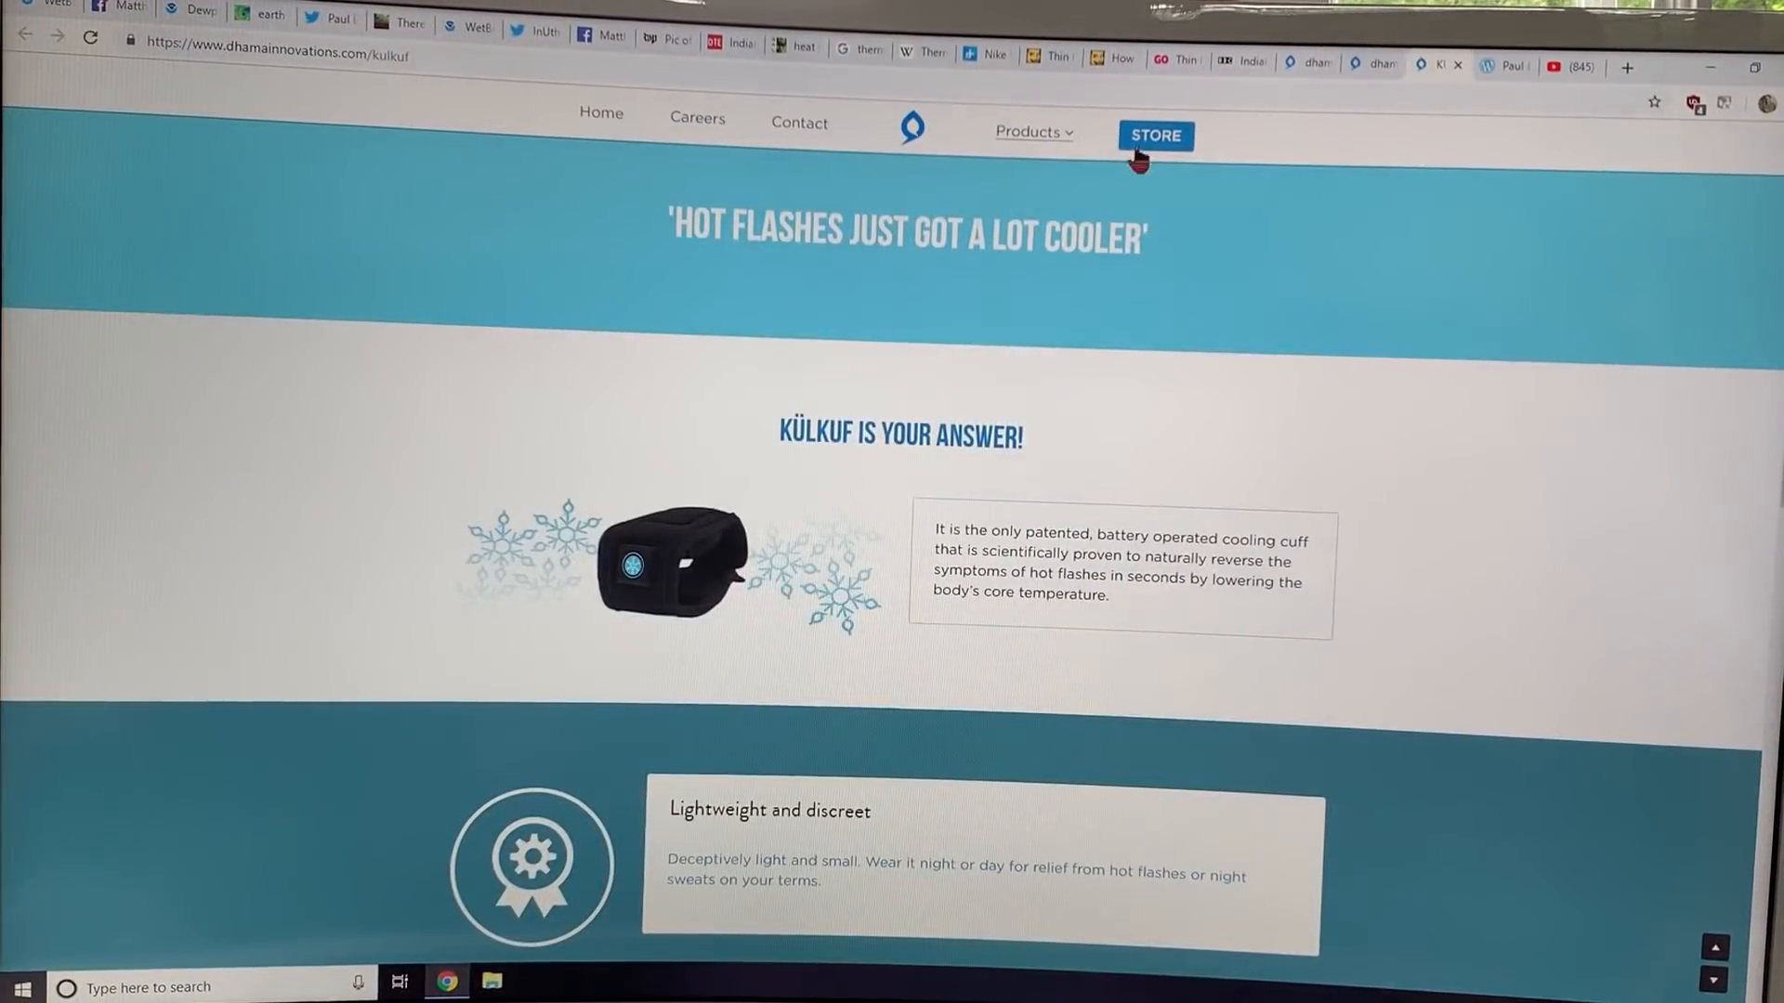
Open the Dhama store's Sports listing of four wristbands at ₹9,999 each.
{"action": "left_click", "coordinate": [1154, 135]}
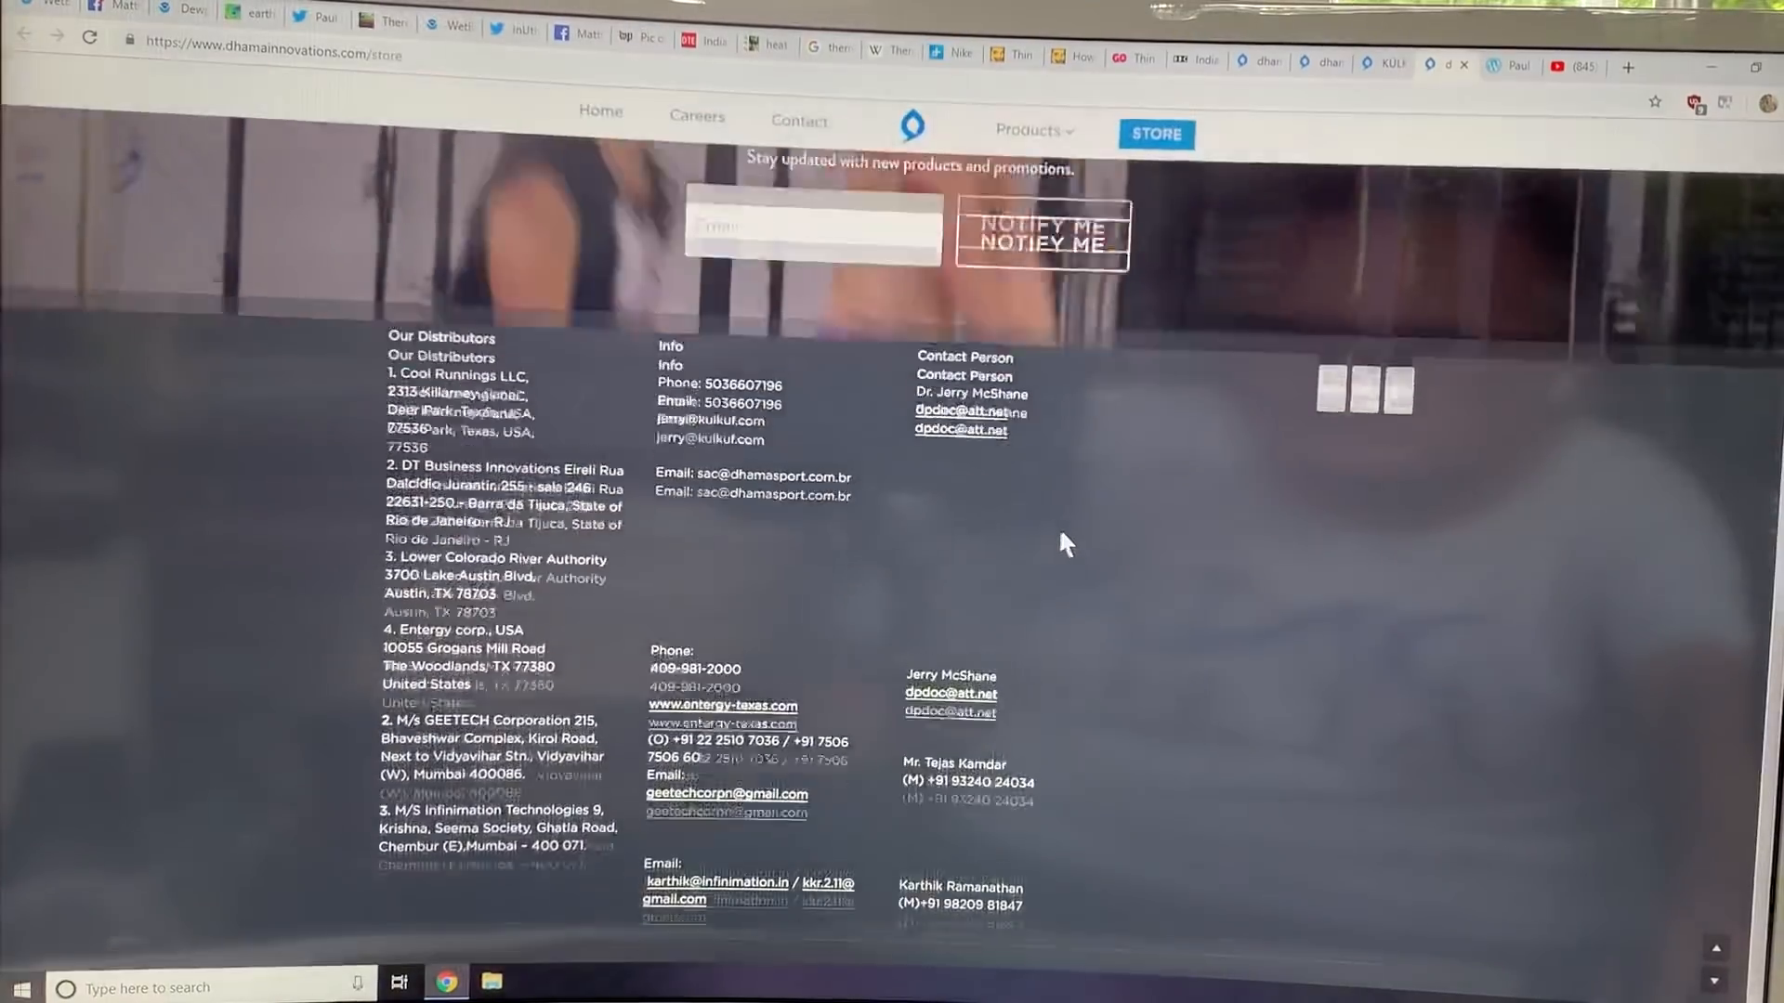
{"action": "scroll", "scroll_direction": "up", "scroll_amount": 3}
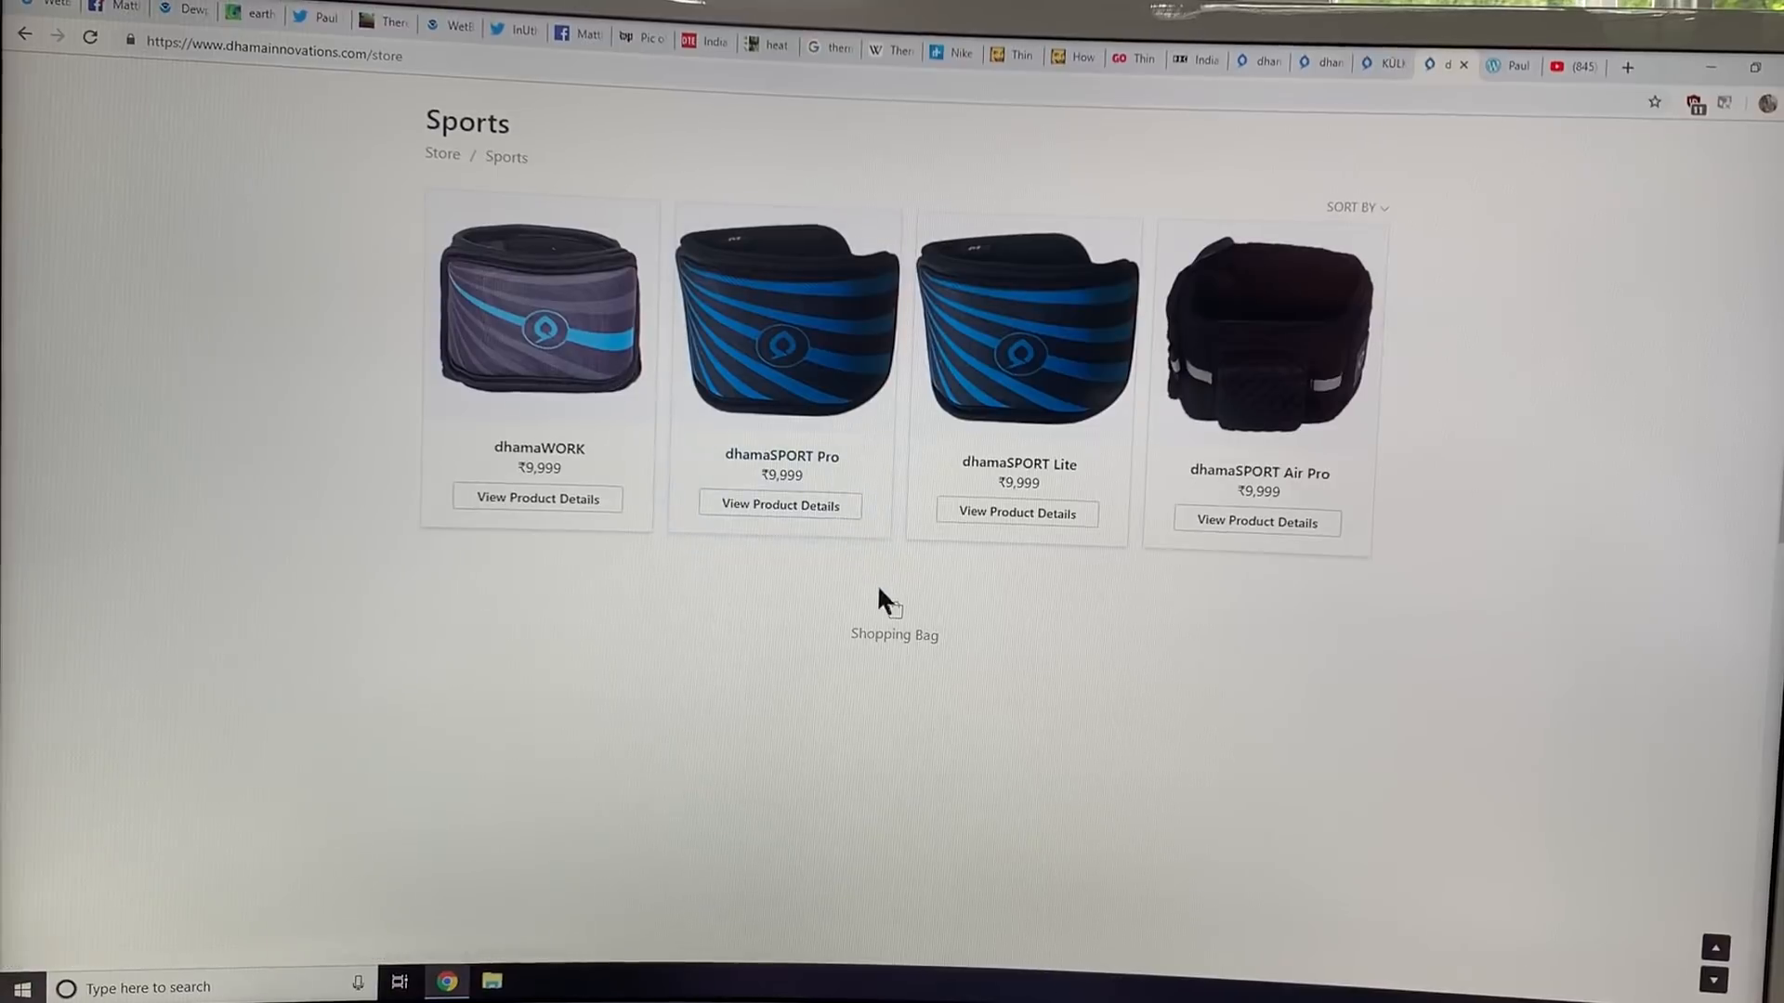
{"action": "mouse_move", "coordinate": [816, 558]}
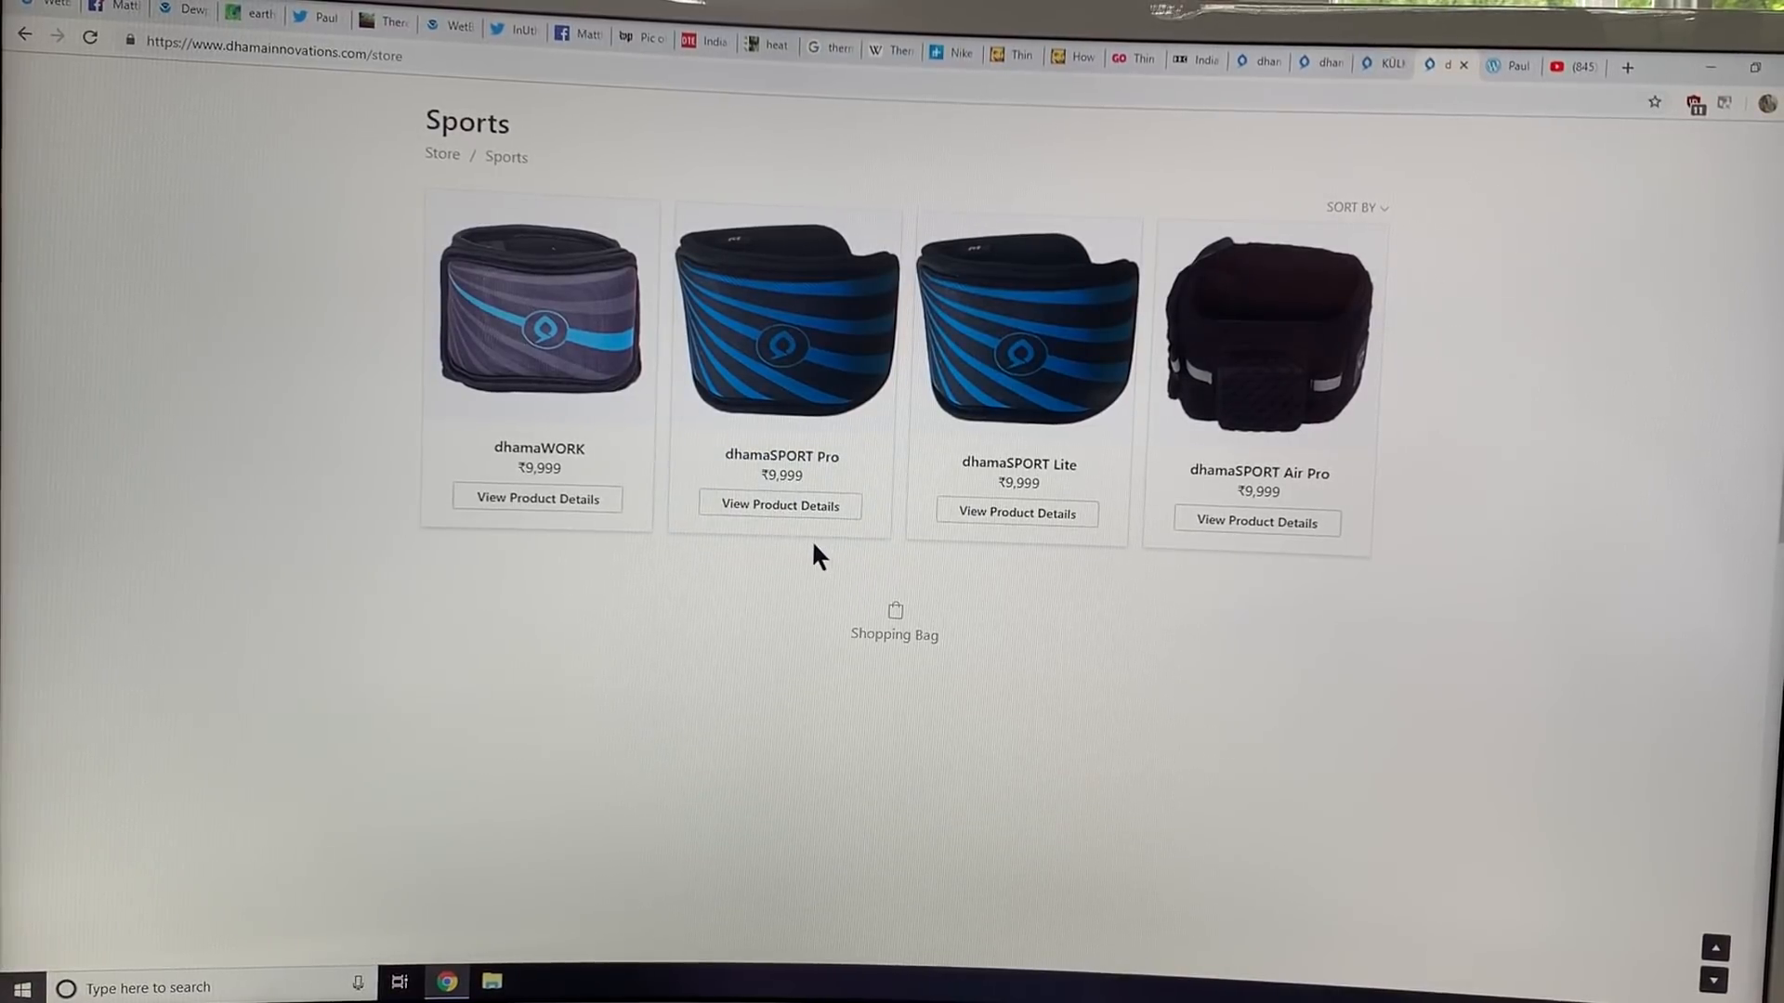
{"action": "mouse_move", "coordinate": [779, 603]}
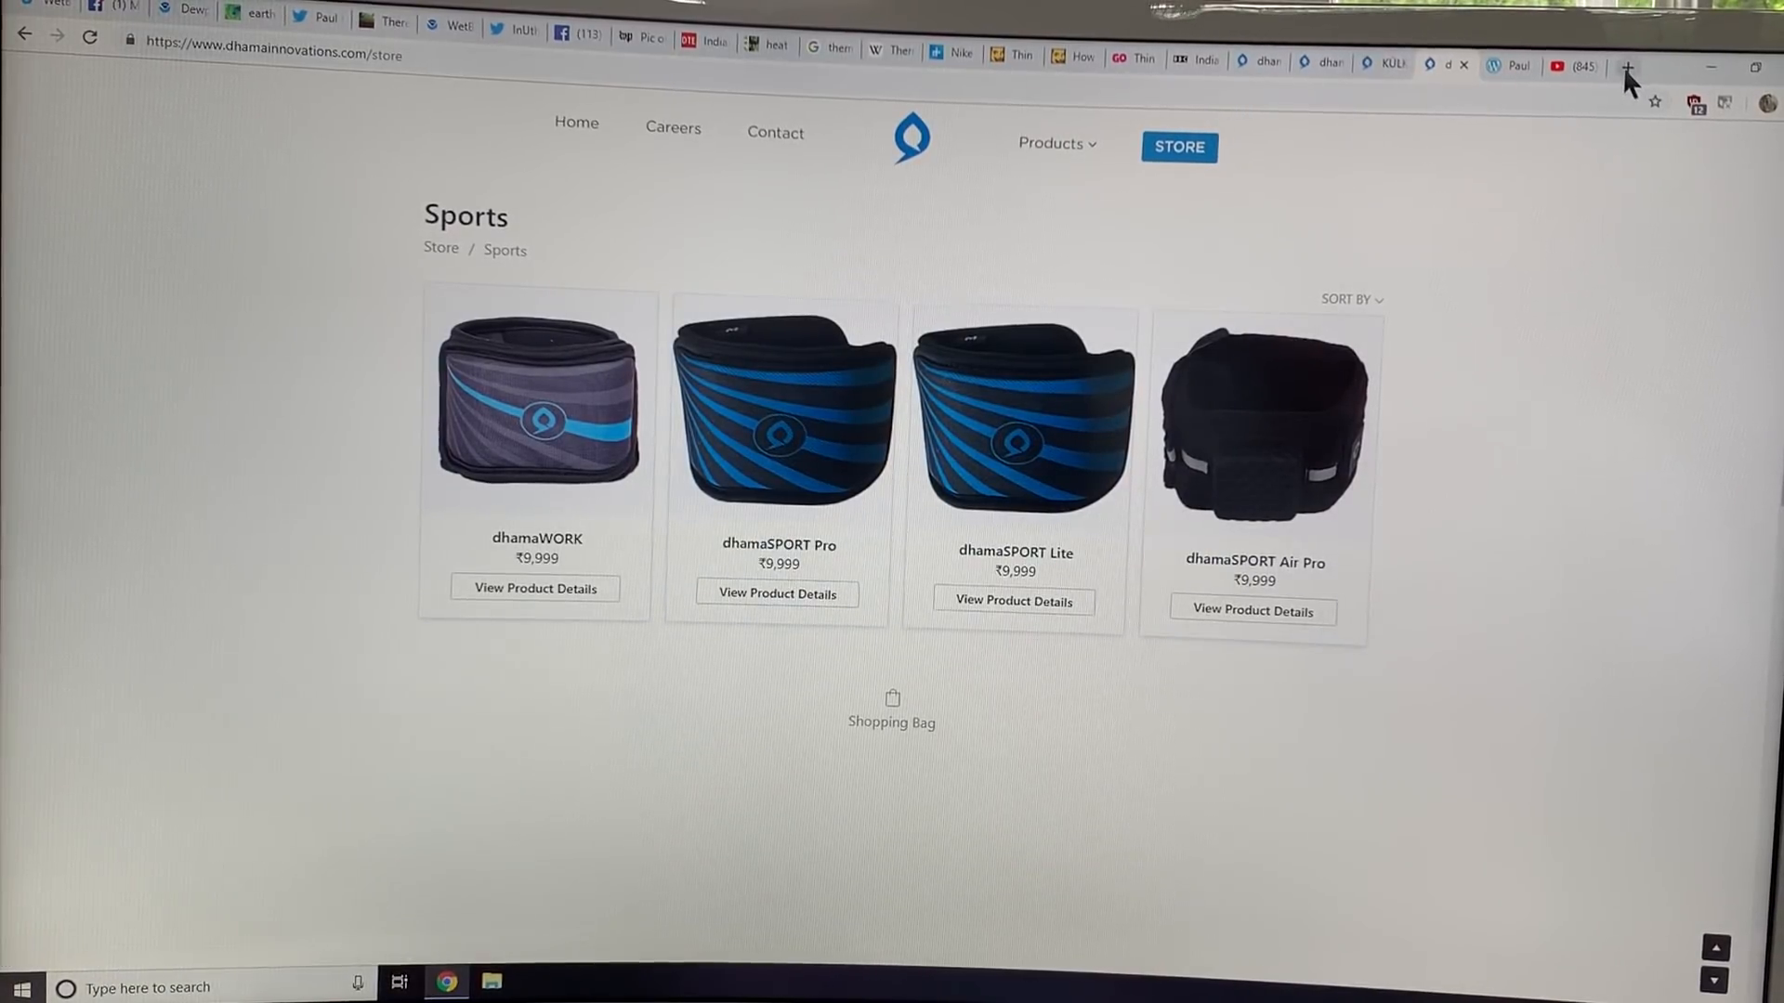
In a new tab, convert 10,000 Indian rupees to Canadian dollars (192.08 CAD).
{"action": "left_click", "coordinate": [1626, 68]}
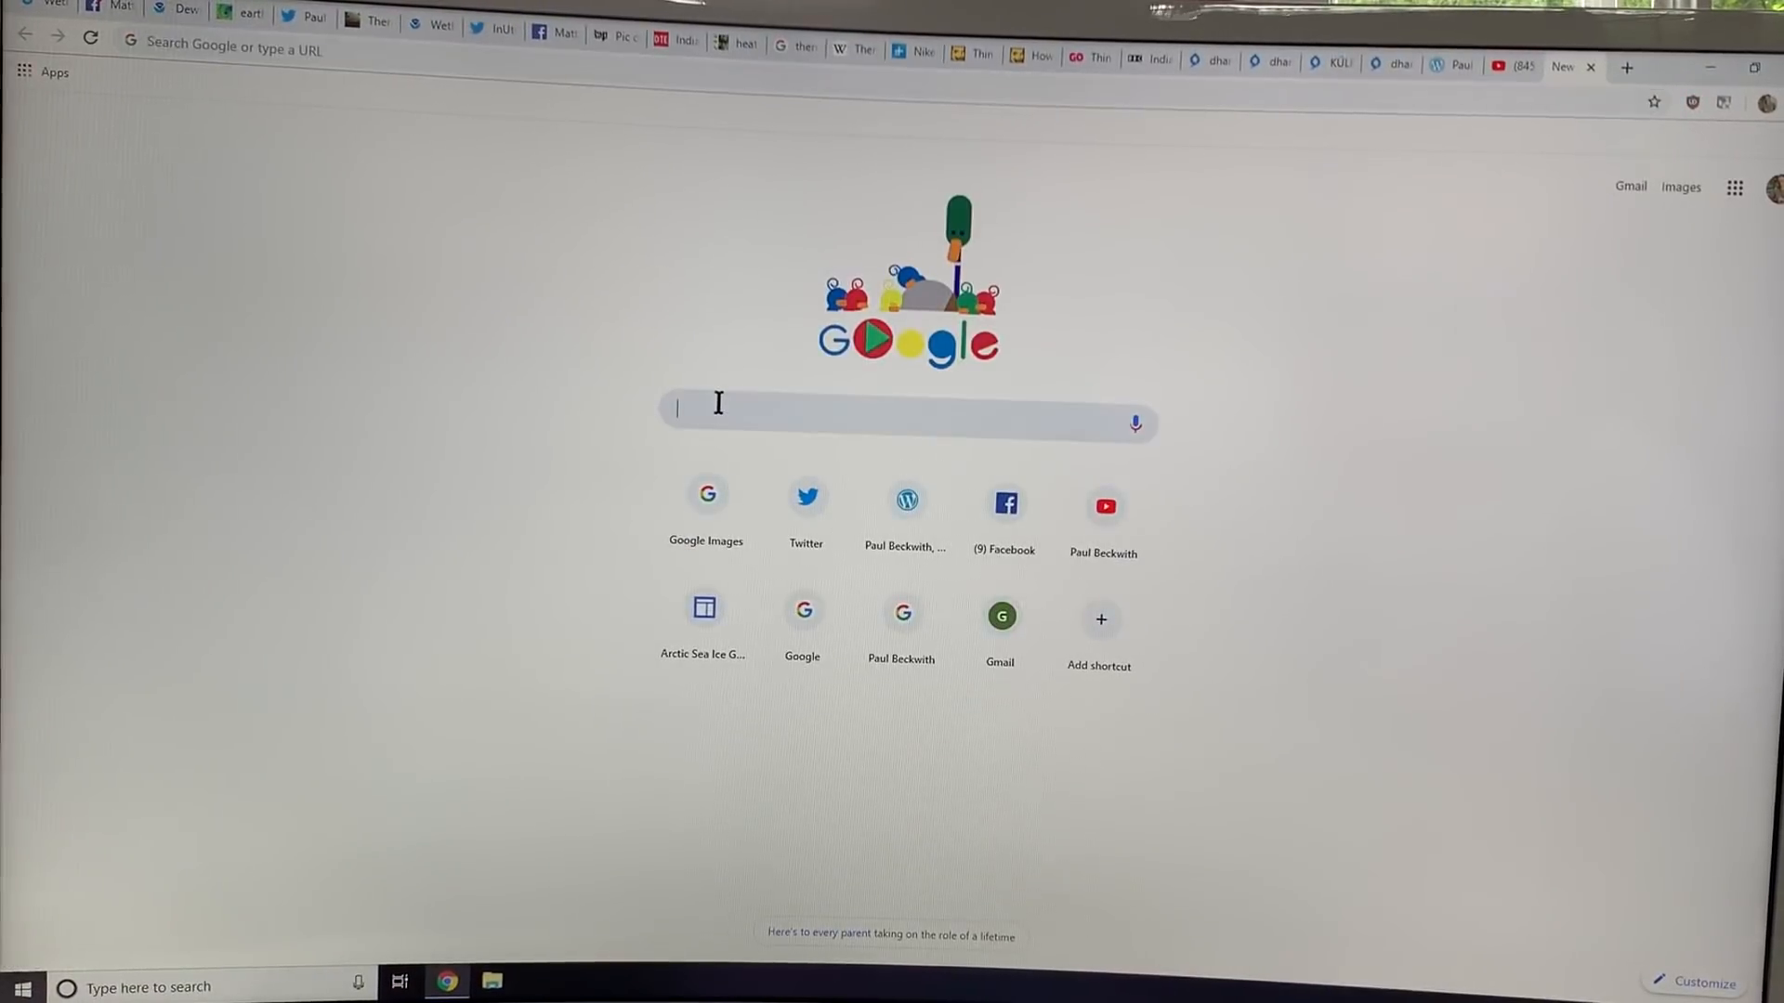
{"action": "type", "text": "convrt"}
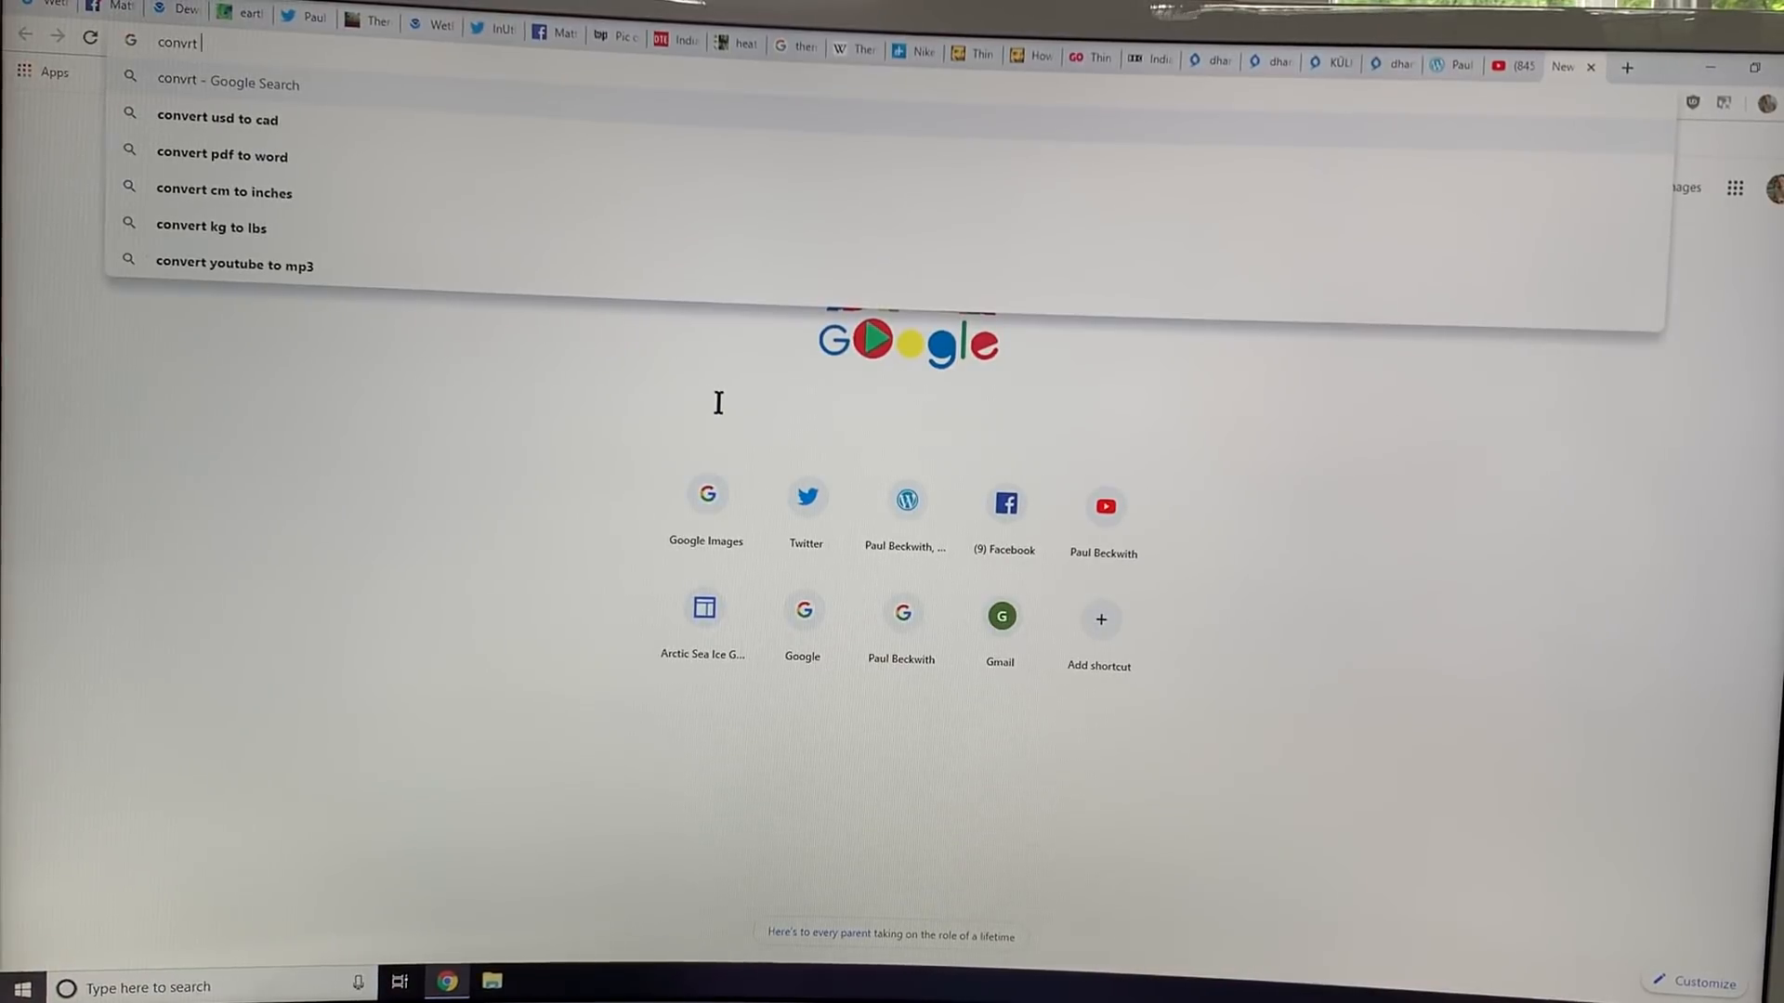
{"action": "type", "text": "rupees"}
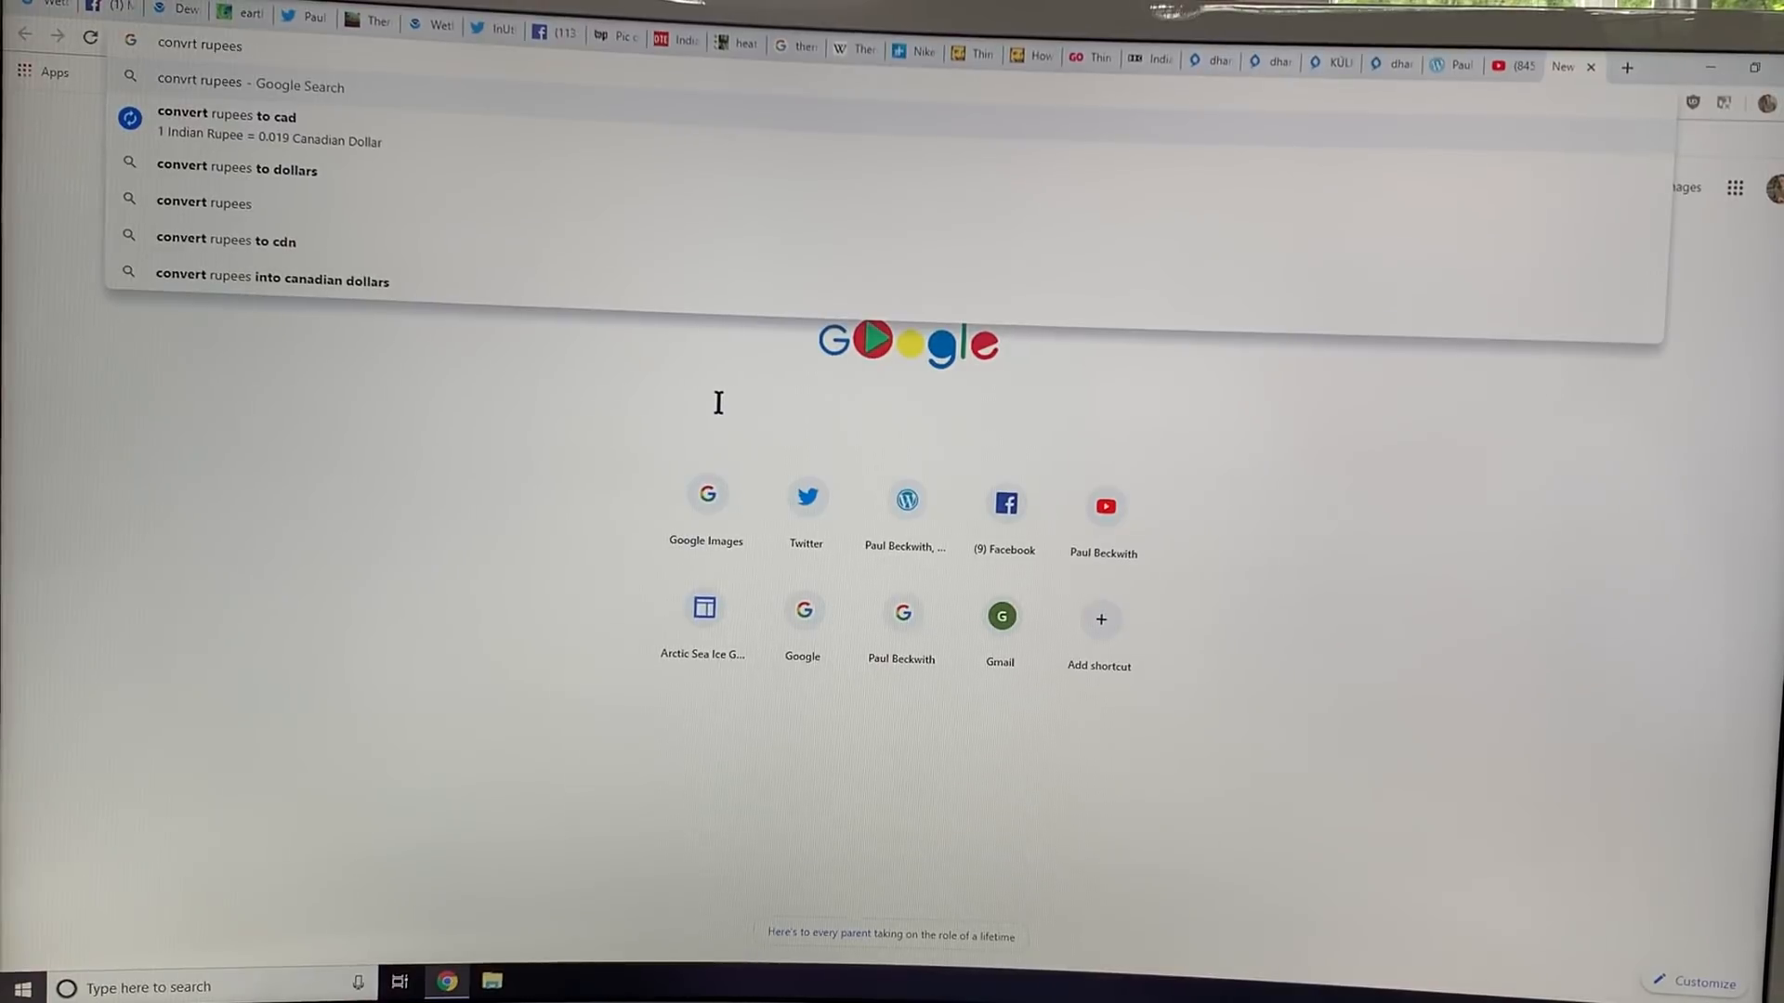
{"action": "mouse_move", "coordinate": [361, 241]}
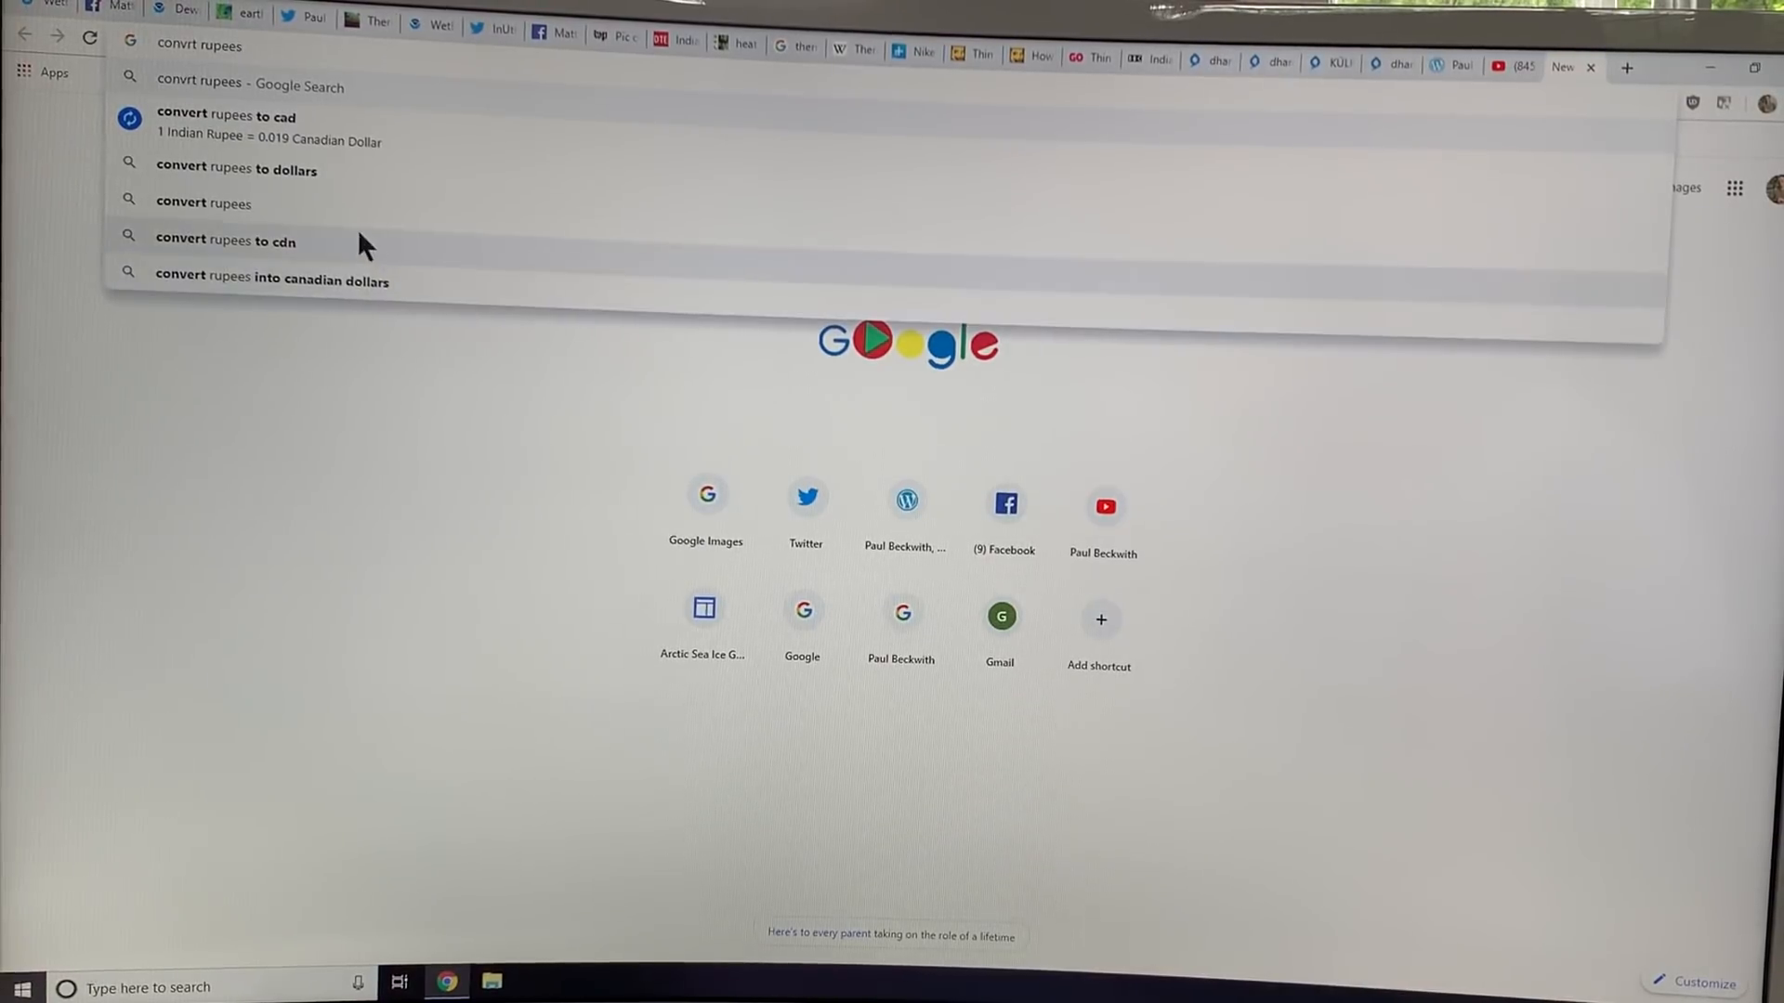
{"action": "left_click", "coordinate": [227, 116]}
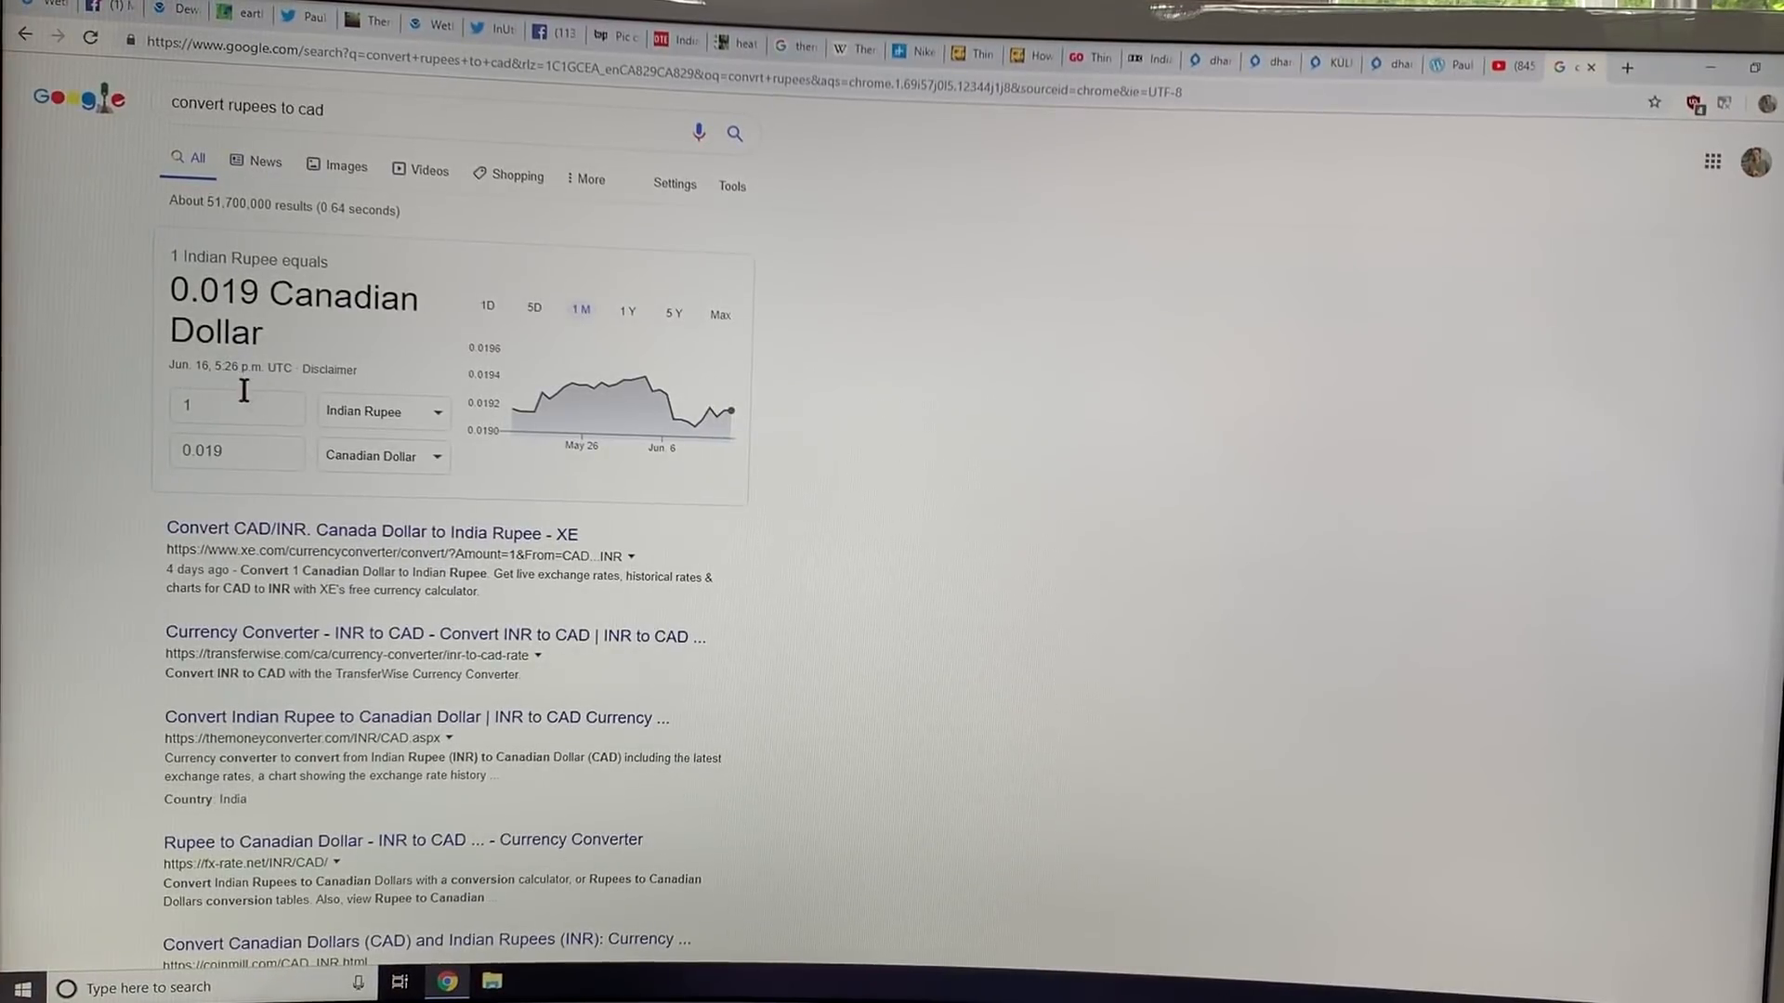
{"action": "type", "text": "0000"}
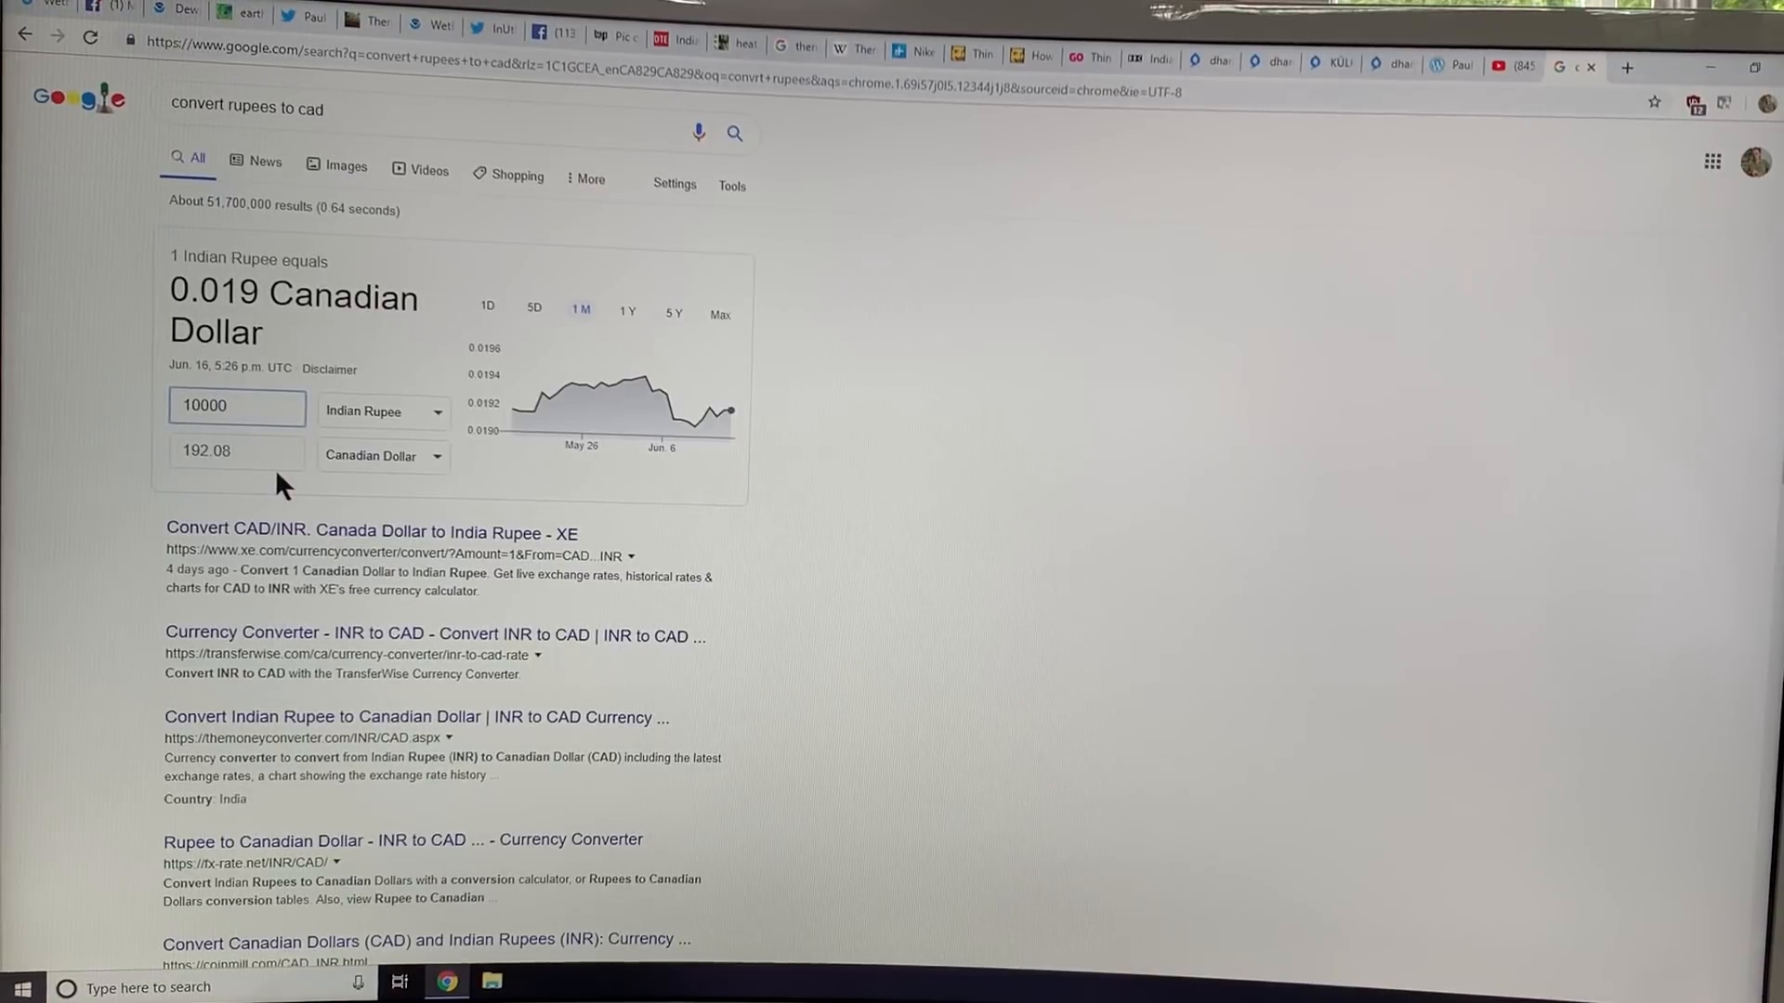
{"action": "left_click", "coordinate": [237, 451]}
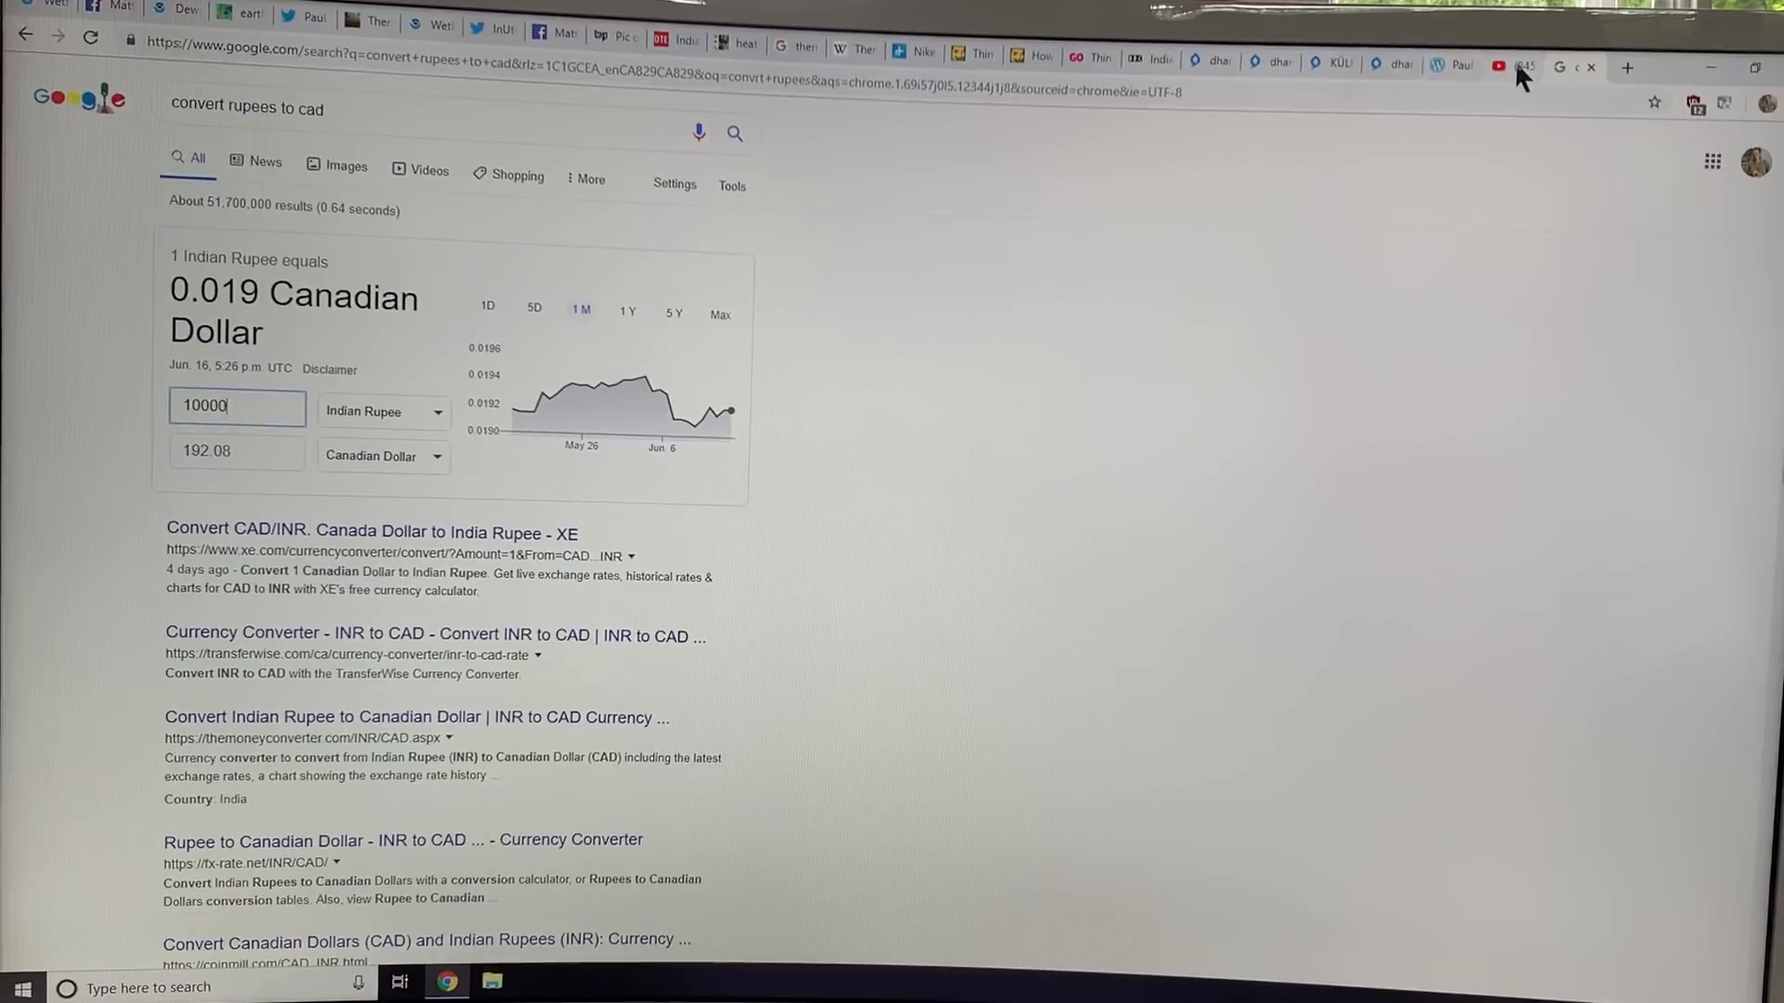
{"action": "mouse_move", "coordinate": [1514, 66]}
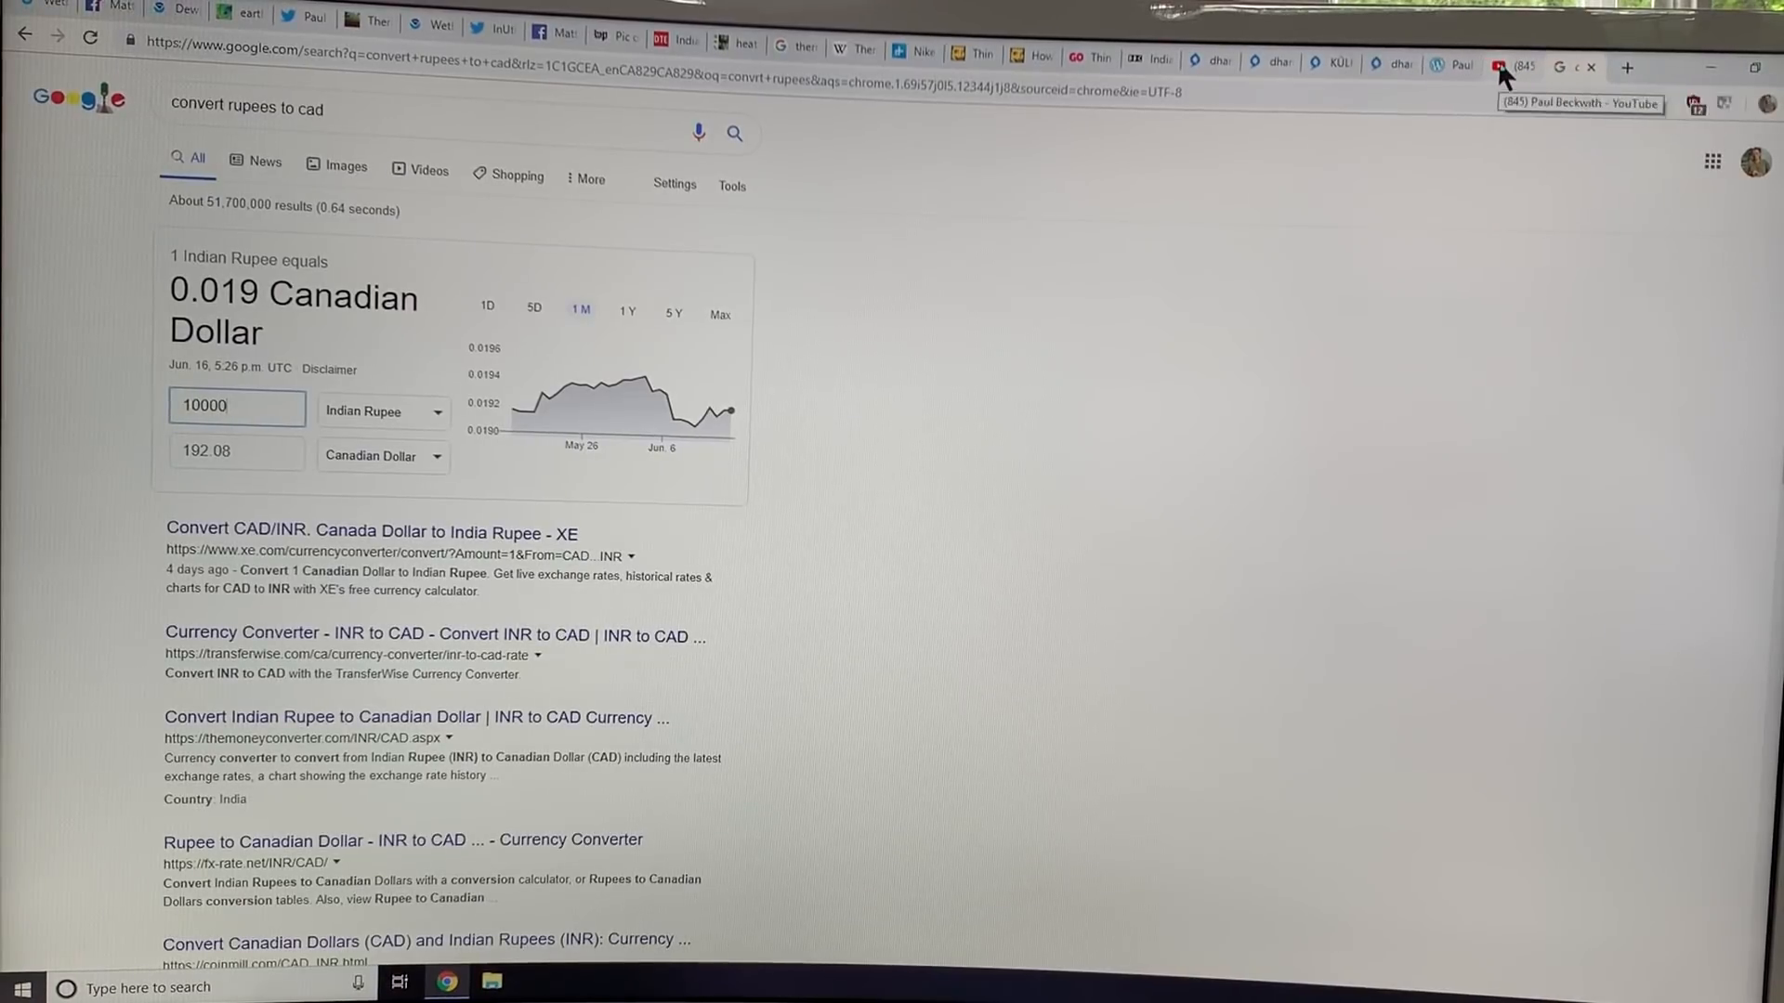
Switch to Paul Beckwith's YouTube channel home page with his recent uploads.
{"action": "left_click", "coordinate": [1514, 67]}
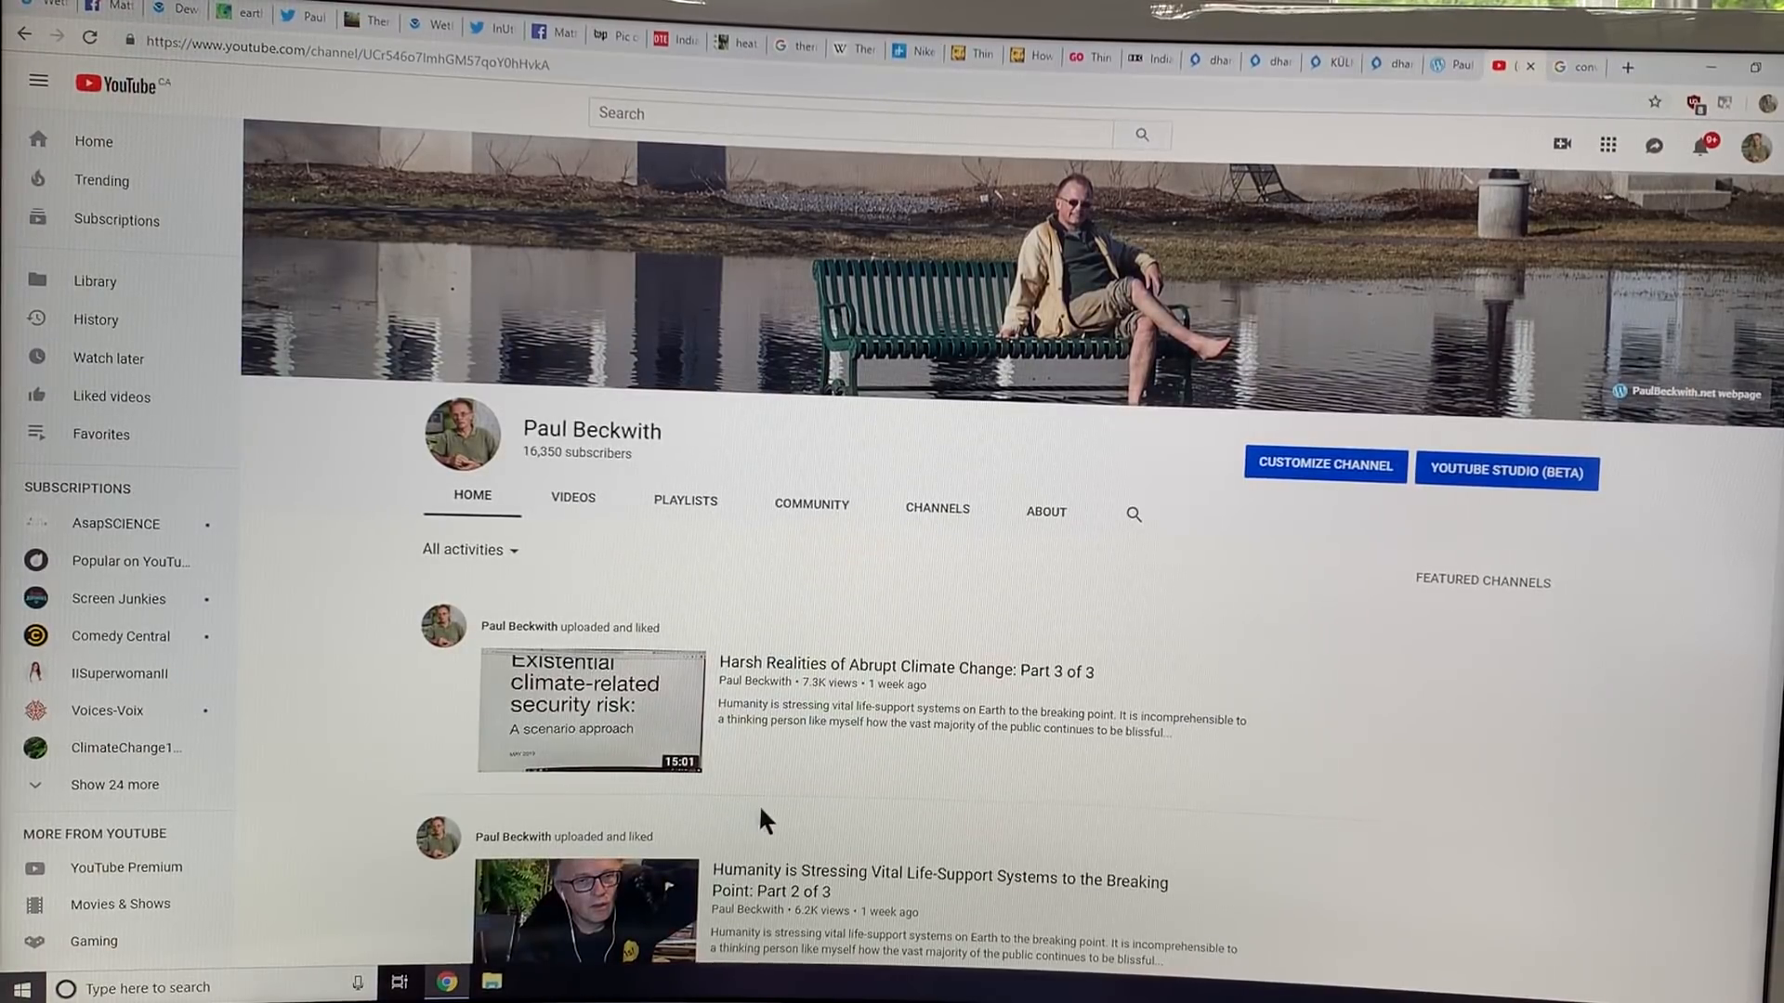
{"action": "mouse_move", "coordinate": [797, 803]}
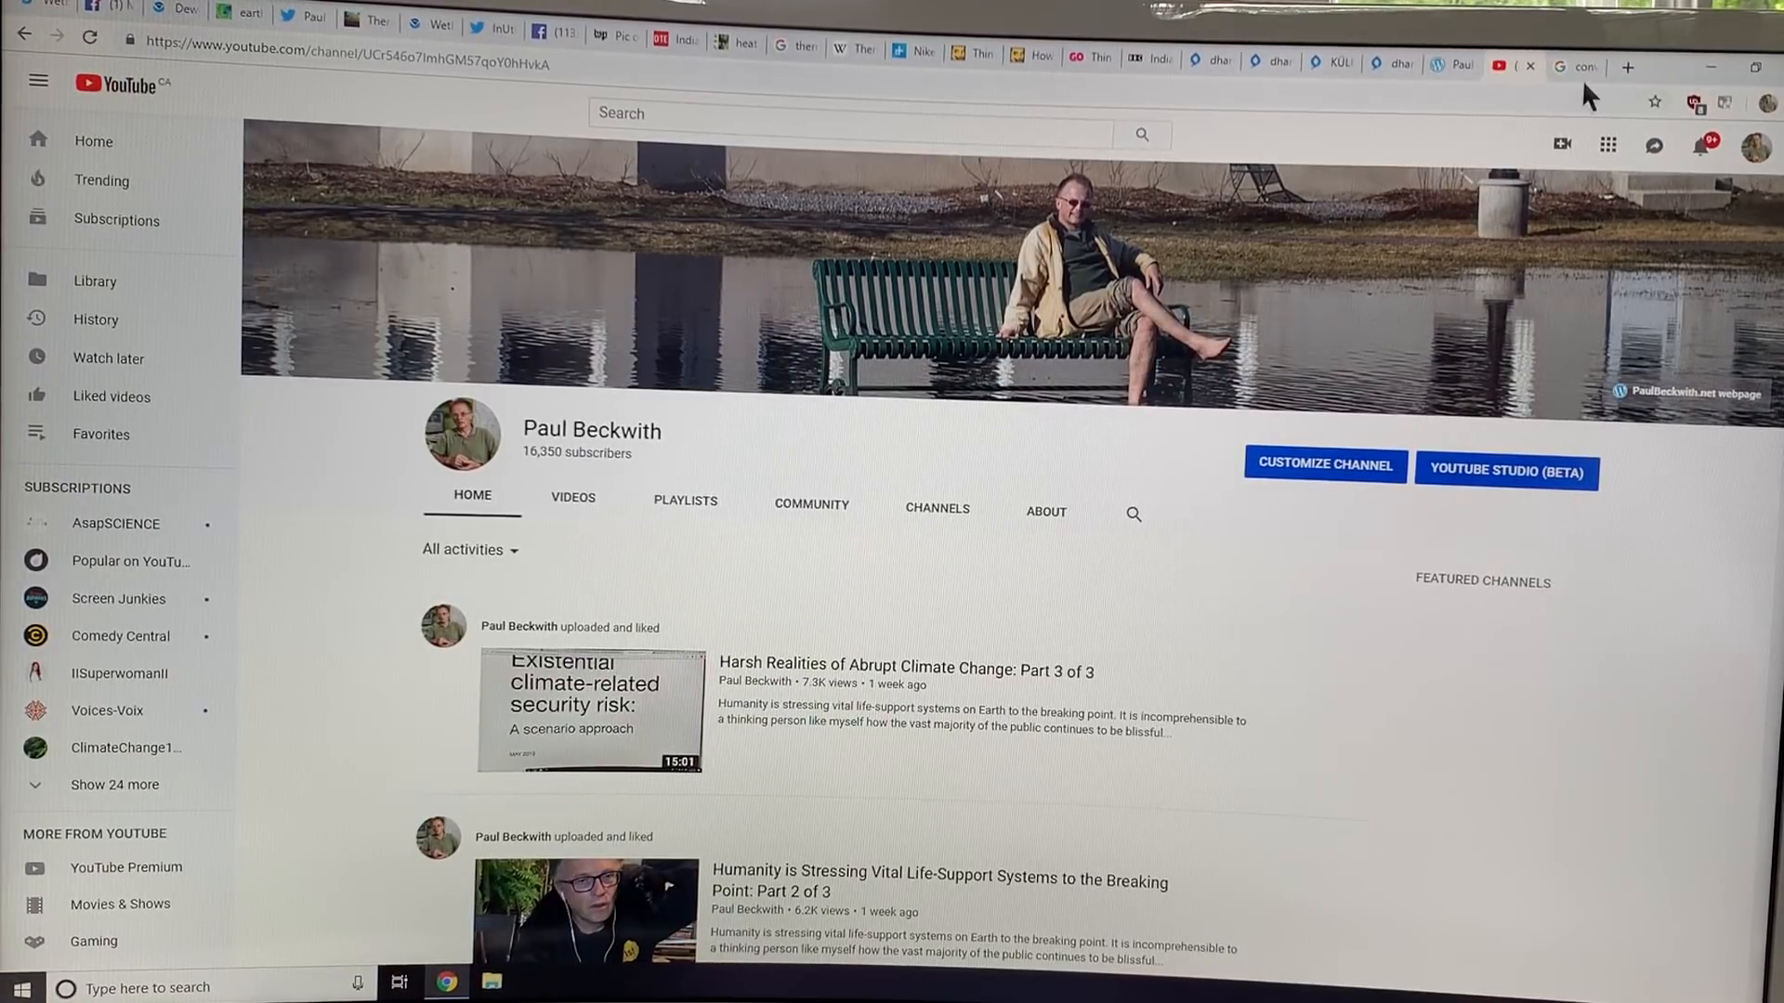
Open paulbeckwith.net and scroll through the post 'Earth Life Support at Breaking Point'.
{"action": "left_click", "coordinate": [1573, 65]}
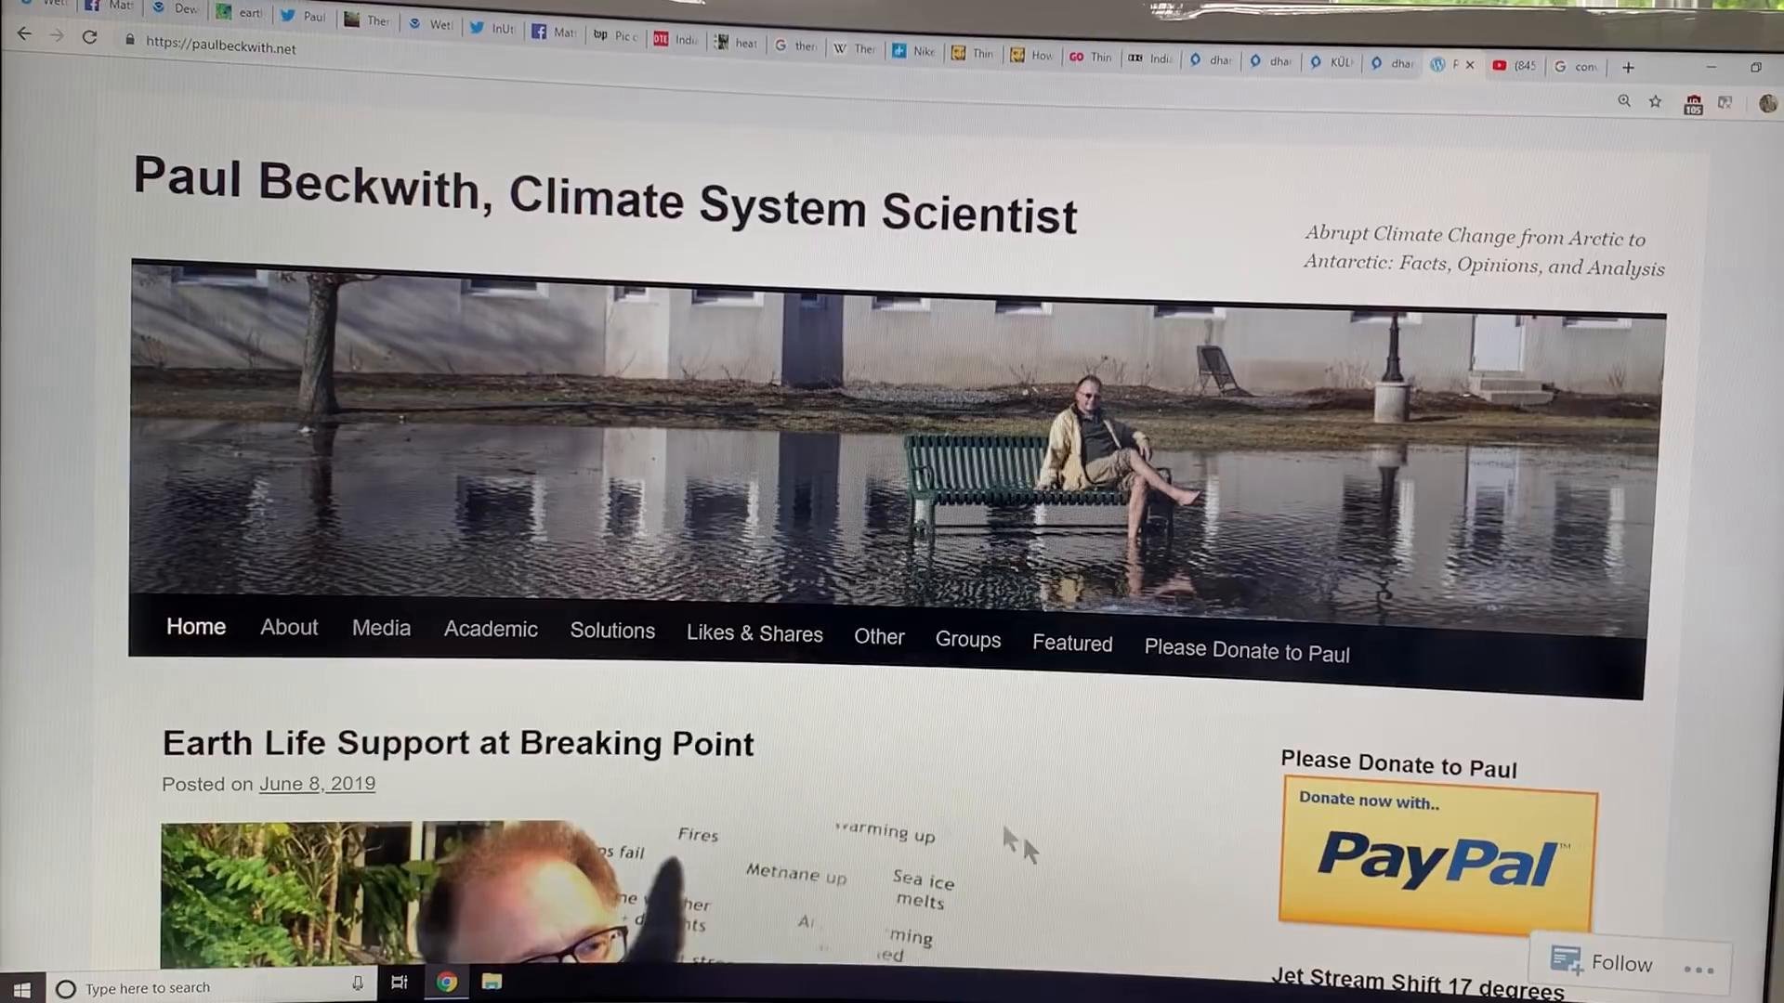
{"action": "mouse_move", "coordinate": [1064, 881]}
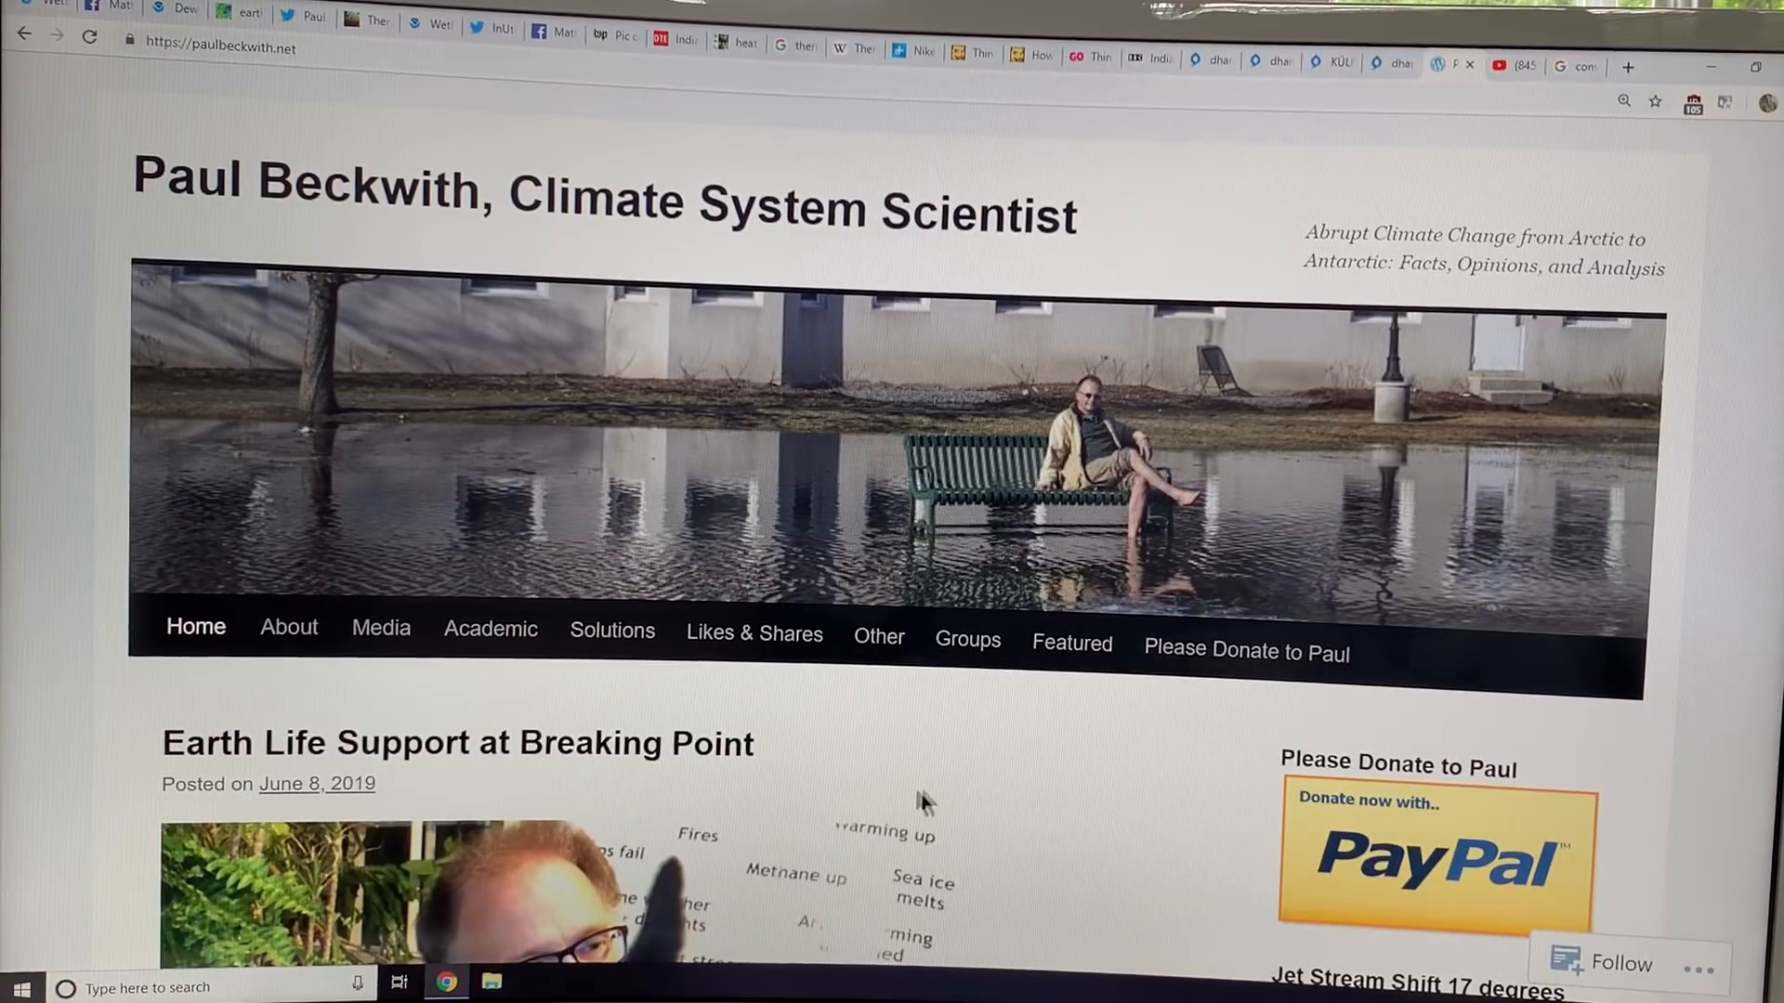
{"action": "scroll", "scroll_direction": "down", "scroll_amount": 3}
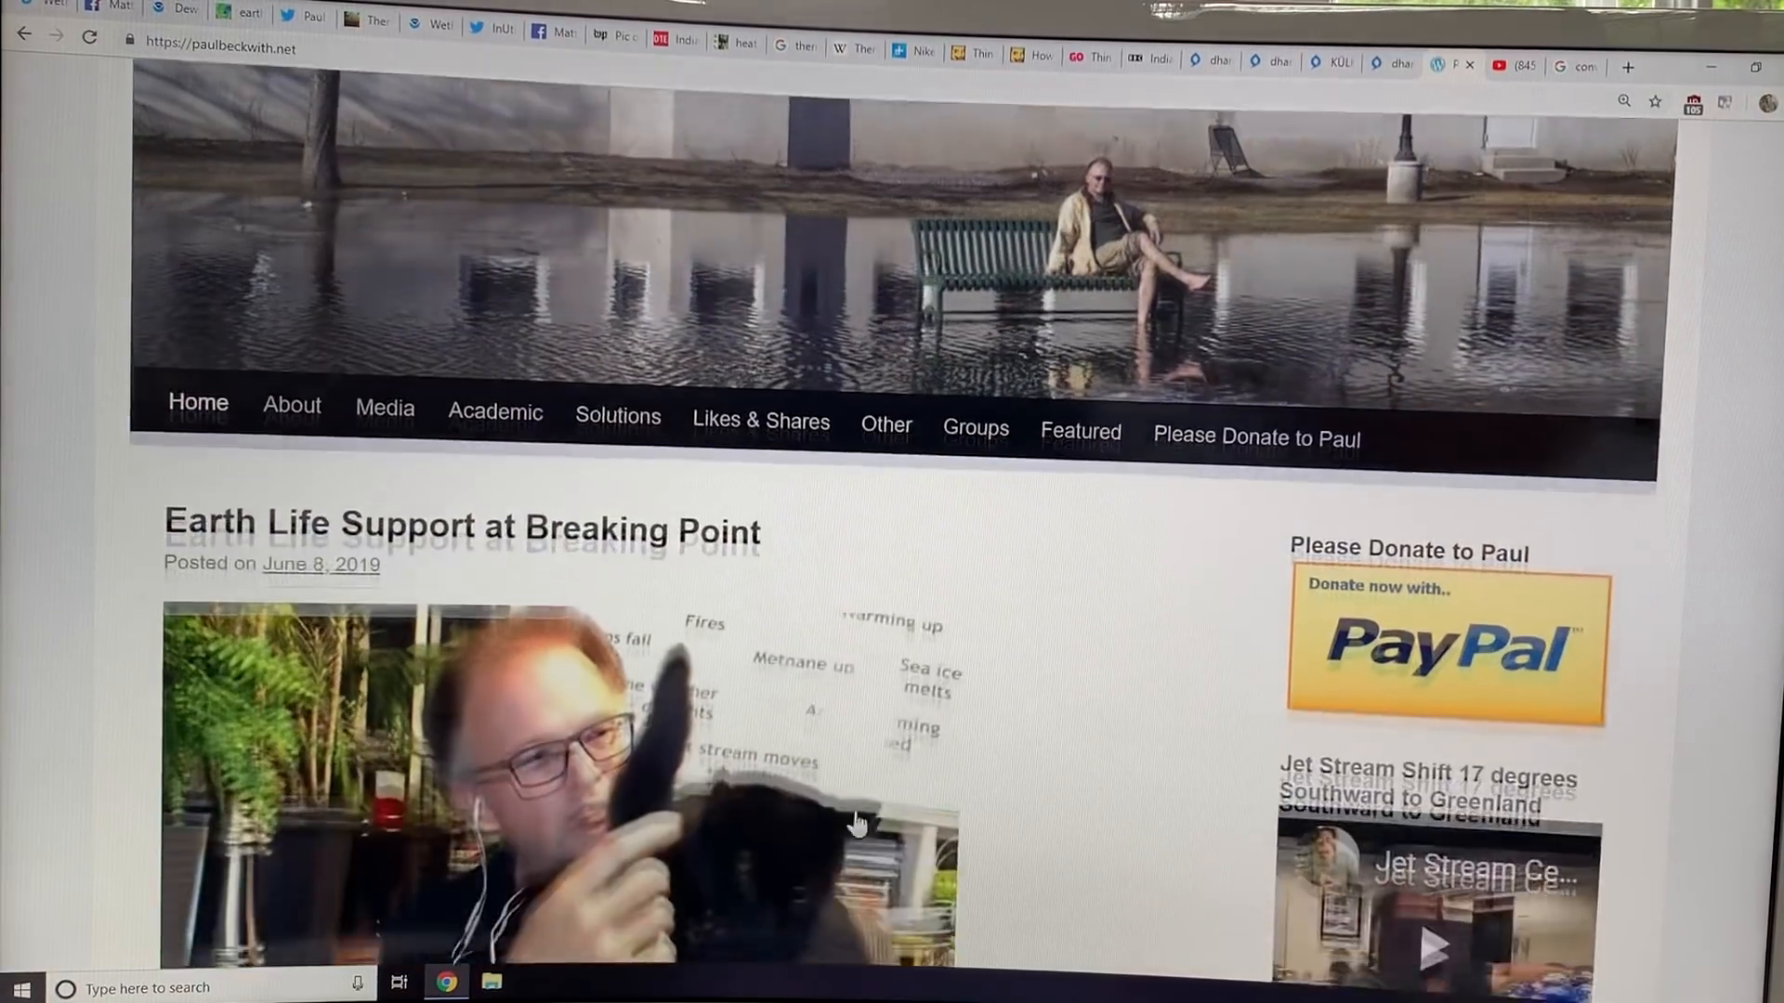
{"action": "scroll", "scroll_direction": "down", "scroll_amount": 3}
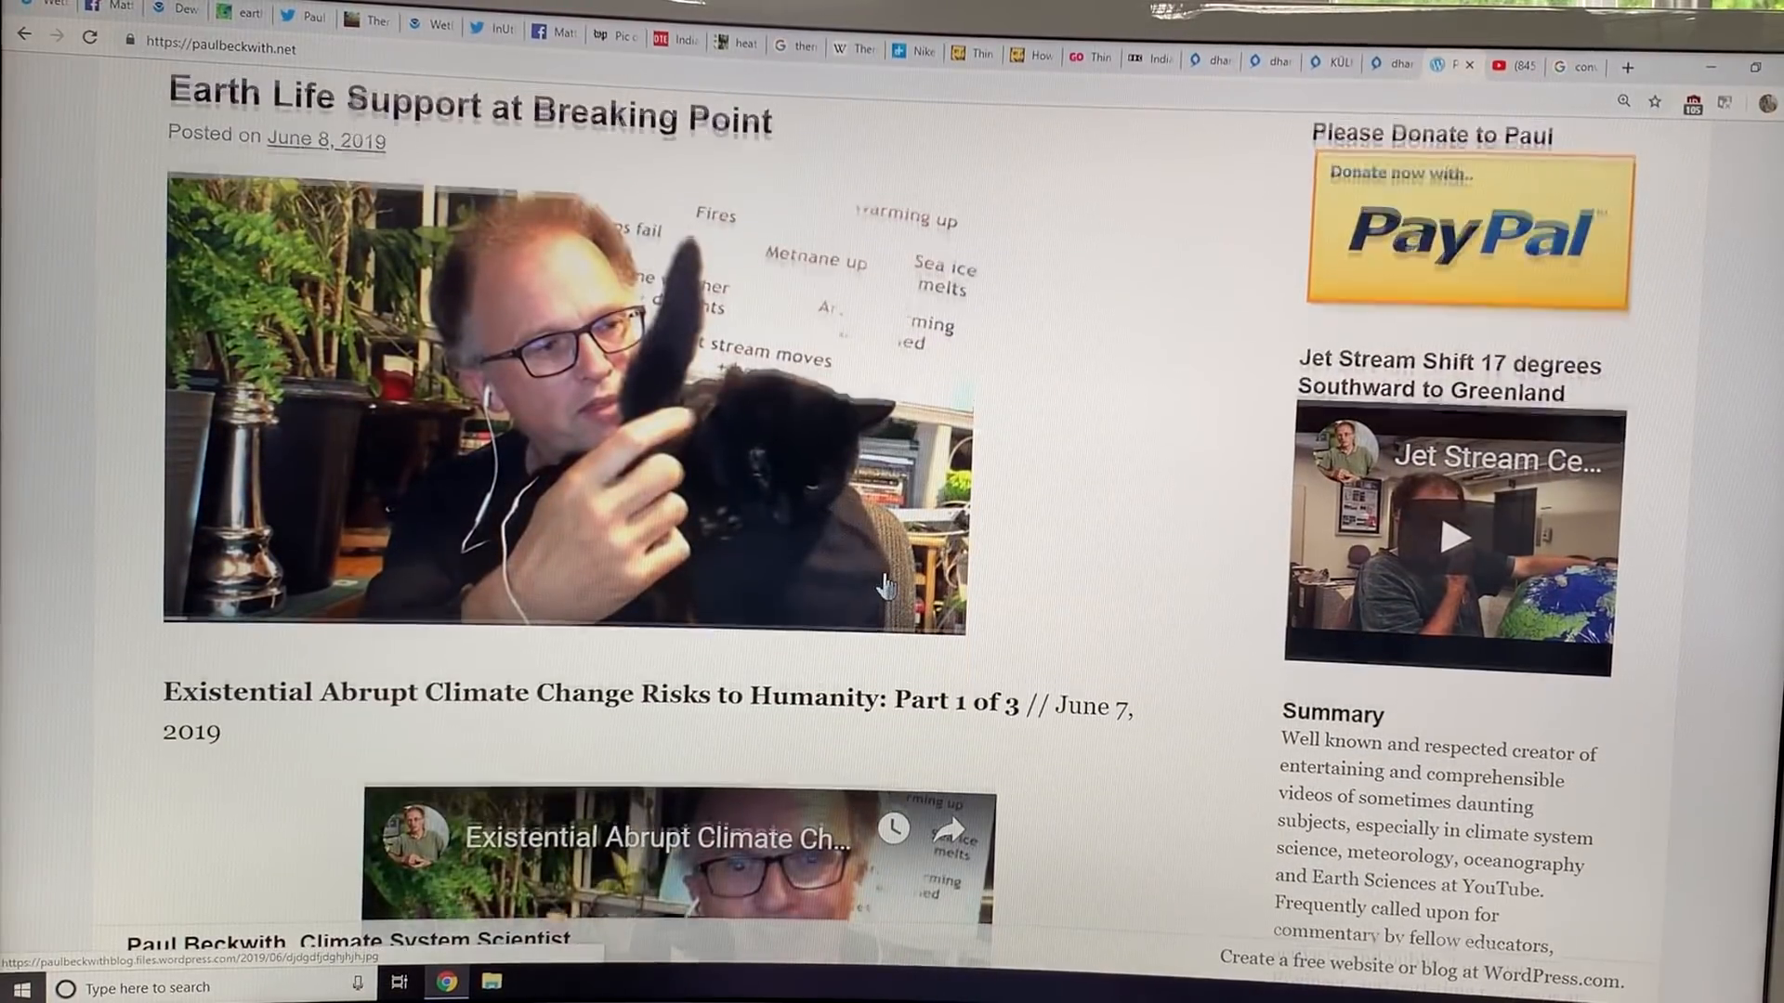
{"action": "scroll", "scroll_direction": "down", "scroll_amount": 3}
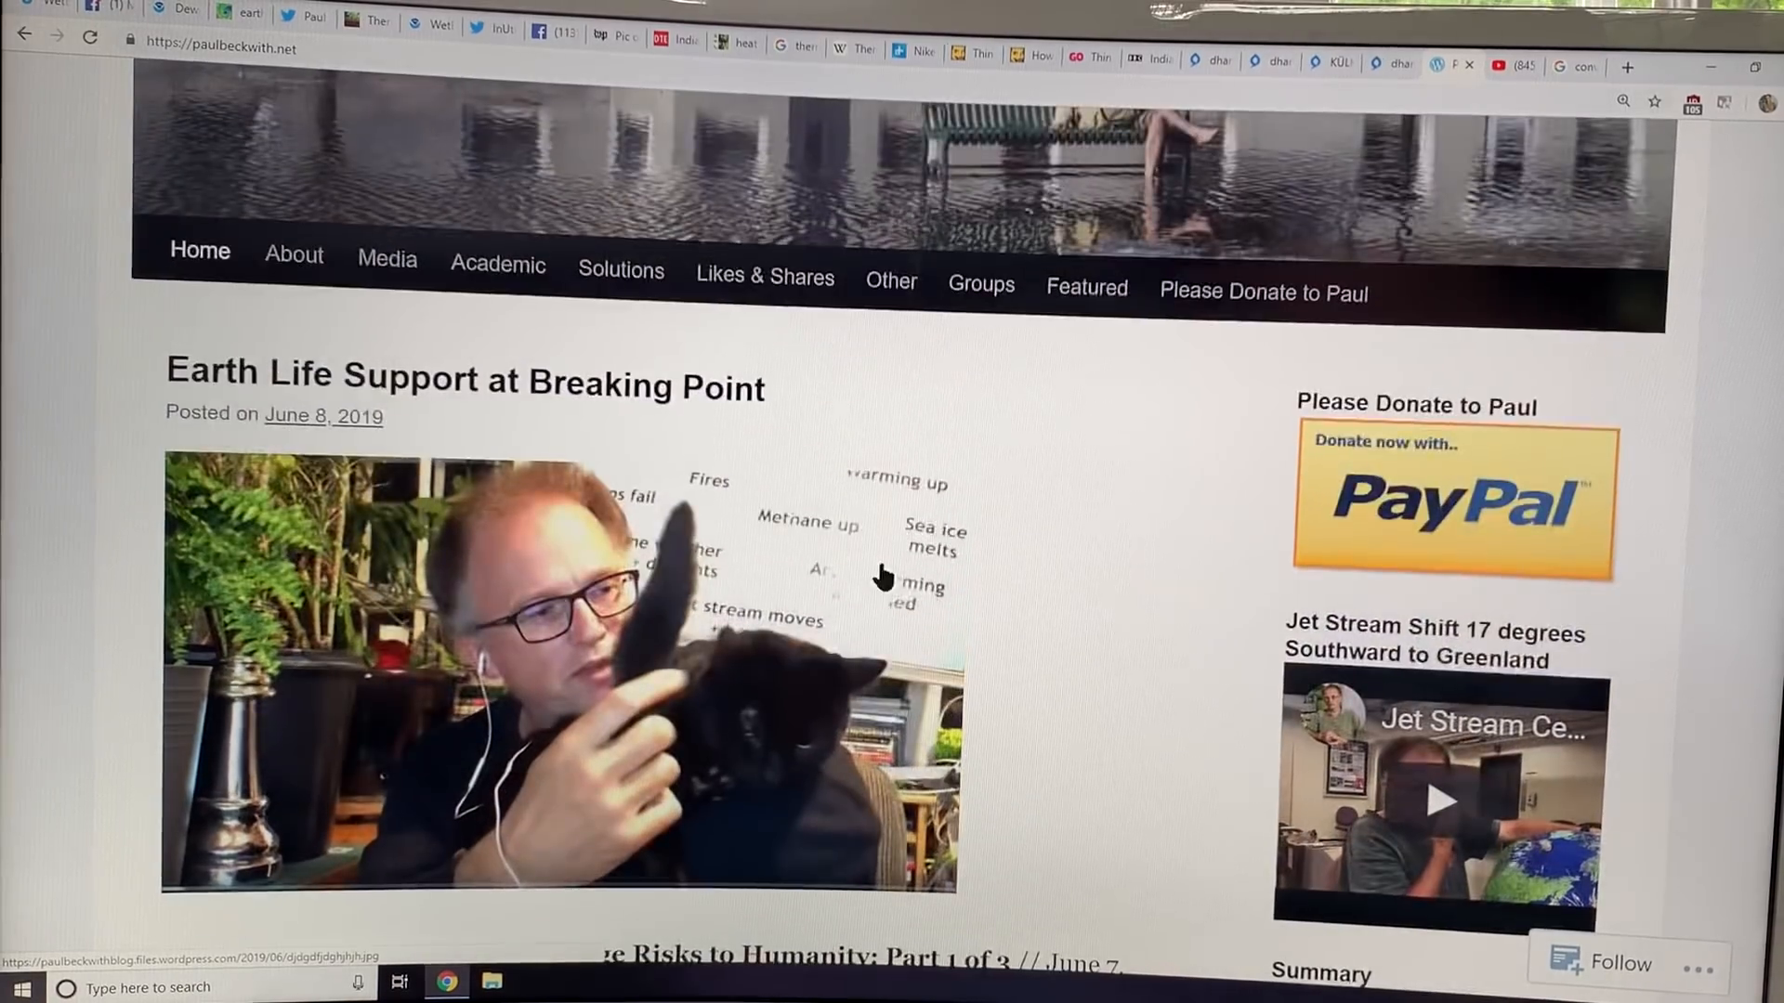
{"action": "scroll", "scroll_direction": "down", "scroll_amount": 3}
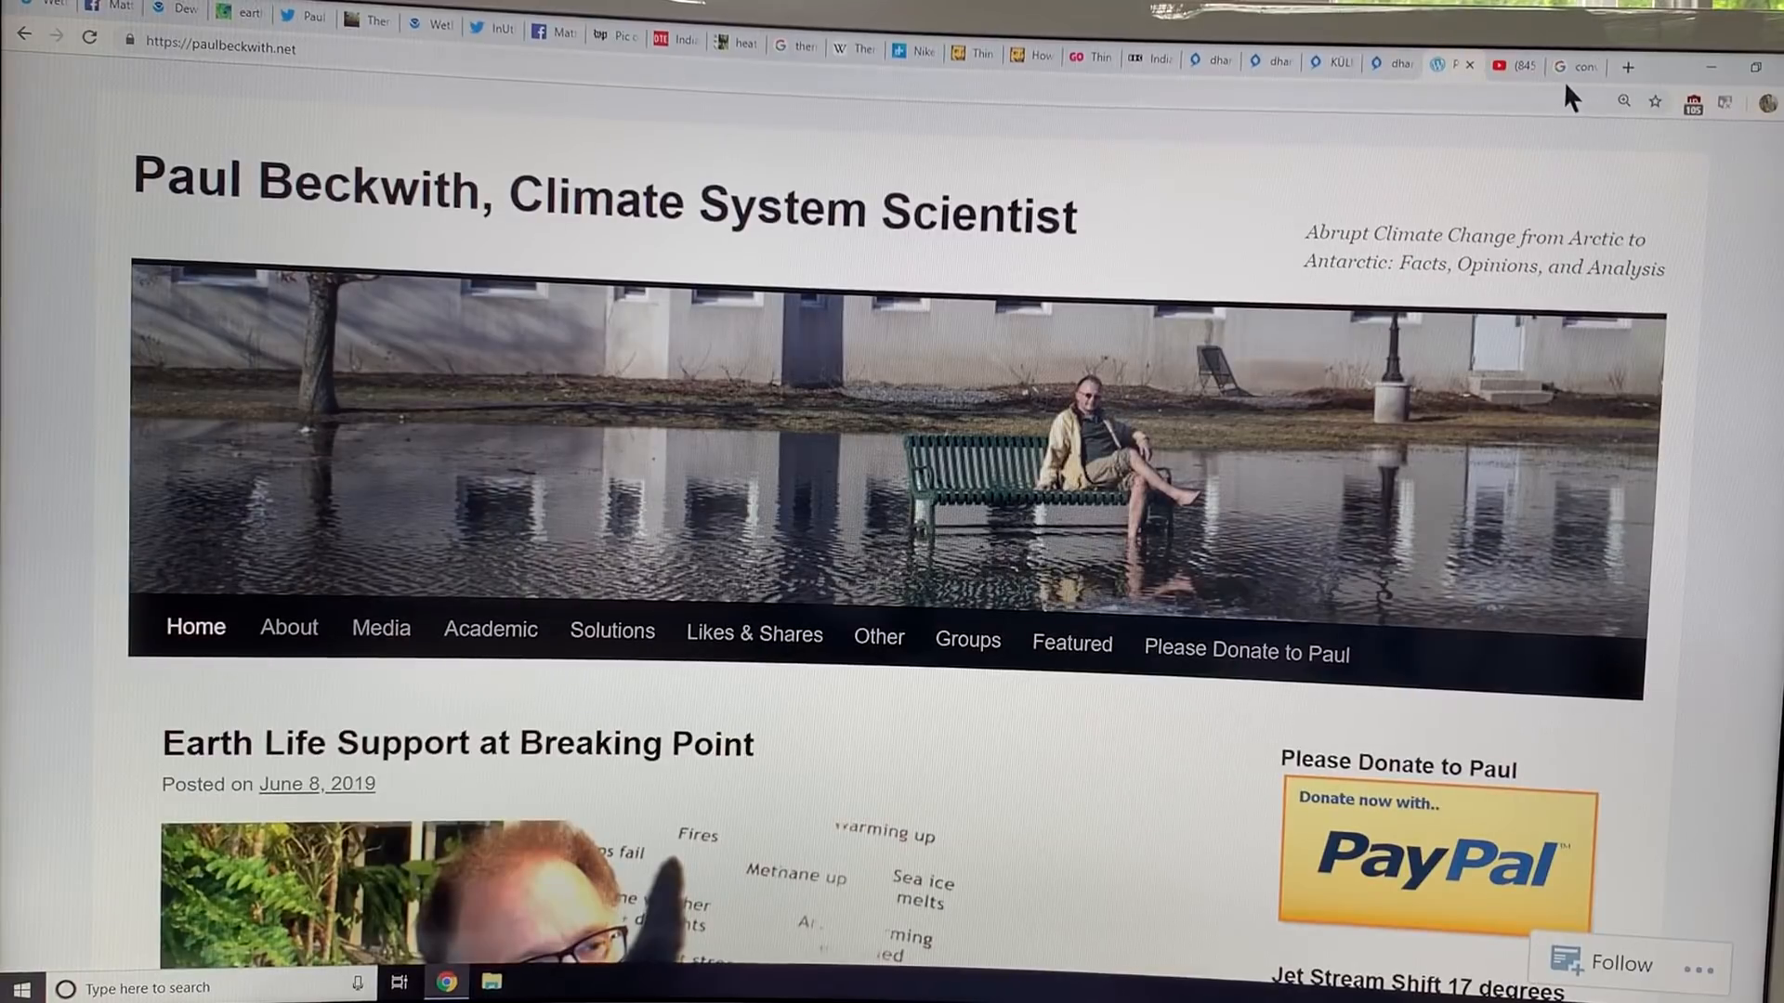
{"action": "mouse_move", "coordinate": [1101, 305]}
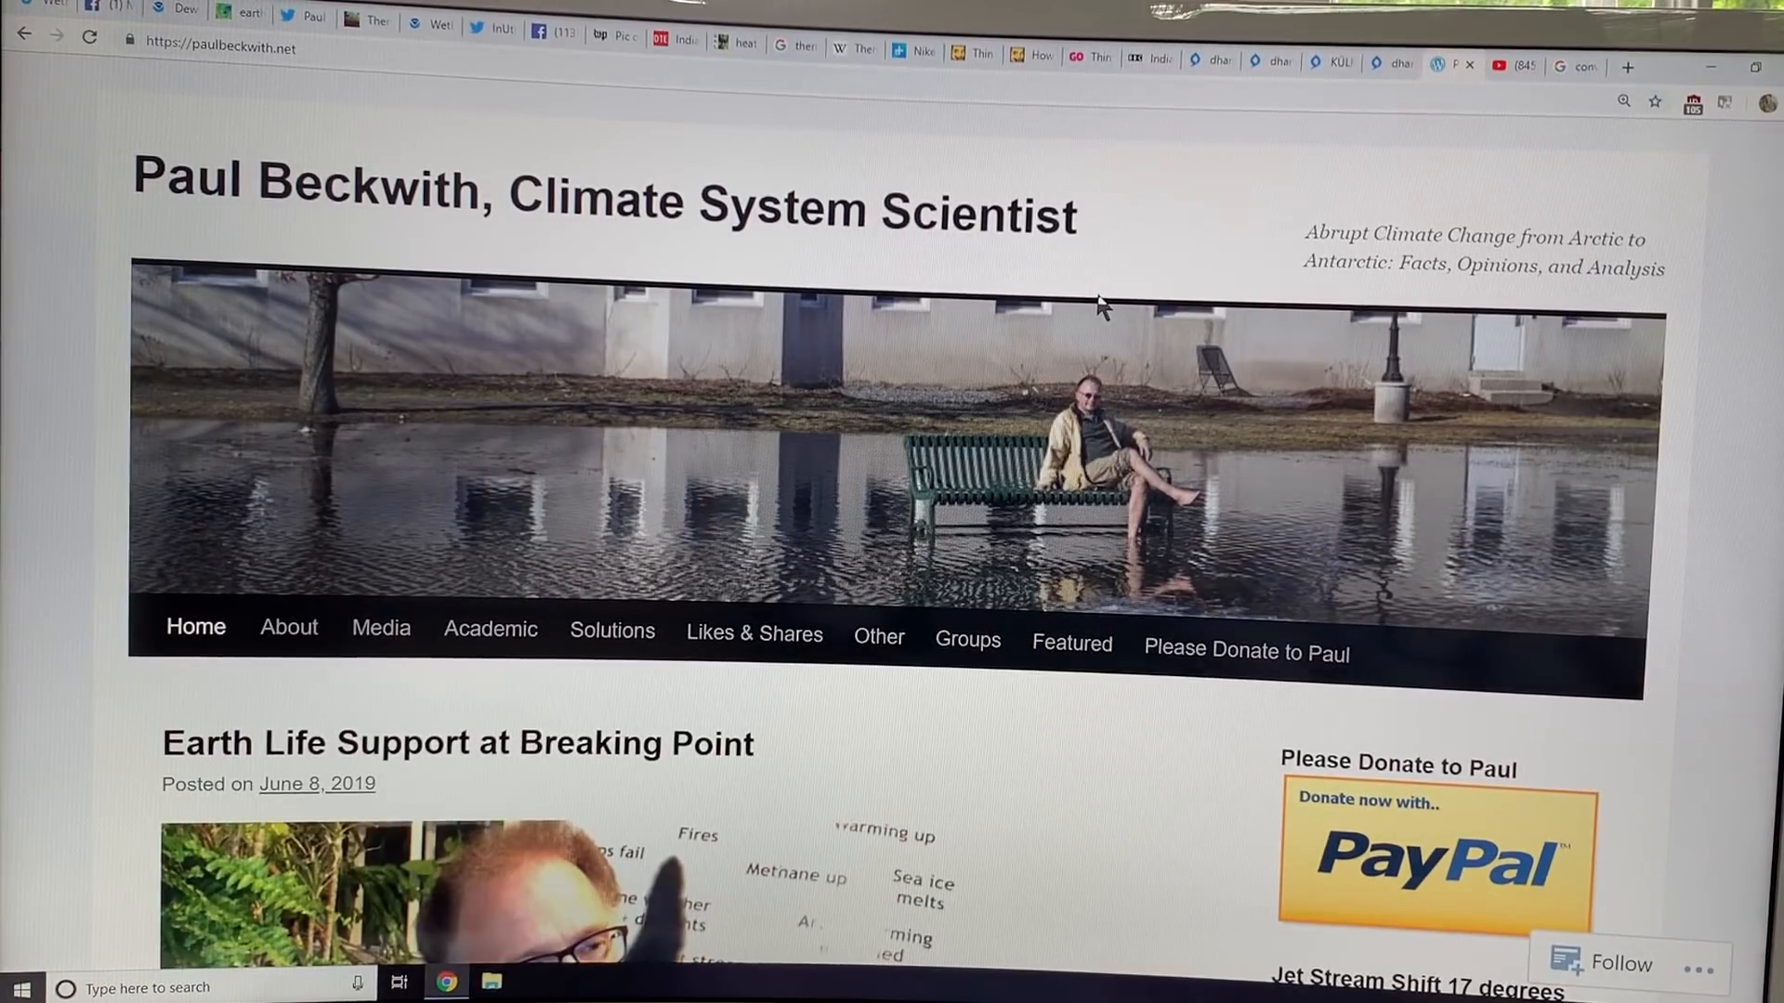